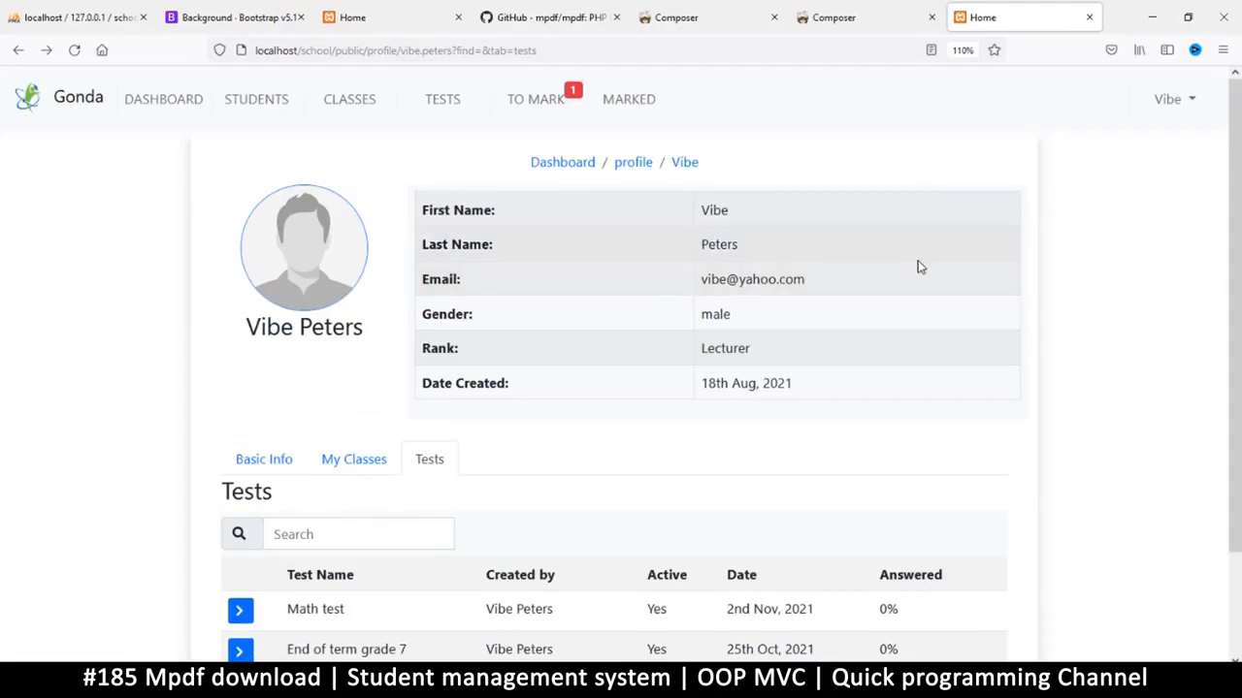
# - Log the lecturer account out of Gonda through the account menu
pyautogui.scroll(-3)
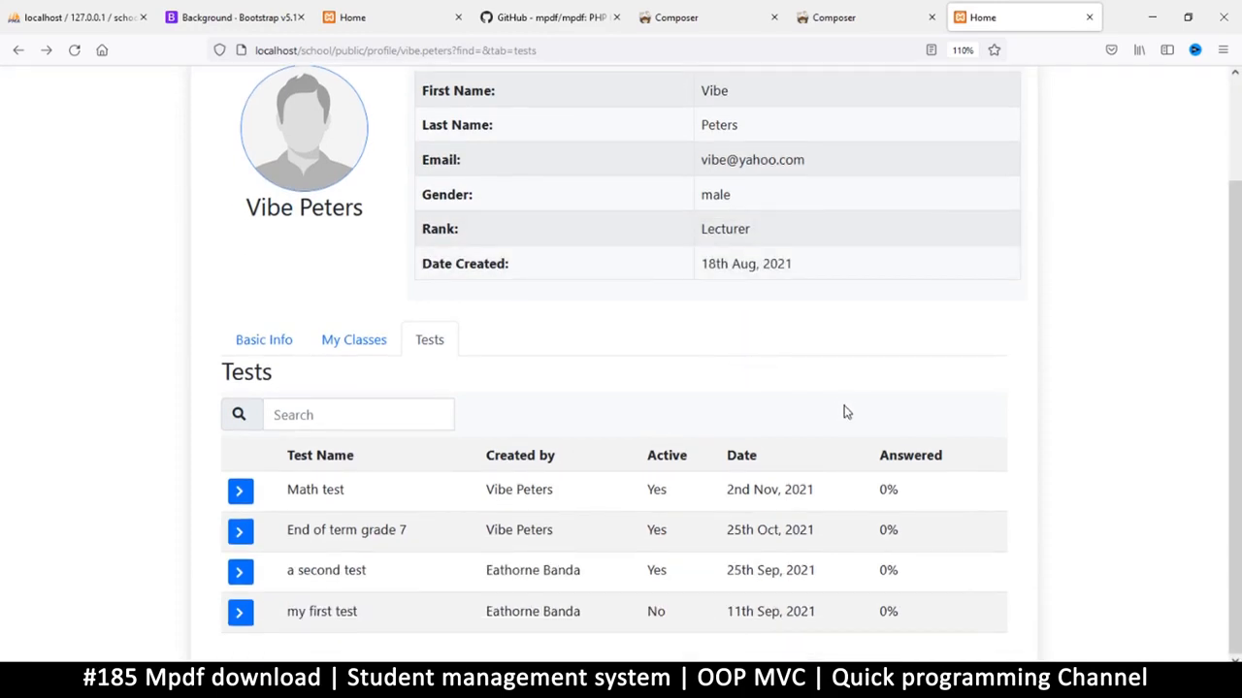
pyautogui.click(1168, 99)
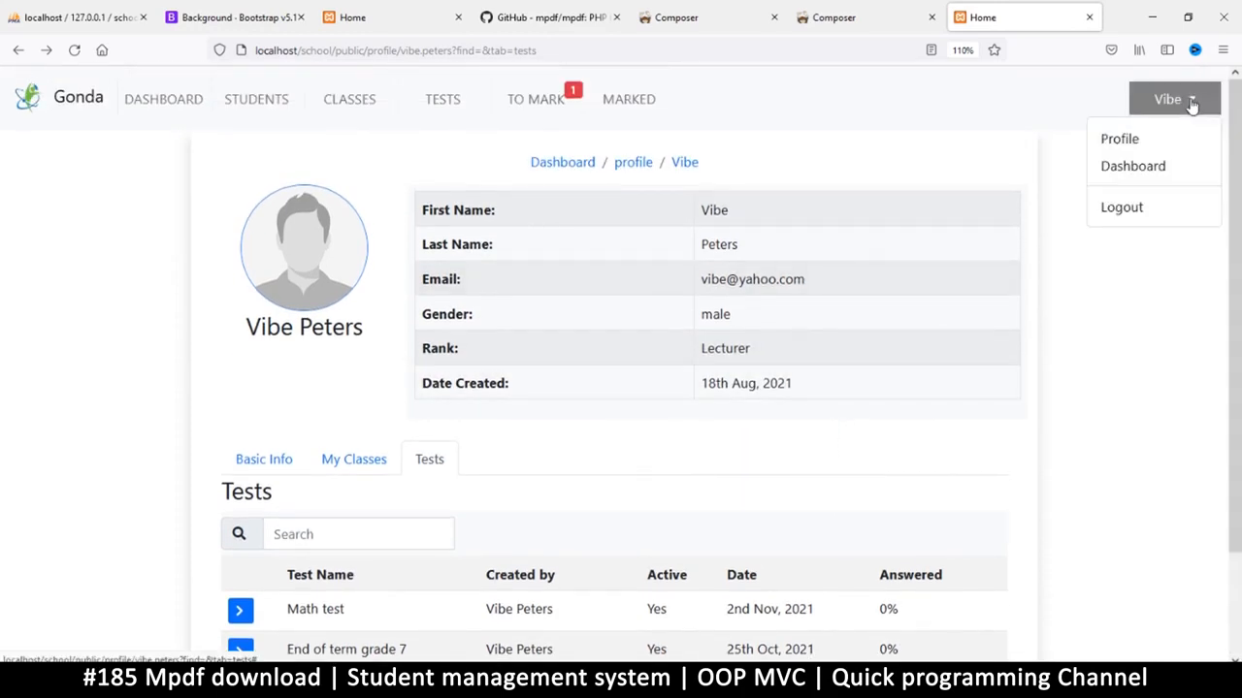
pyautogui.click(1122, 207)
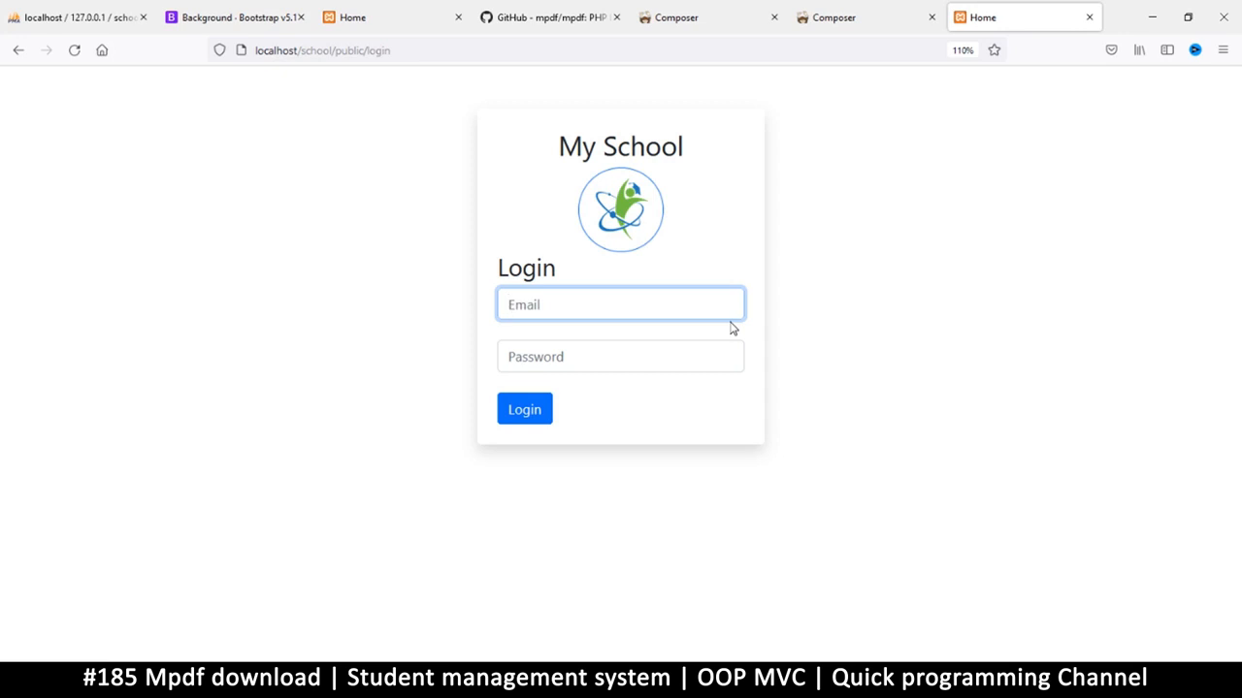
pyautogui.click(620, 303)
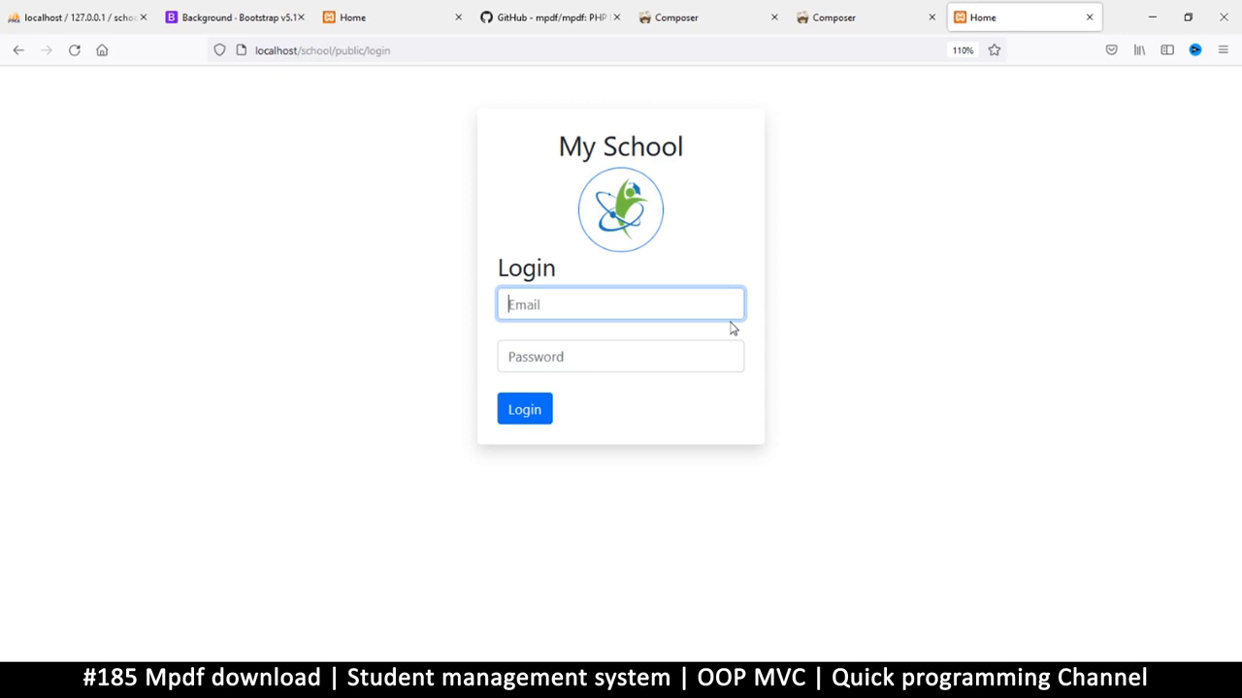
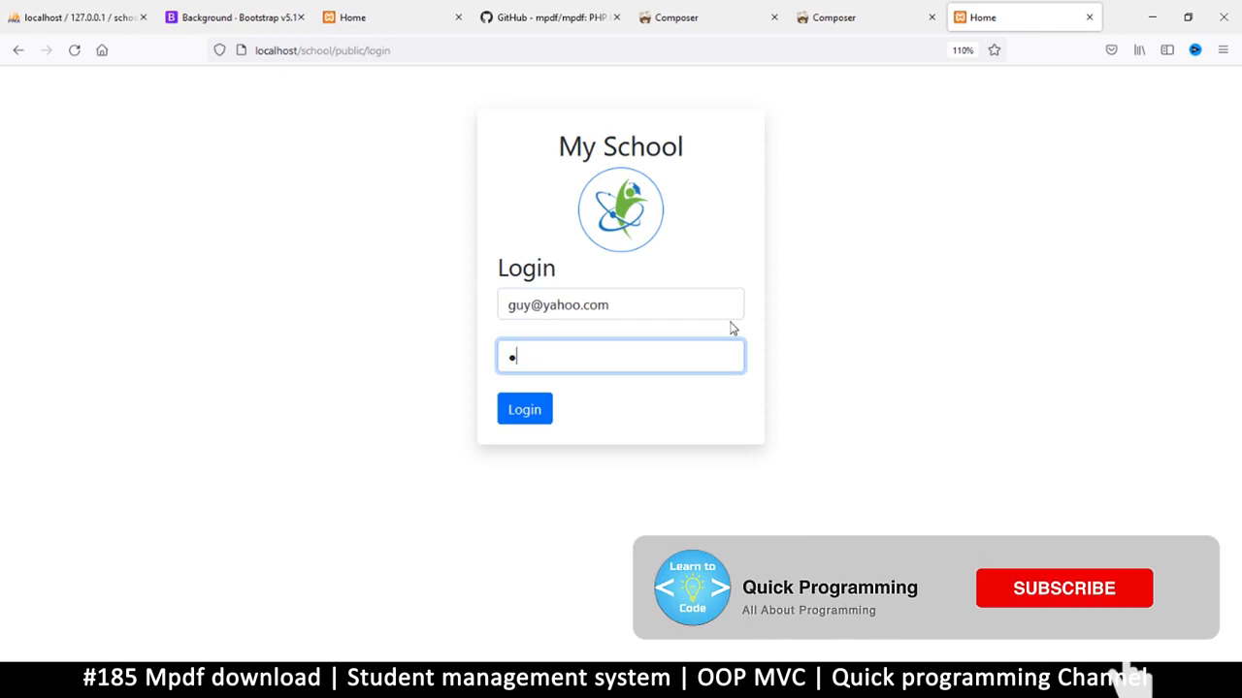
pyautogui.write('••••')
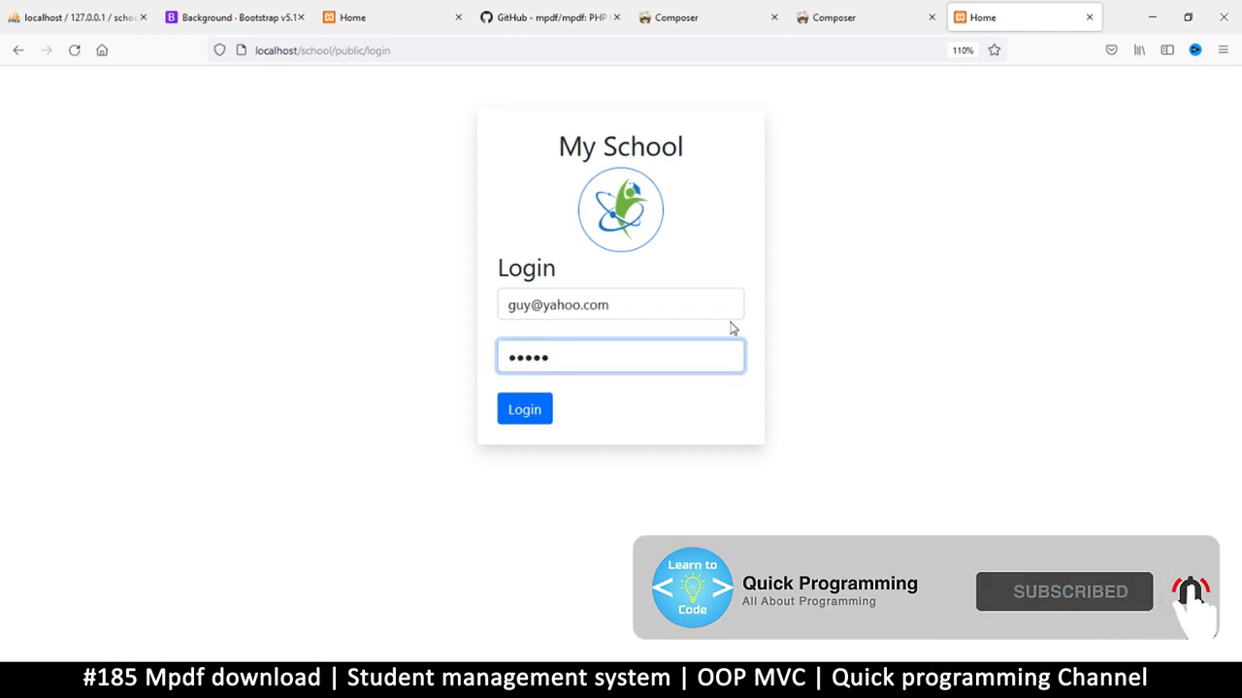
pyautogui.click(524, 409)
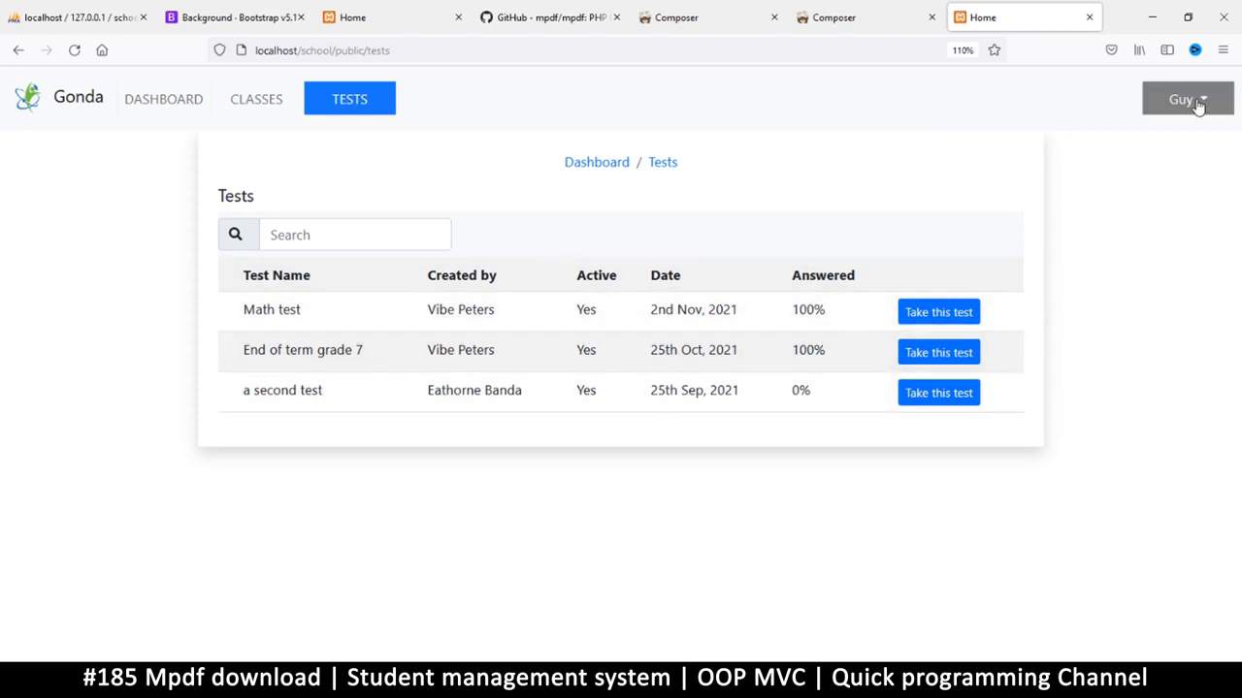
pyautogui.click(1180, 99)
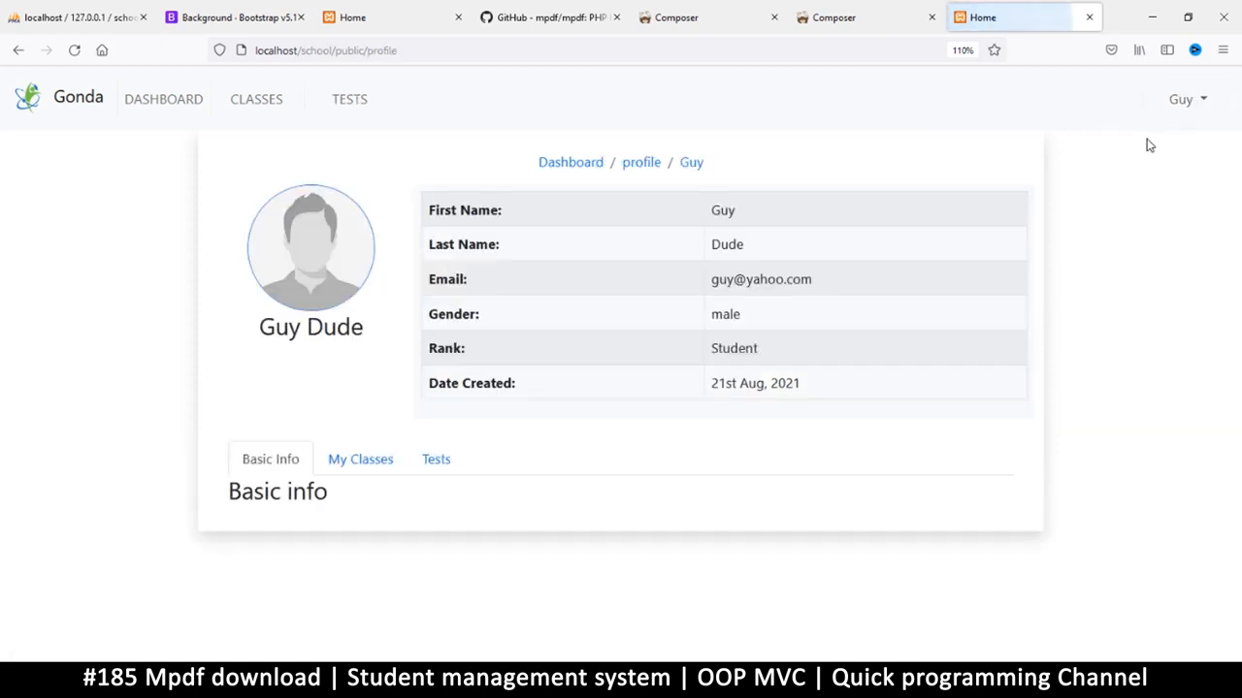
pyautogui.click(435, 459)
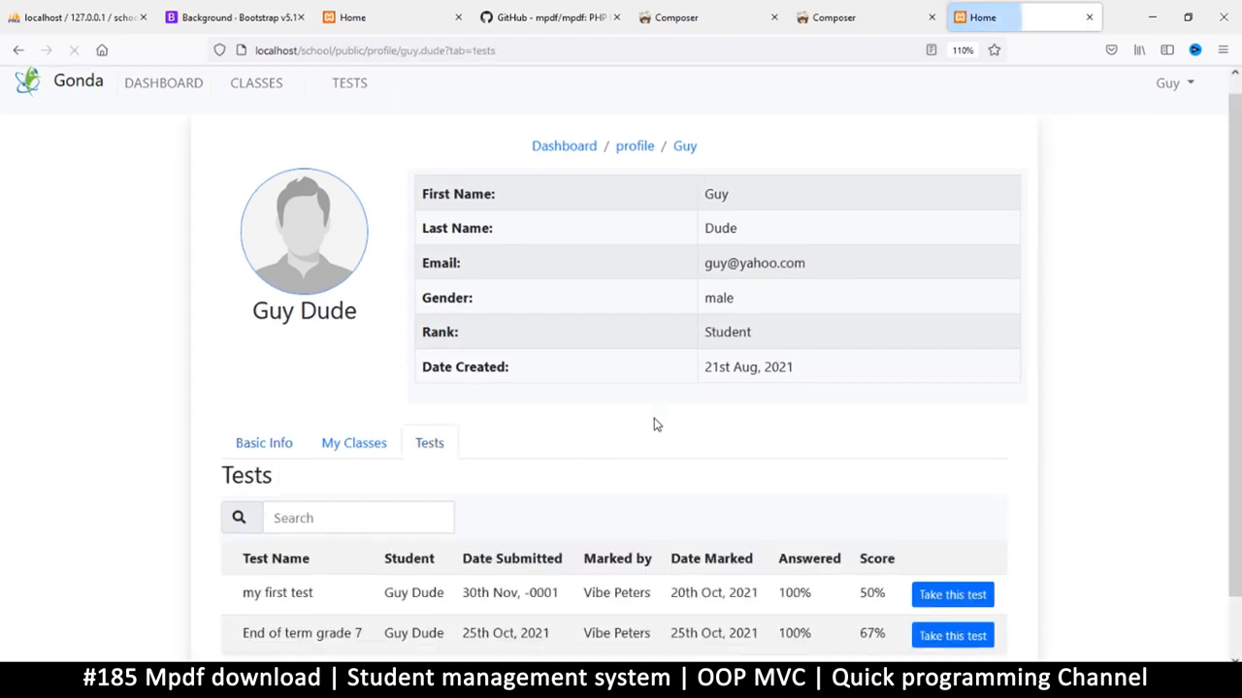
pyautogui.scroll(-3)
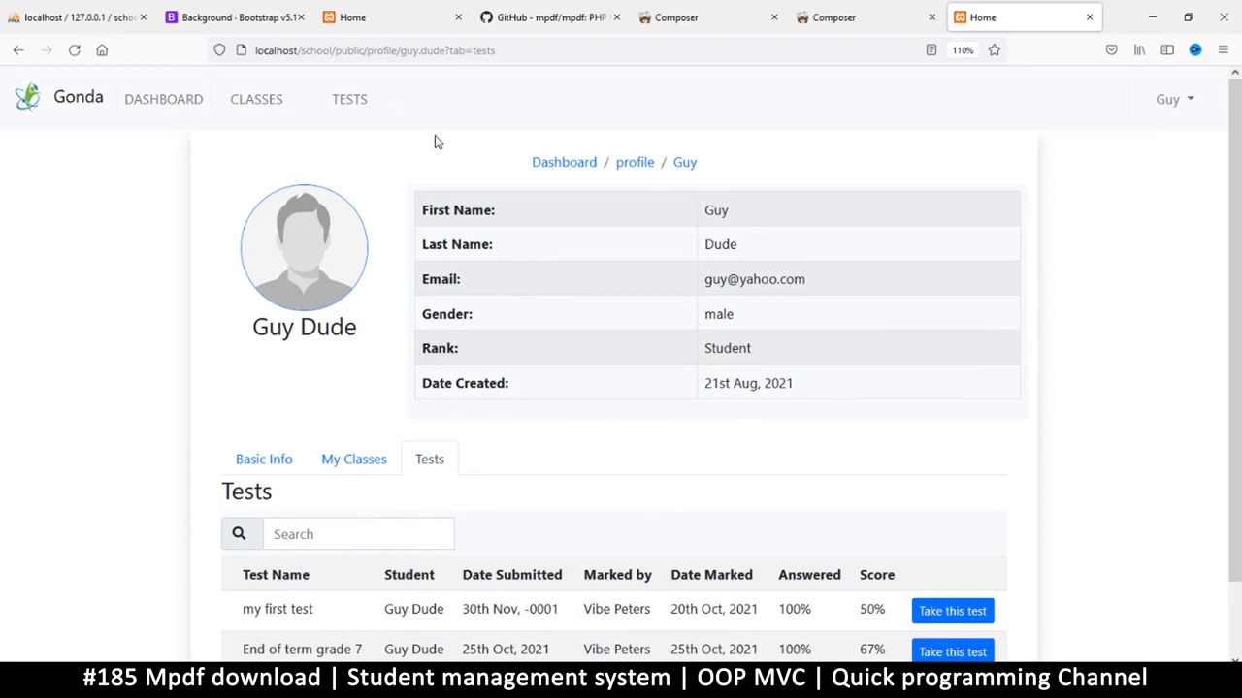
pyautogui.click(350, 98)
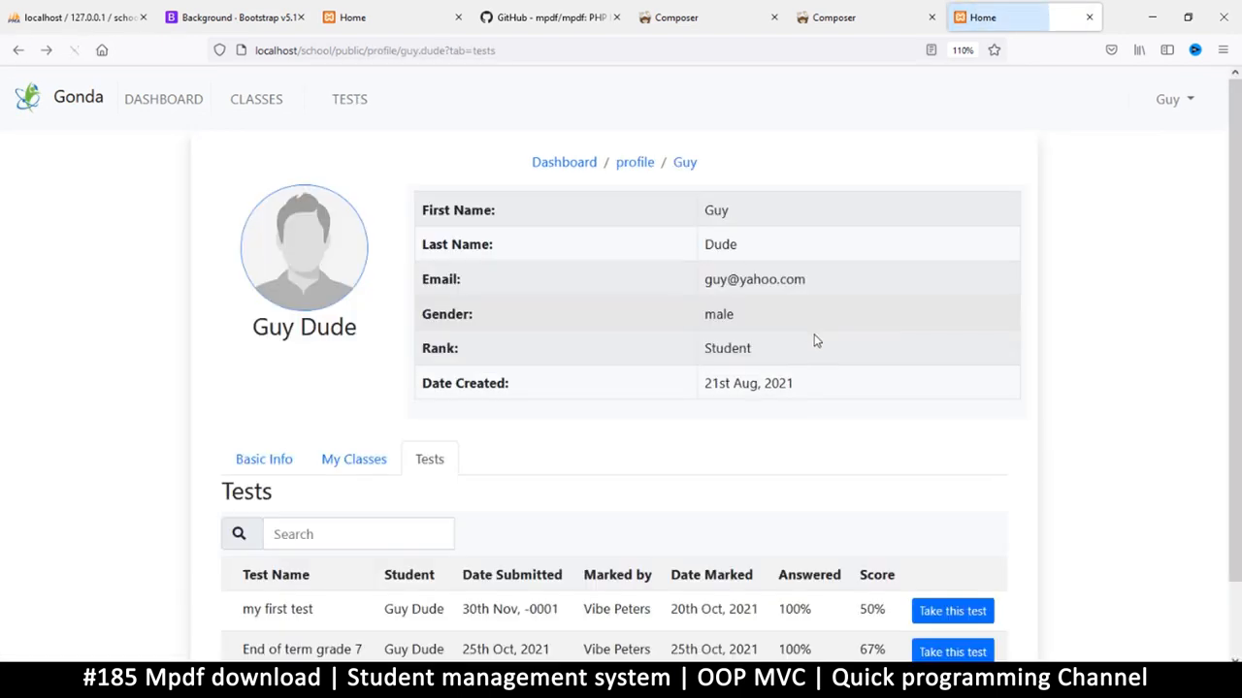
pyautogui.scroll(-3)
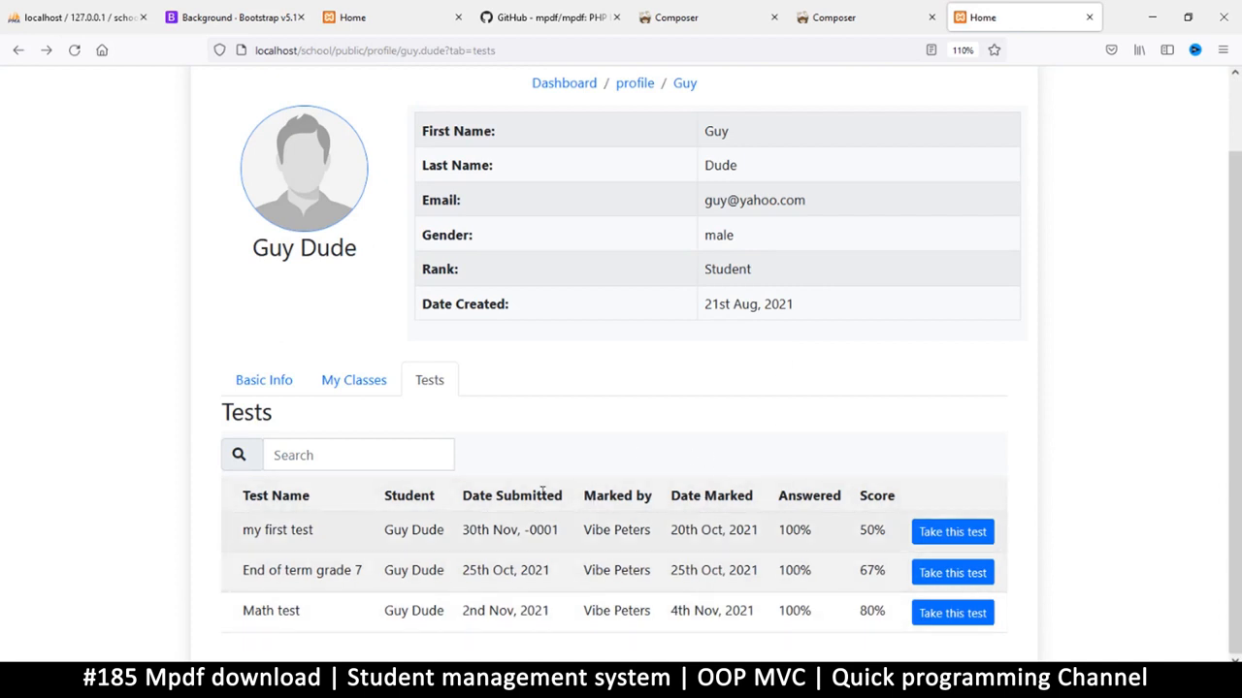
pyautogui.moveTo(287, 547)
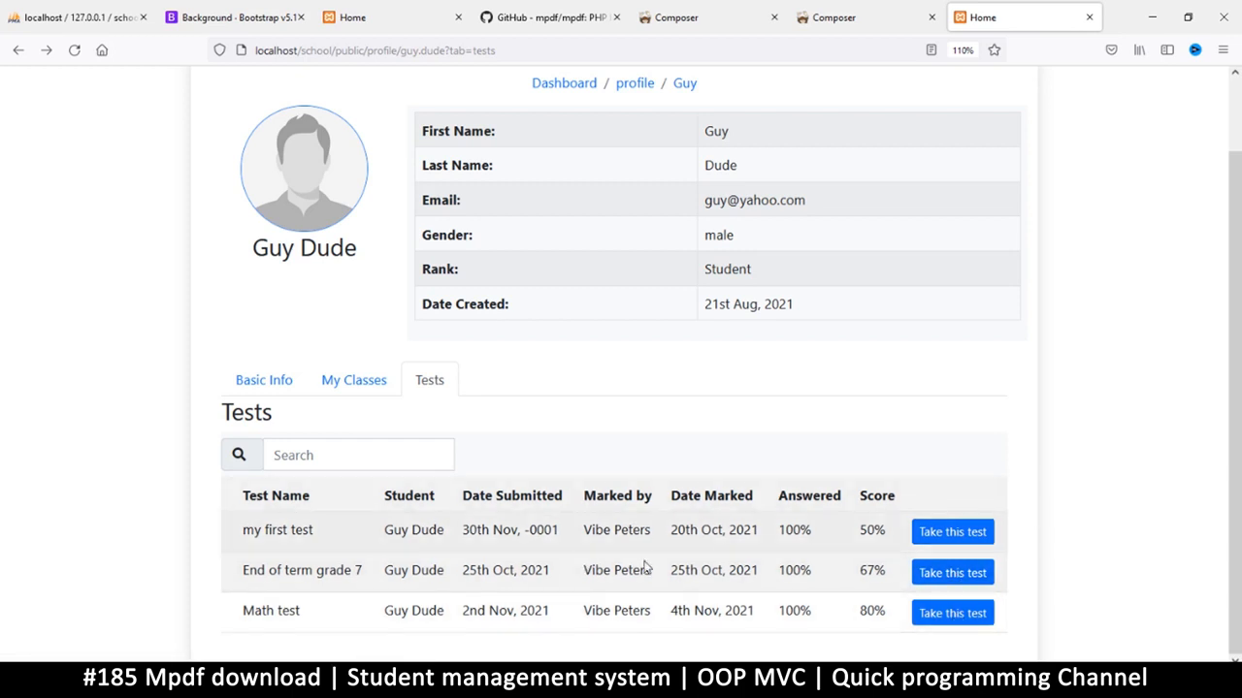
pyautogui.moveTo(542, 555)
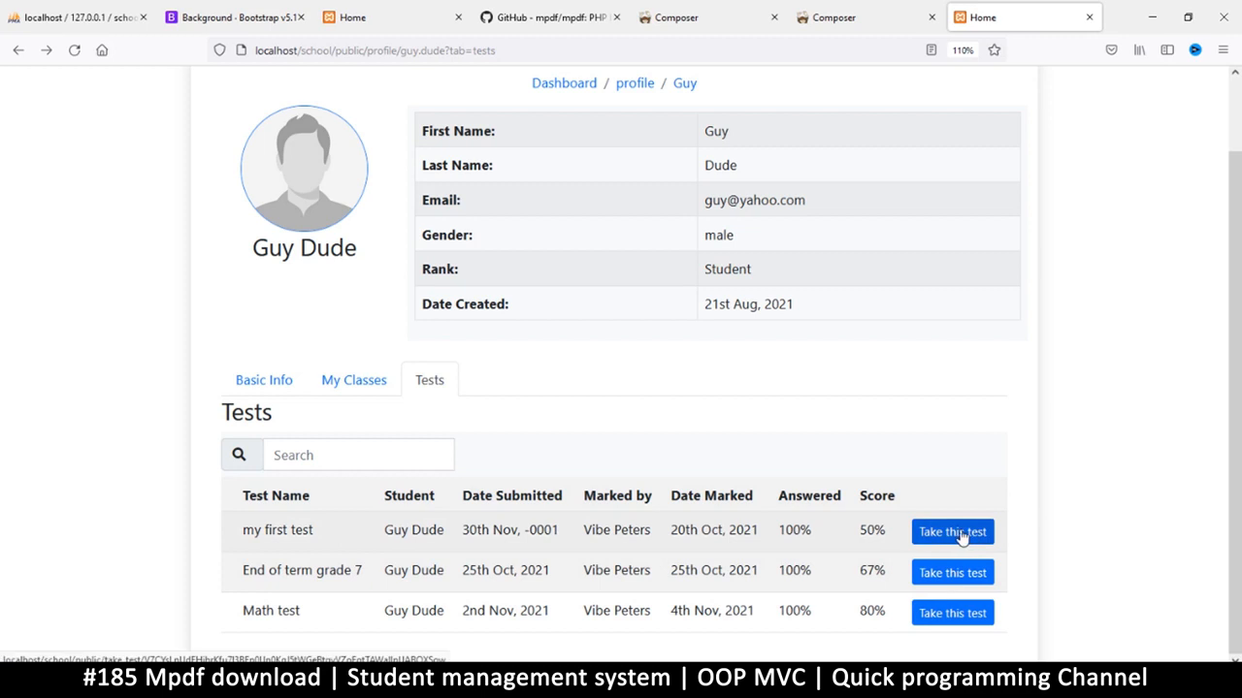
# - Open the End of term grade 7 test from the list
pyautogui.click(951, 531)
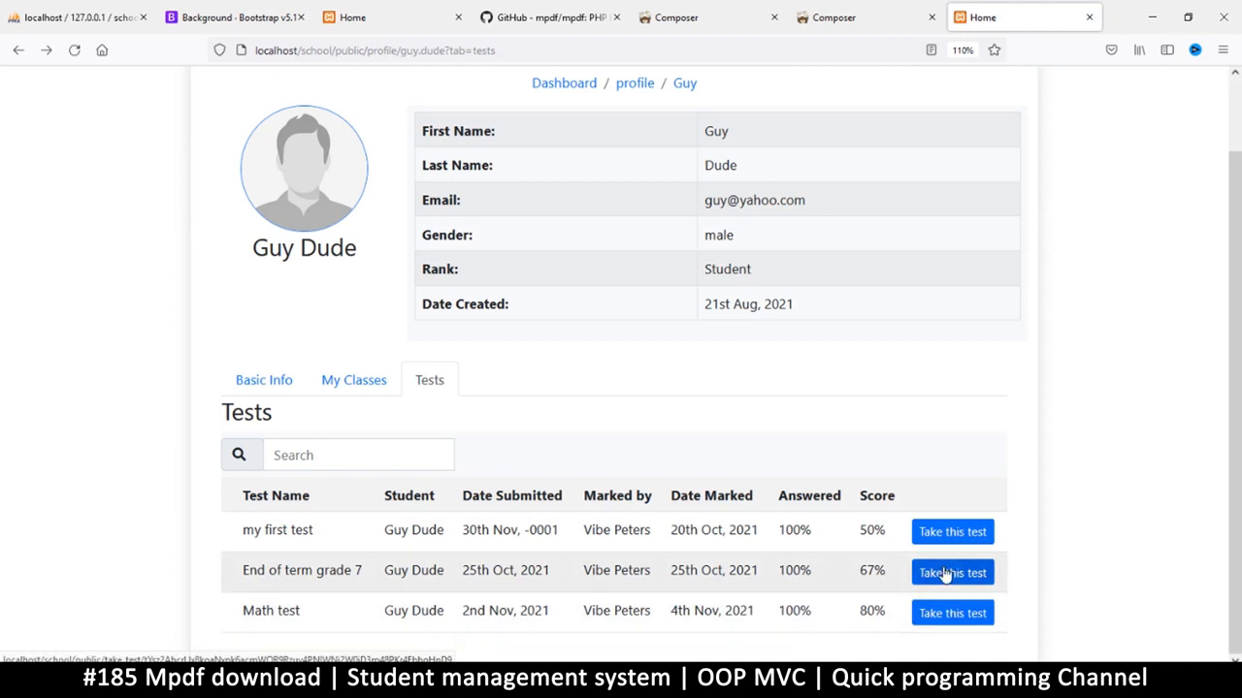
pyautogui.click(952, 573)
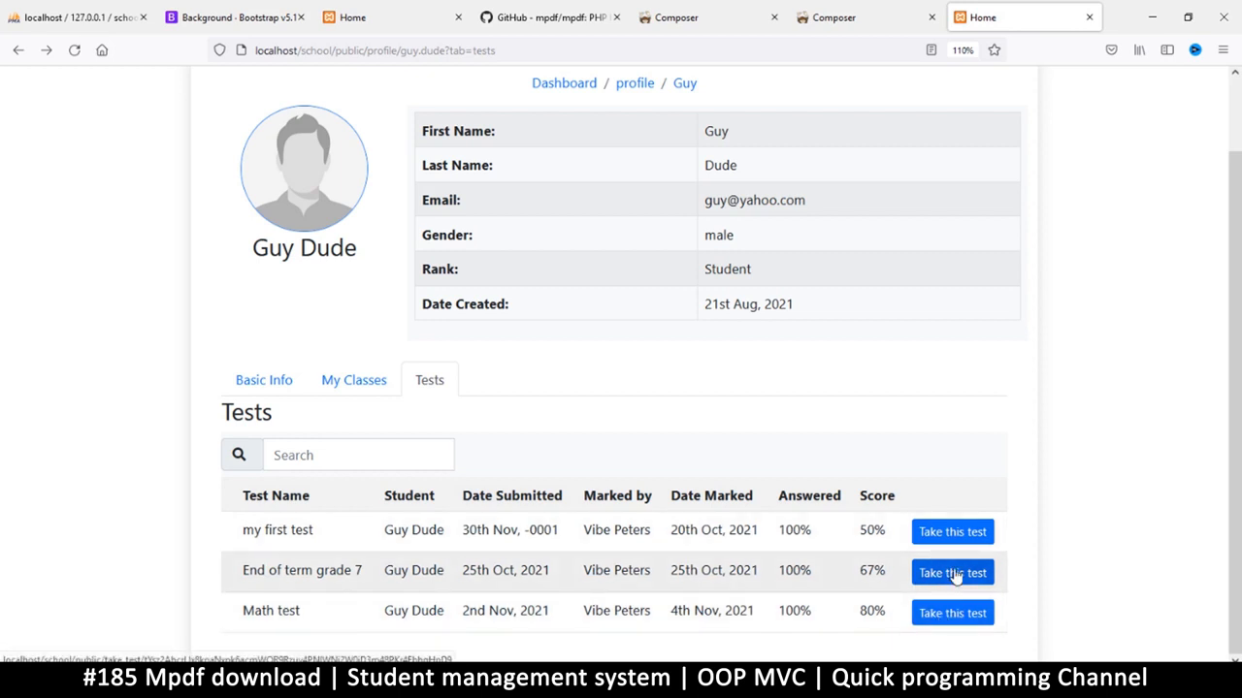
pyautogui.click(952, 573)
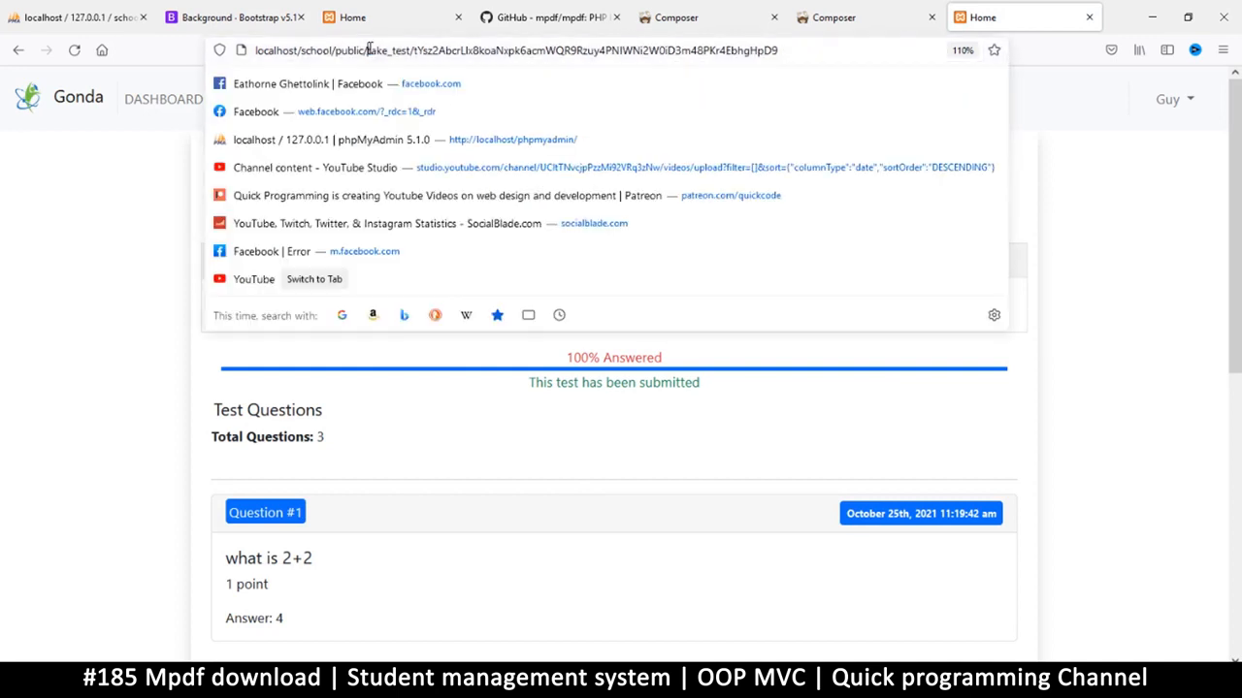
pyautogui.doubleClick(387, 49)
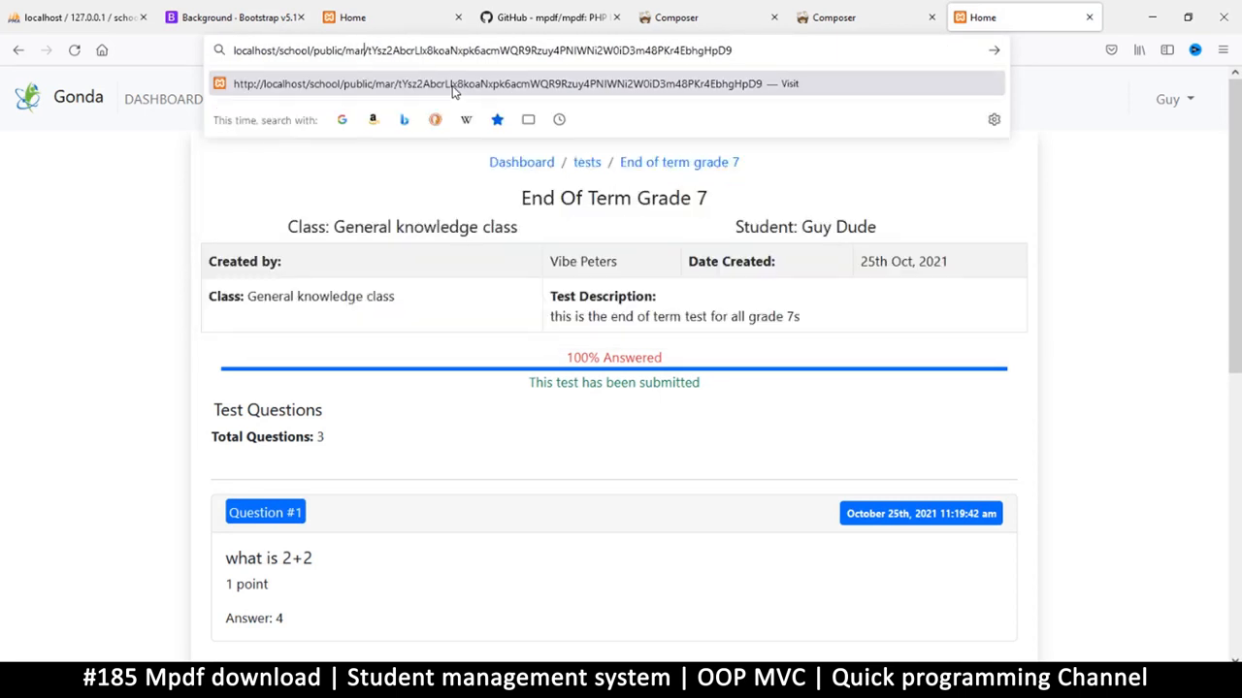
pyautogui.write('marked_single')
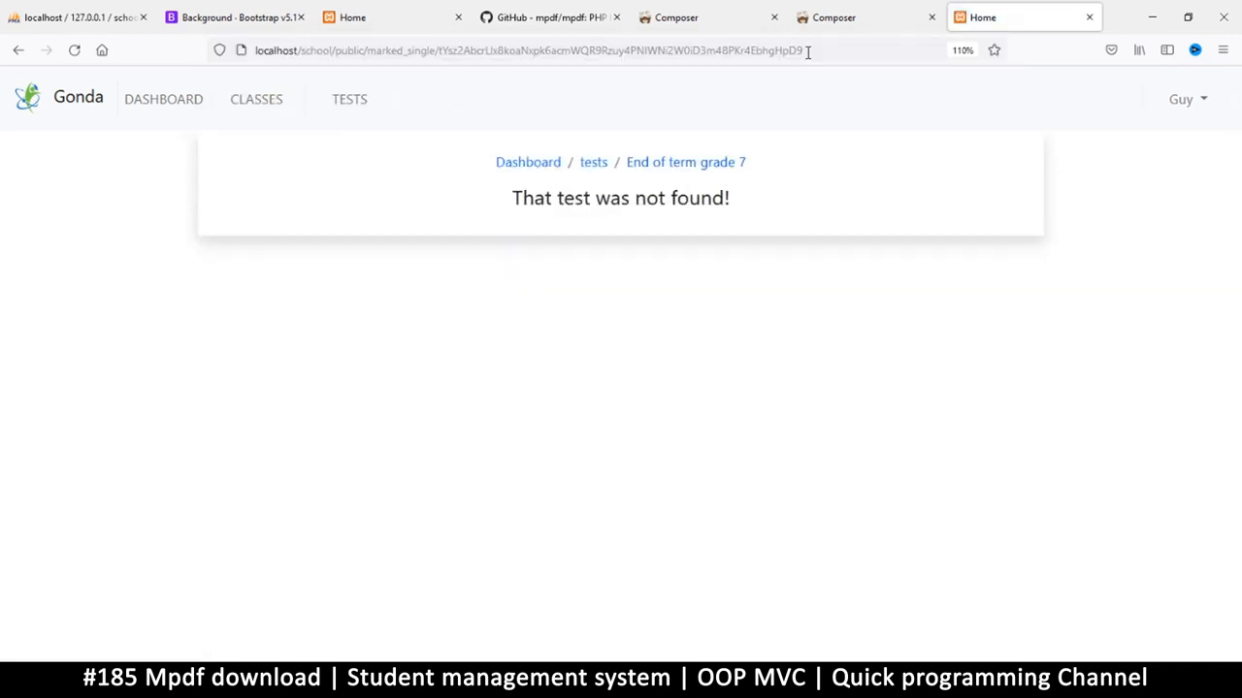
pyautogui.click(534, 50)
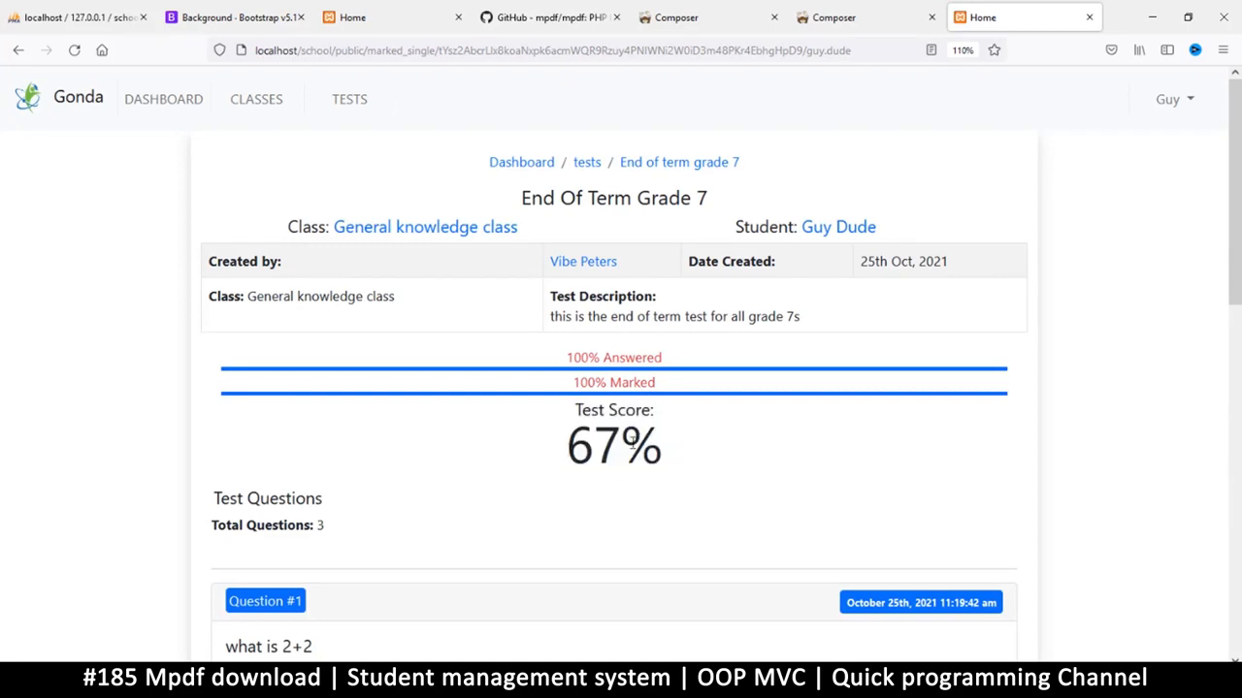
pyautogui.scroll(-3)
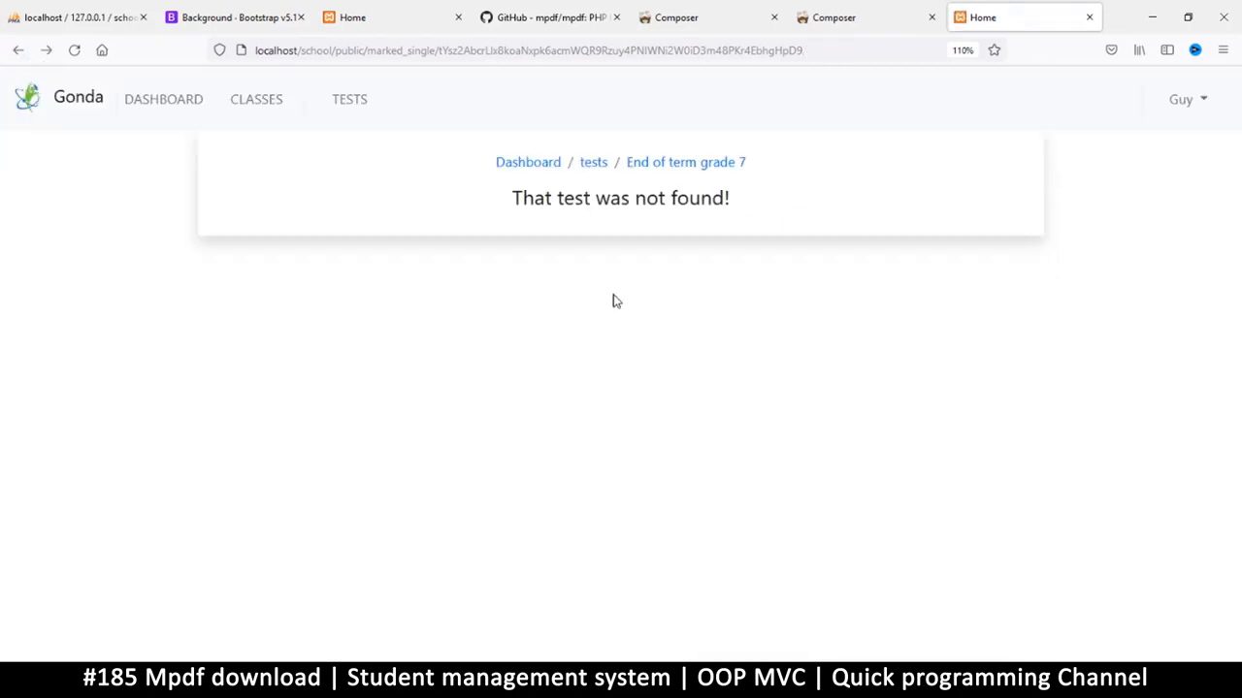
pyautogui.click(18, 50)
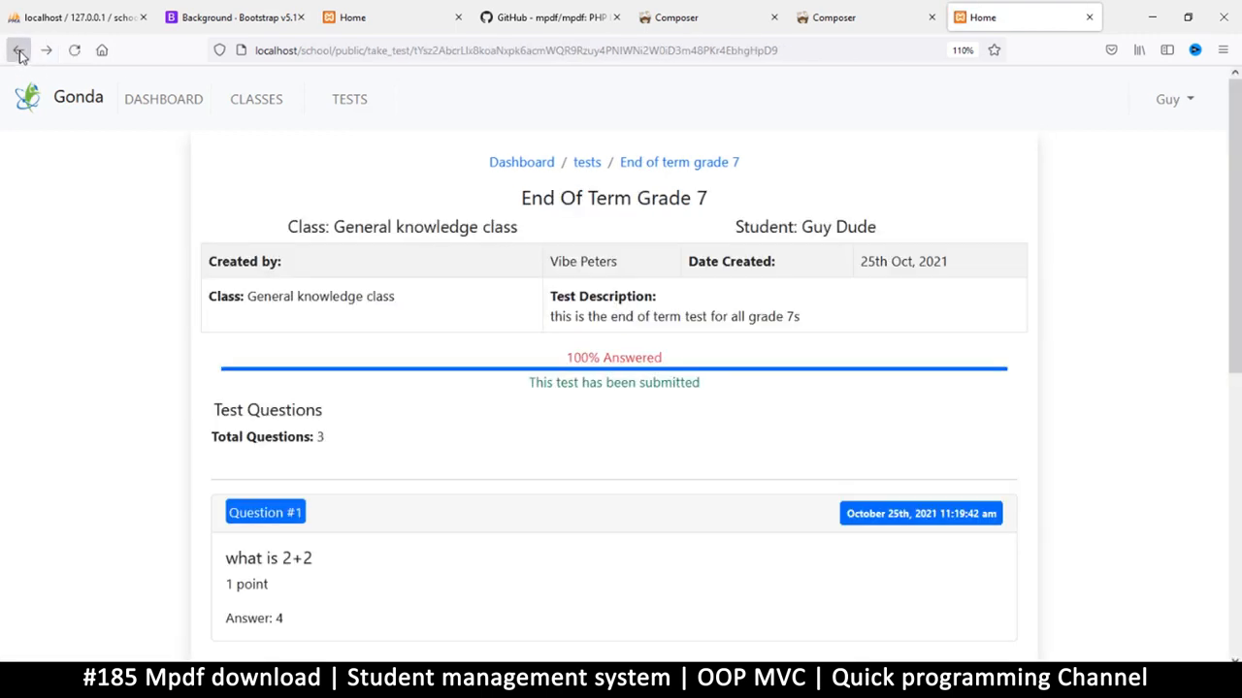
pyautogui.click(17, 50)
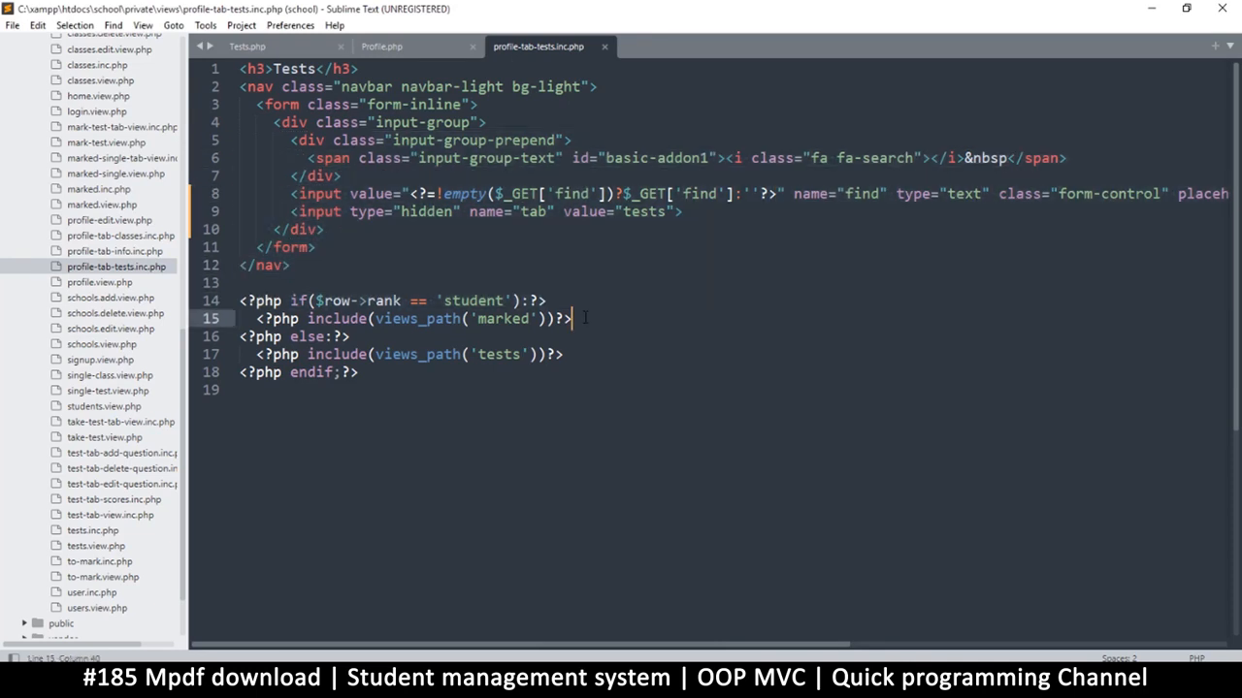
# - Find the 'marked' include, then open marked.inc.php from the sidebar file list
pyautogui.doubleClick(502, 318)
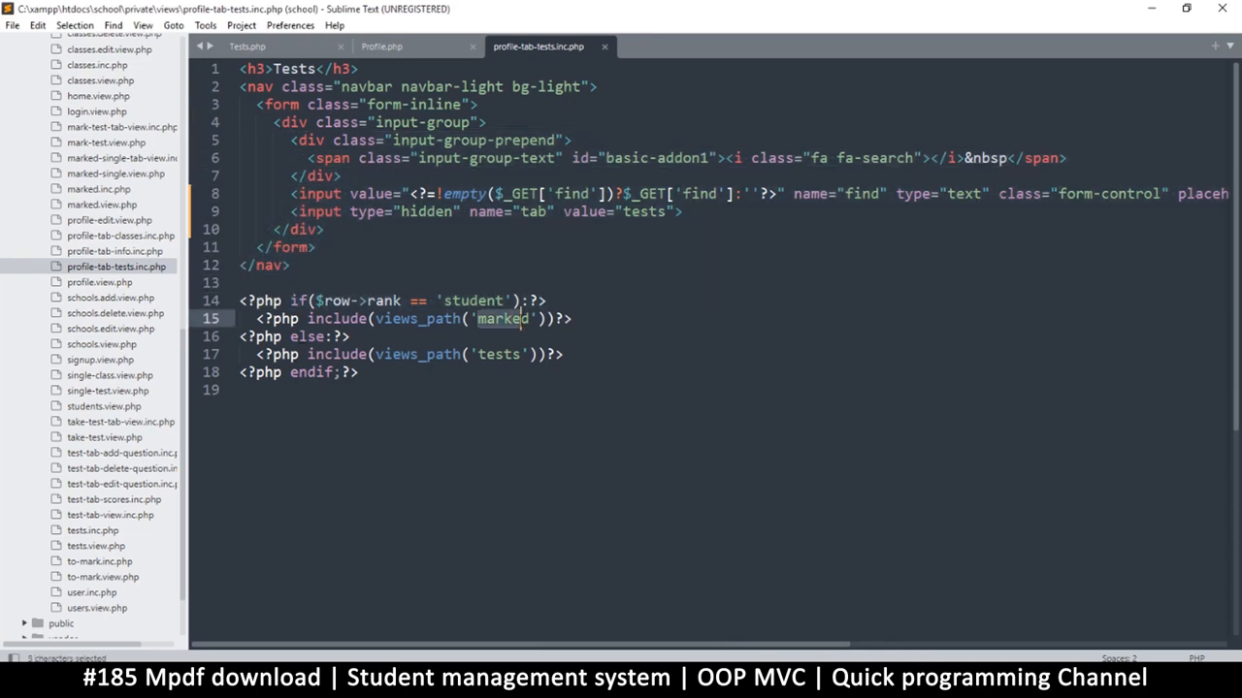
pyautogui.doubleClick(502, 318)
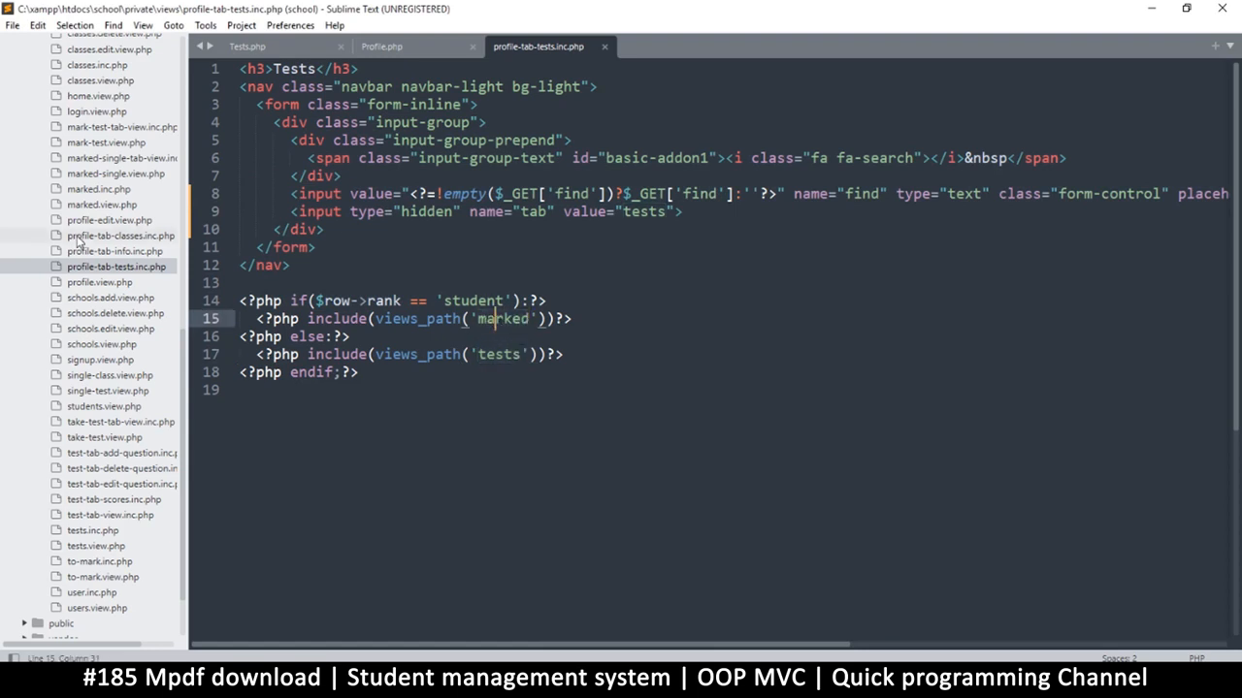
pyautogui.scroll(-3)
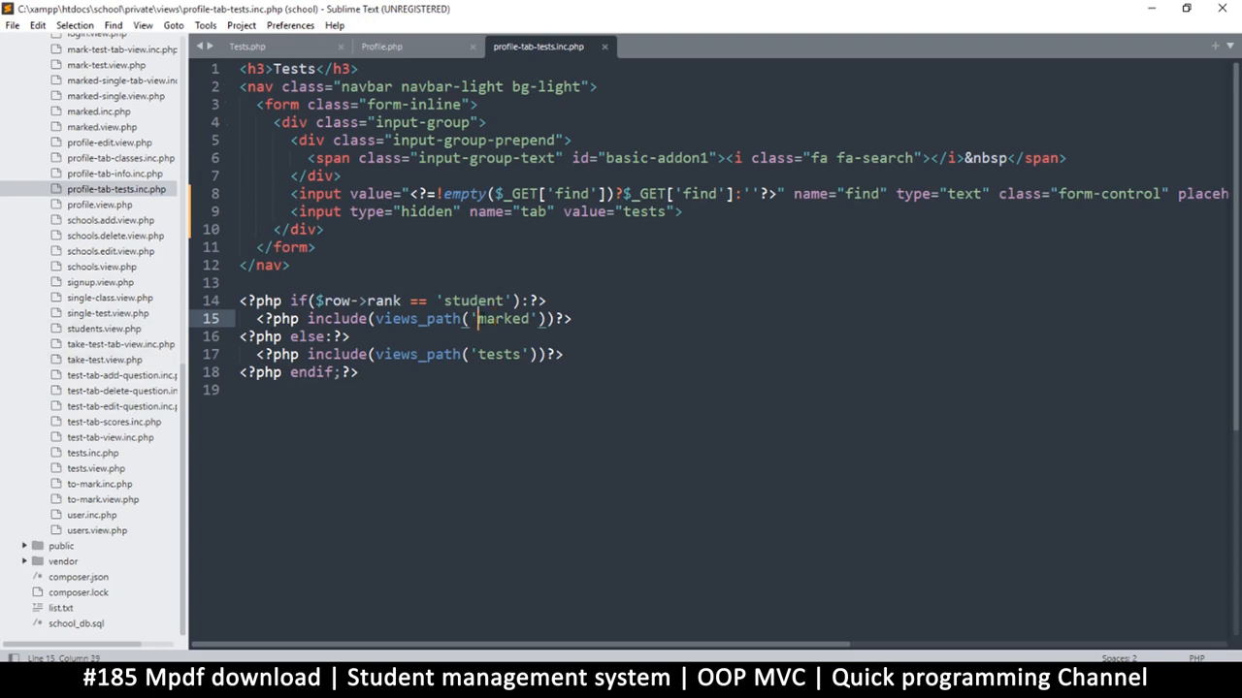
pyautogui.doubleClick(503, 318)
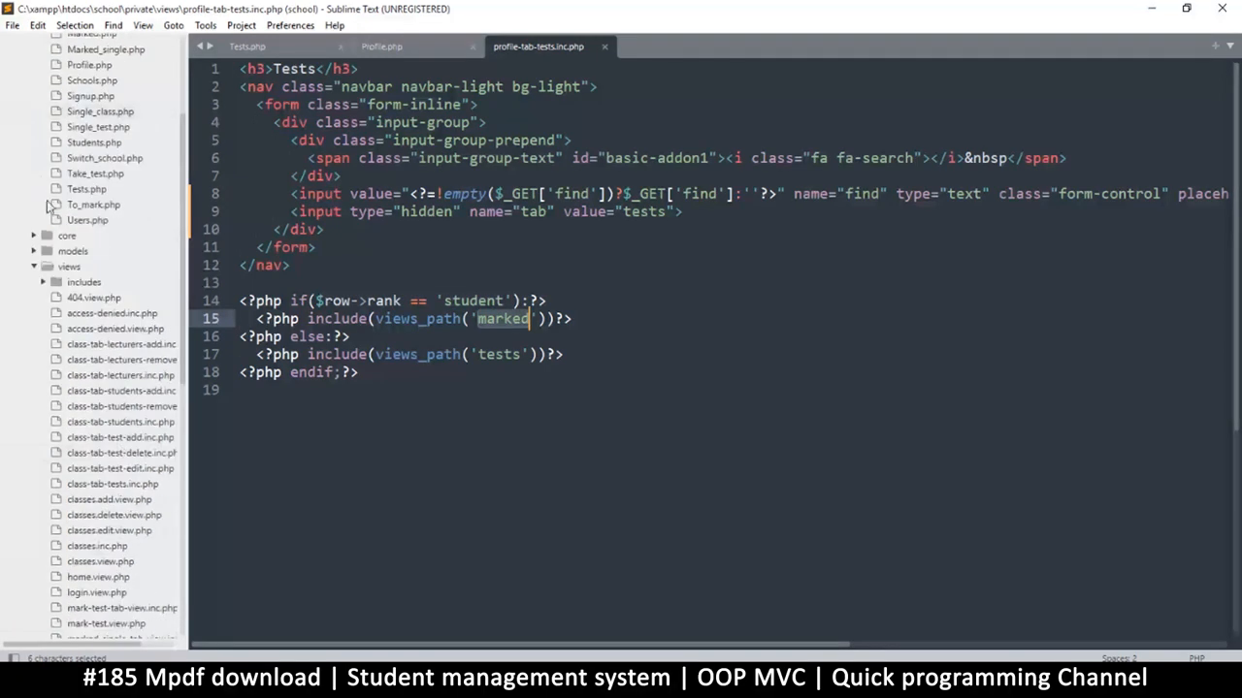
pyautogui.click(43, 281)
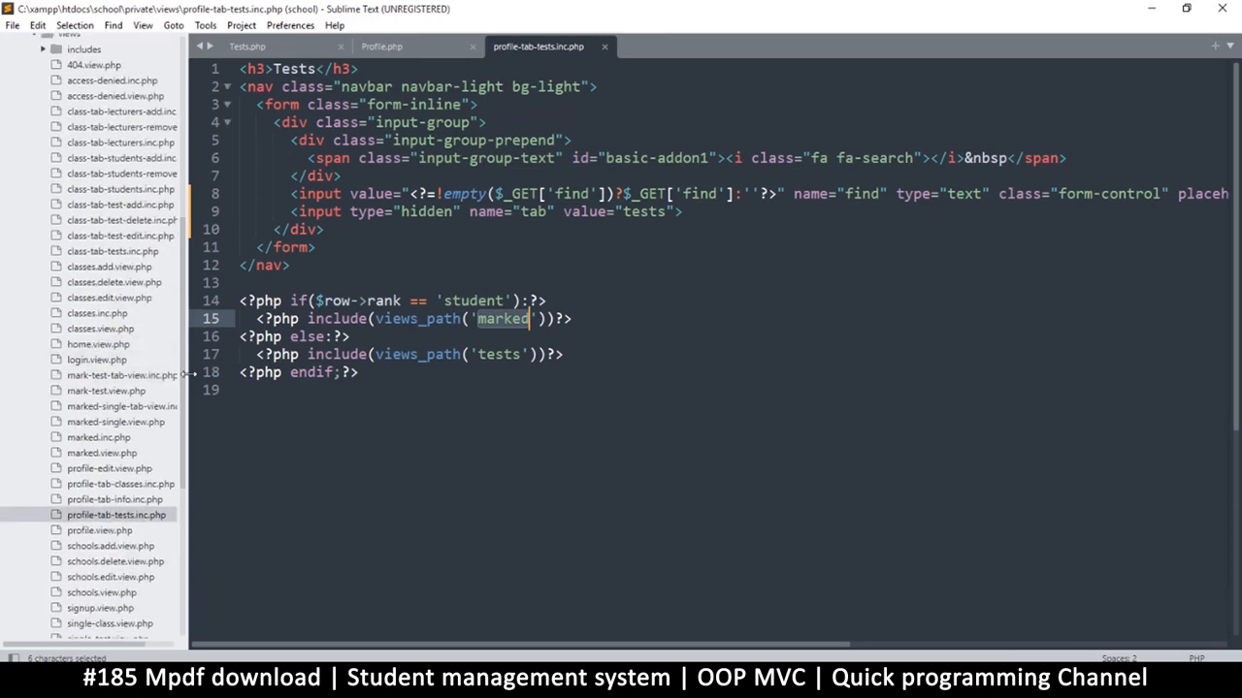
pyautogui.scroll(-3)
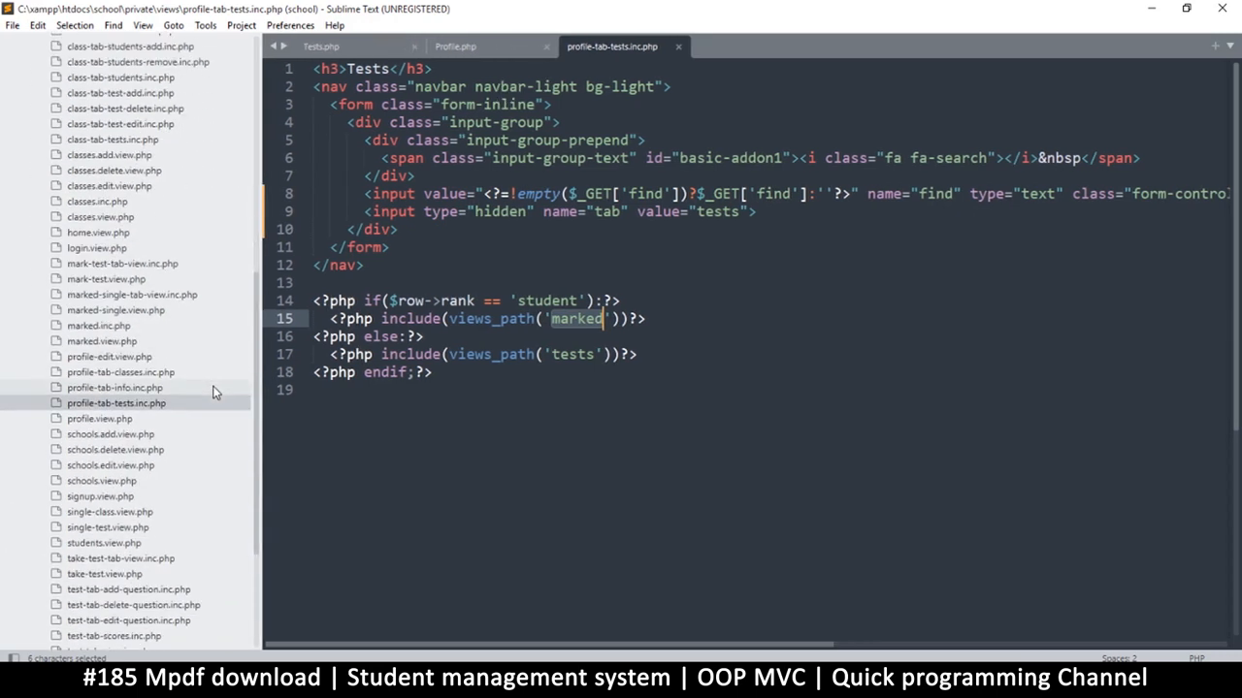
pyautogui.scroll(-3)
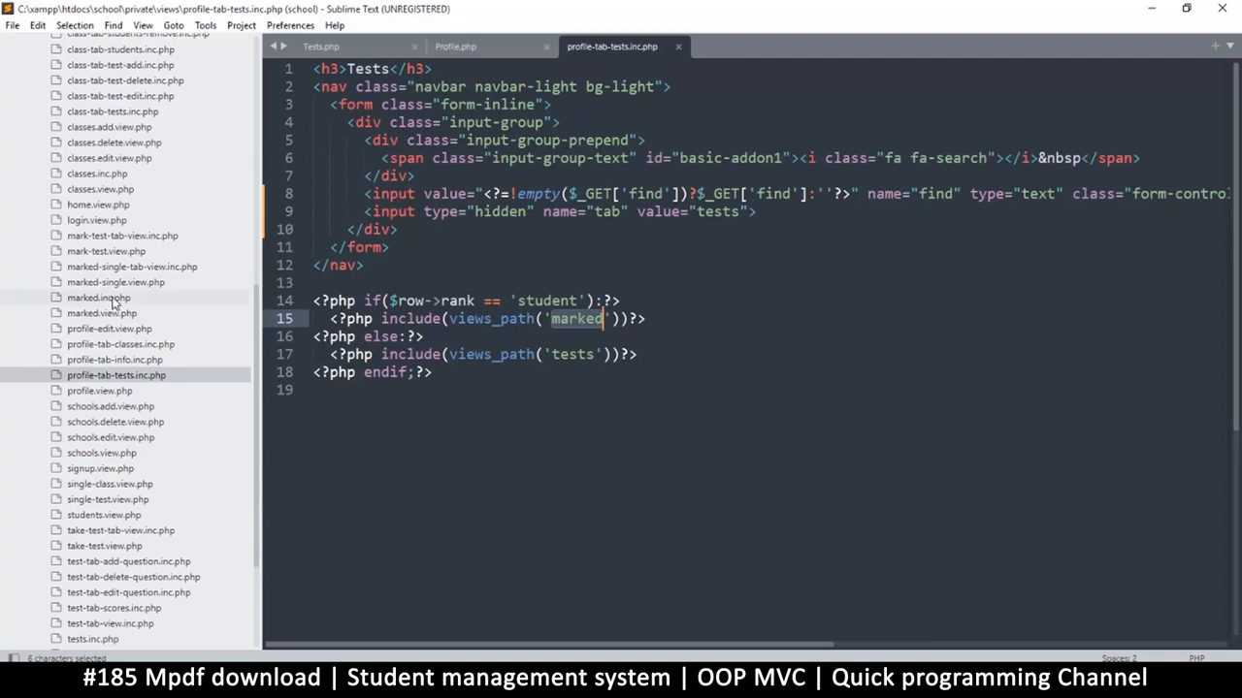
pyautogui.click(98, 298)
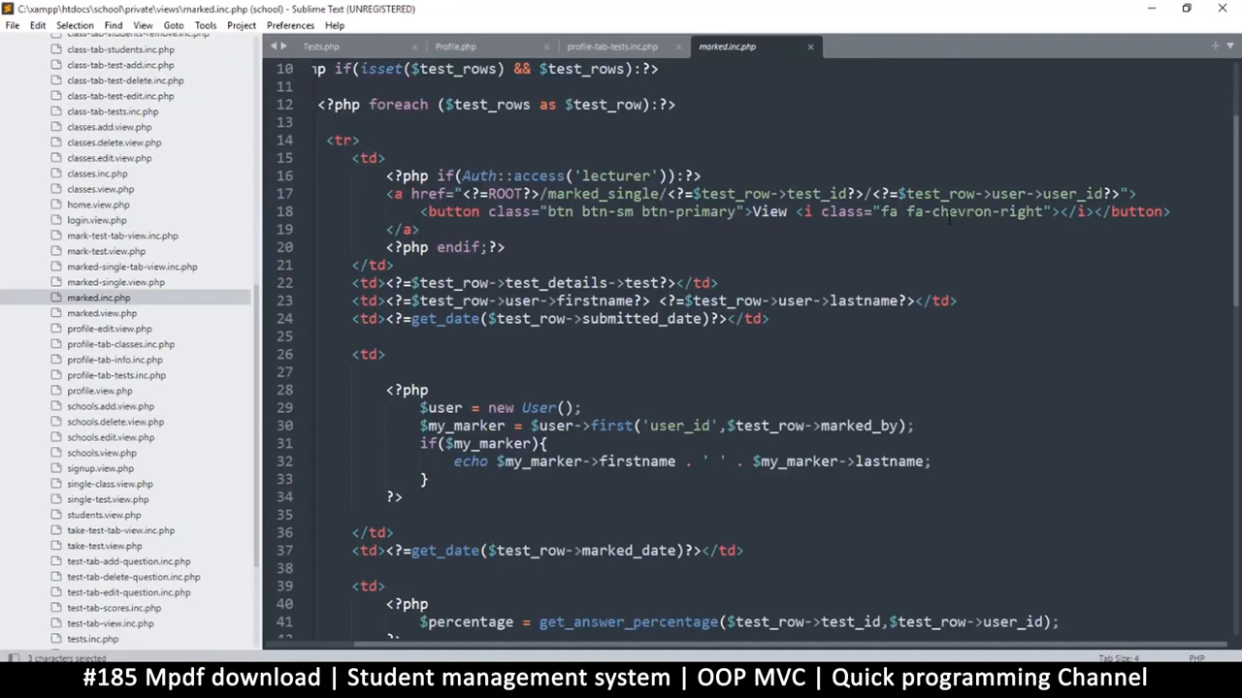
pyautogui.moveTo(648, 543)
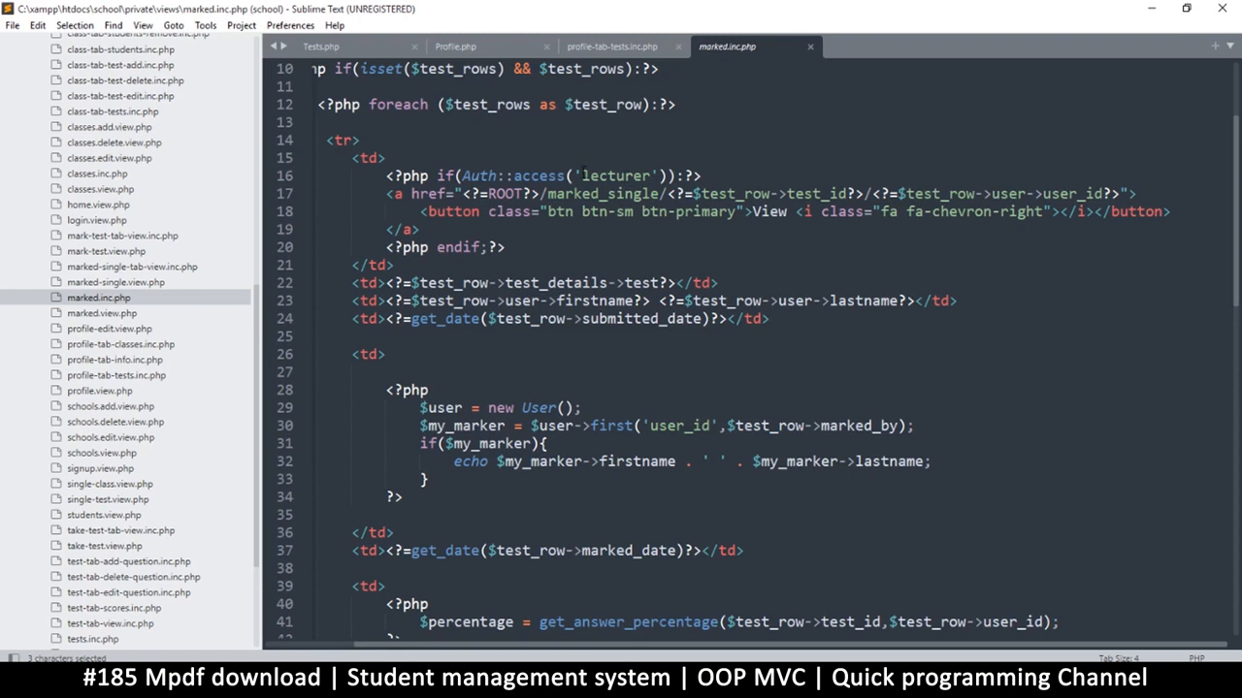
# - Replace the Take this test conditional block with the copied marked_single View link
pyautogui.doubleClick(615, 175)
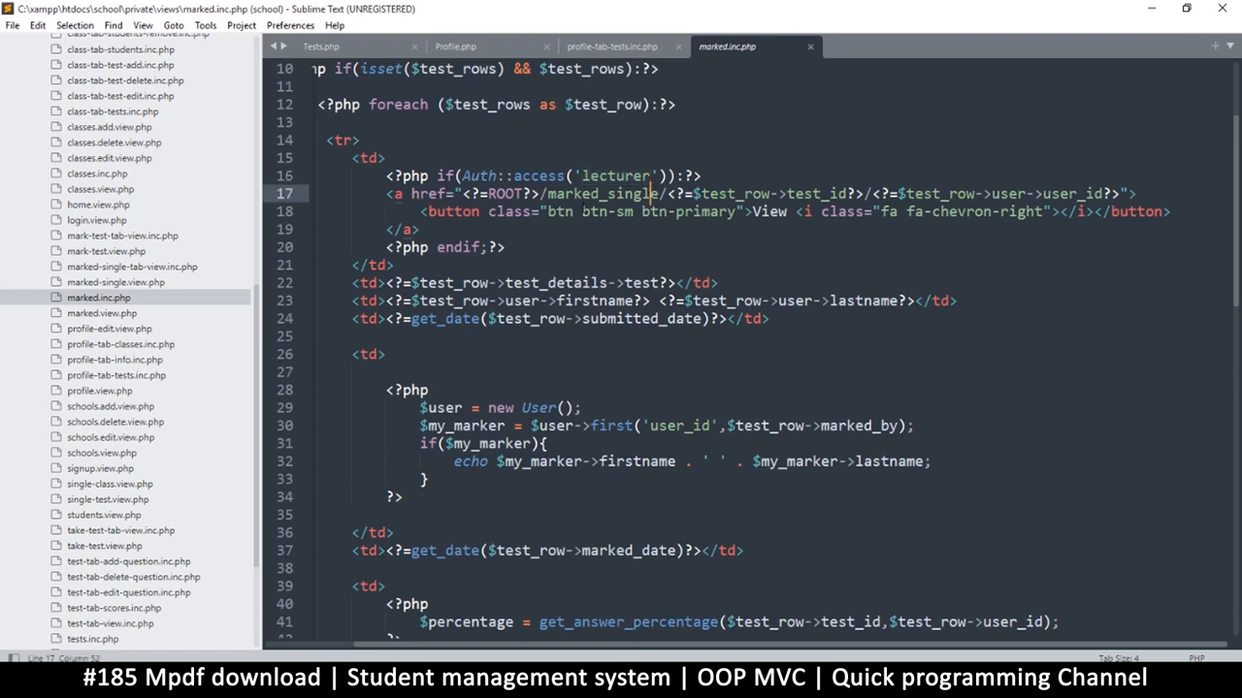
pyautogui.doubleClick(602, 193)
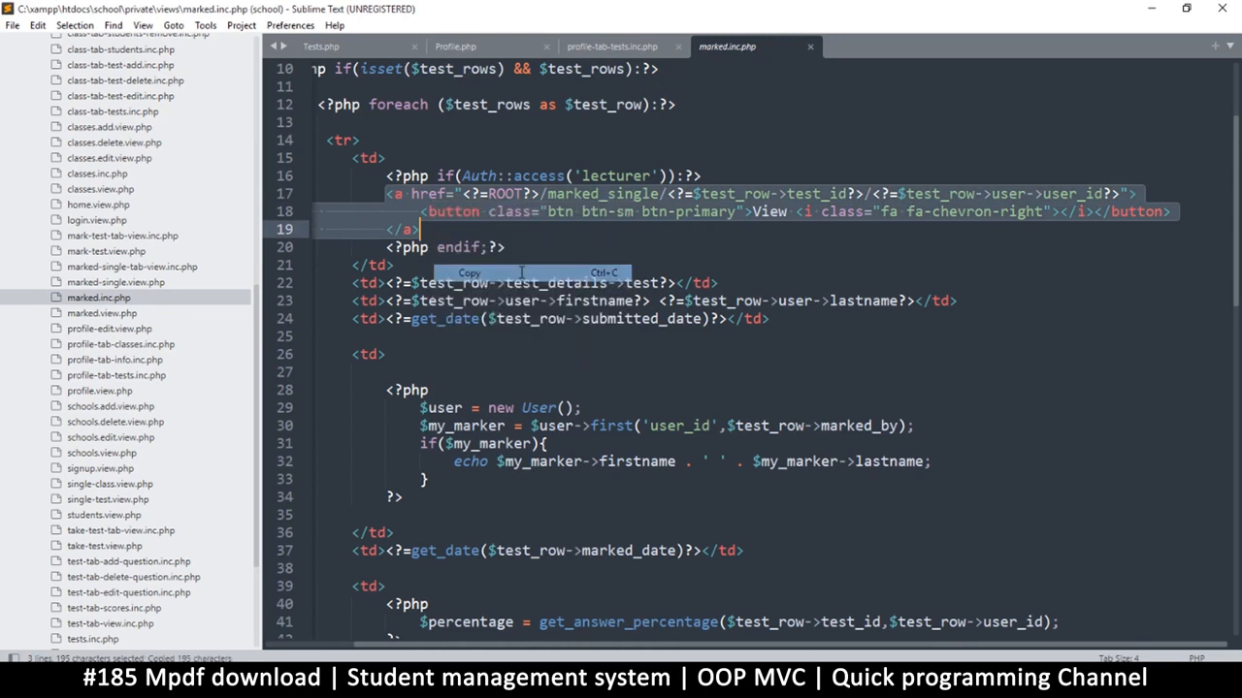
pyautogui.scroll(-3)
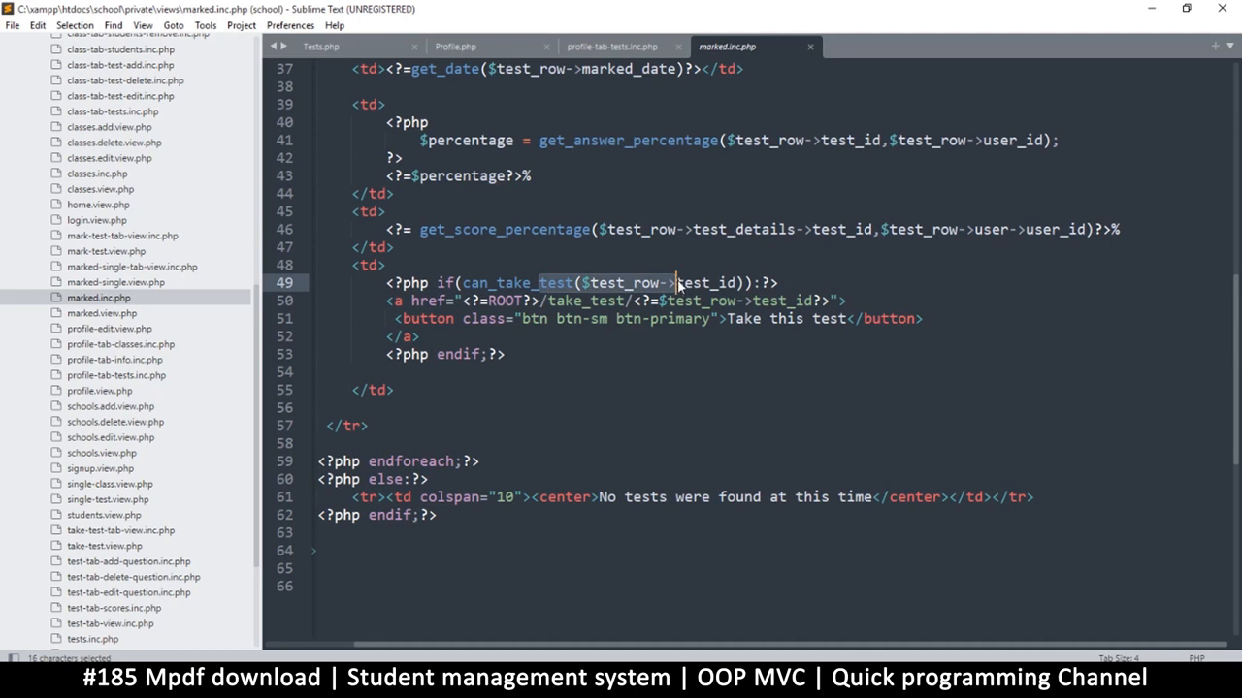
pyautogui.moveTo(727, 45)
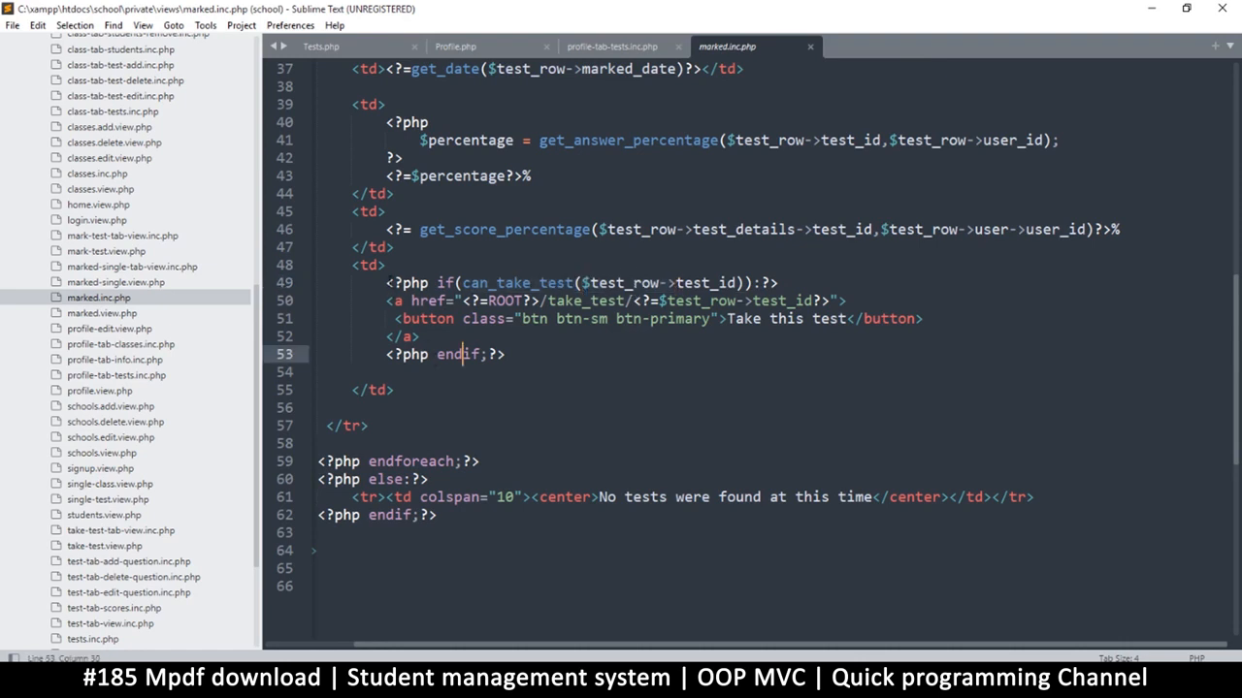
pyautogui.moveTo(384, 282); pyautogui.dragTo(504, 354)
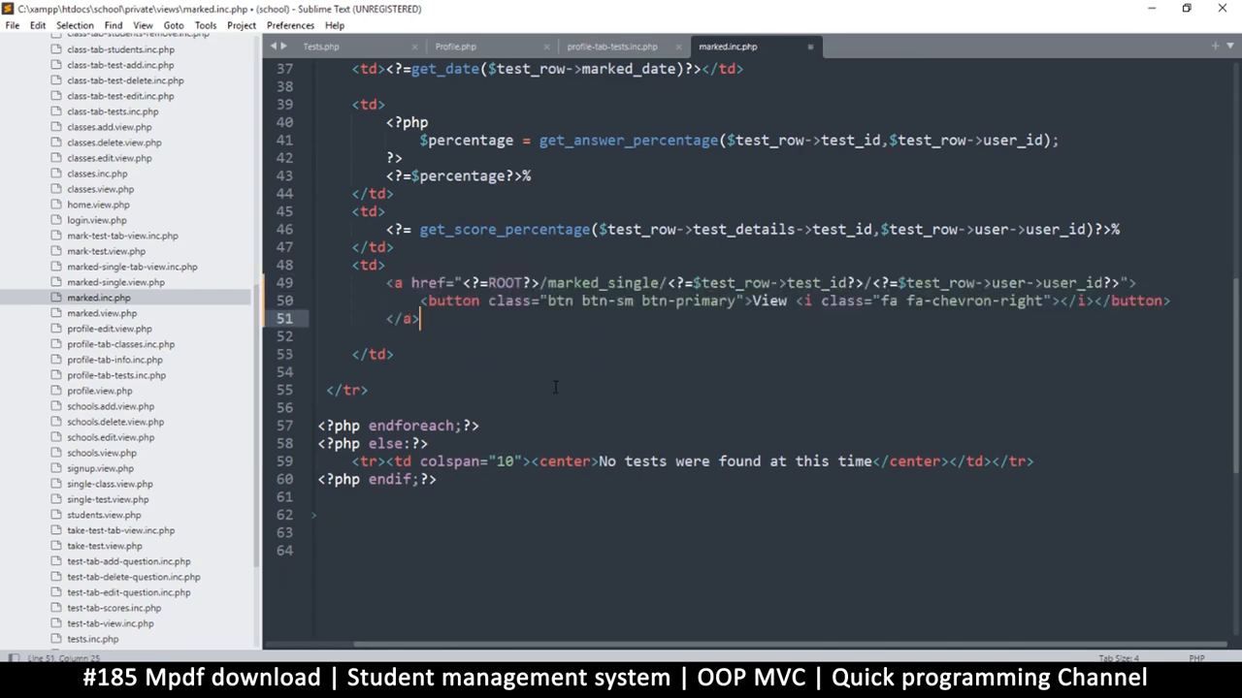
pyautogui.press('ctrl+s')
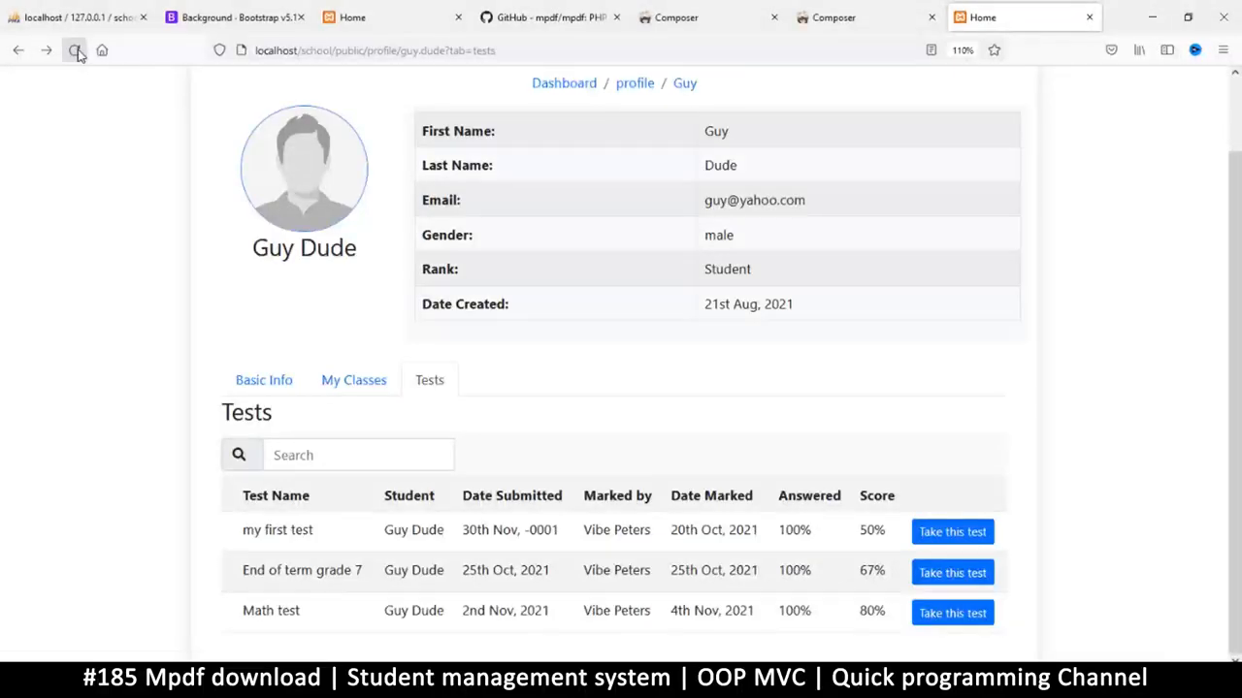
pyautogui.click(75, 49)
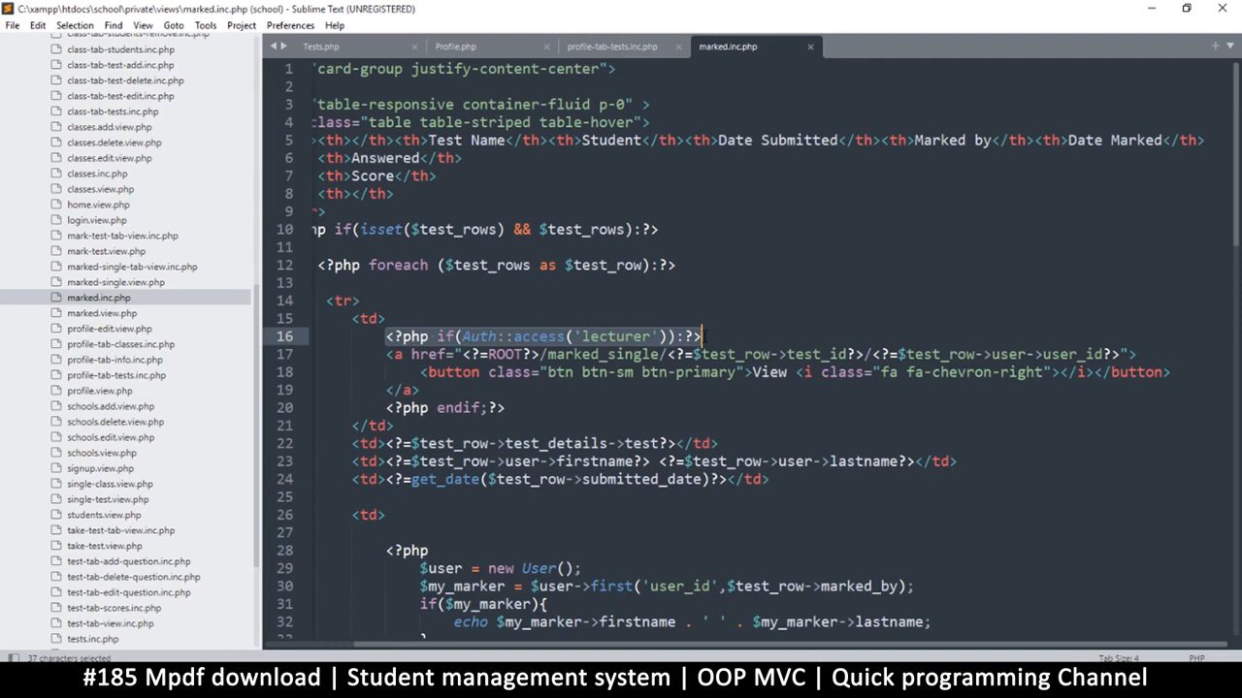
# - Restore the Take this test block and place the View link below its endif
pyautogui.scroll(-3)
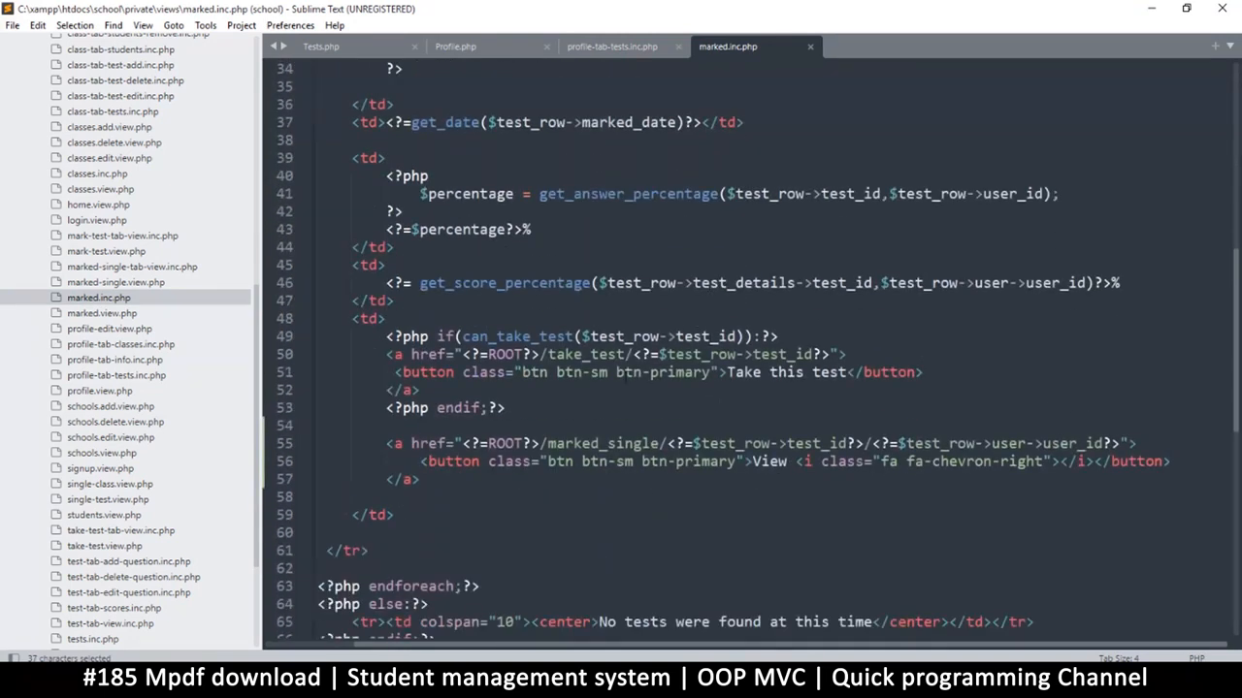
pyautogui.doubleClick(586, 354)
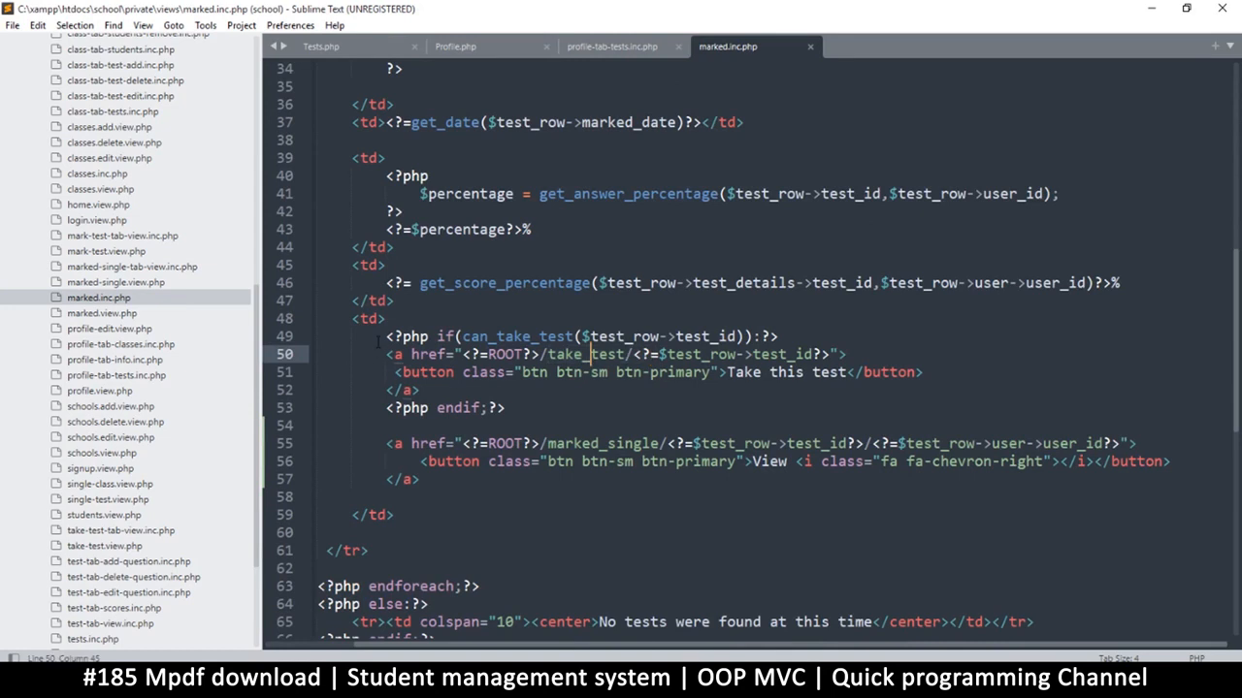
pyautogui.moveTo(383, 336); pyautogui.dragTo(505, 407)
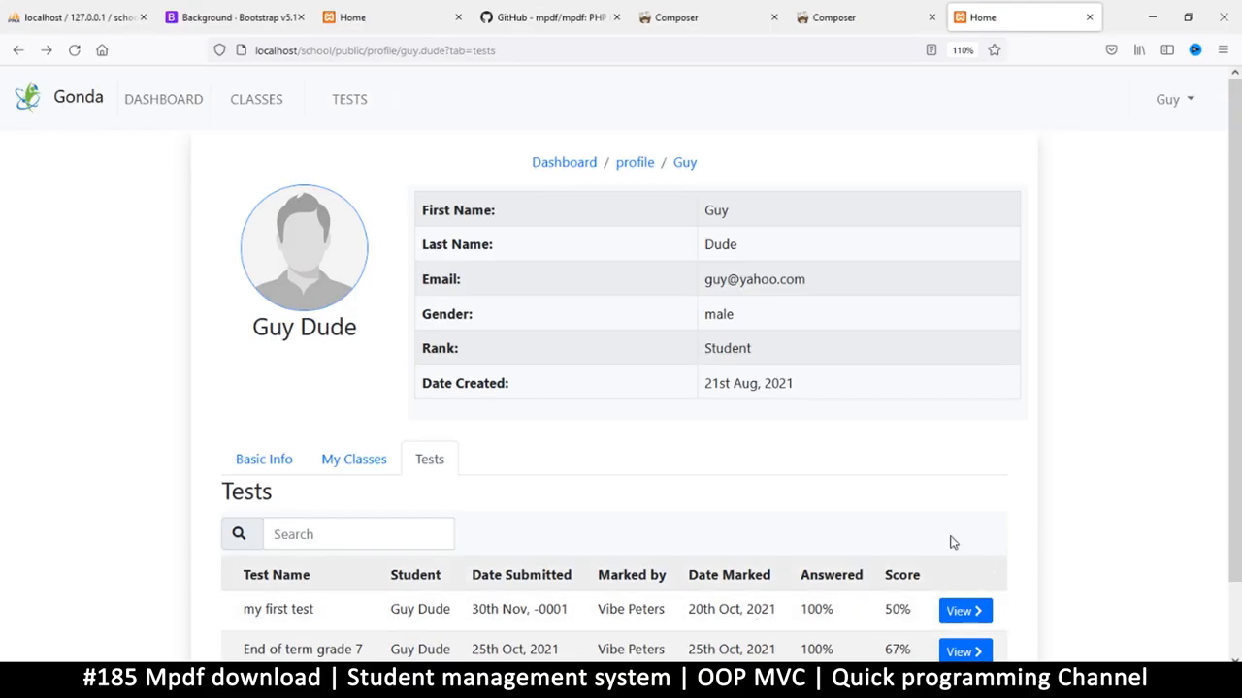
# - Open the End of term grade 7 result, then go to the main Tests list
pyautogui.scroll(-3)
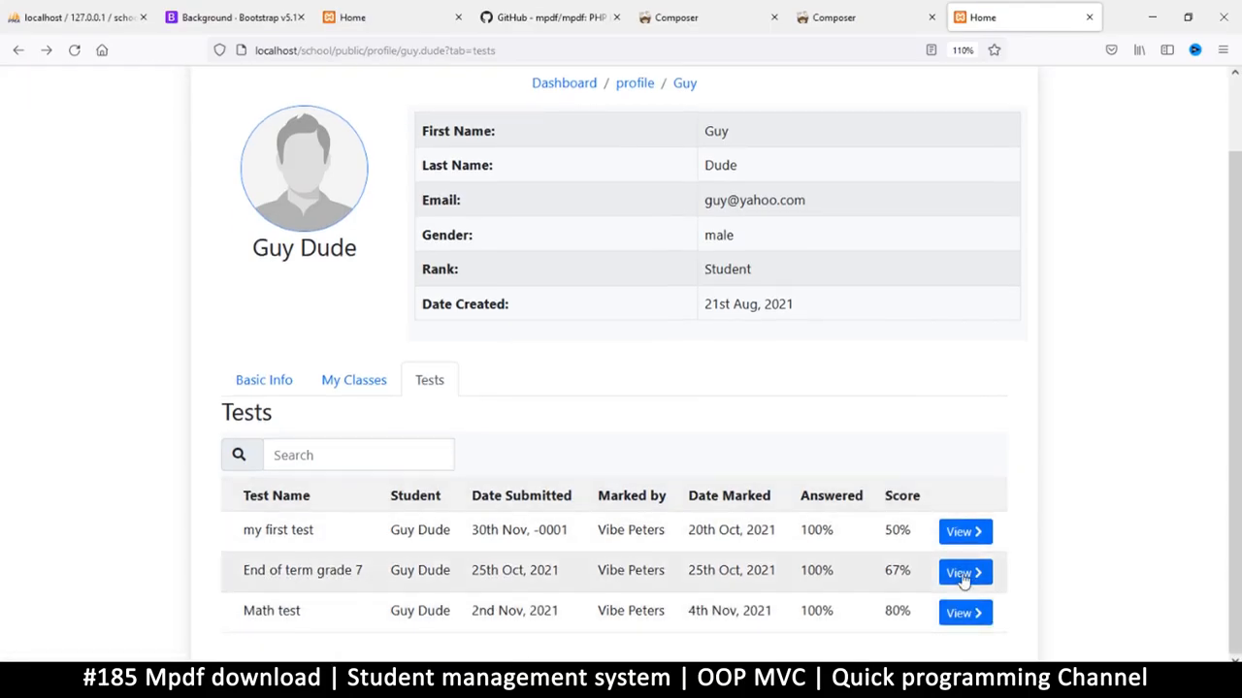
pyautogui.click(964, 572)
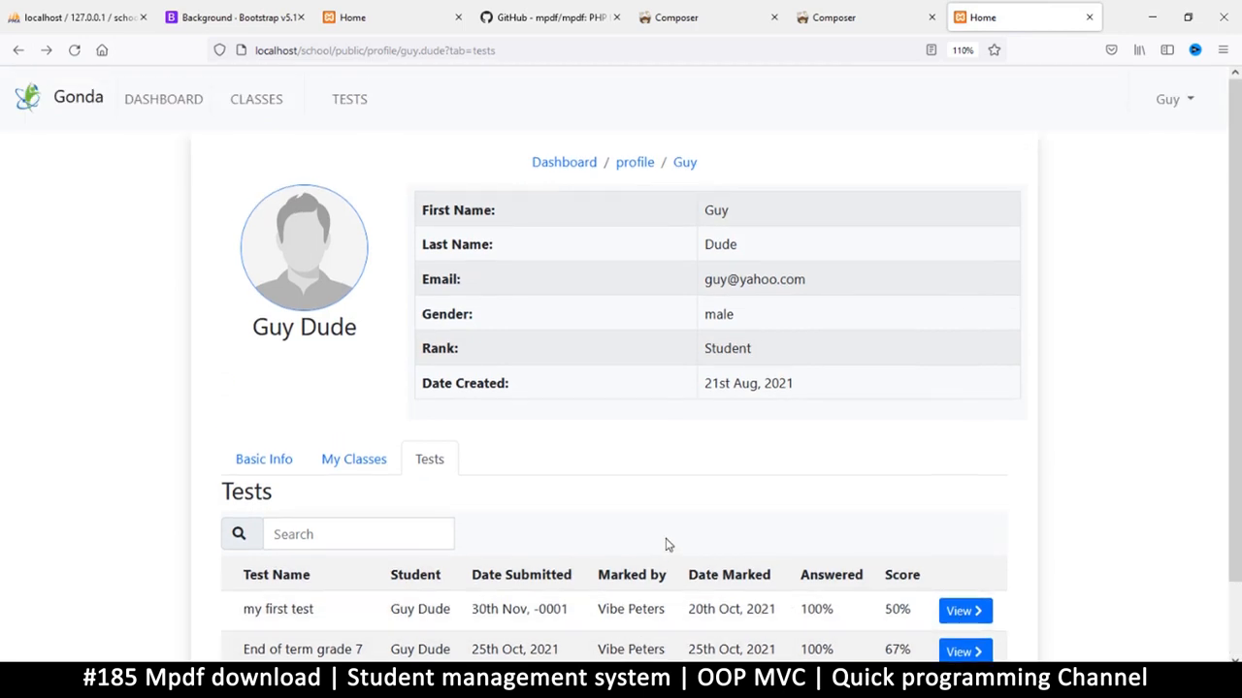
pyautogui.moveTo(358, 216)
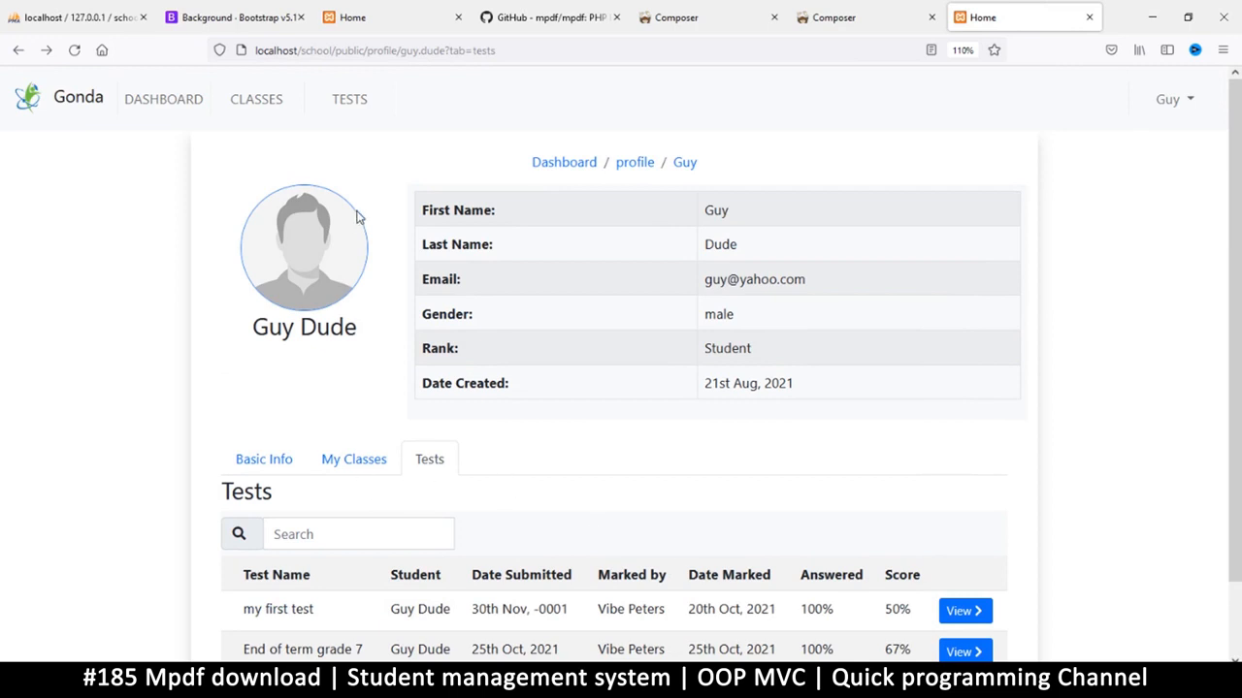
pyautogui.click(349, 97)
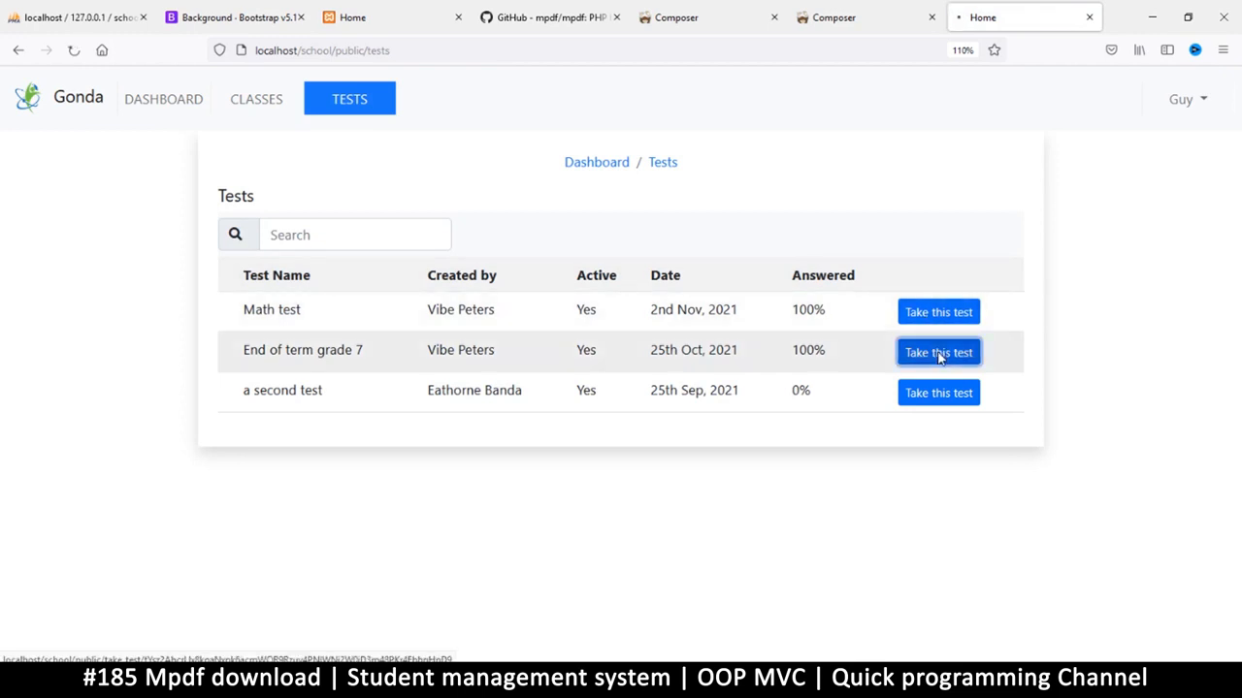
pyautogui.click(939, 352)
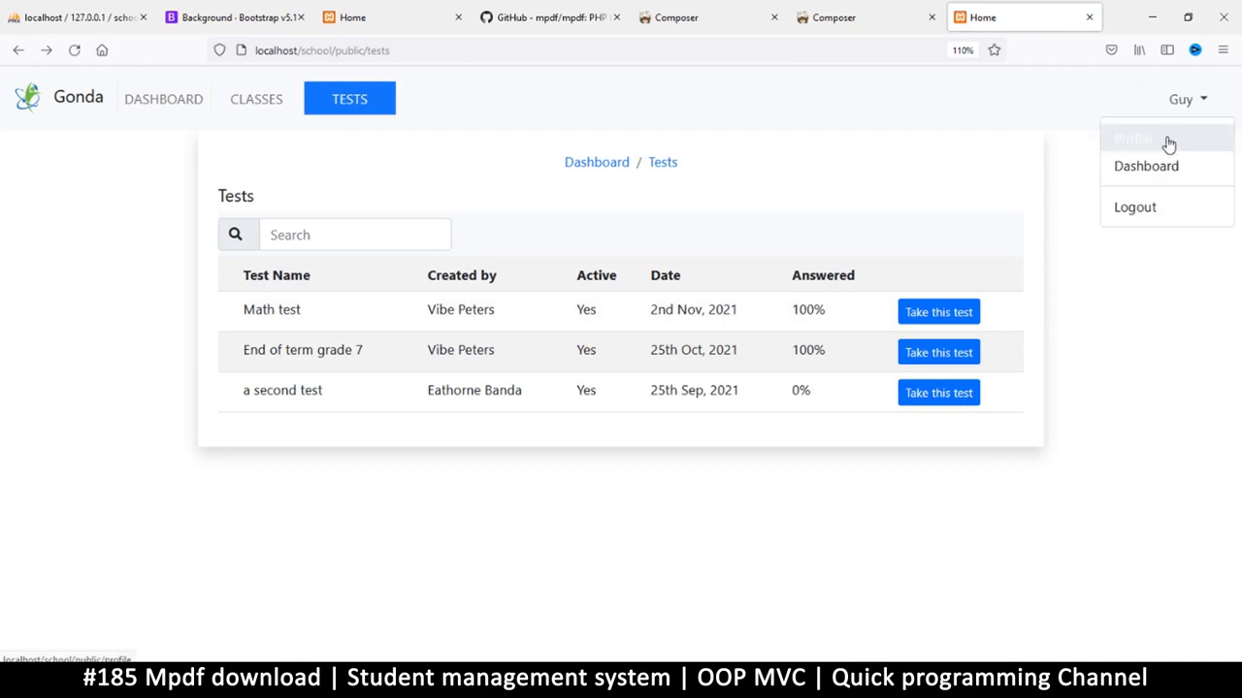
pyautogui.click(1133, 139)
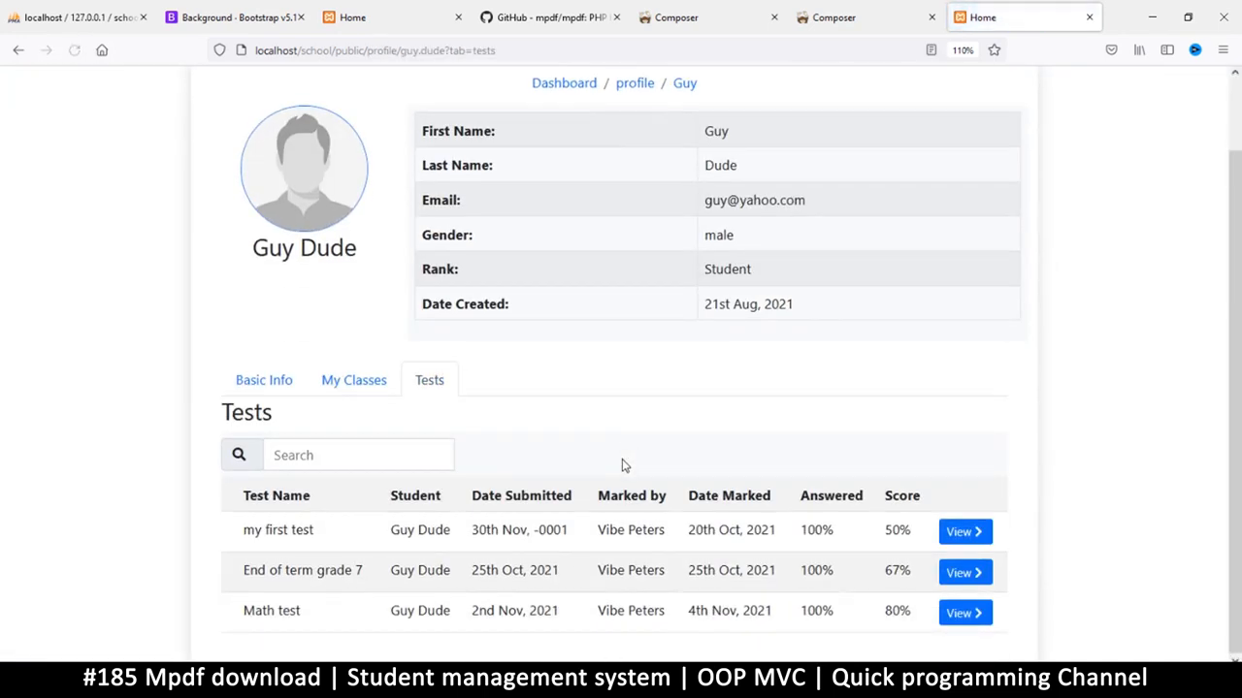
pyautogui.click(964, 572)
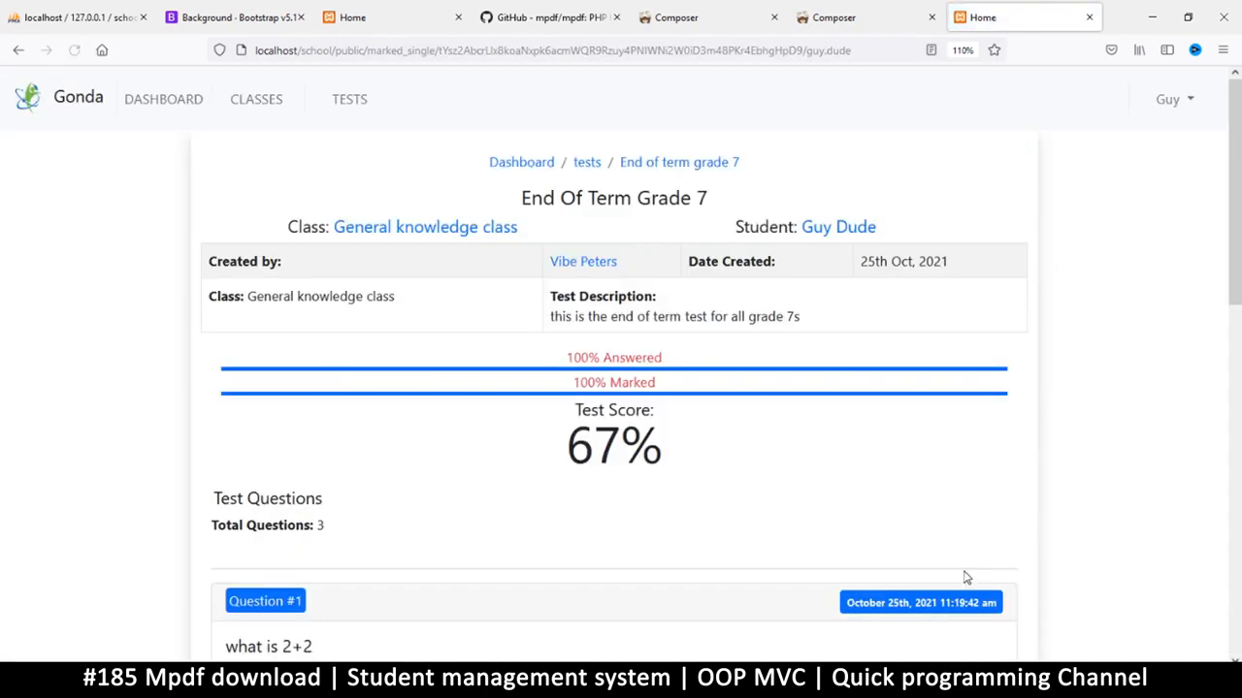
pyautogui.click(349, 98)
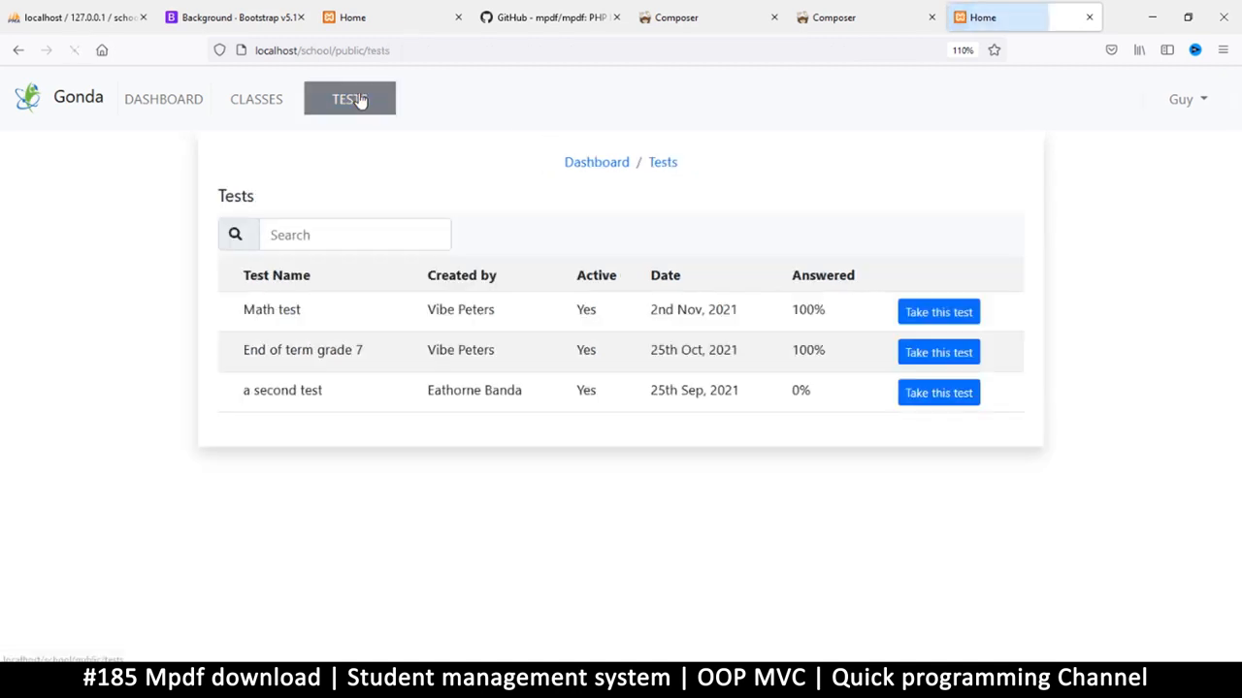
pyautogui.click(349, 98)
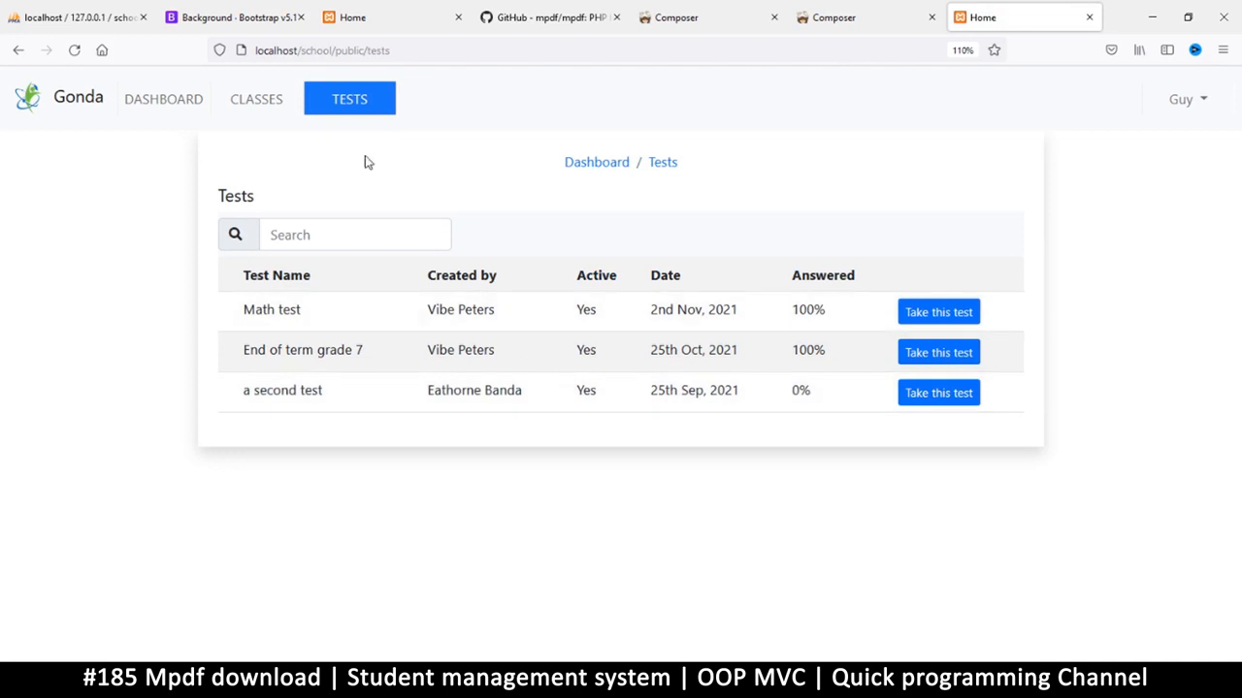
pyautogui.moveTo(381, 115)
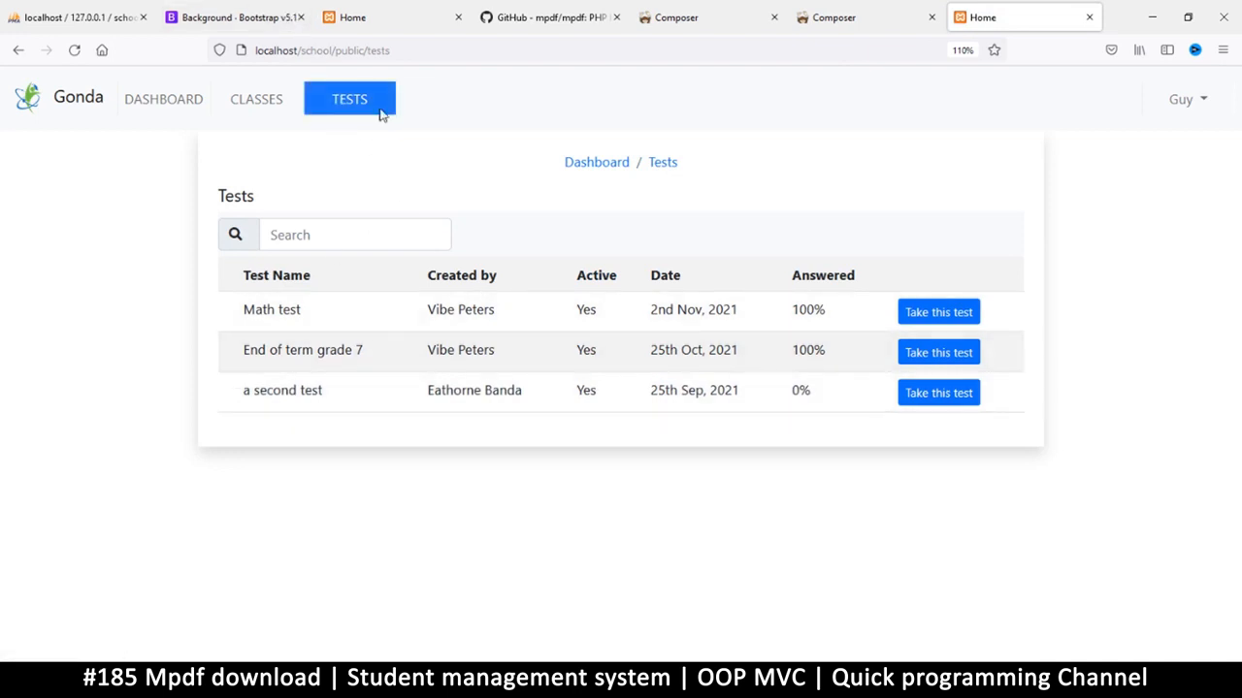
pyautogui.moveTo(401, 97)
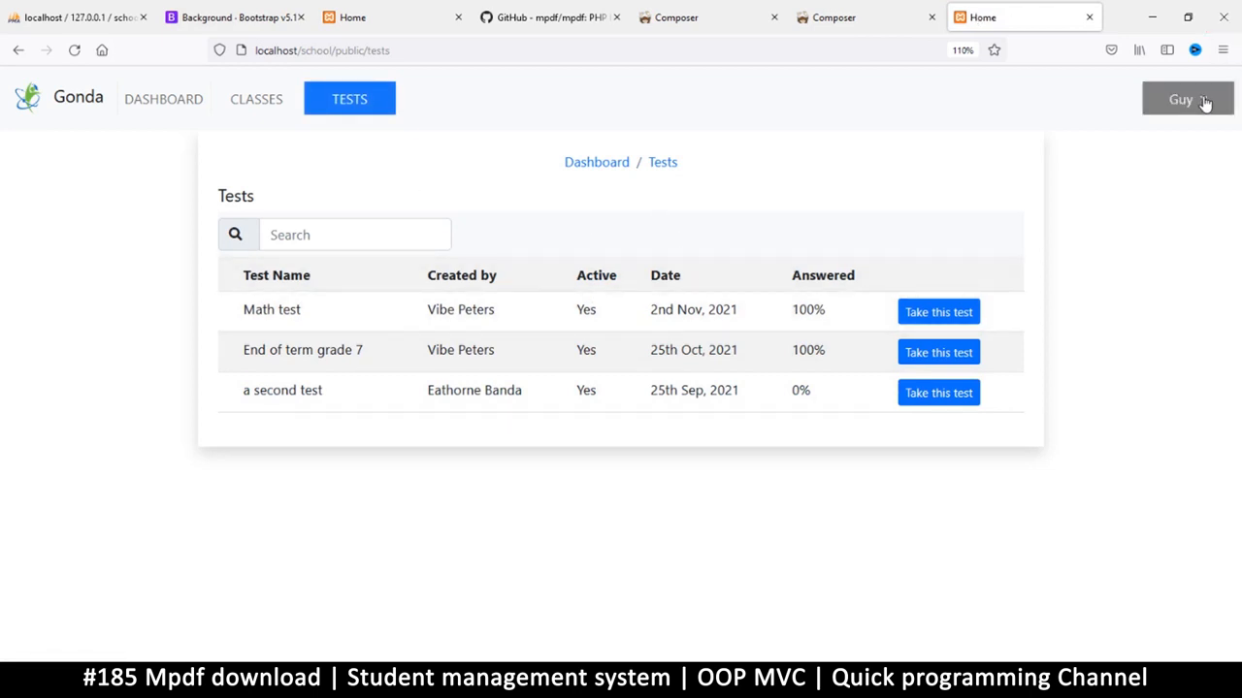
pyautogui.click(1181, 99)
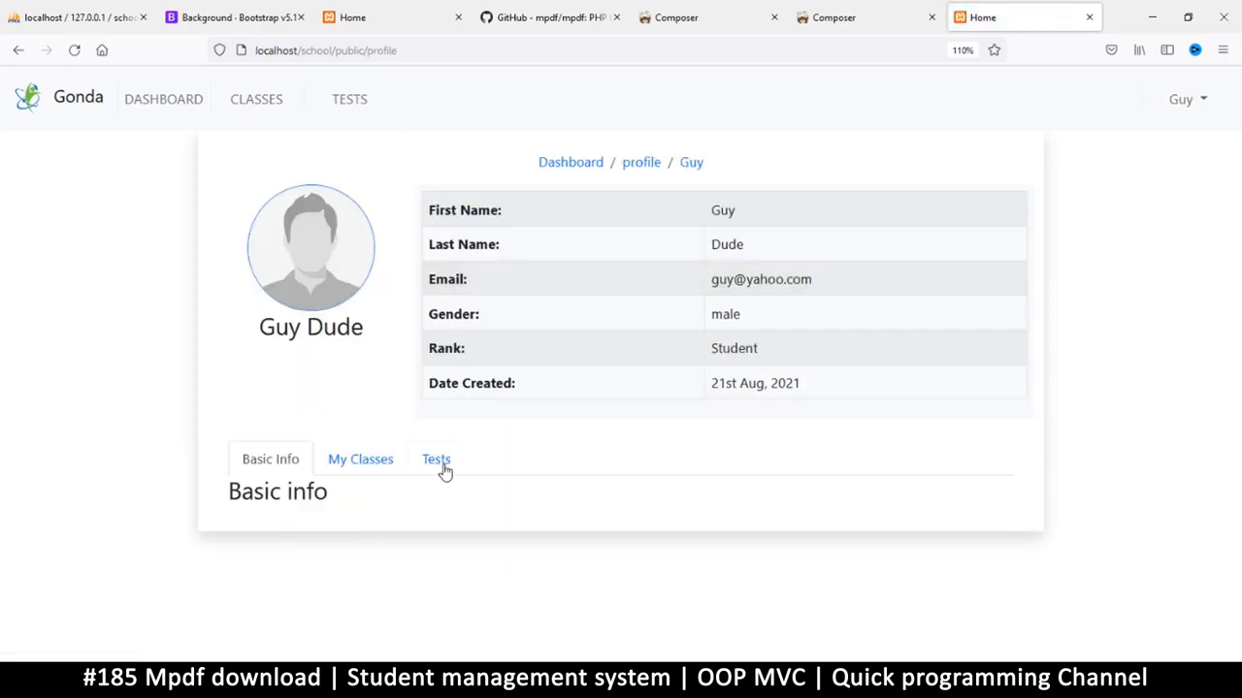
pyautogui.click(436, 458)
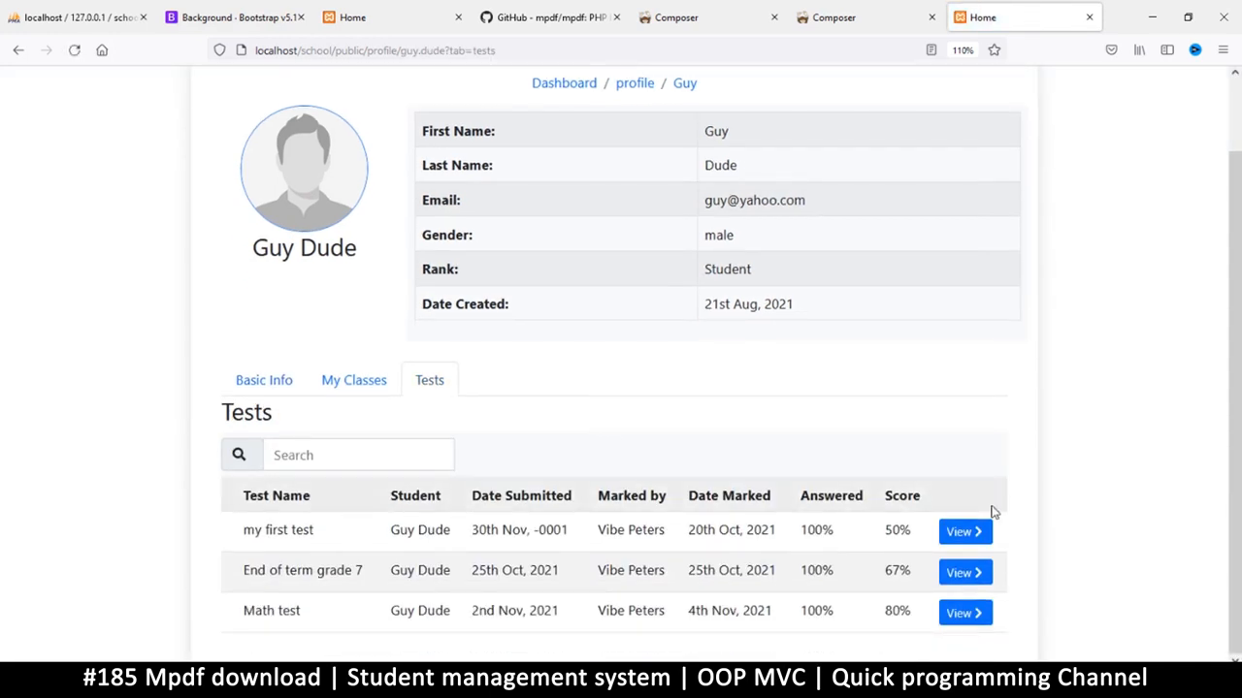
pyautogui.click(964, 572)
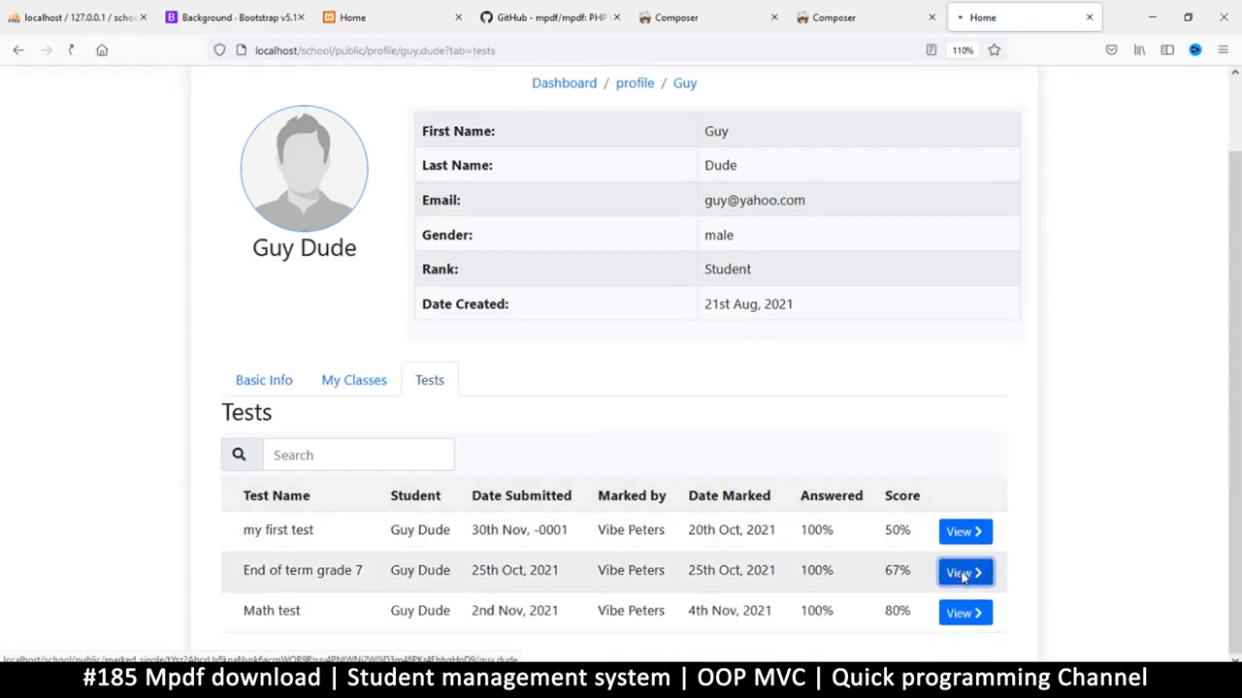
pyautogui.click(964, 573)
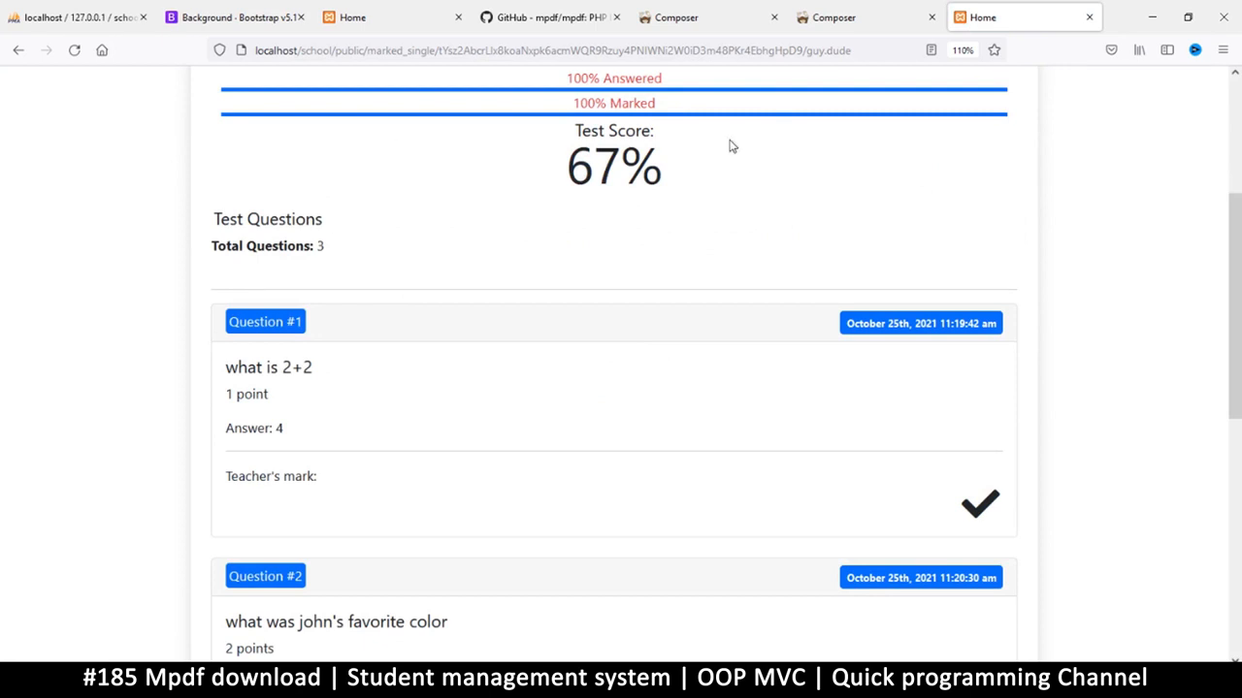
pyautogui.scroll(-3)
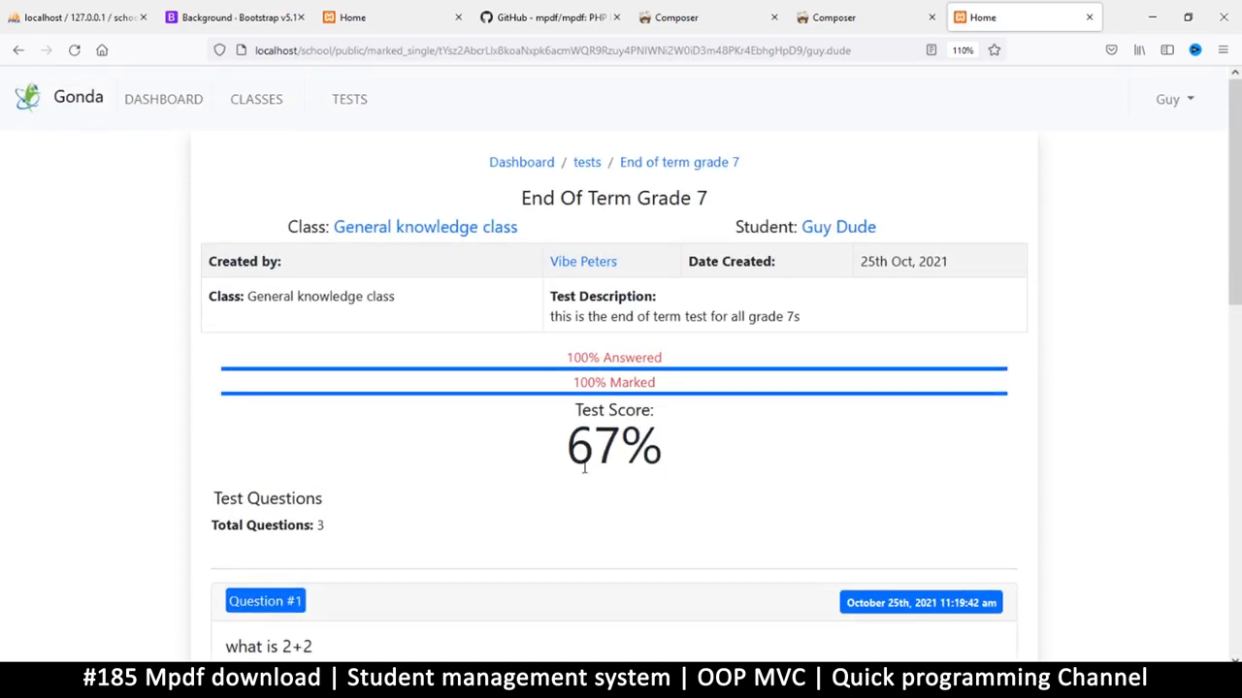
pyautogui.moveTo(503, 177)
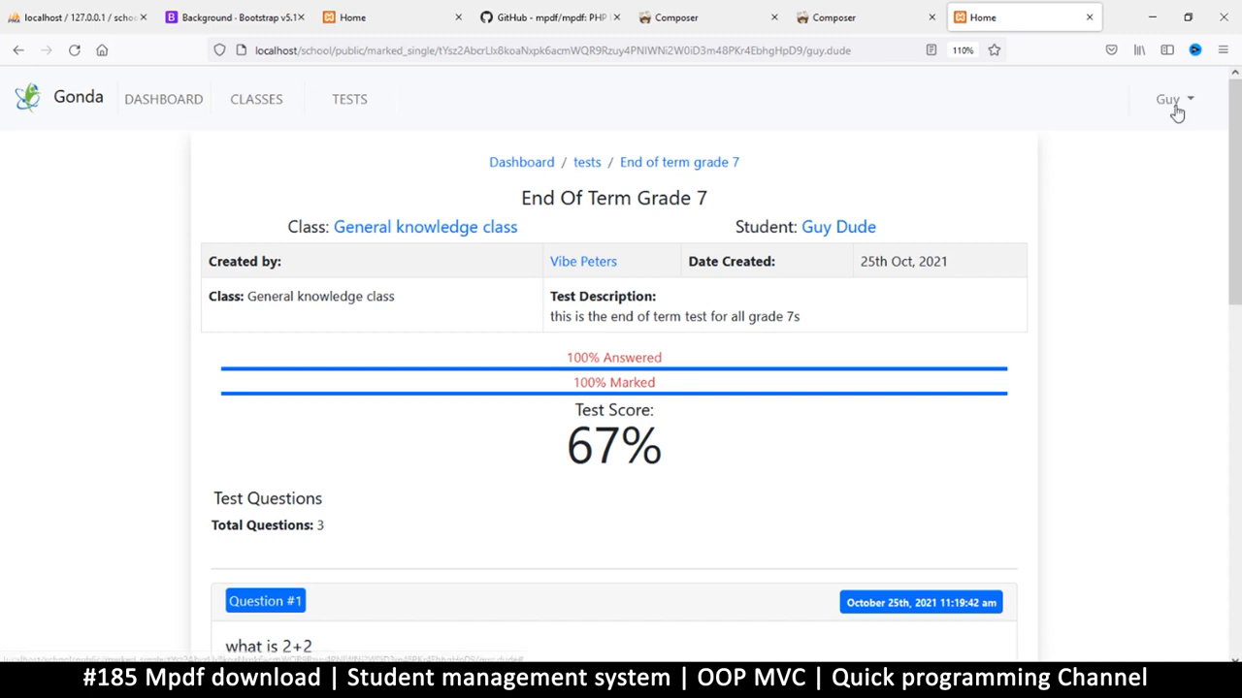
pyautogui.moveTo(474, 180)
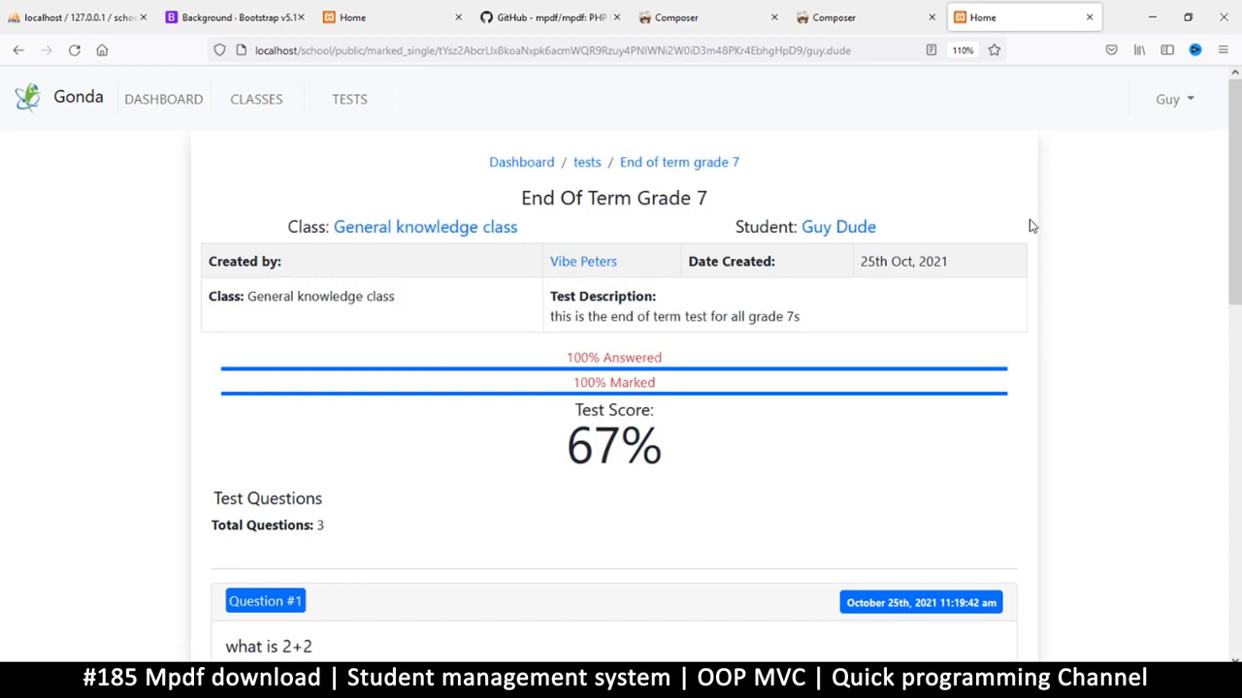
pyautogui.scroll(-3)
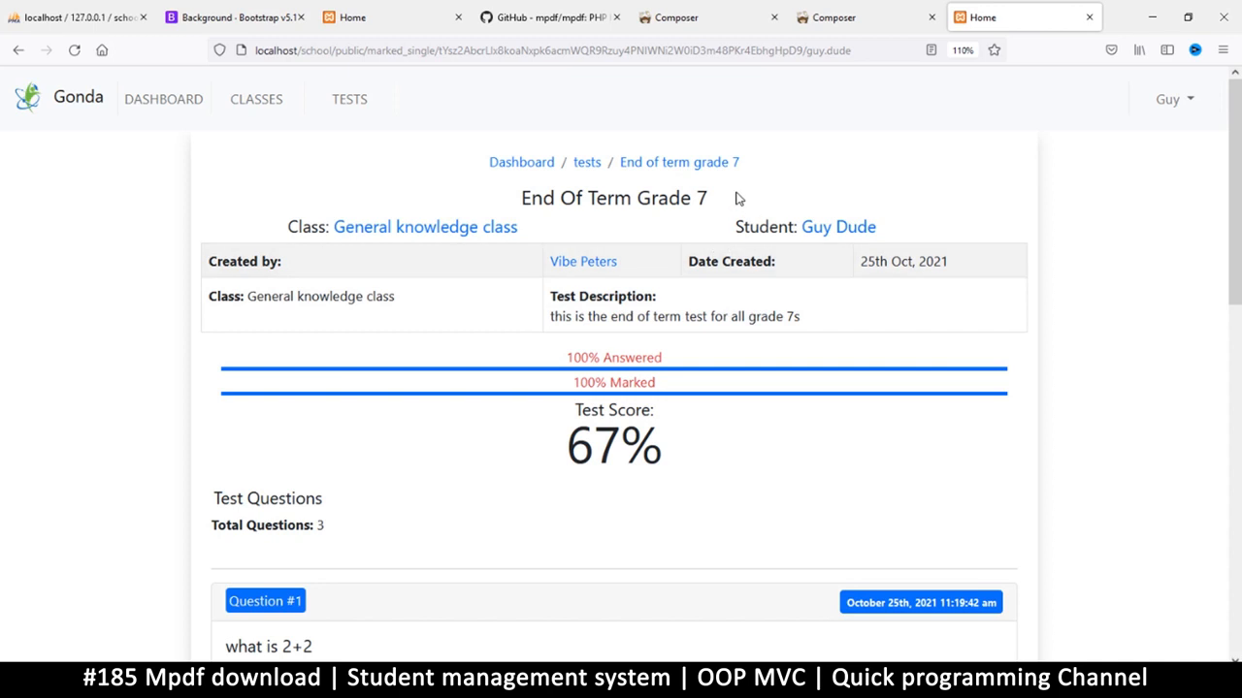
pyautogui.moveTo(450, 167)
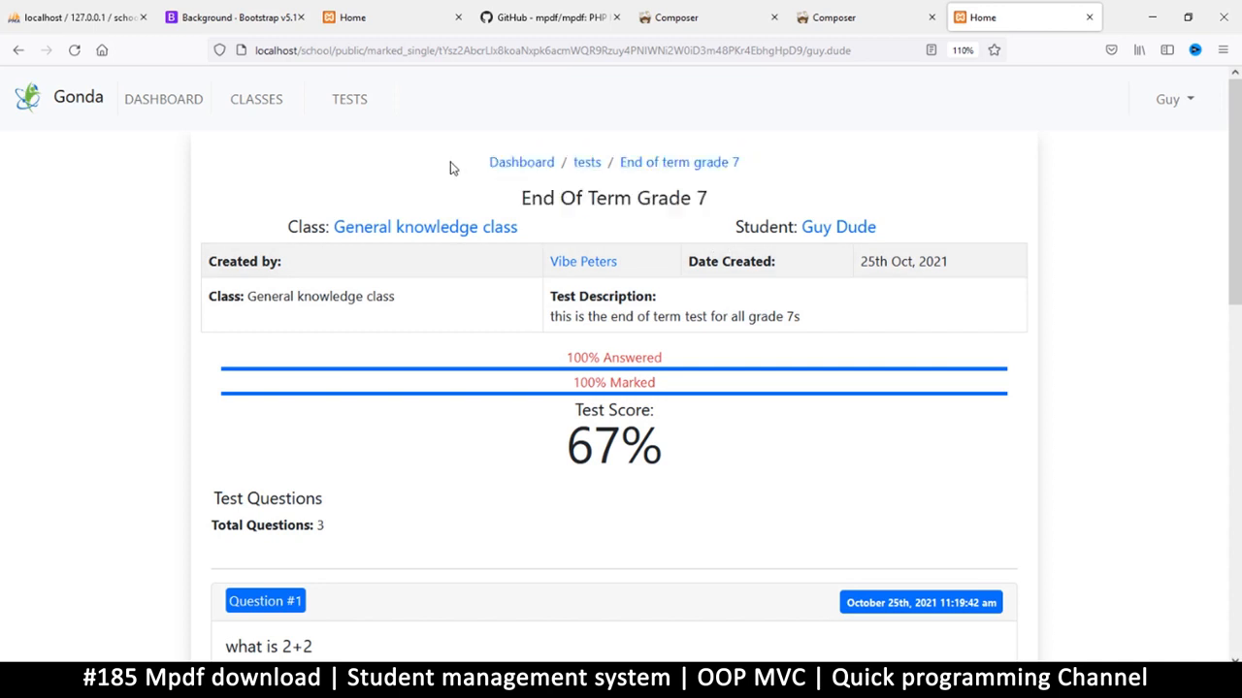
pyautogui.moveTo(466, 173)
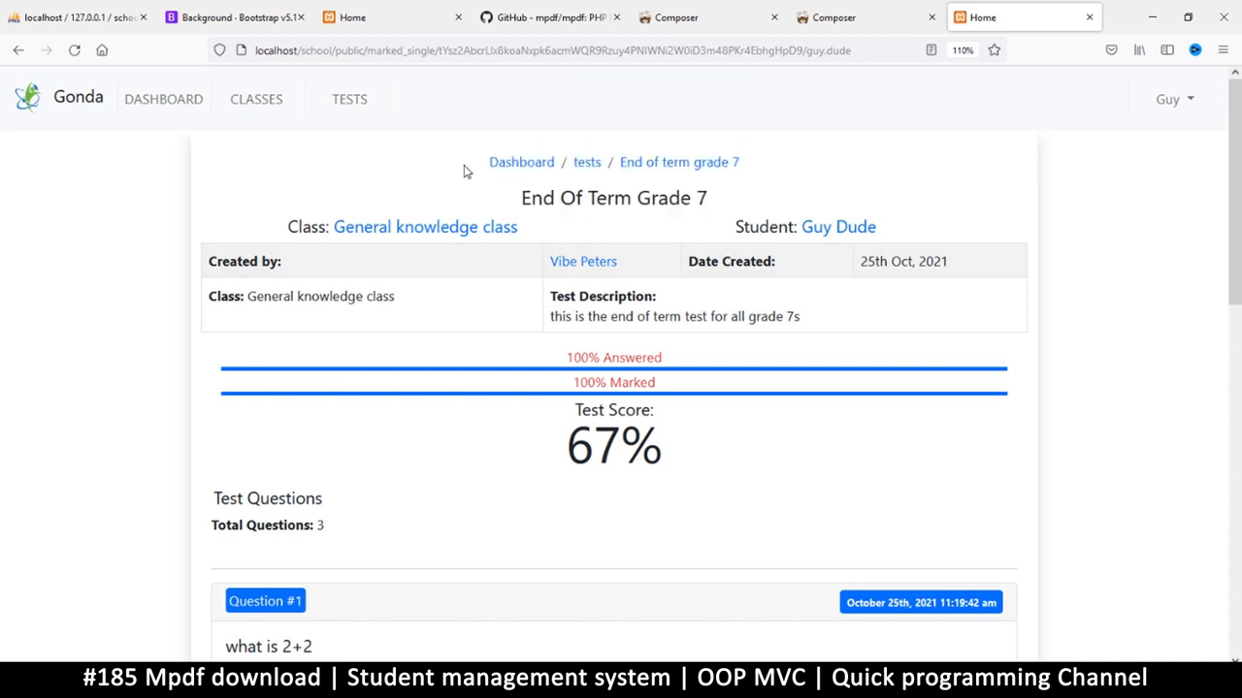
pyautogui.doubleClick(694, 198)
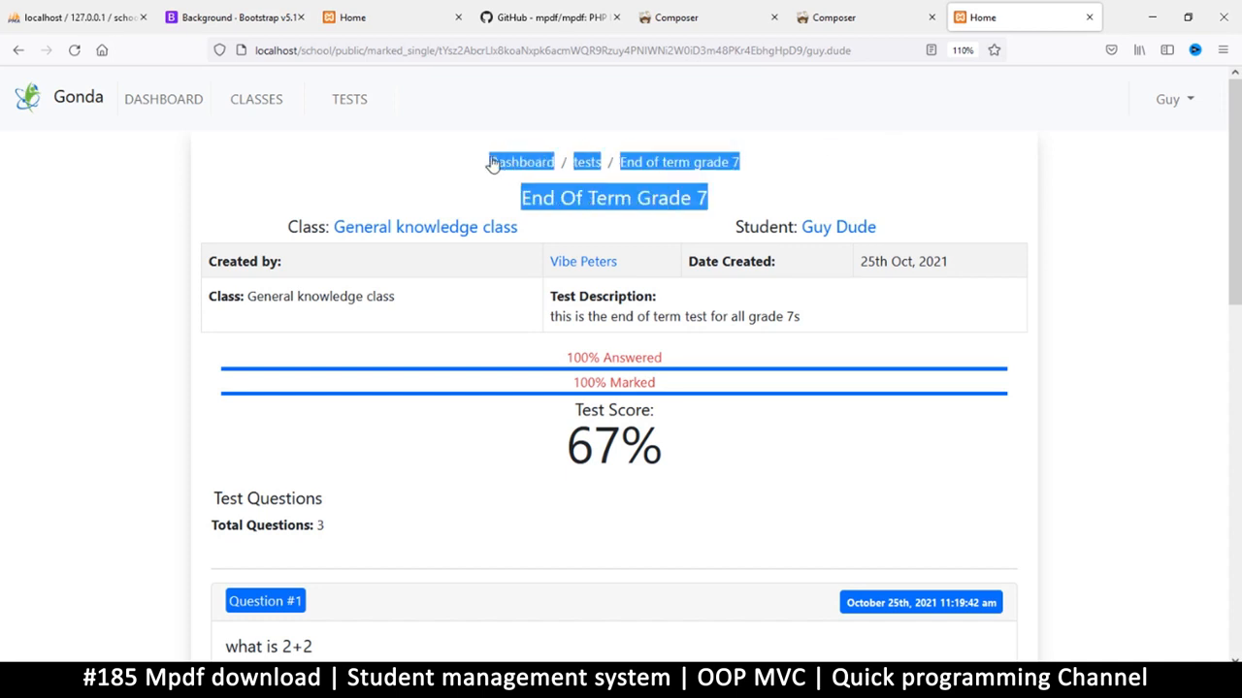
pyautogui.moveTo(476, 164)
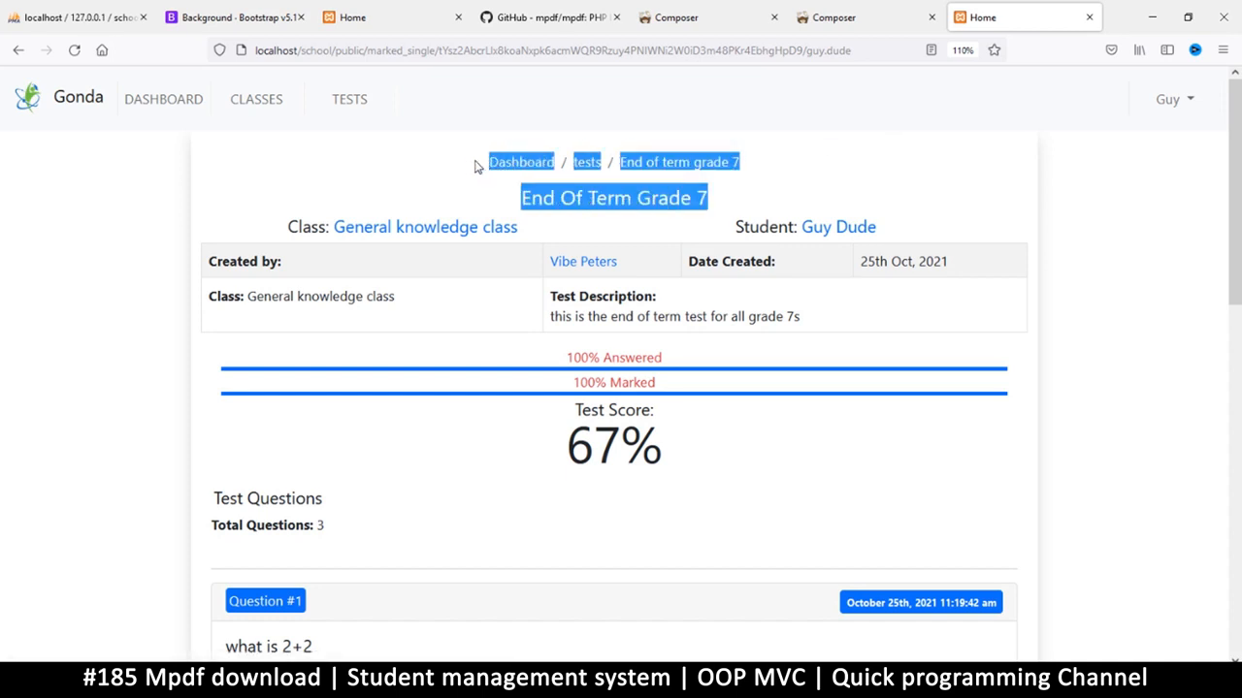
pyautogui.moveTo(752, 207)
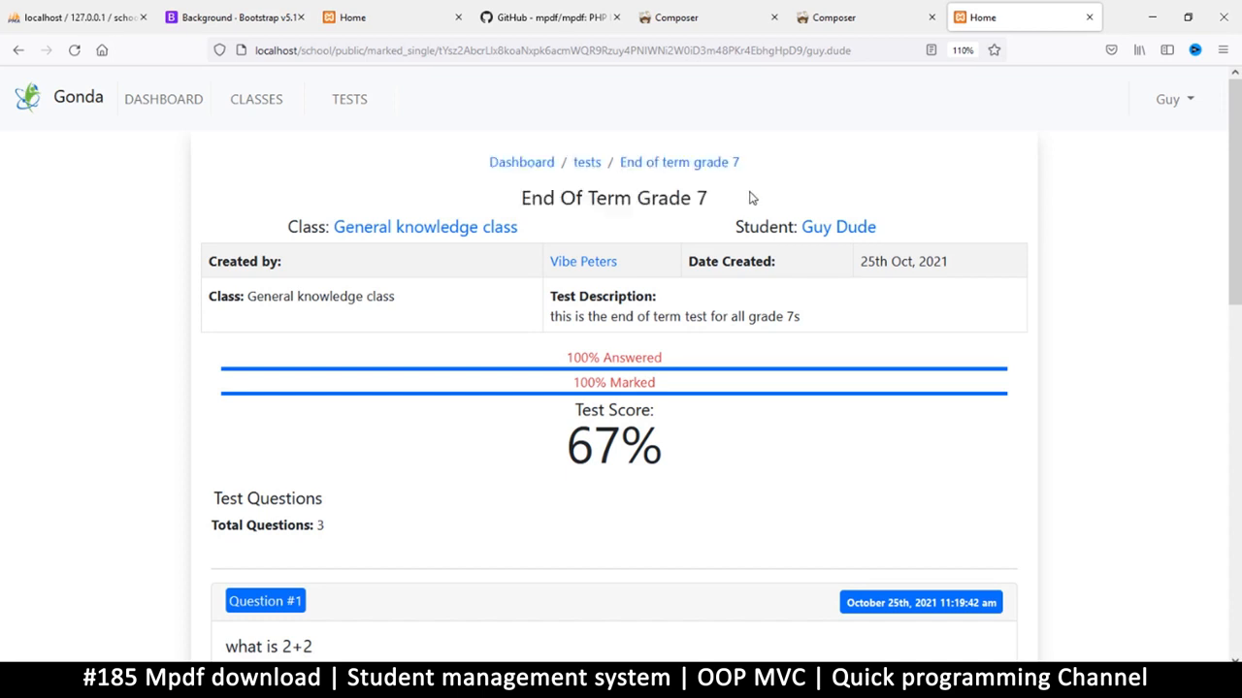
pyautogui.moveTo(727, 205)
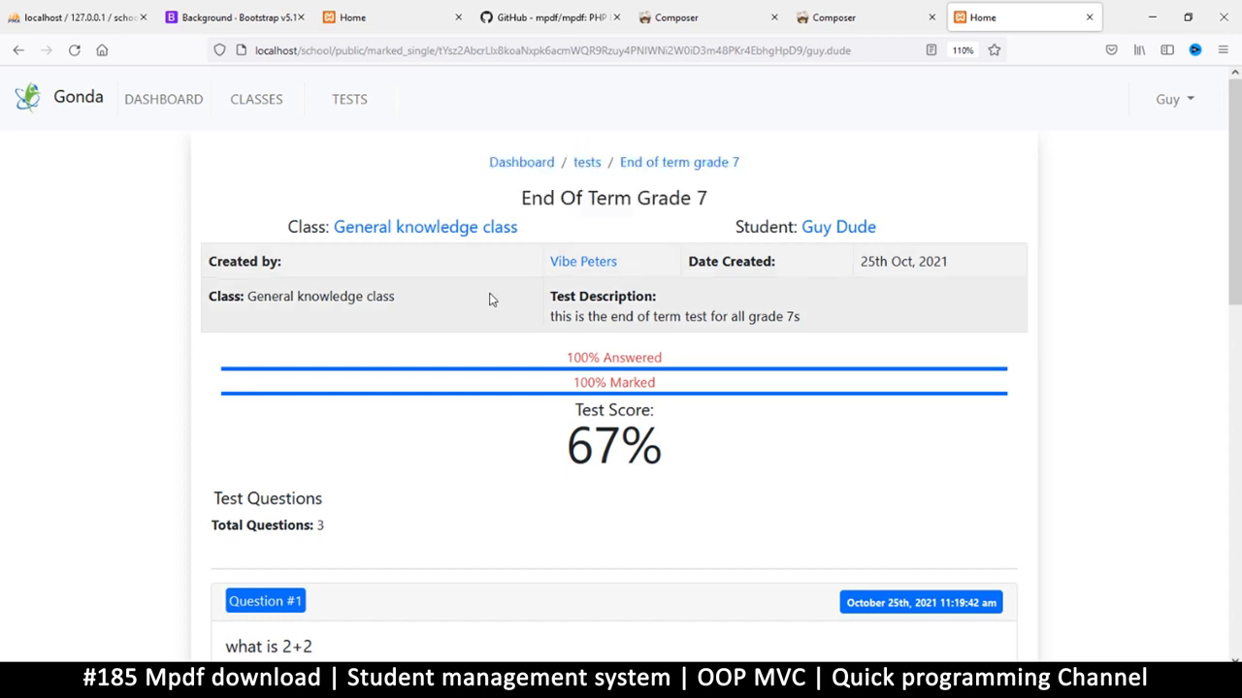
pyautogui.moveTo(515, 320)
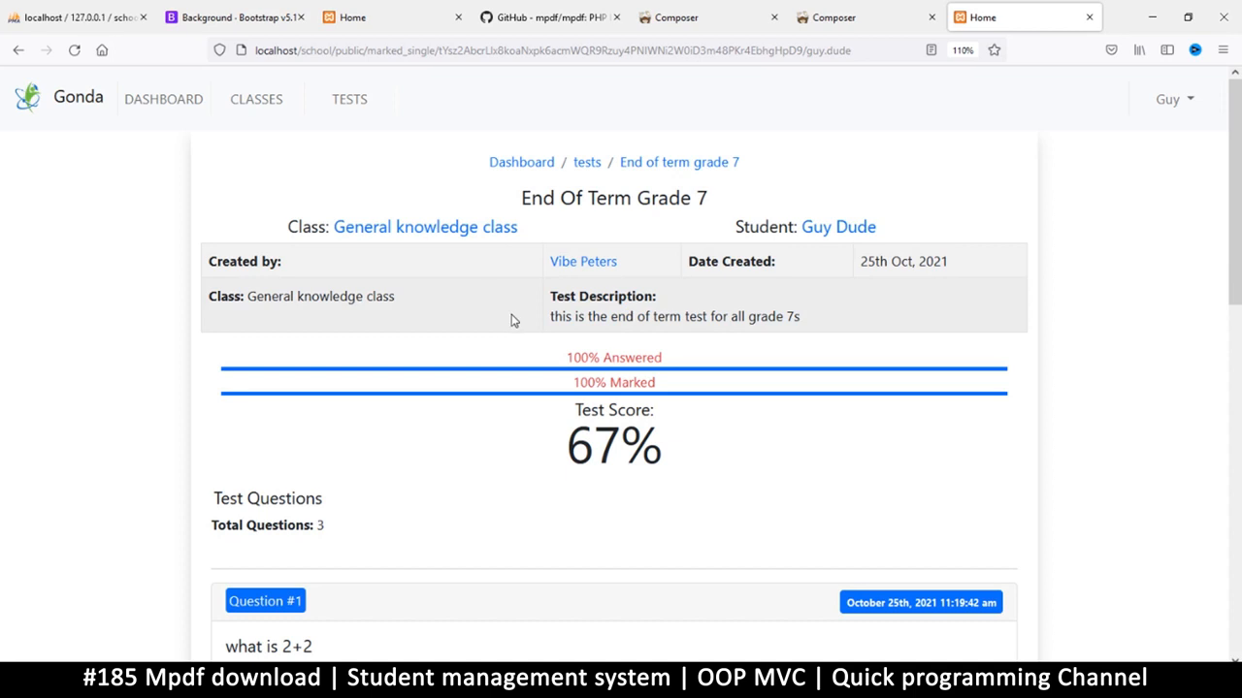
pyautogui.moveTo(522, 290)
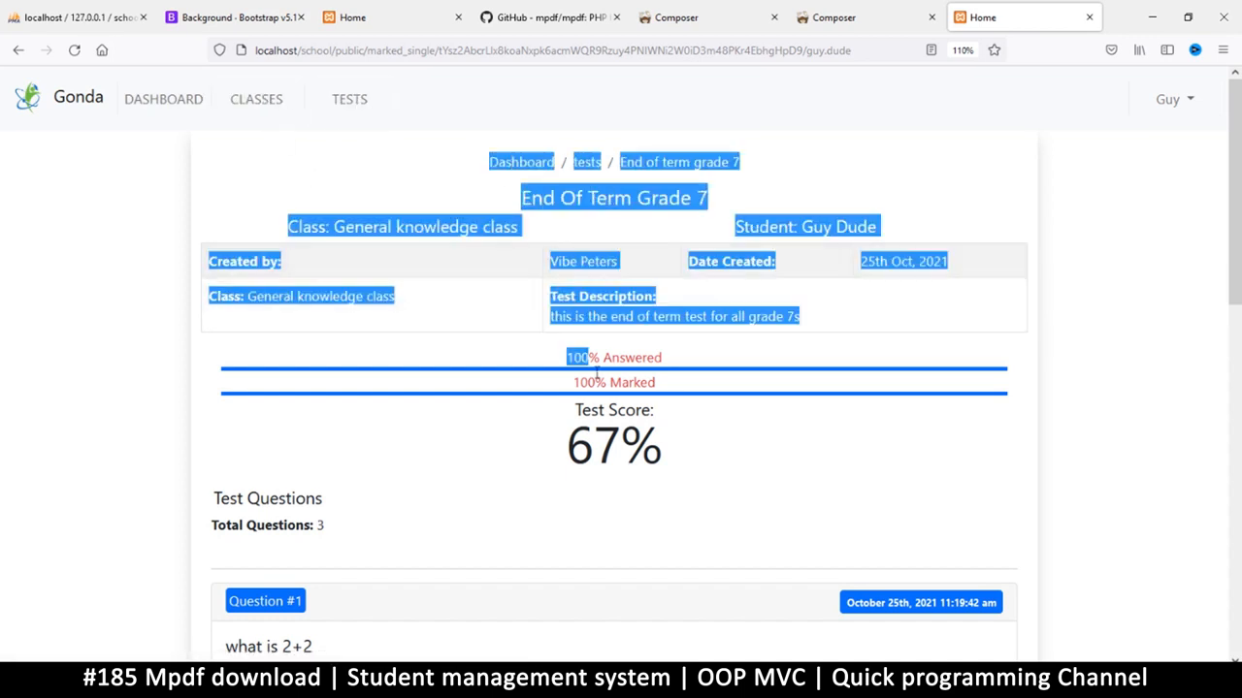
pyautogui.click(356, 171)
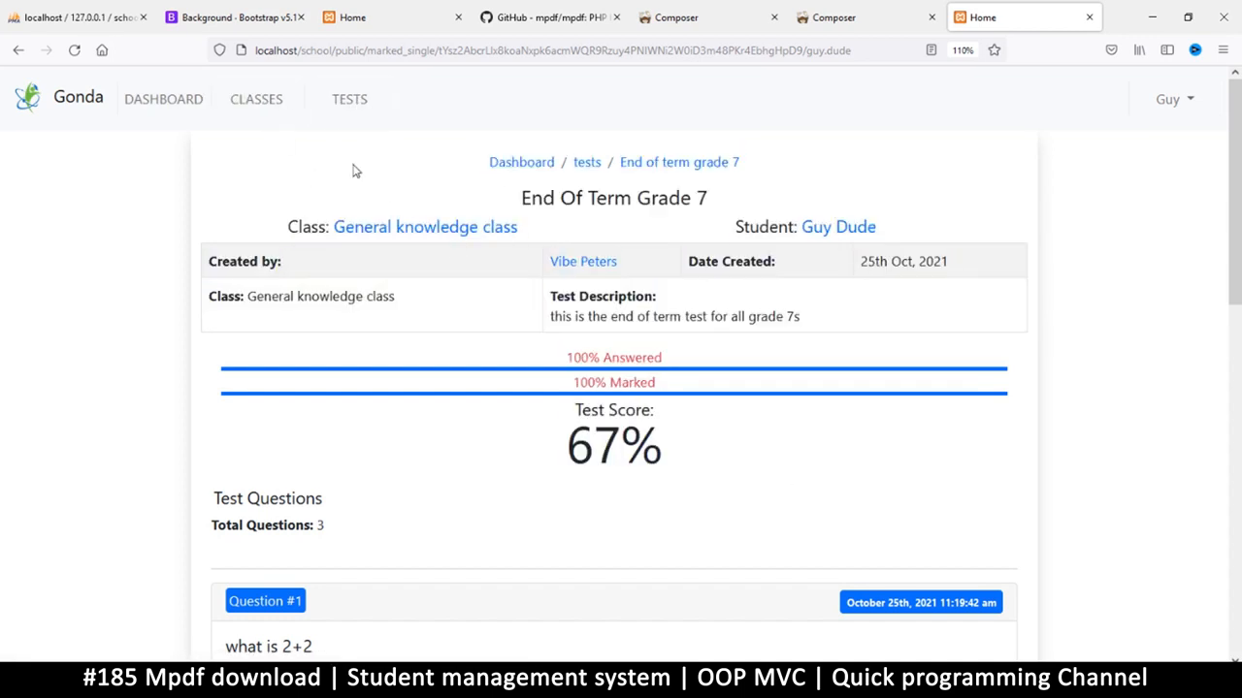
pyautogui.moveTo(1076, 78)
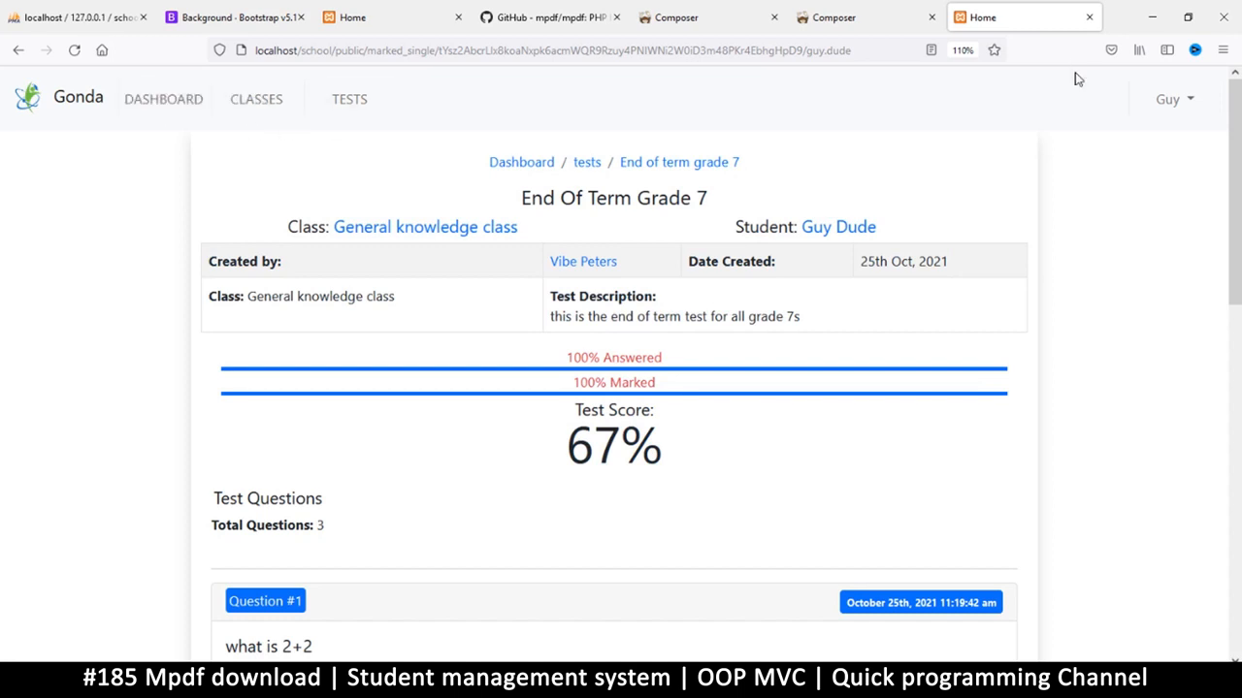
pyautogui.moveTo(1048, 143)
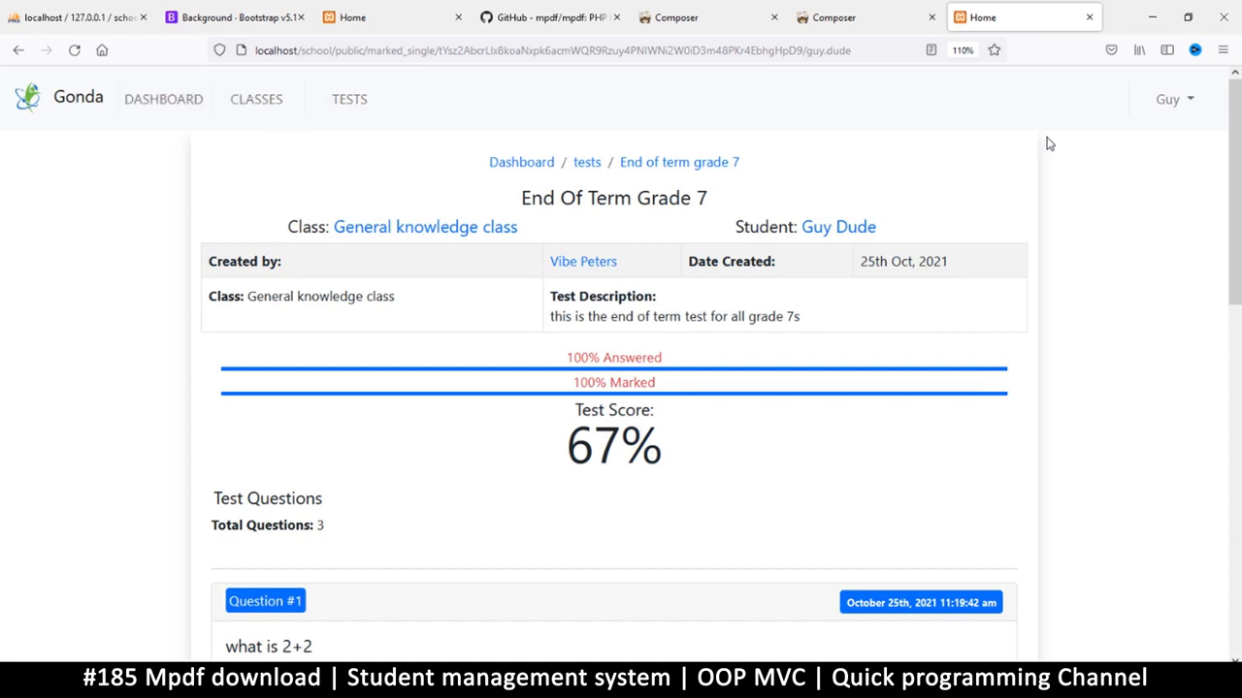
pyautogui.moveTo(954, 190)
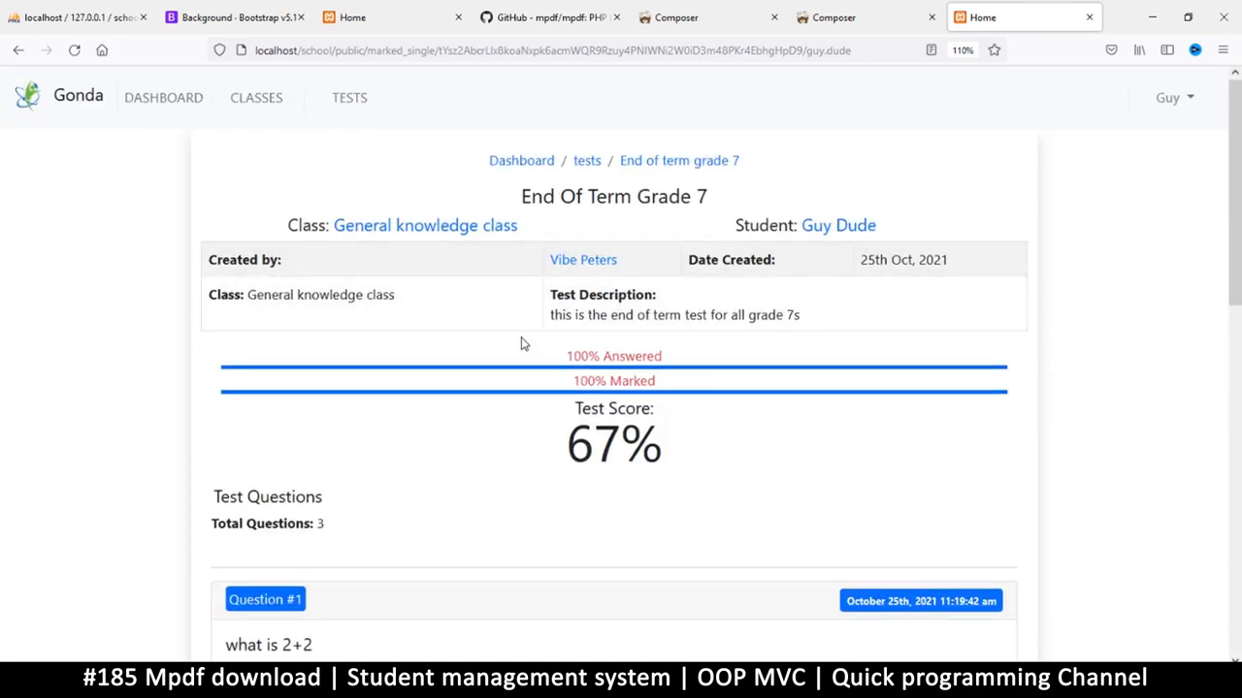
pyautogui.scroll(-3)
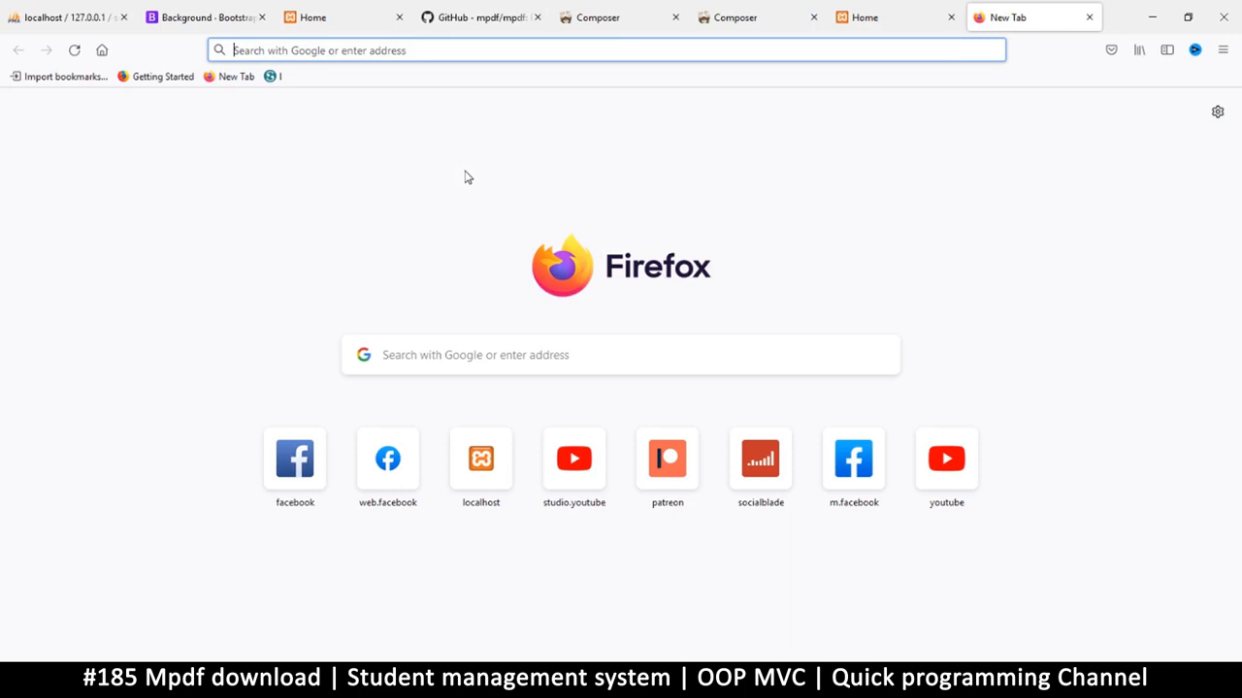
# - Search Google for mpdf and open the mpdf/mpdf GitHub repository result
pyautogui.write('mpdf')
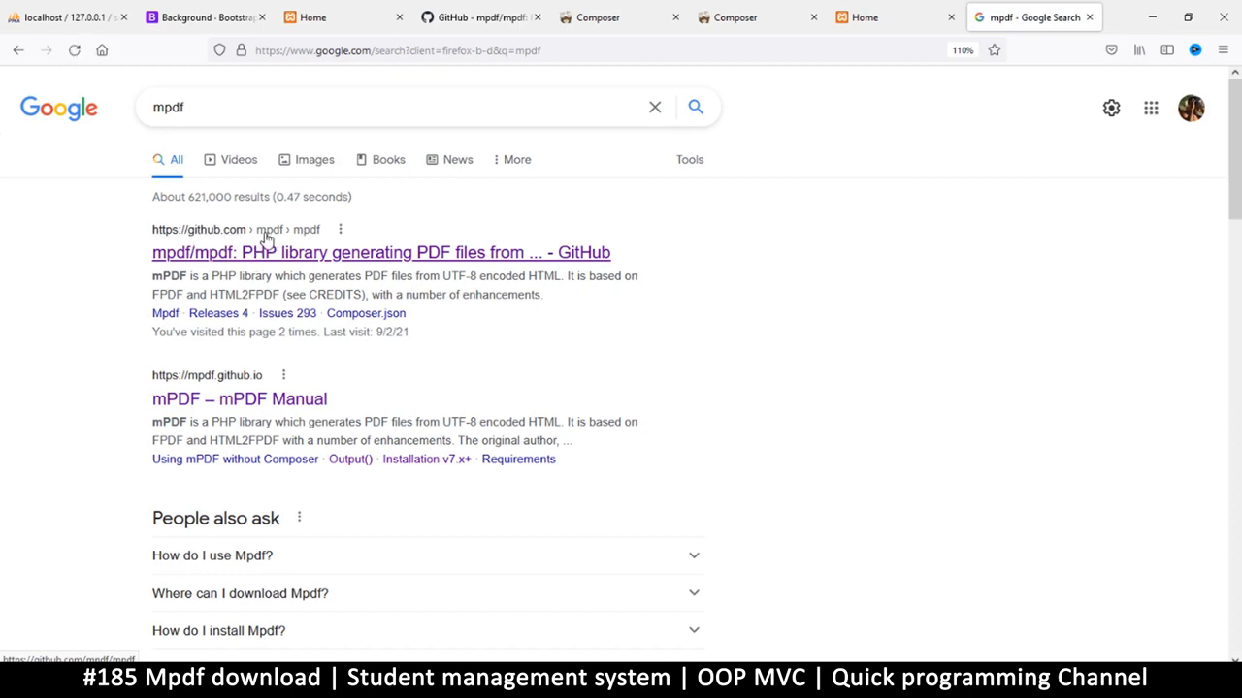
pyautogui.click(381, 252)
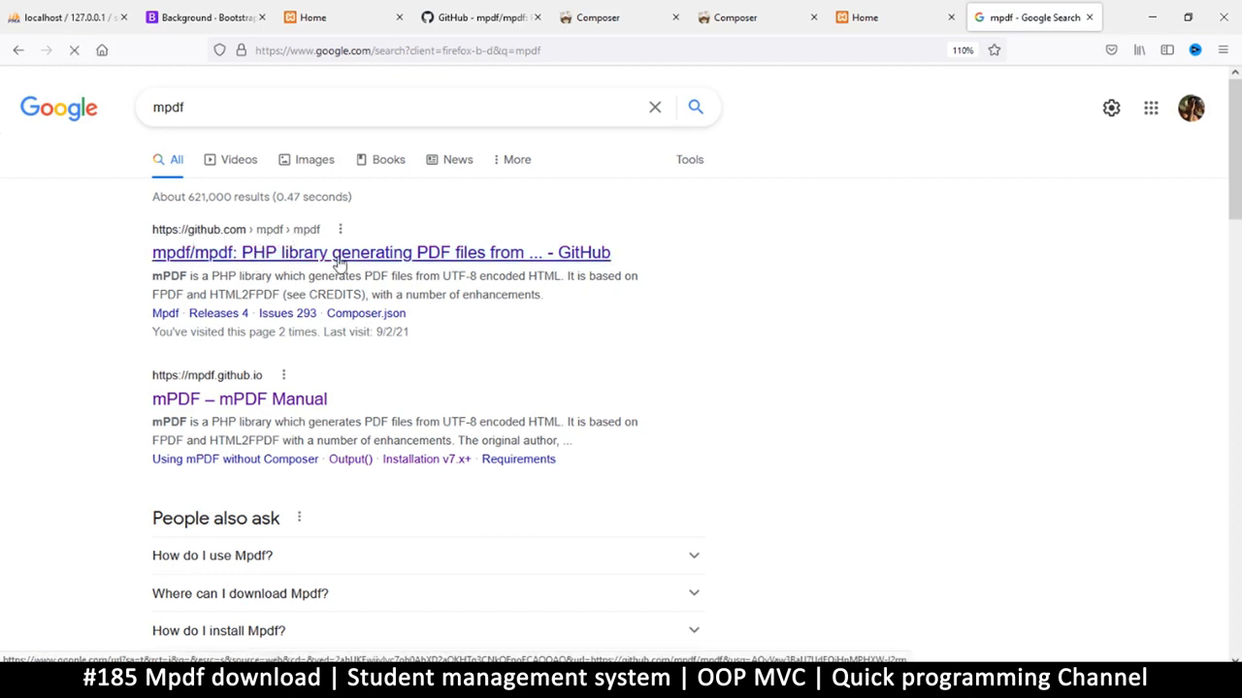
pyautogui.click(381, 252)
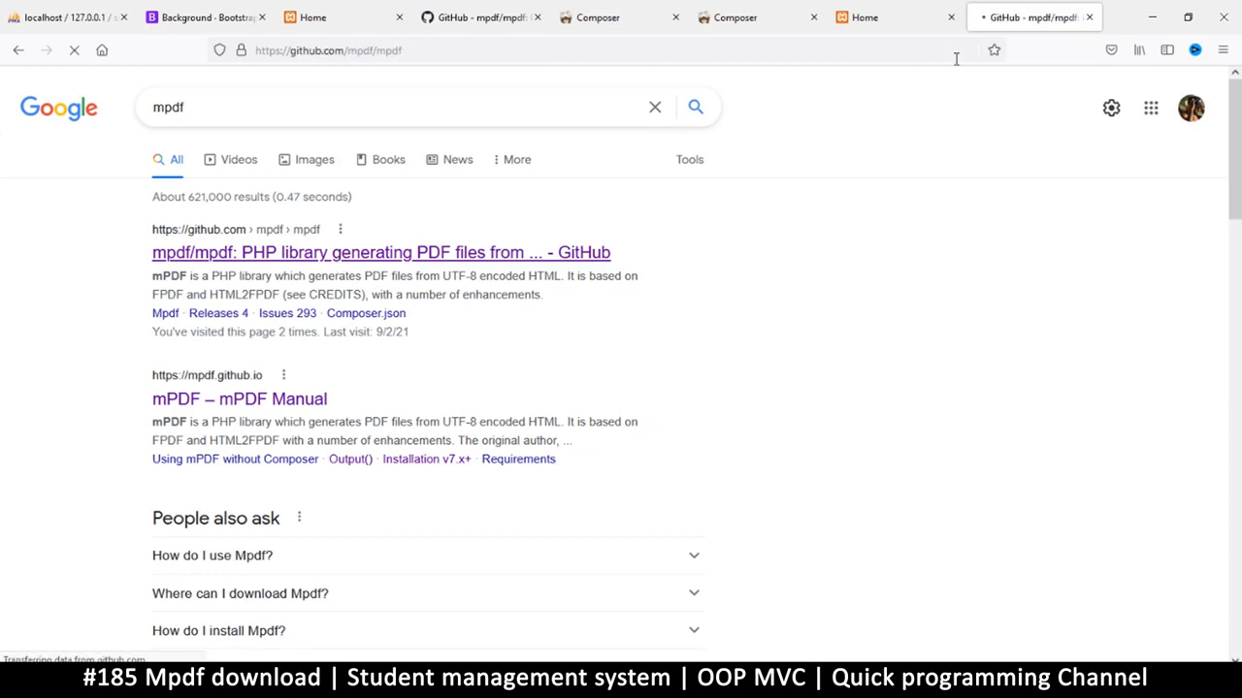
# - Open the mpdf/mpdf GitHub repository and briefly check its clone and download options
pyautogui.click(382, 252)
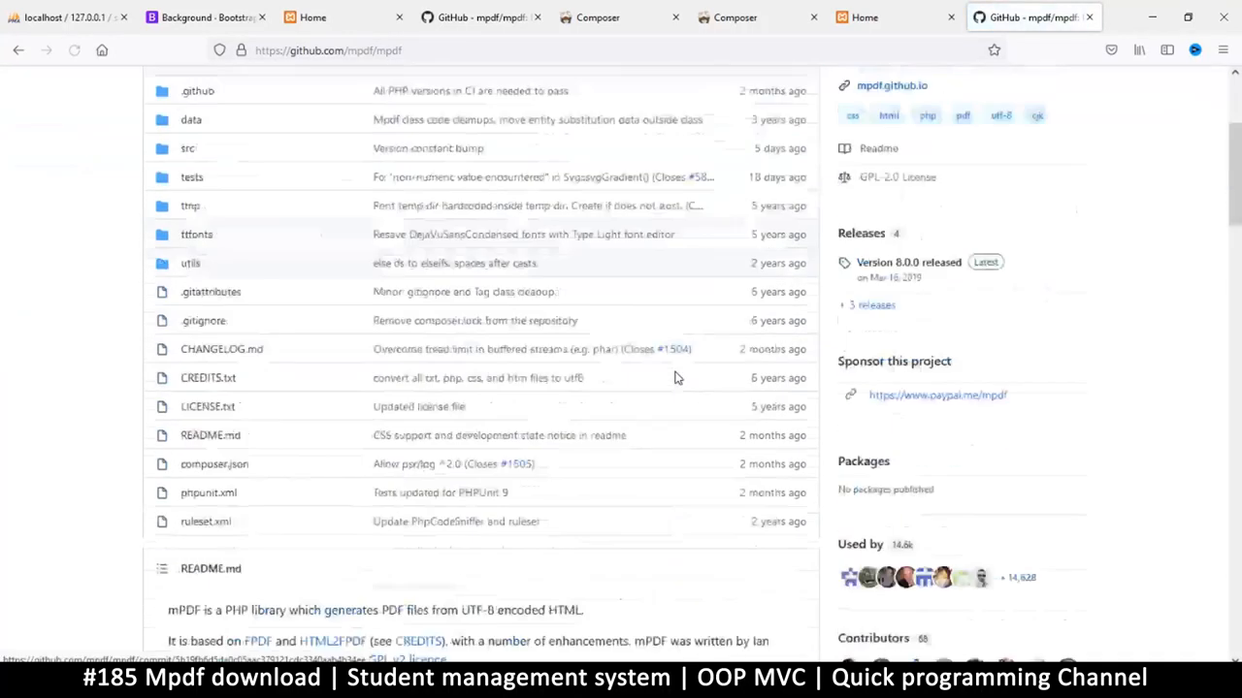
pyautogui.scroll(-3)
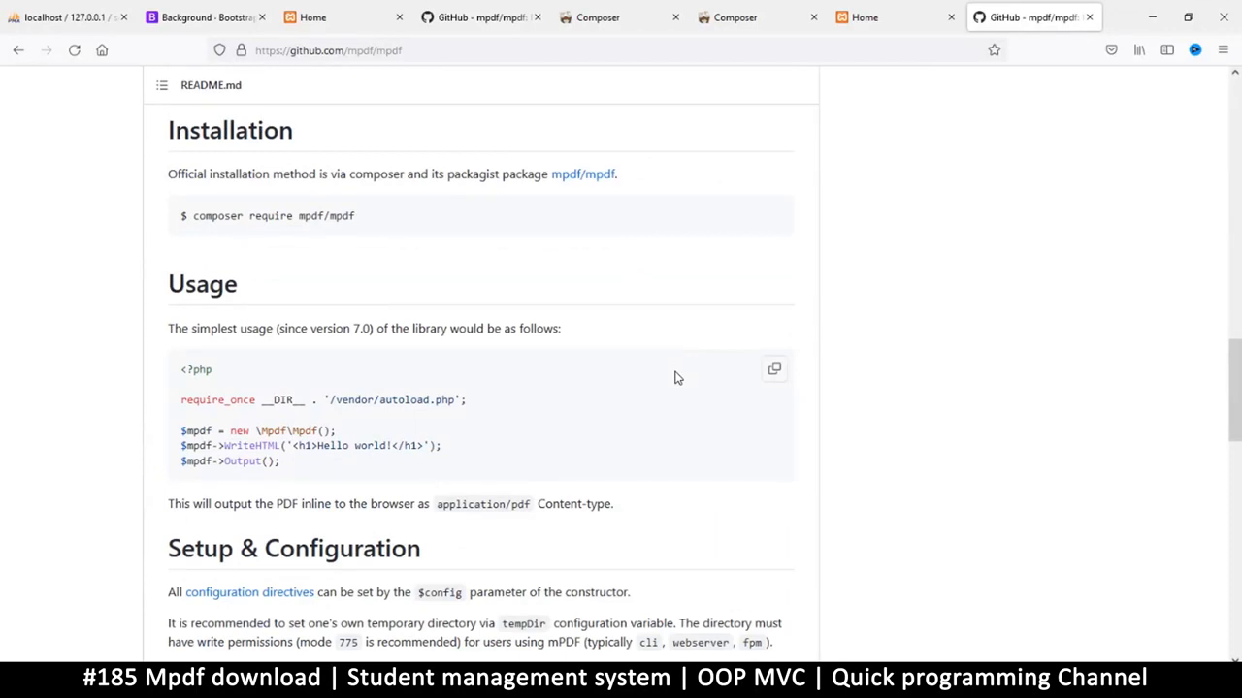
pyautogui.scroll(3)
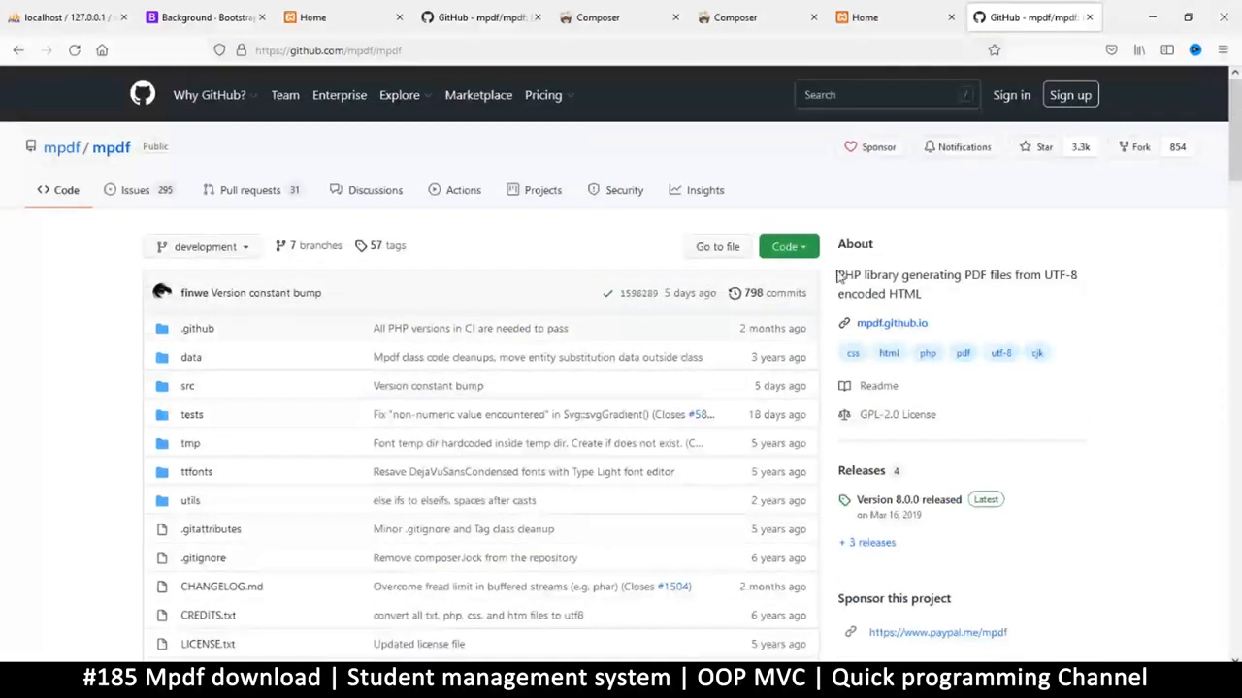
pyautogui.click(788, 246)
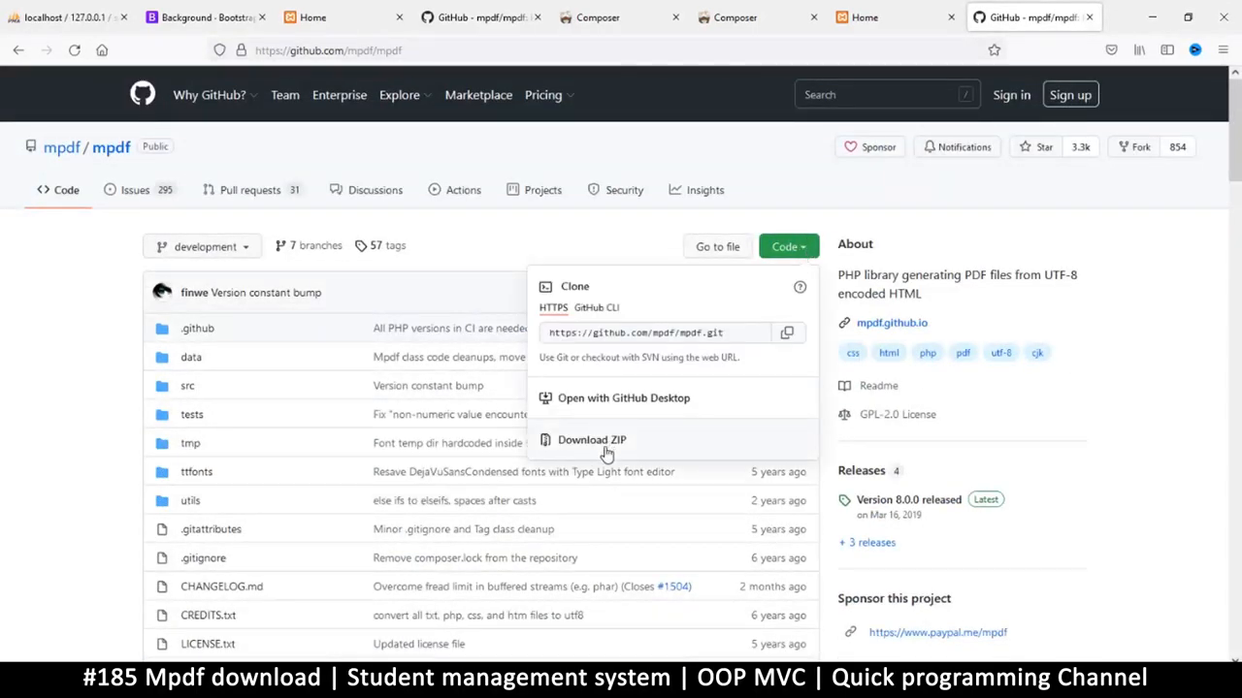
pyautogui.moveTo(668, 437)
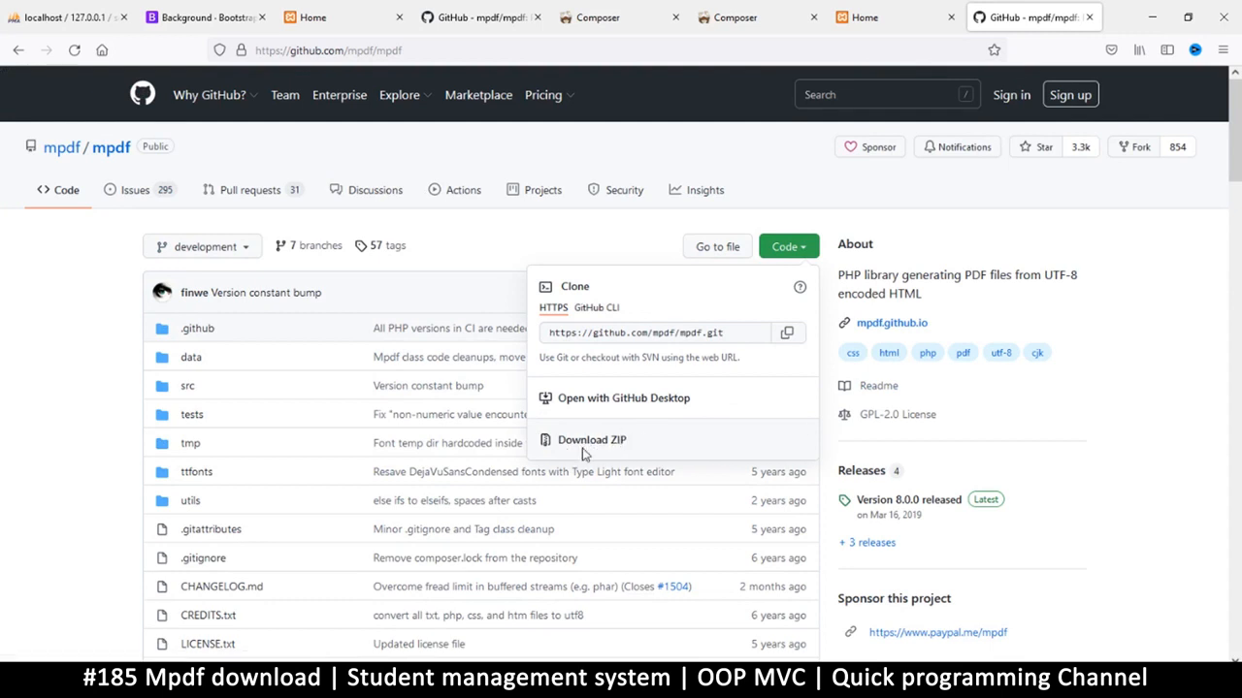
pyautogui.click(787, 245)
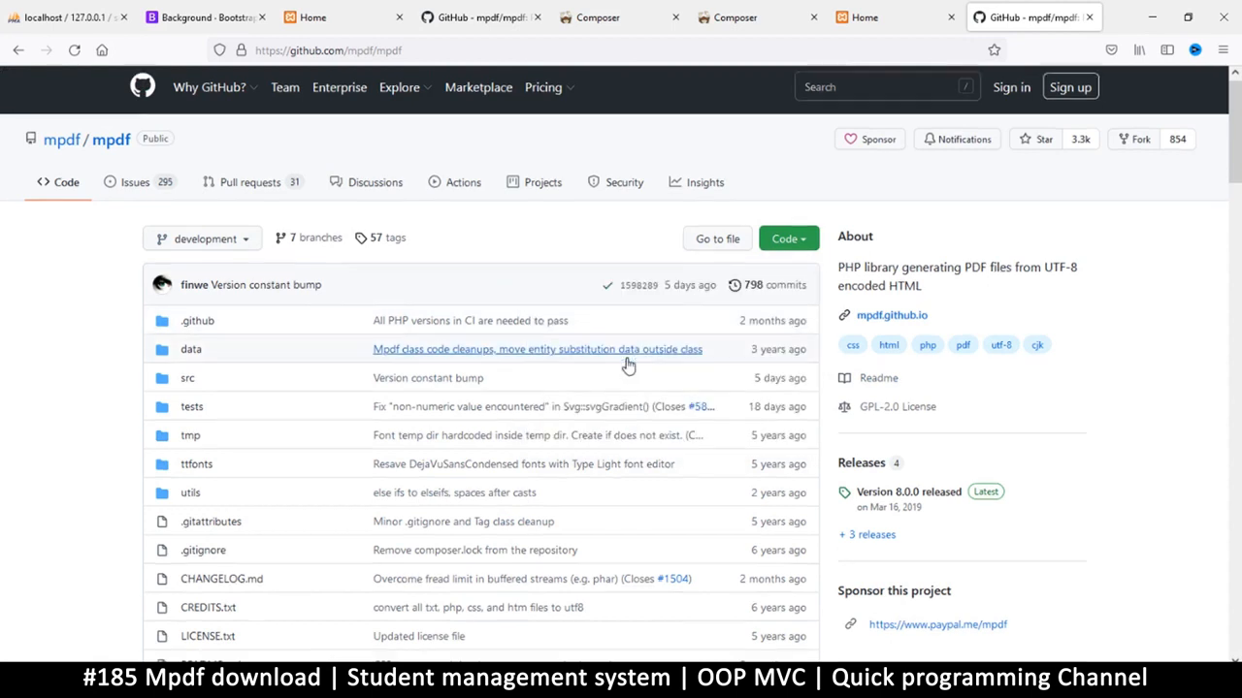
# - Scroll the README down to the Installation section with composer require mpdf/mpdf
pyautogui.scroll(-3)
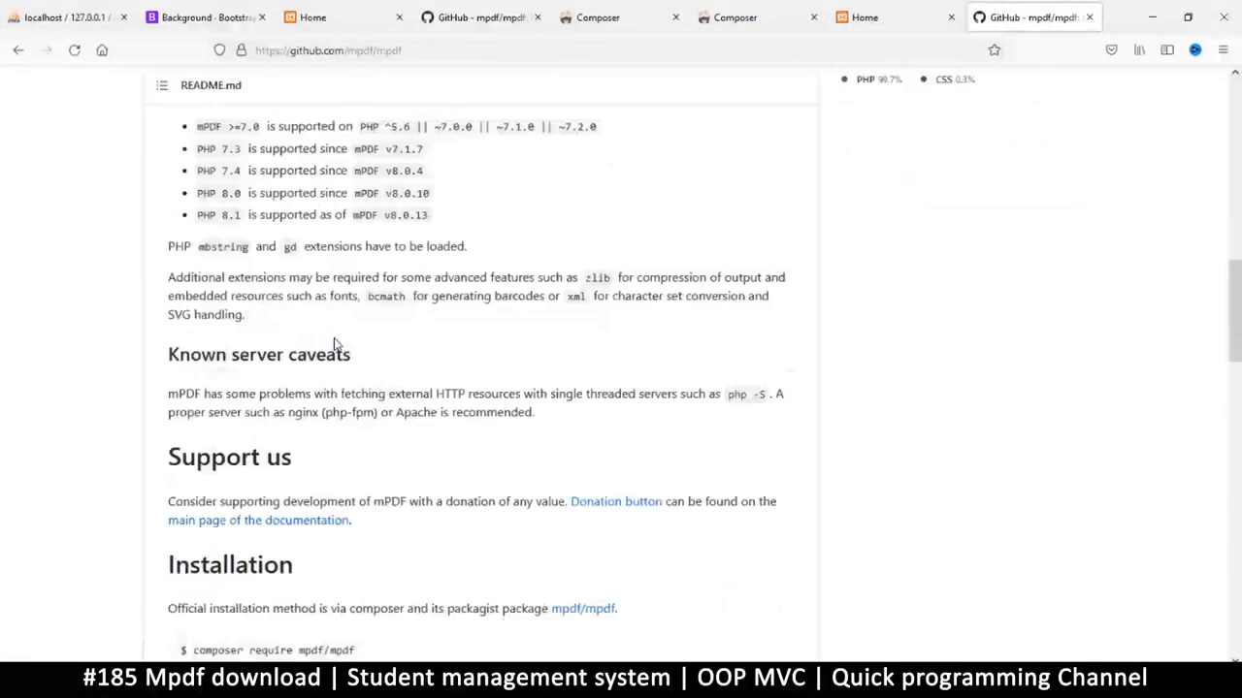
pyautogui.scroll(-3)
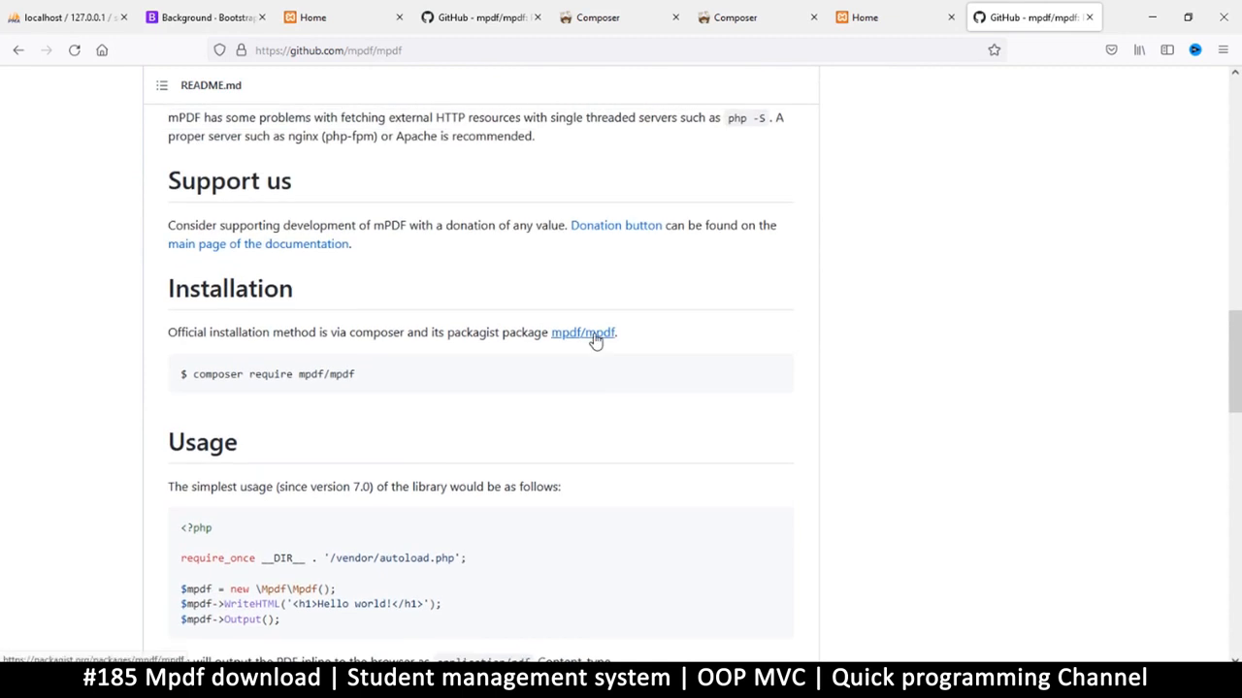
pyautogui.scroll(3)
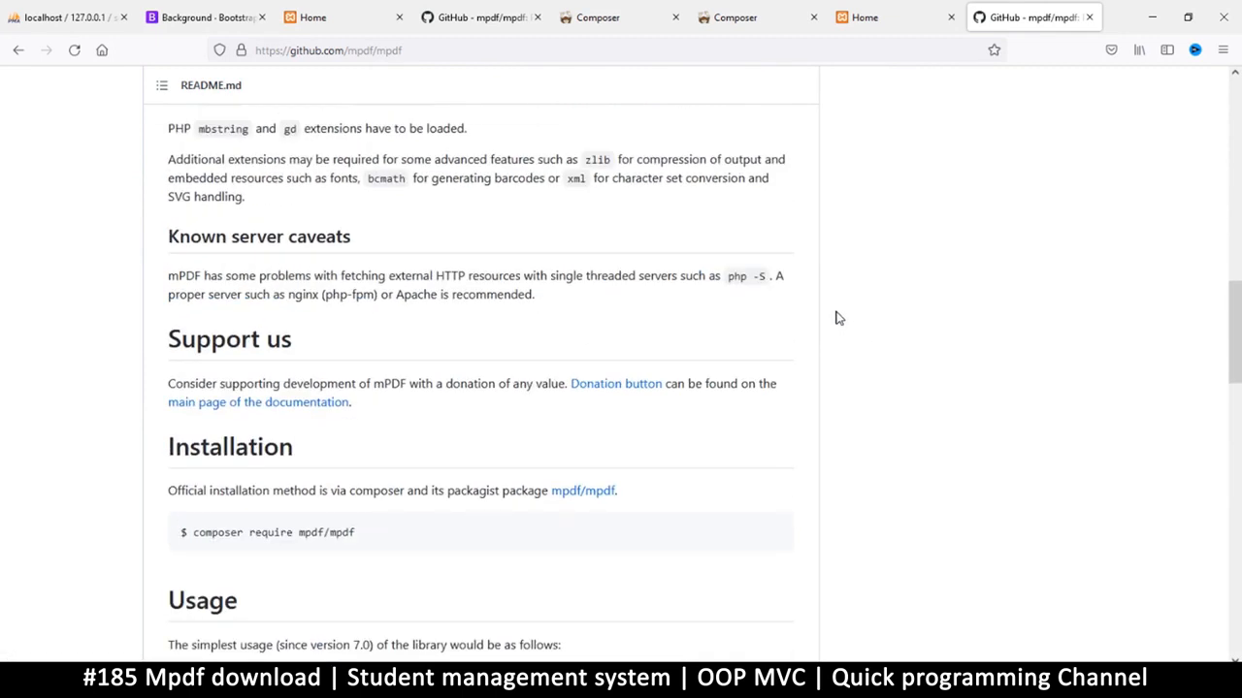
pyautogui.scroll(-3)
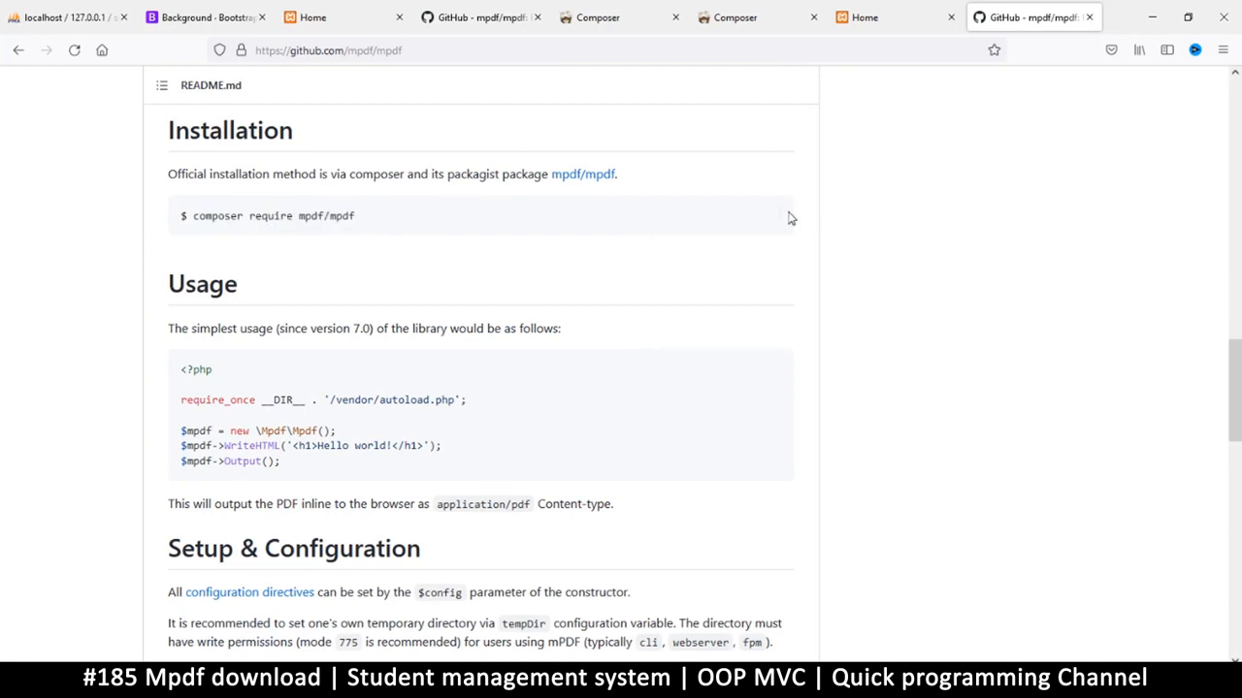
pyautogui.moveTo(602, 240)
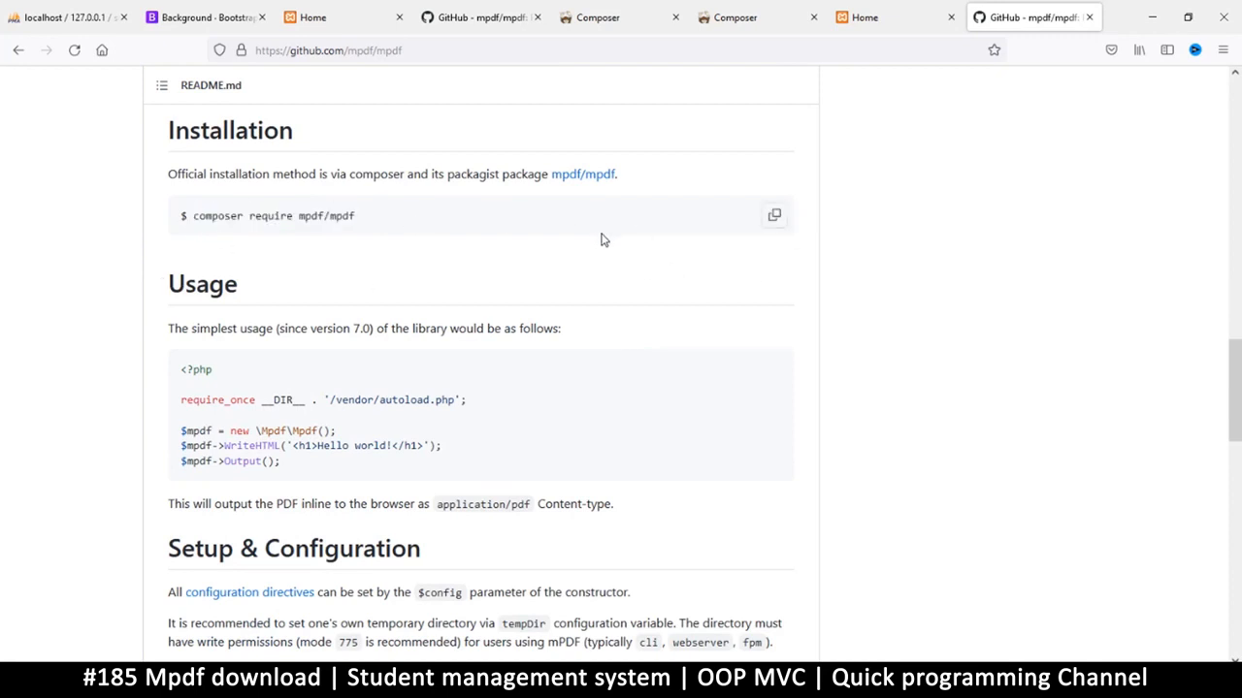
pyautogui.moveTo(596, 111)
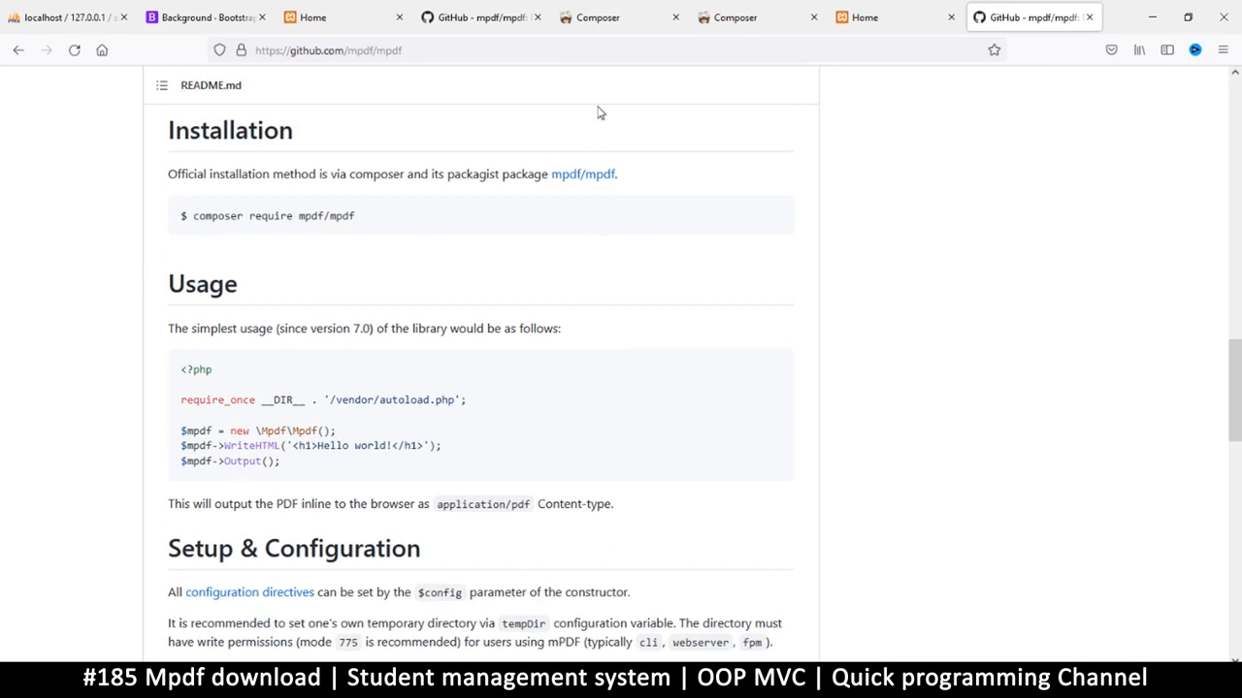
# - Switch to the getcomposer.org tab, 'A Dependency Manager for PHP'
pyautogui.click(601, 18)
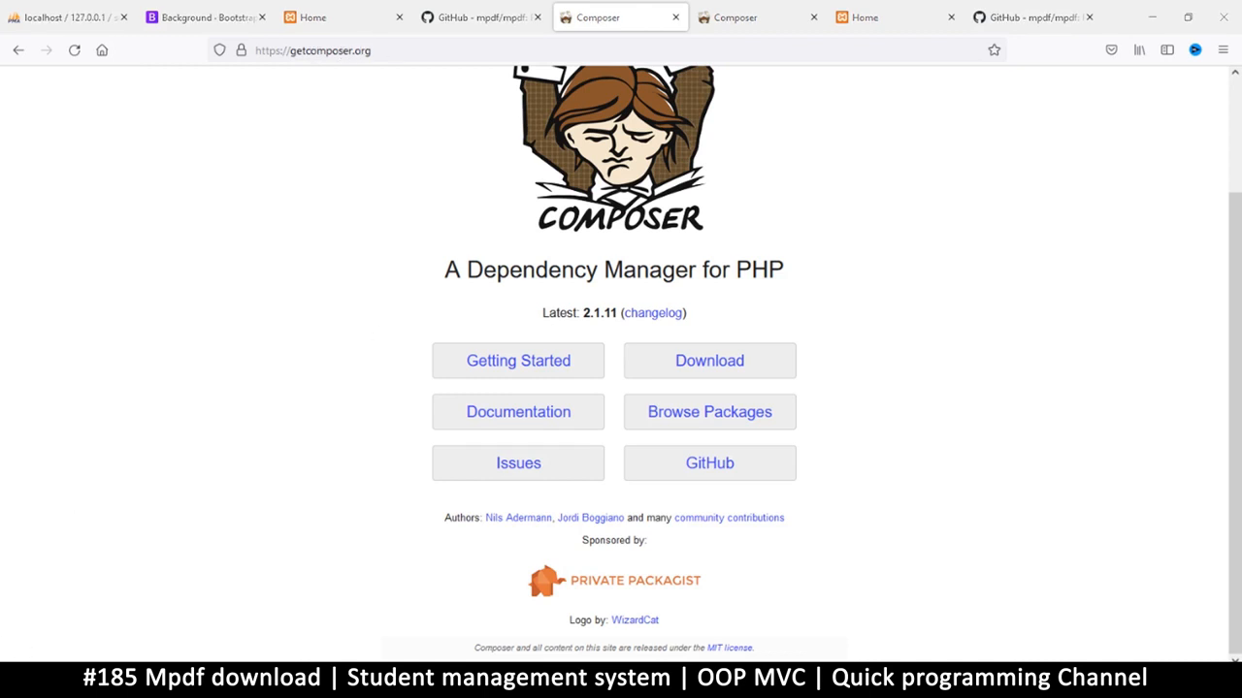
# - Launch Command Prompt and run composer -V, confirming Composer version 2.0.12
pyautogui.click(12, 689)
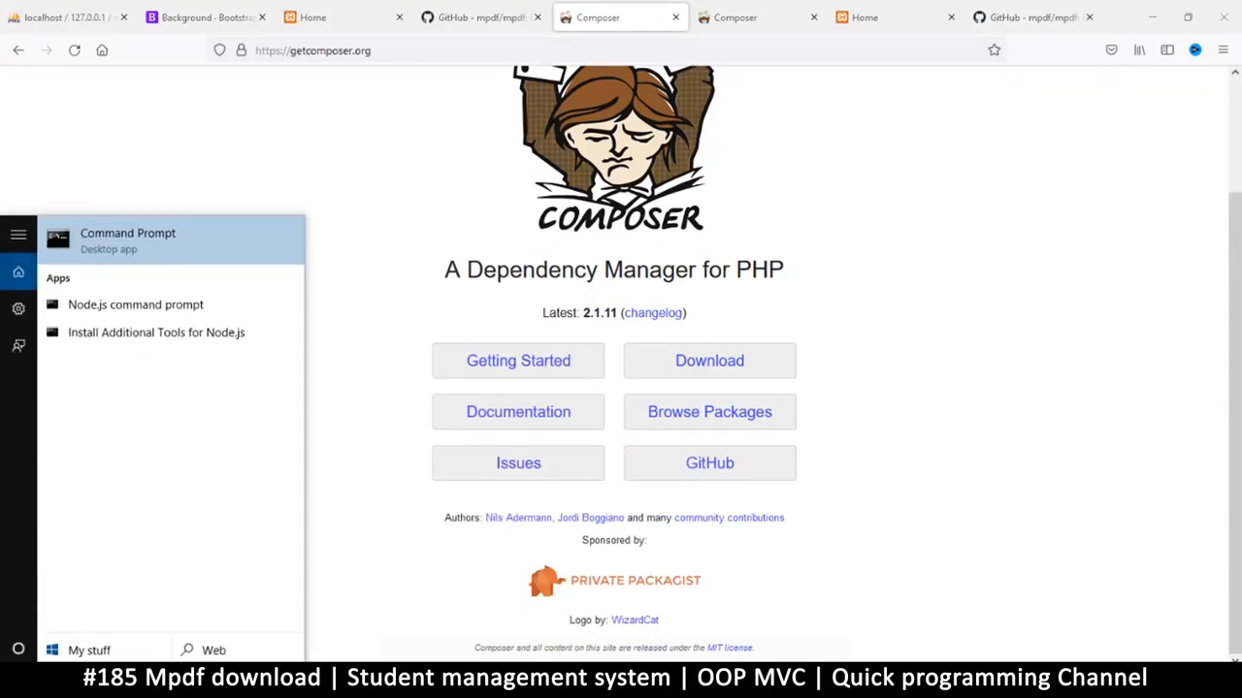
pyautogui.click(127, 241)
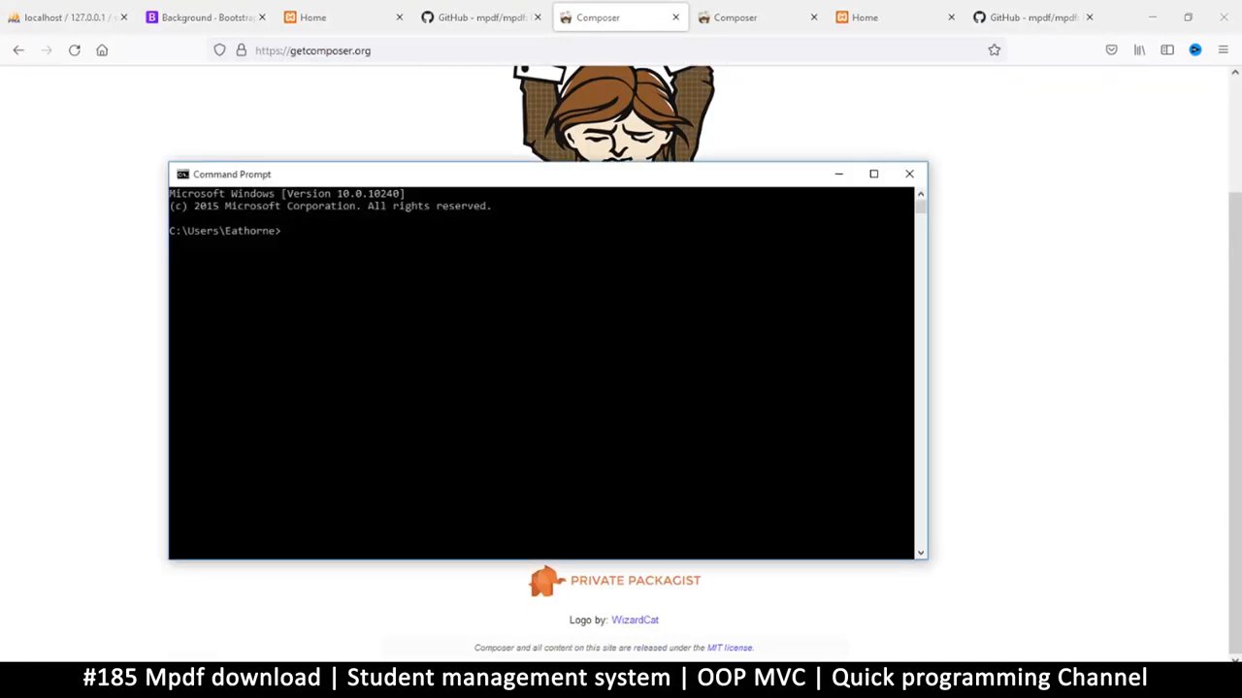
pyautogui.write('composer')
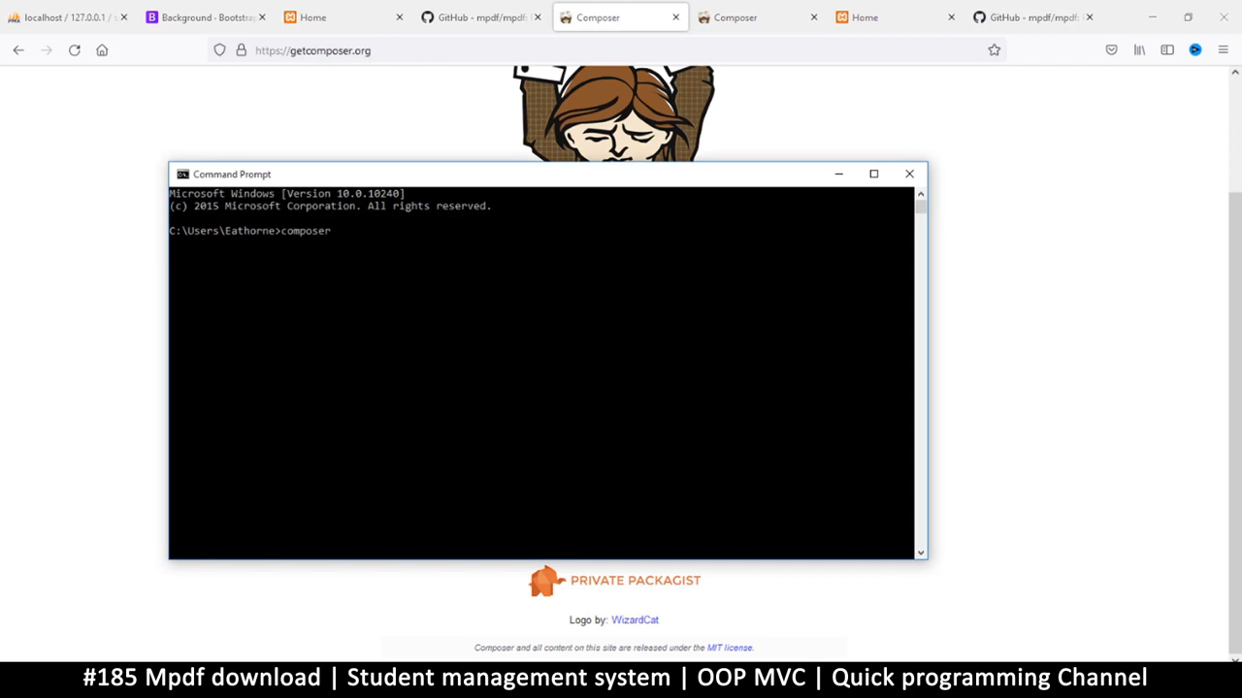
pyautogui.write('-V')
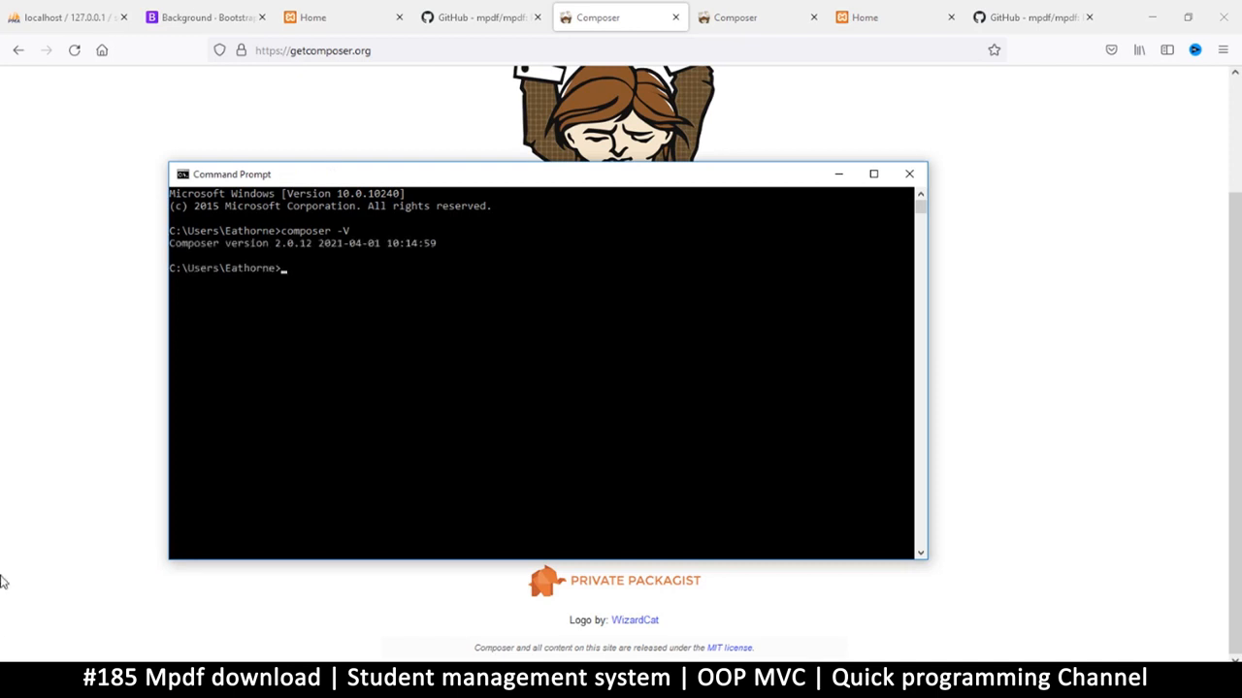
pyautogui.moveTo(363, 189)
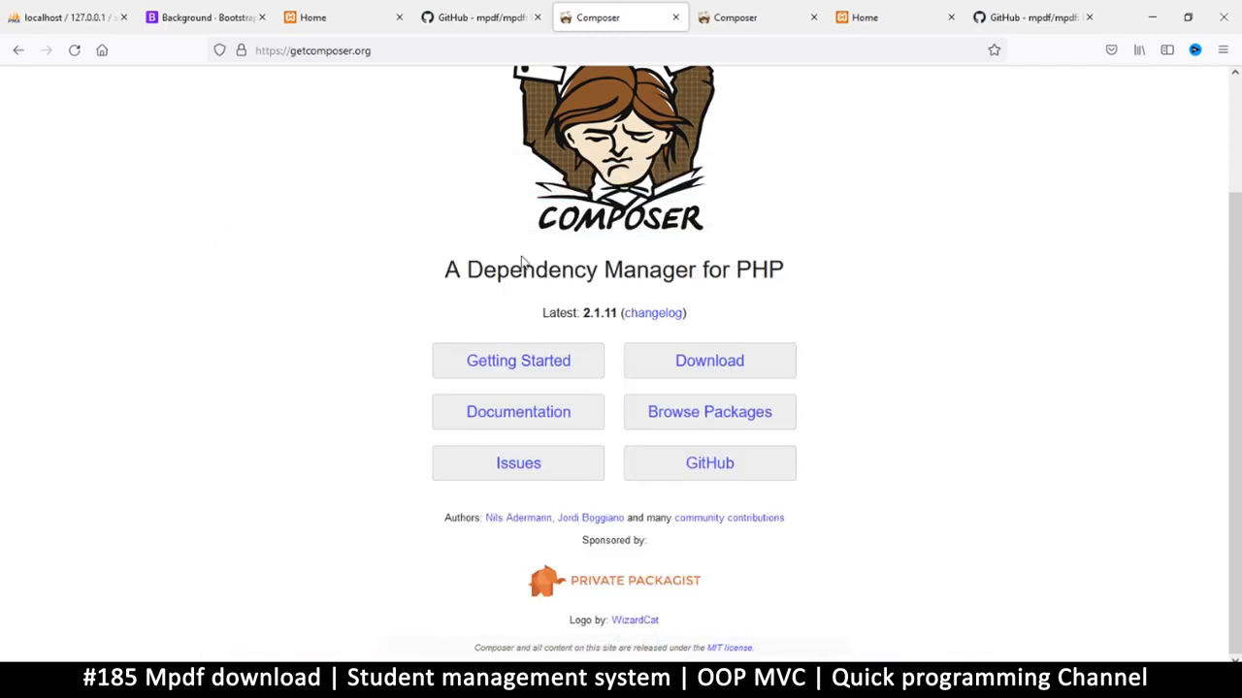
# - Open getcomposer.org's Download page and scroll through the installer options
pyautogui.click(709, 360)
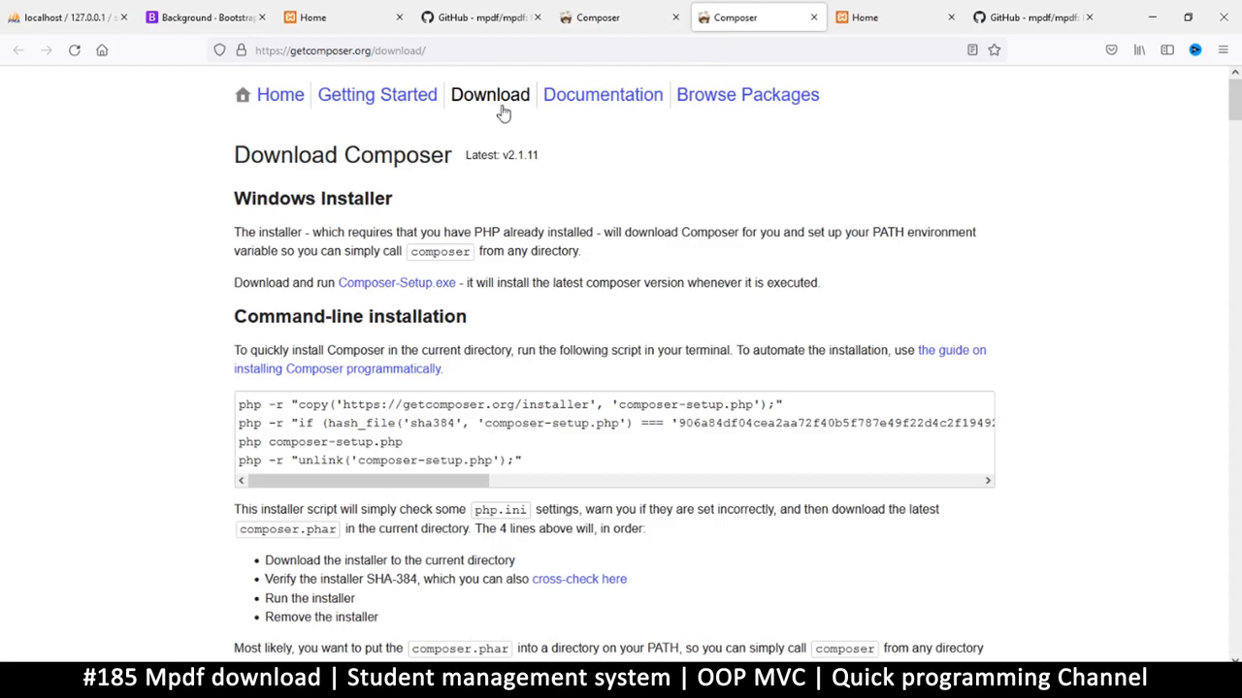
pyautogui.moveTo(353, 304)
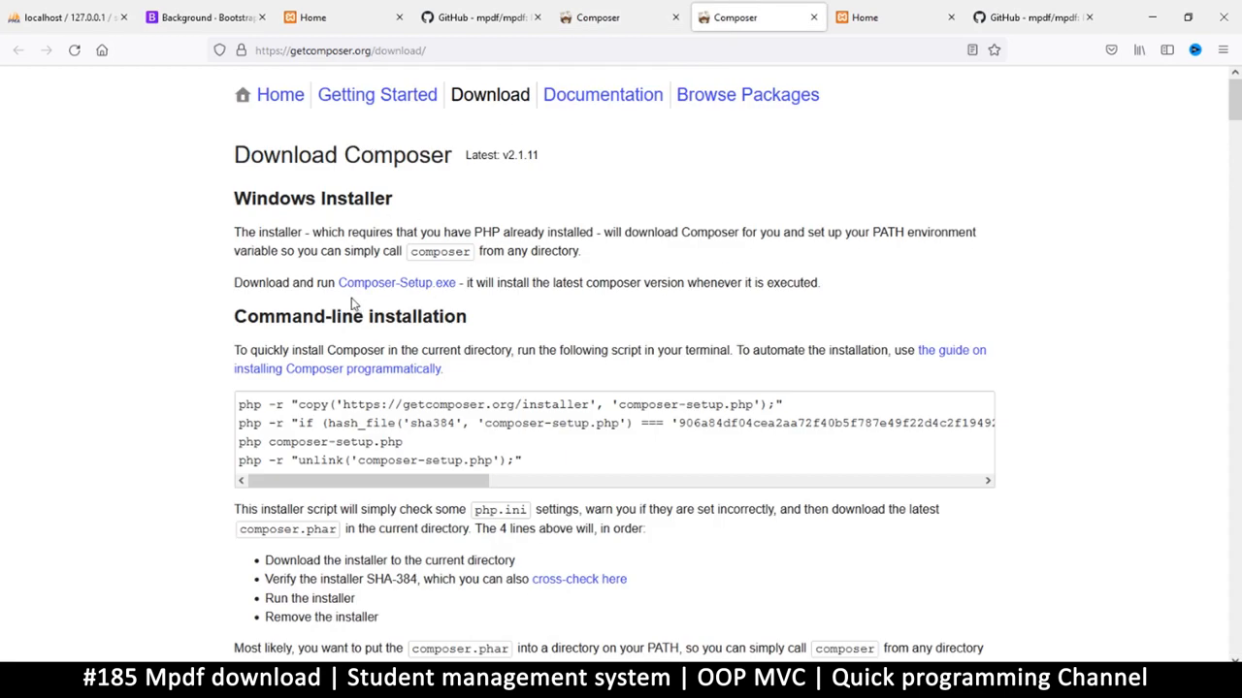
pyautogui.moveTo(421, 288)
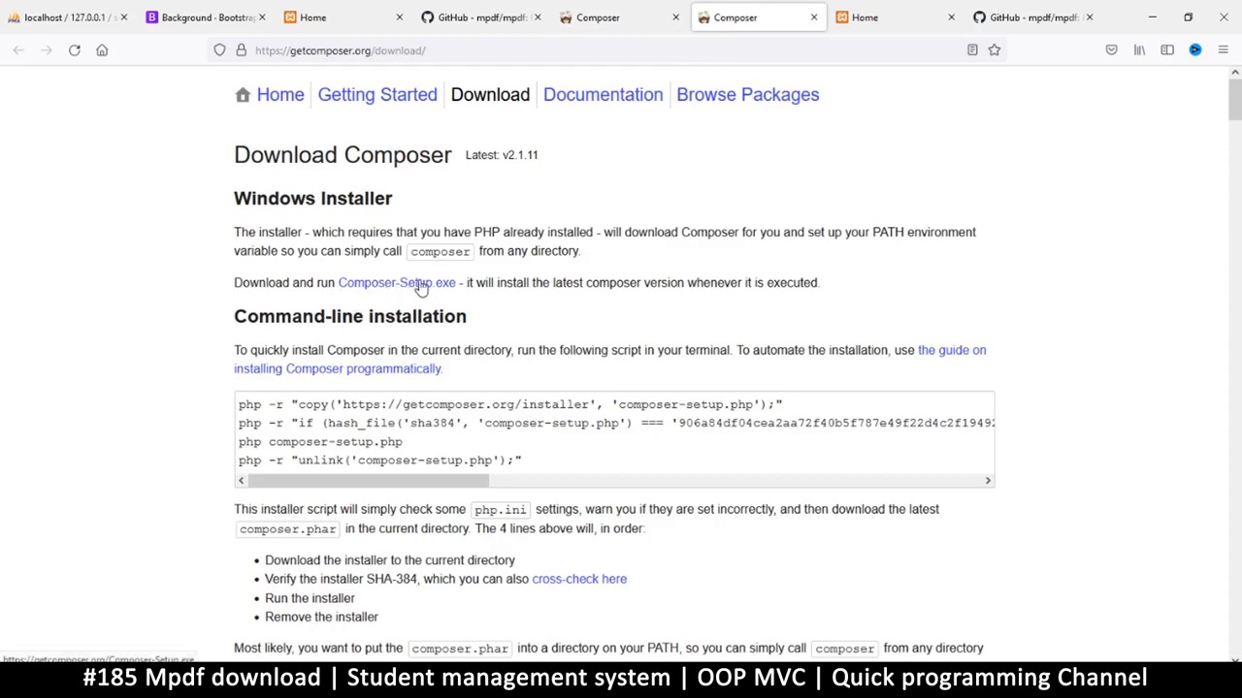
pyautogui.moveTo(435, 301)
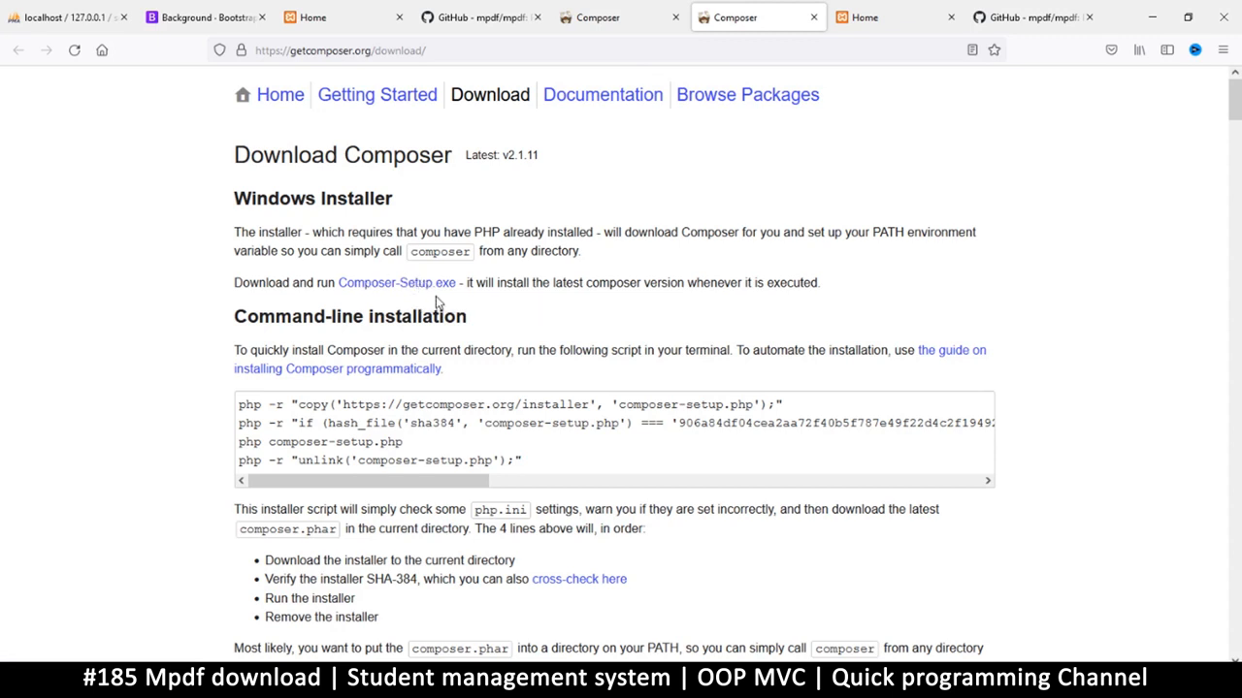
pyautogui.scroll(-3)
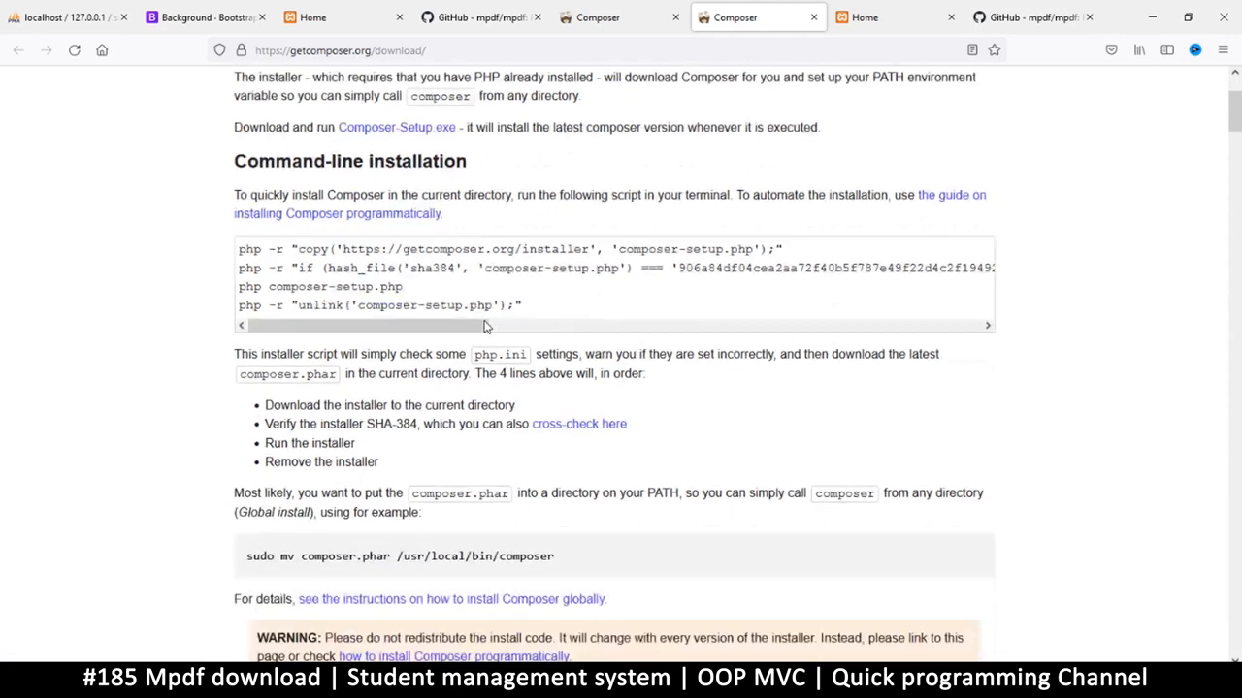
pyautogui.scroll(-3)
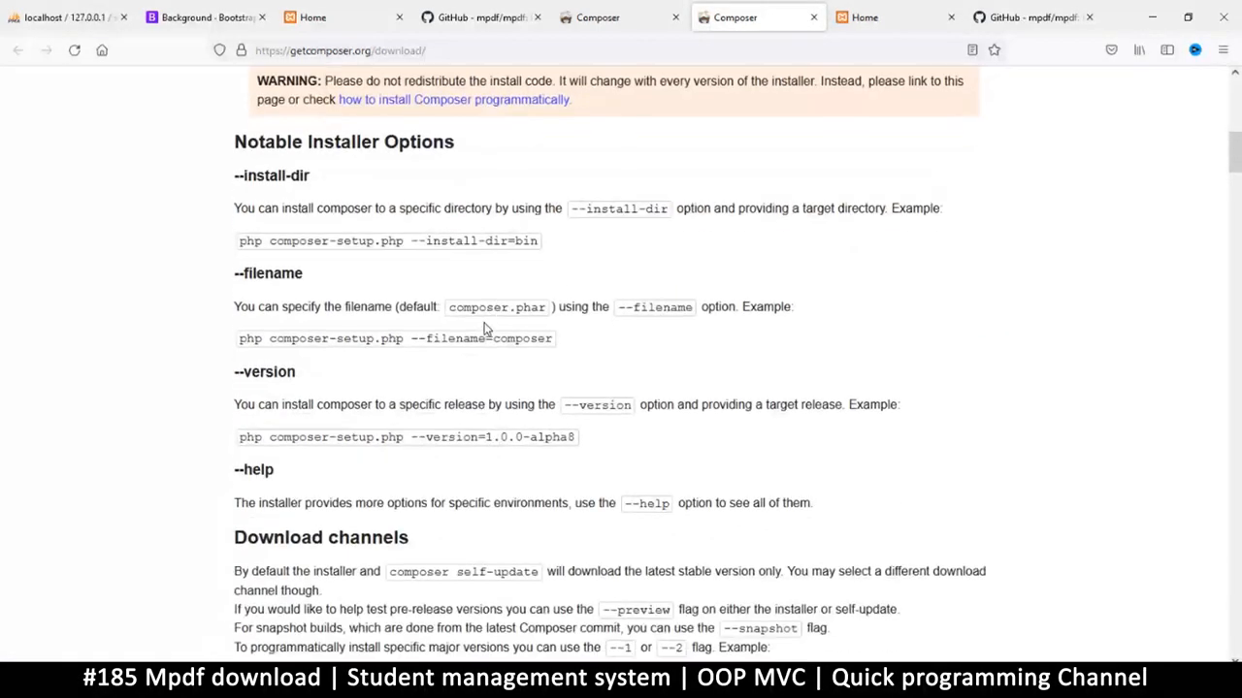
pyautogui.scroll(-3)
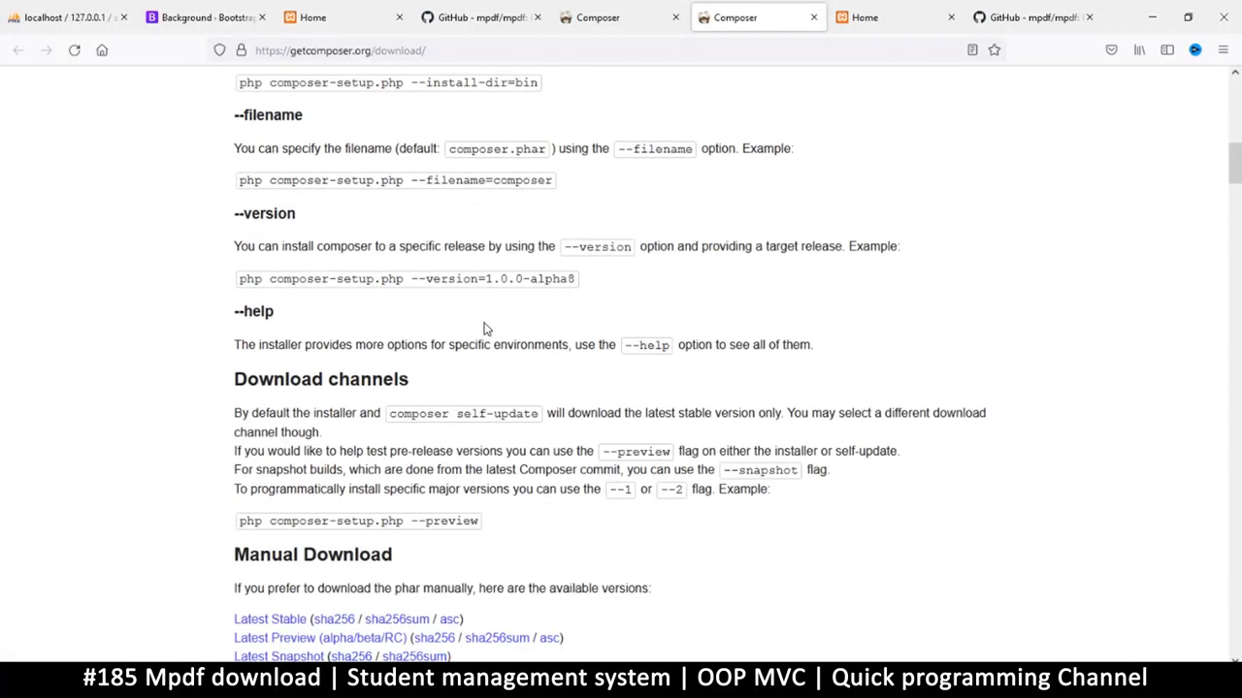
pyautogui.scroll(-3)
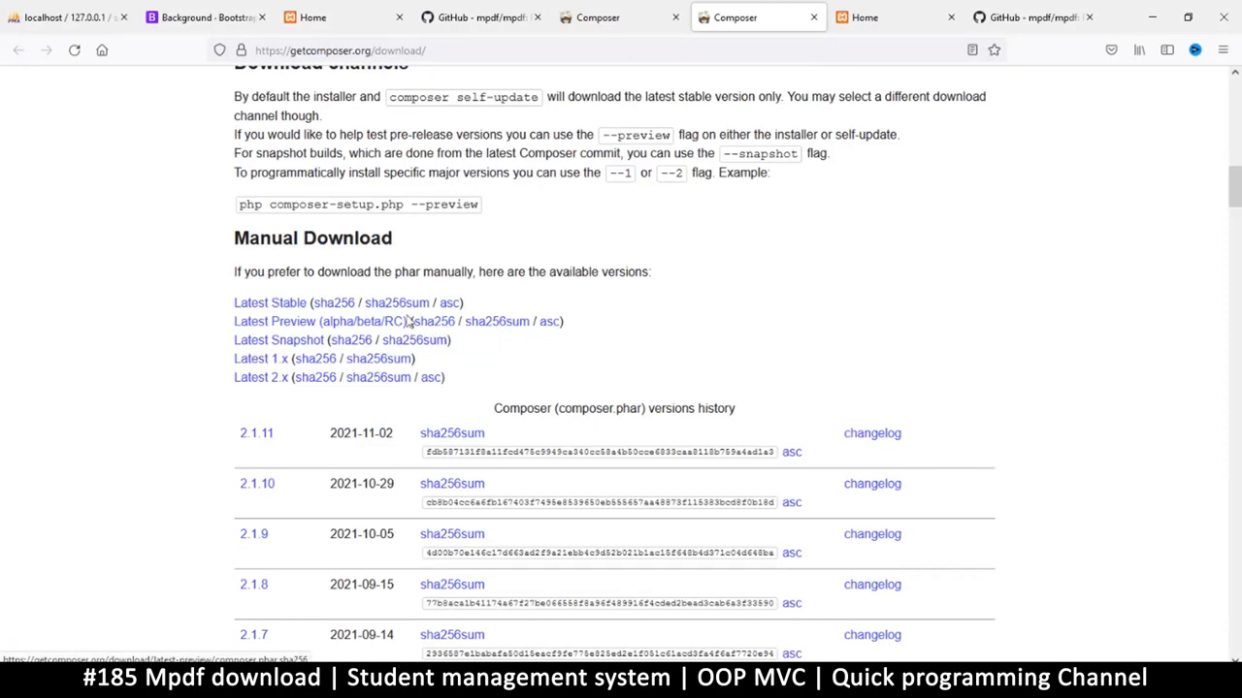
# - Scroll through the version history, then back up to the Composer-Setup.exe Windows Installer
pyautogui.scroll(-3)
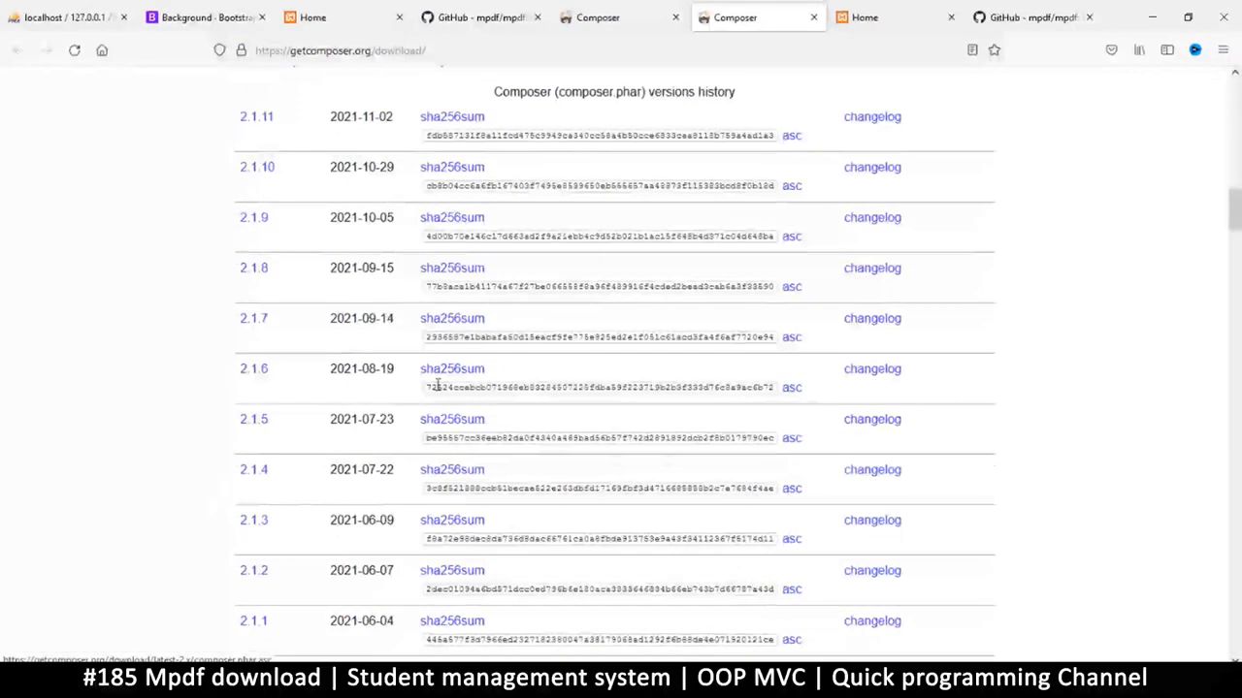
pyautogui.scroll(-3)
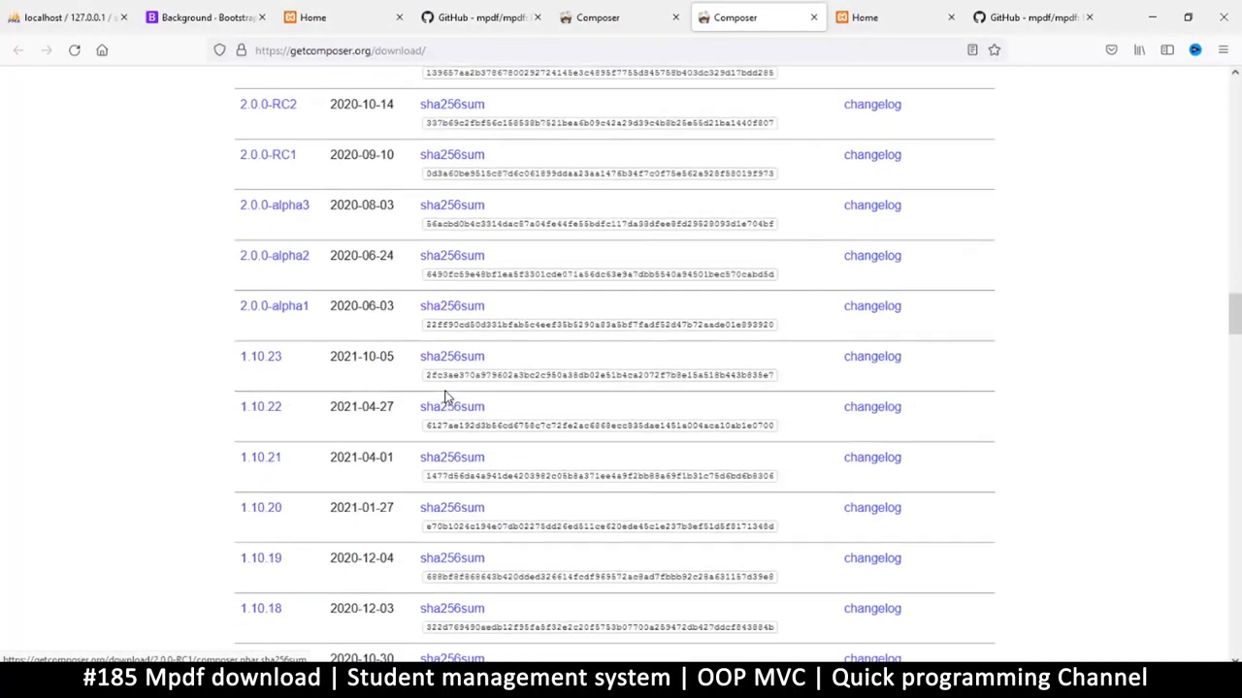
pyautogui.scroll(-3)
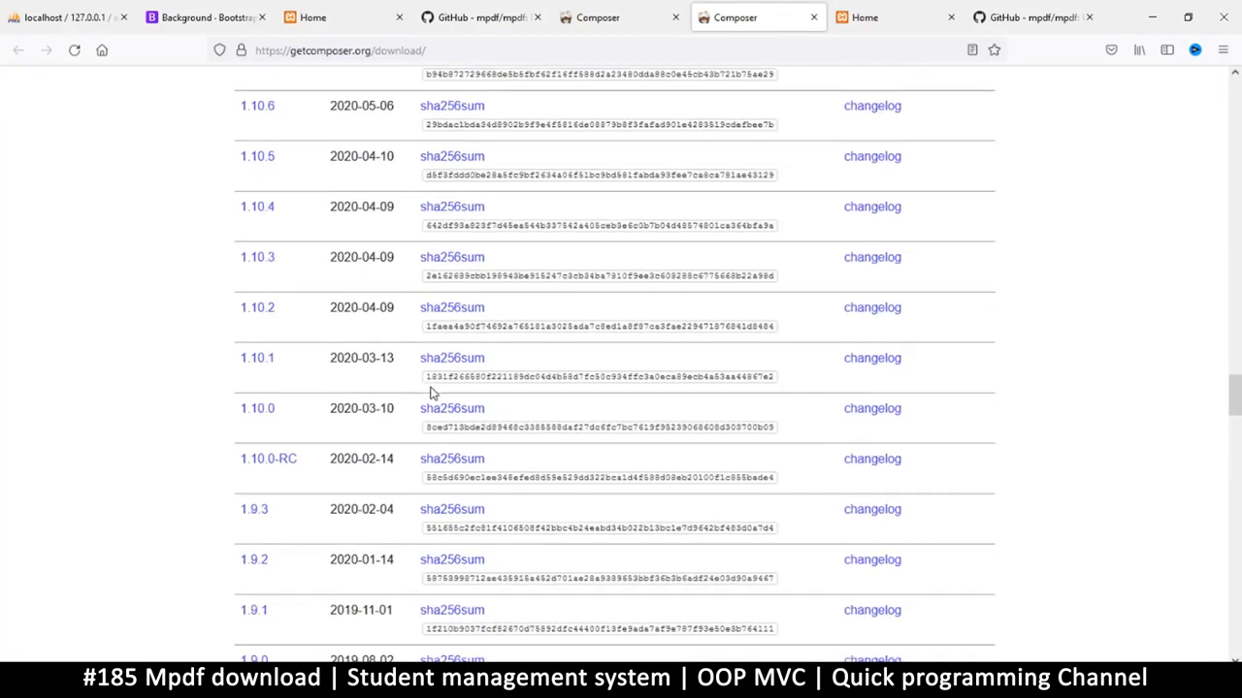
pyautogui.scroll(3)
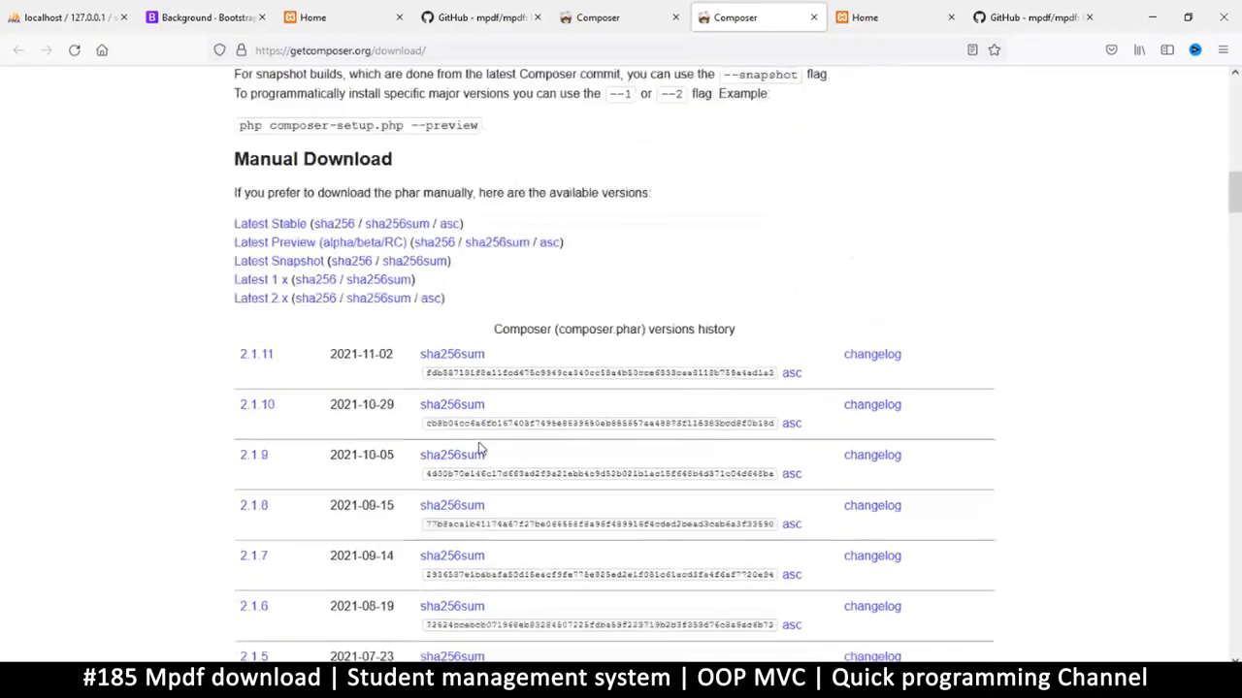
pyautogui.scroll(3)
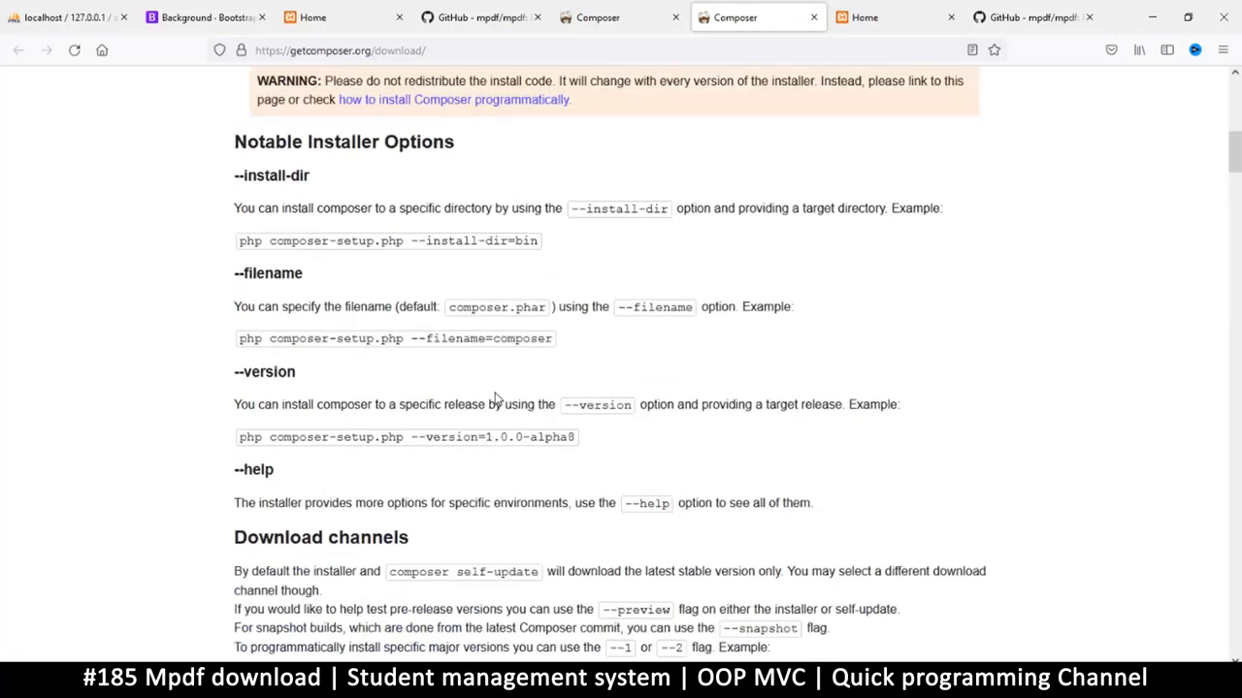
pyautogui.scroll(-3)
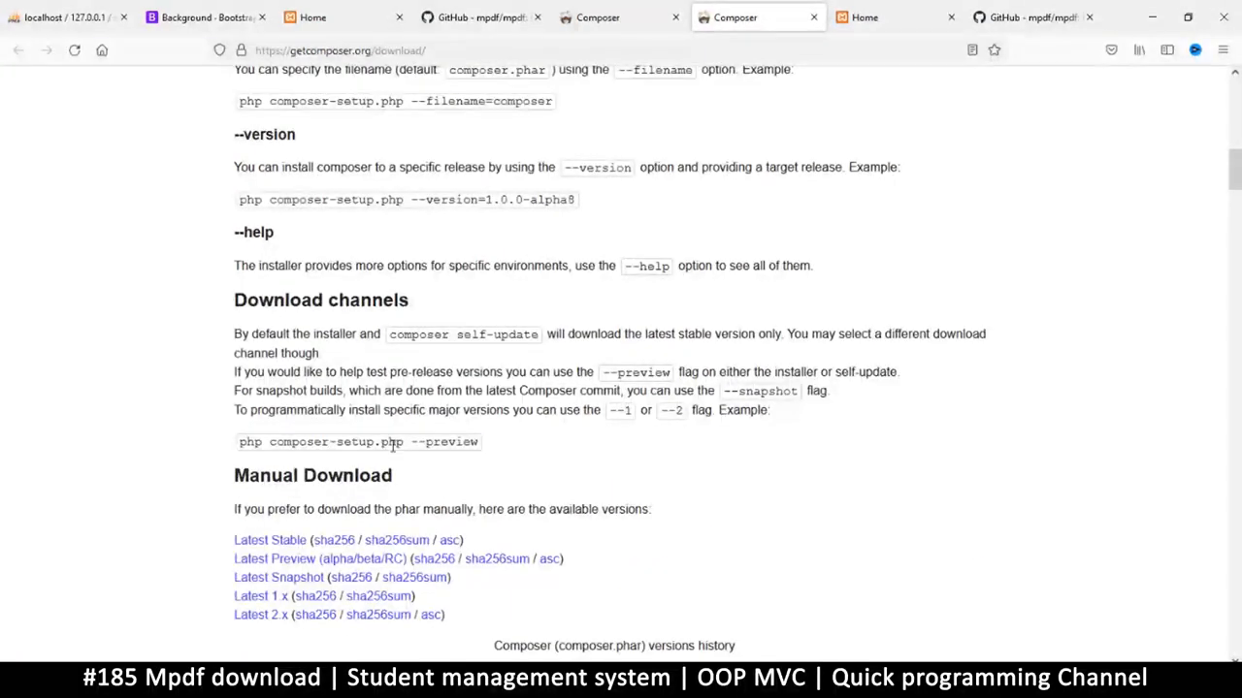
pyautogui.scroll(3)
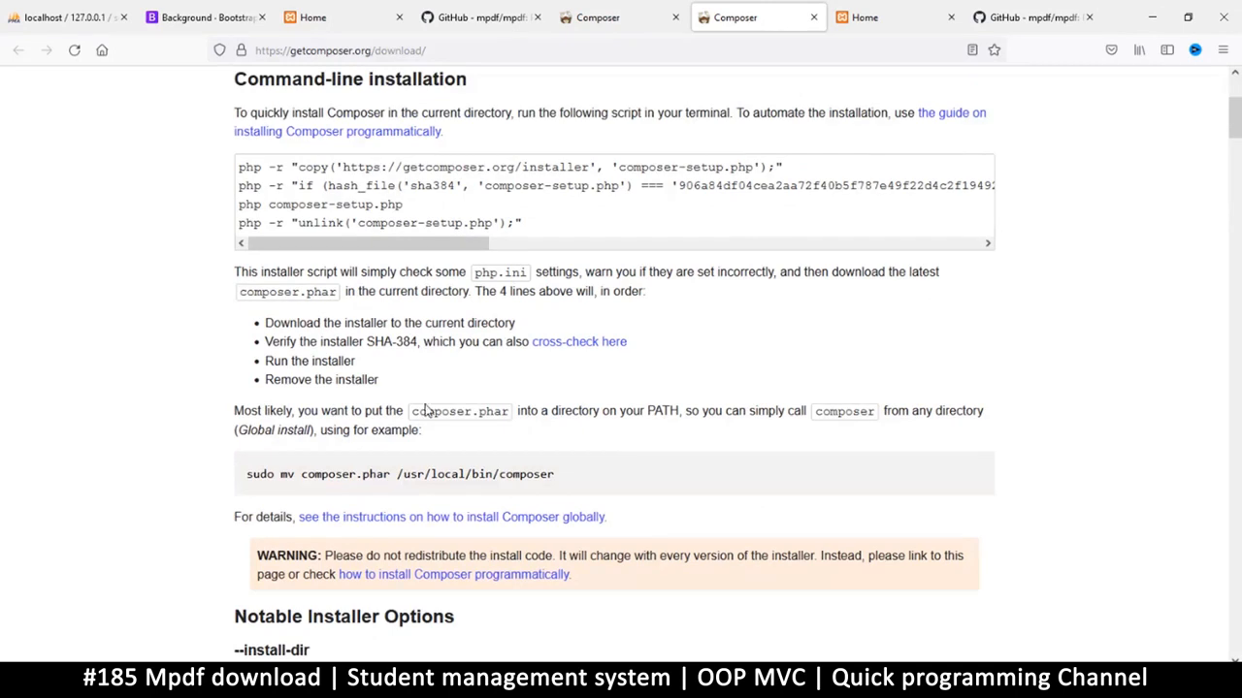
pyautogui.moveTo(652, 375)
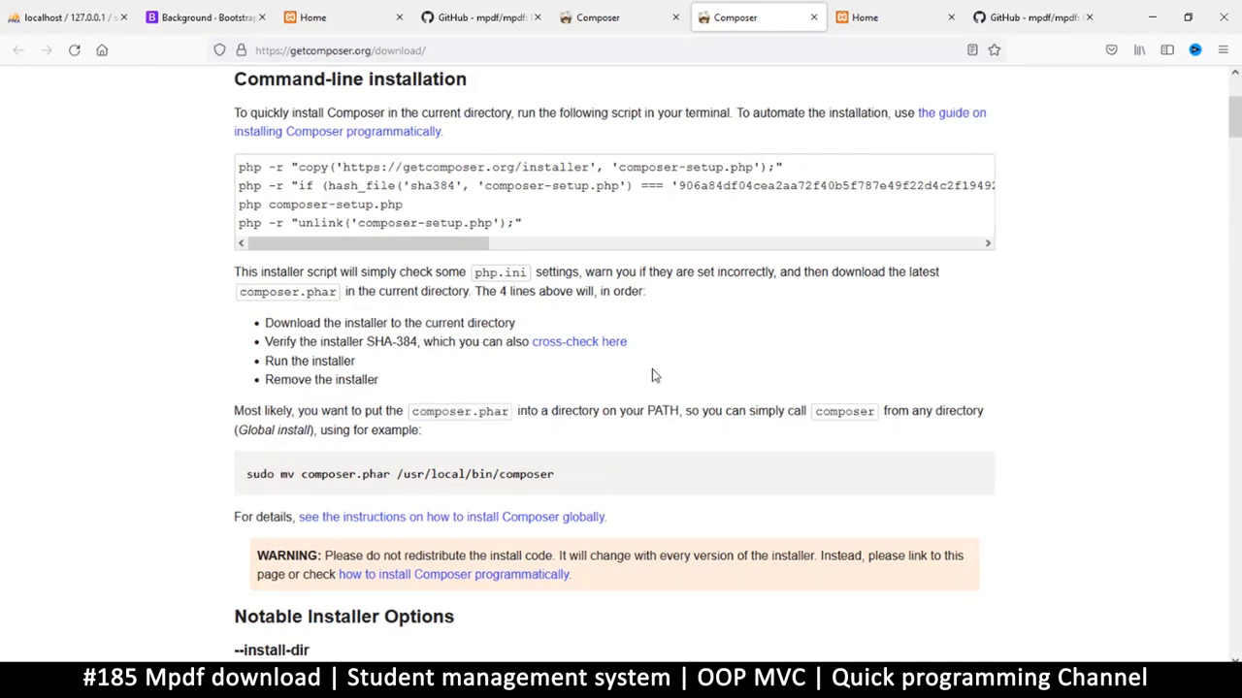
pyautogui.scroll(3)
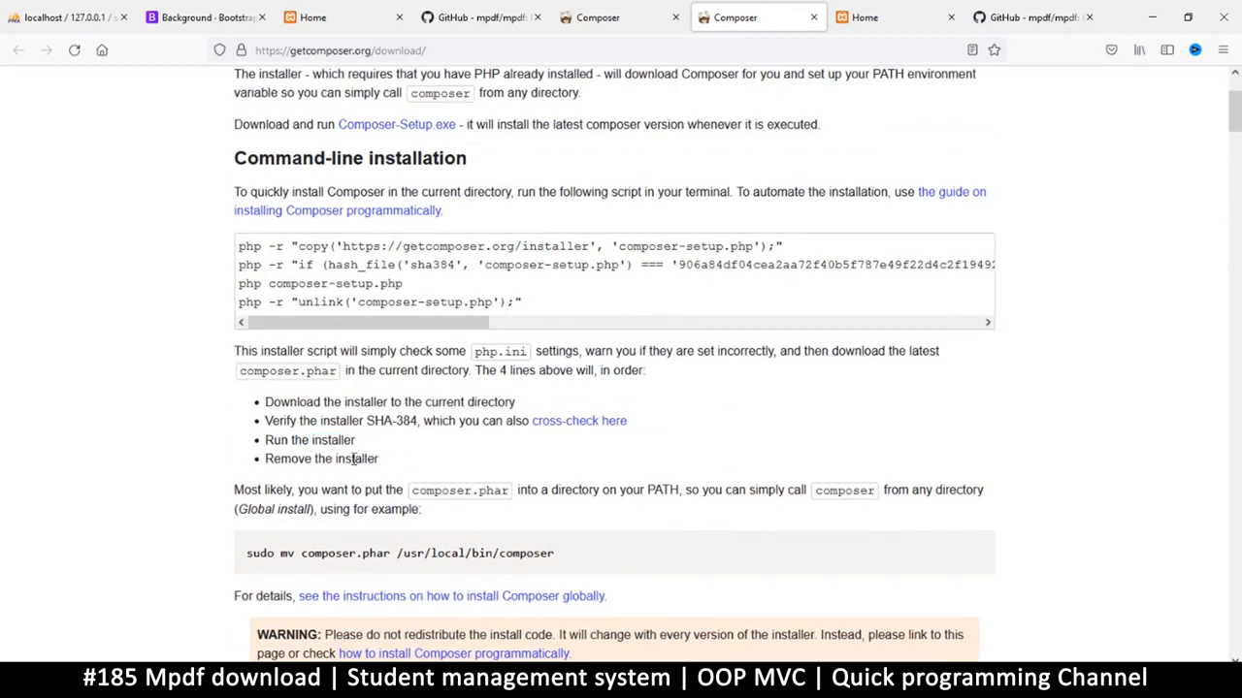
pyautogui.doubleClick(412, 351)
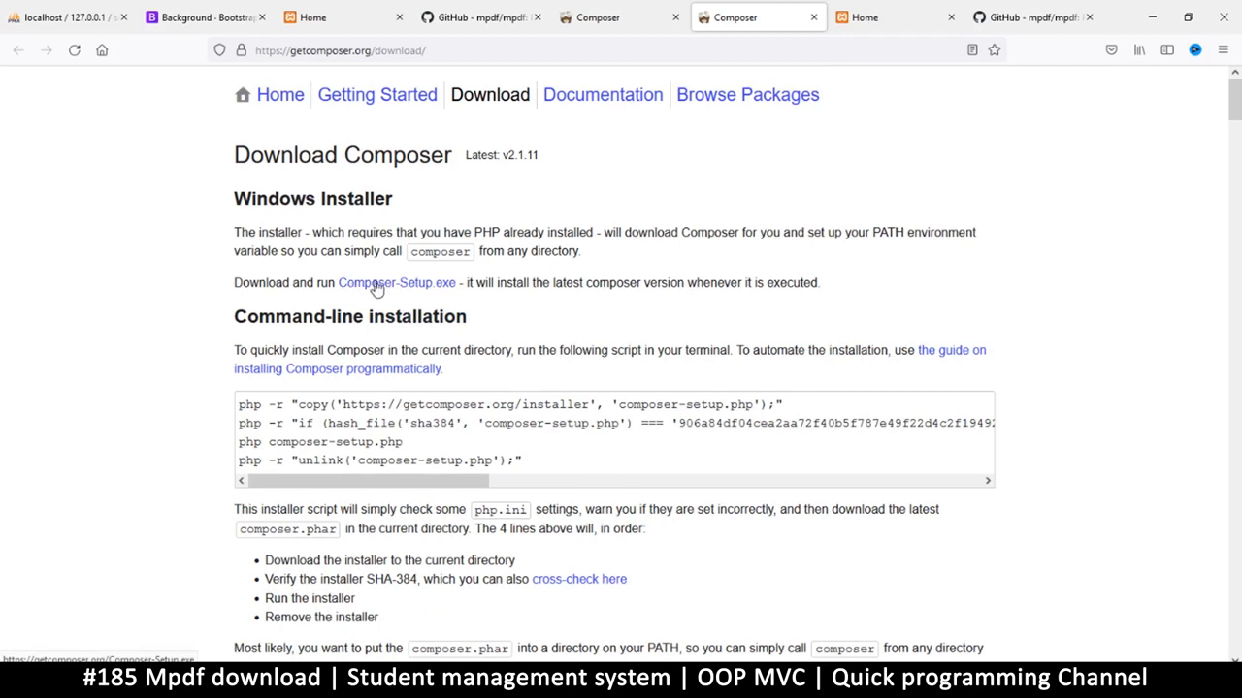
pyautogui.moveTo(444, 308)
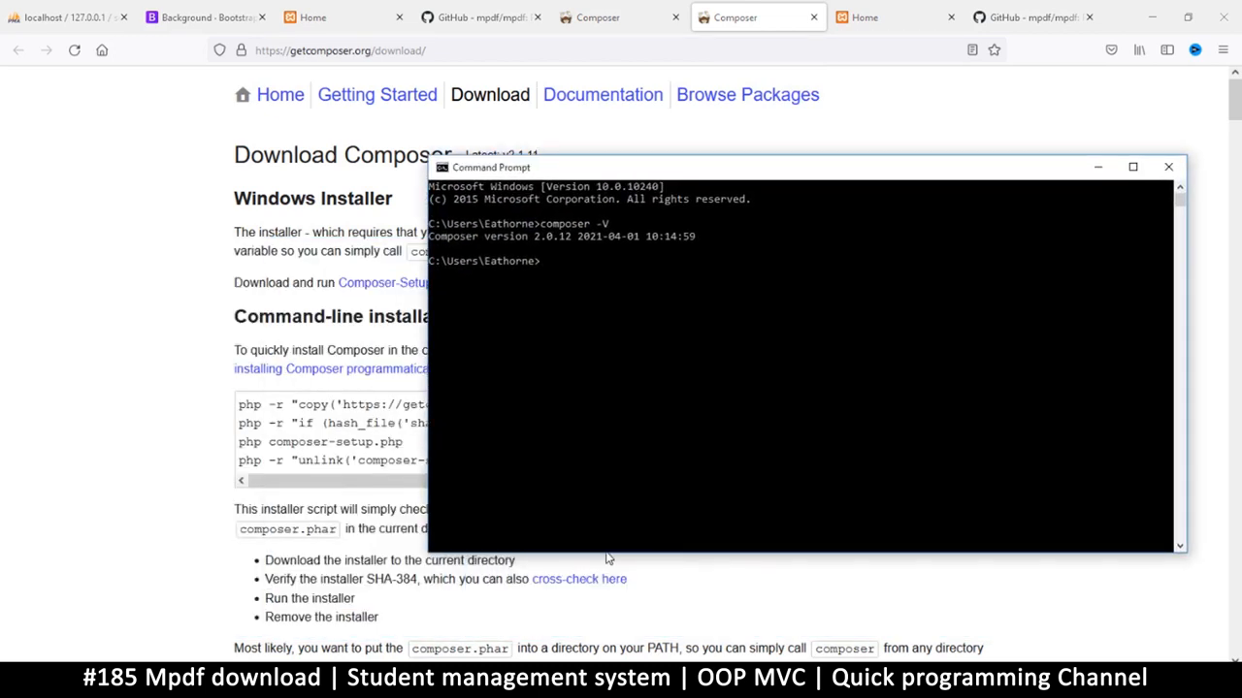
pyautogui.moveTo(620, 555)
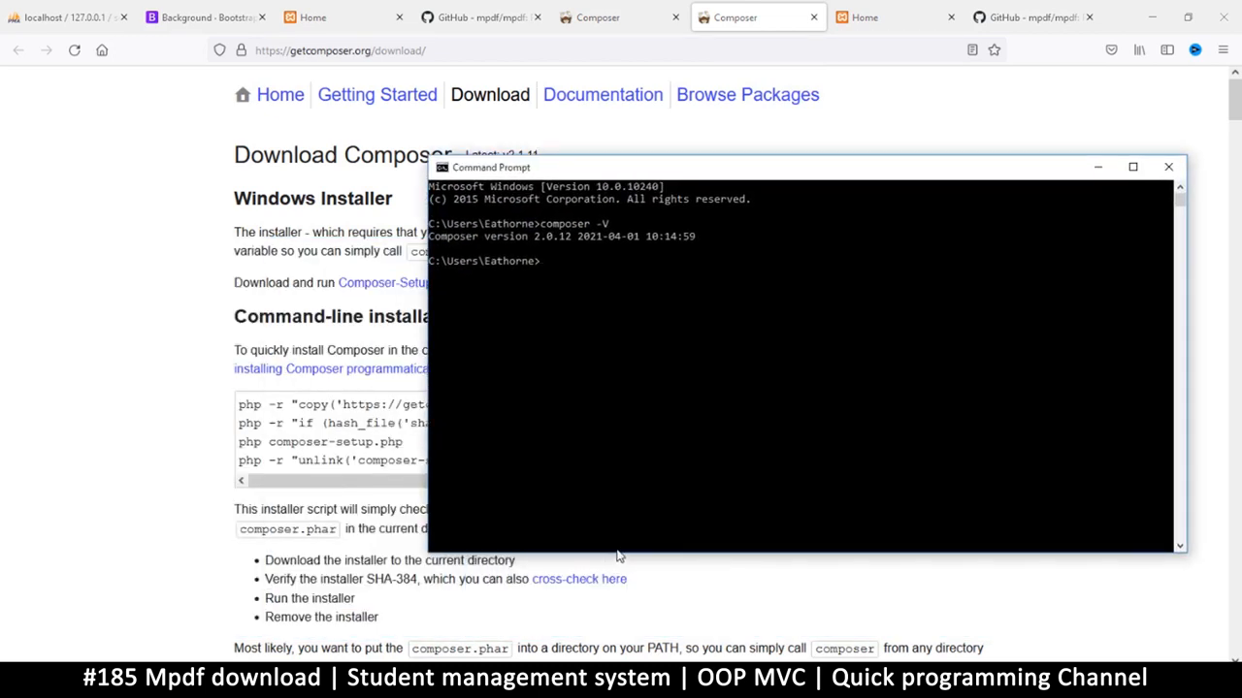
pyautogui.moveTo(511, 394)
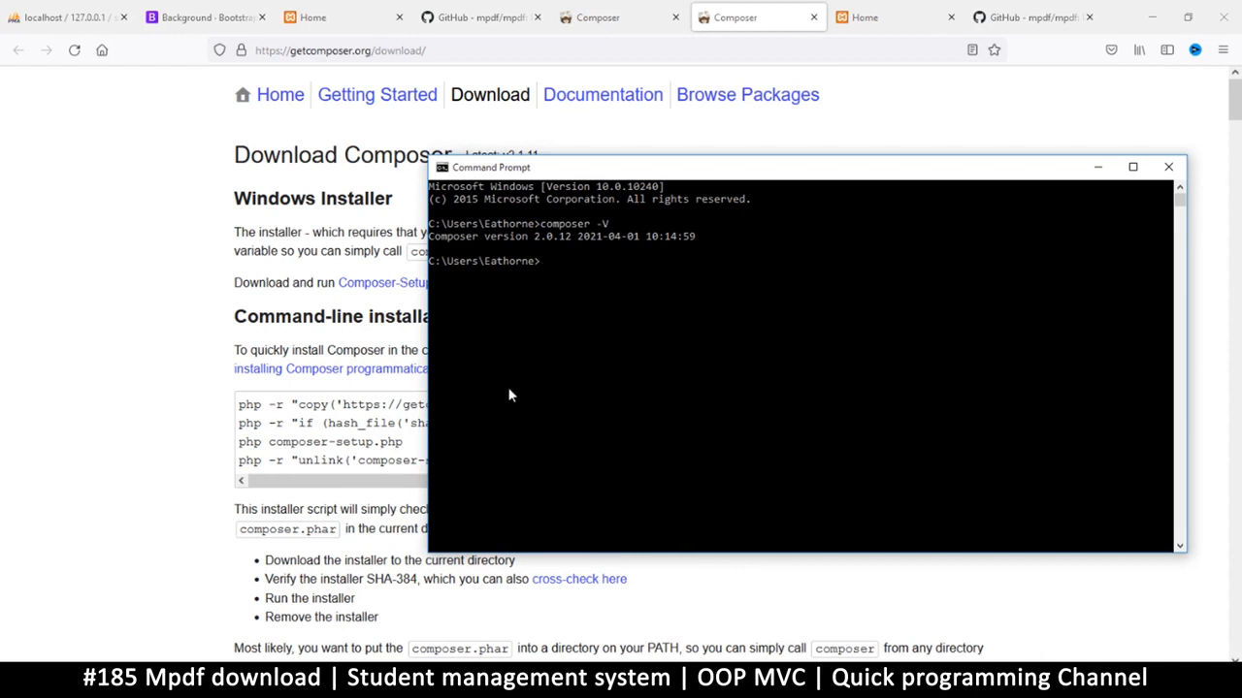
pyautogui.moveTo(255, 158)
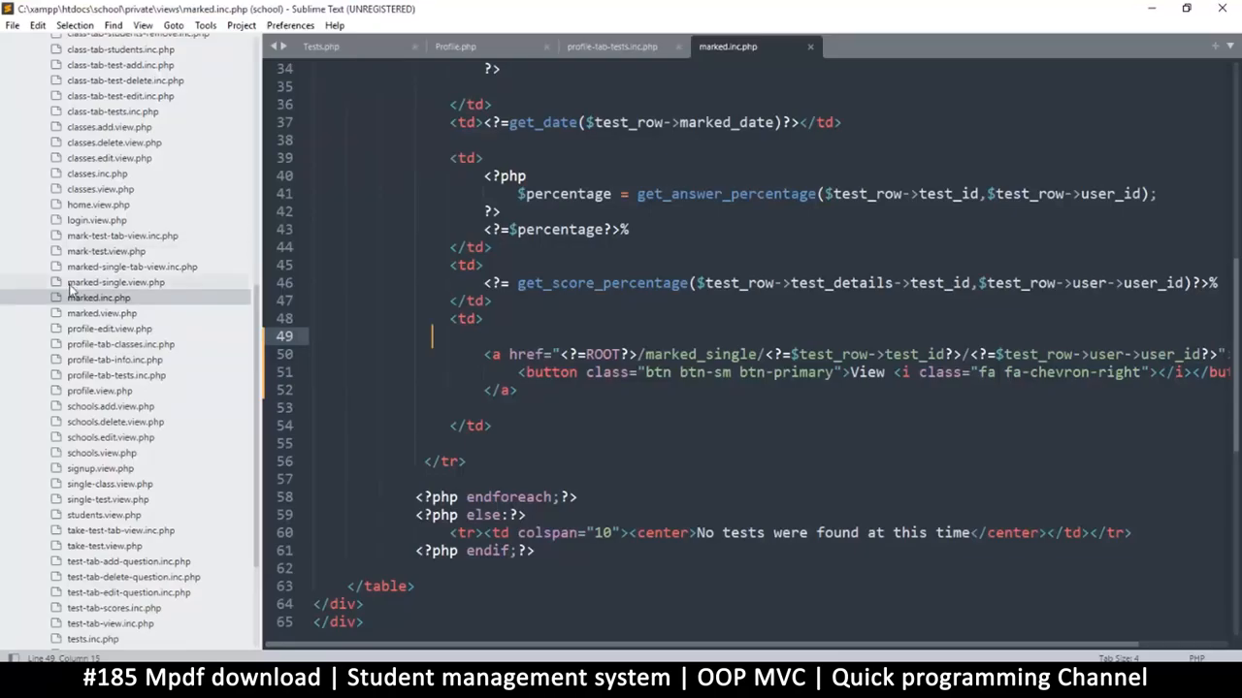
# - Inspect the controllers folder in the Sublime Text project sidebar
pyautogui.click(33, 95)
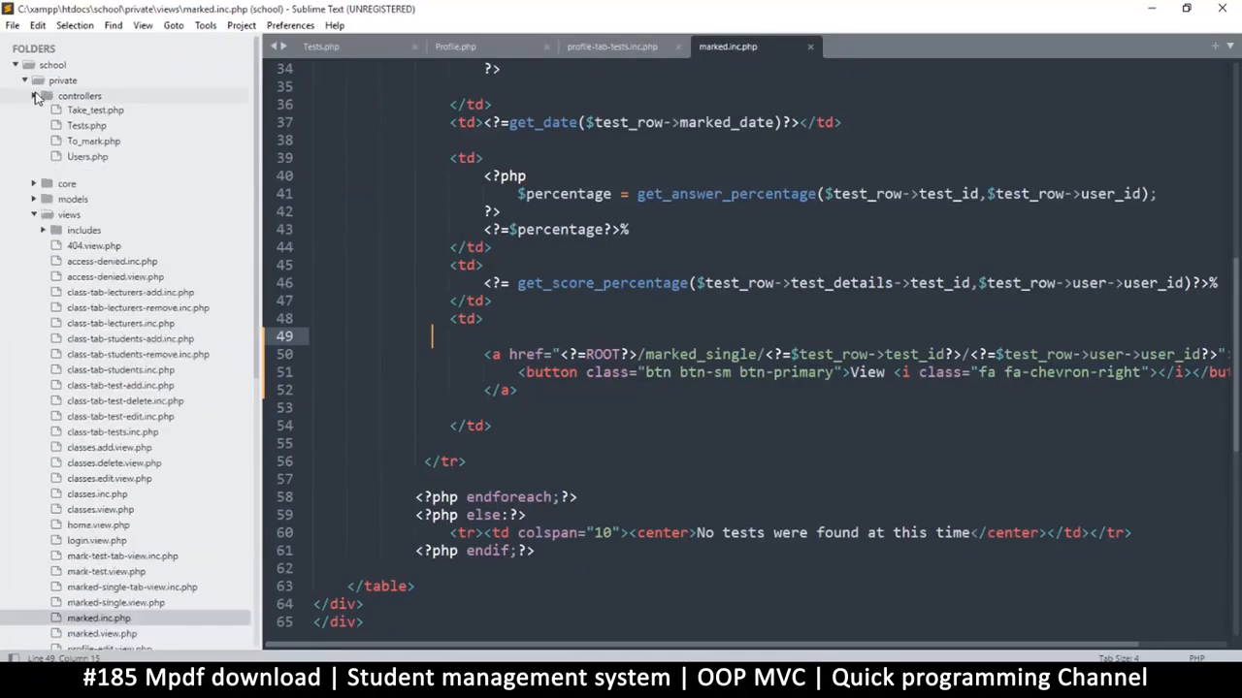
pyautogui.click(34, 95)
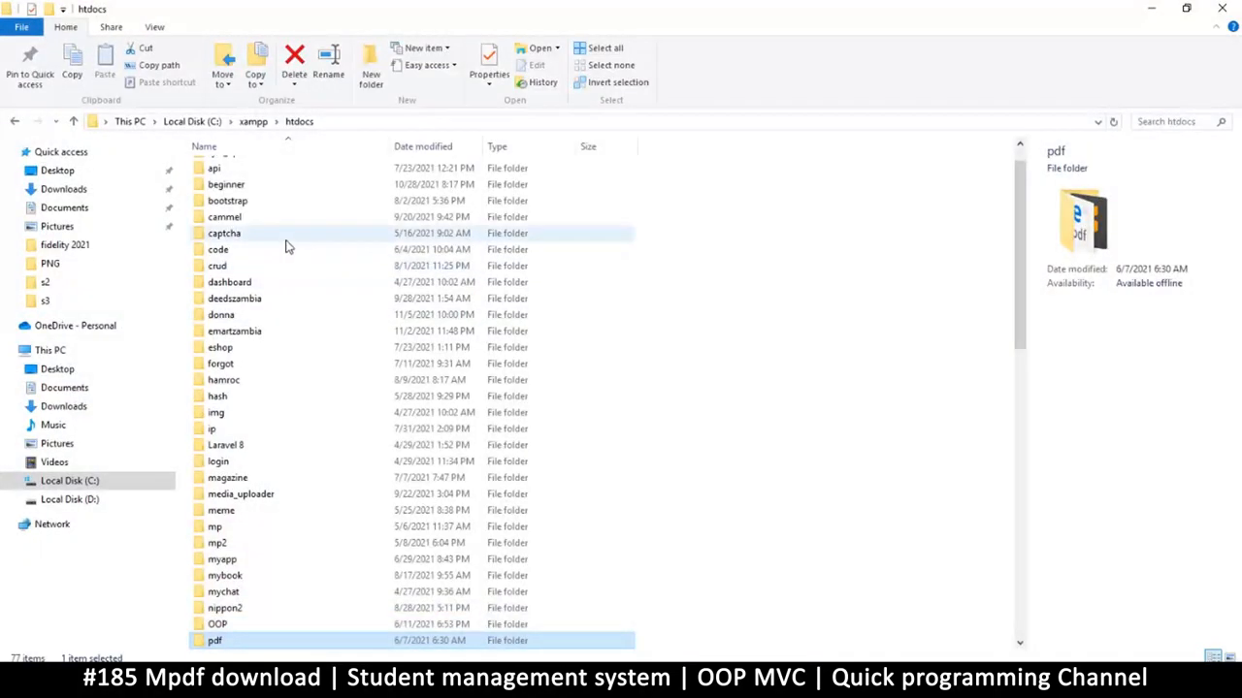
# - Open the school project folder in htdocs and look inside its vendor folder
pyautogui.scroll(-3)
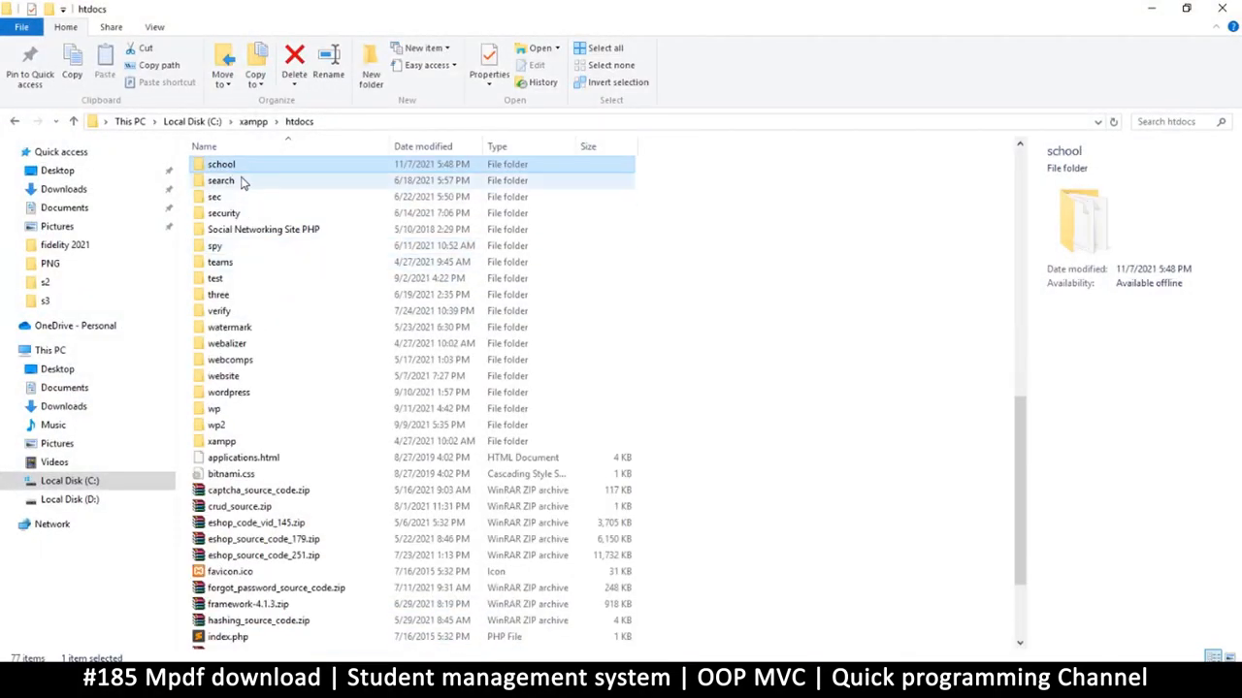
pyautogui.doubleClick(221, 163)
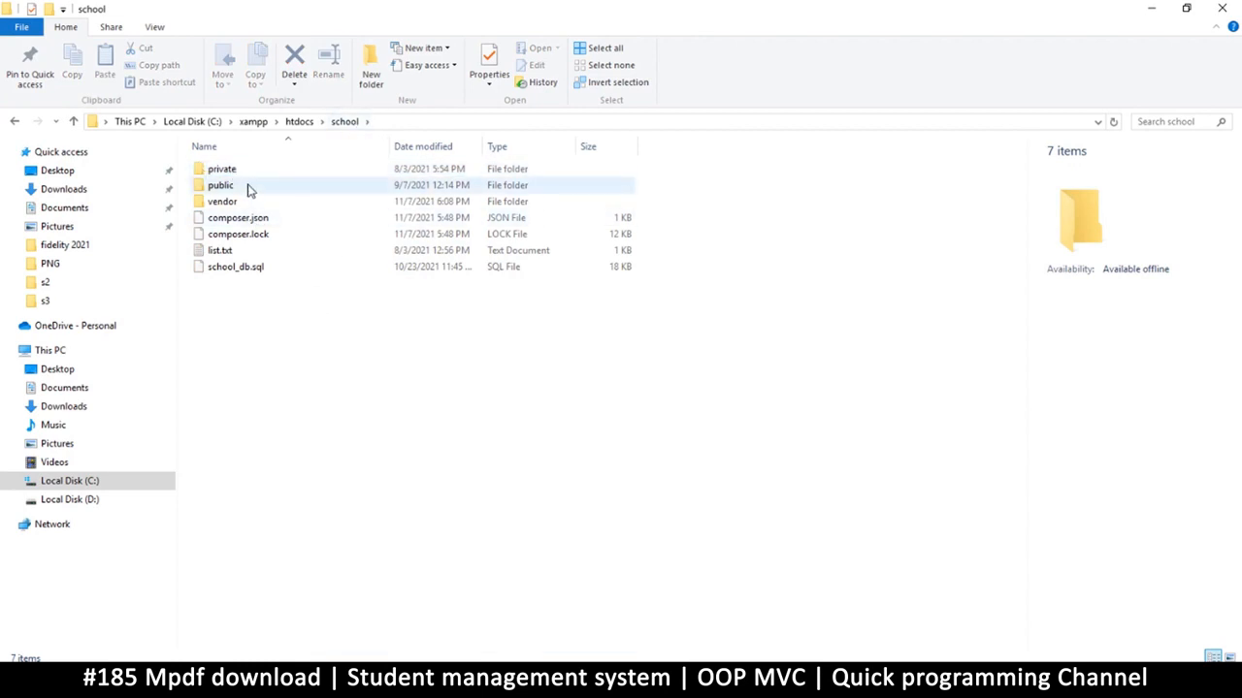
pyautogui.moveTo(237, 217)
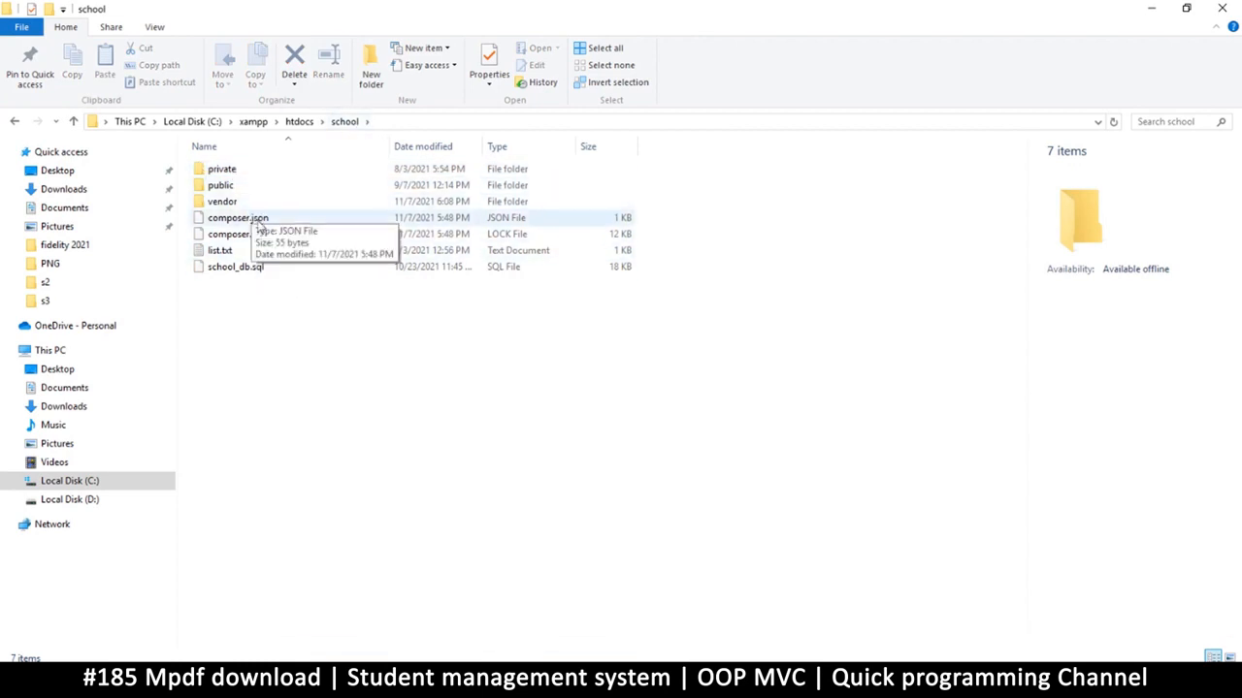
pyautogui.moveTo(233, 185)
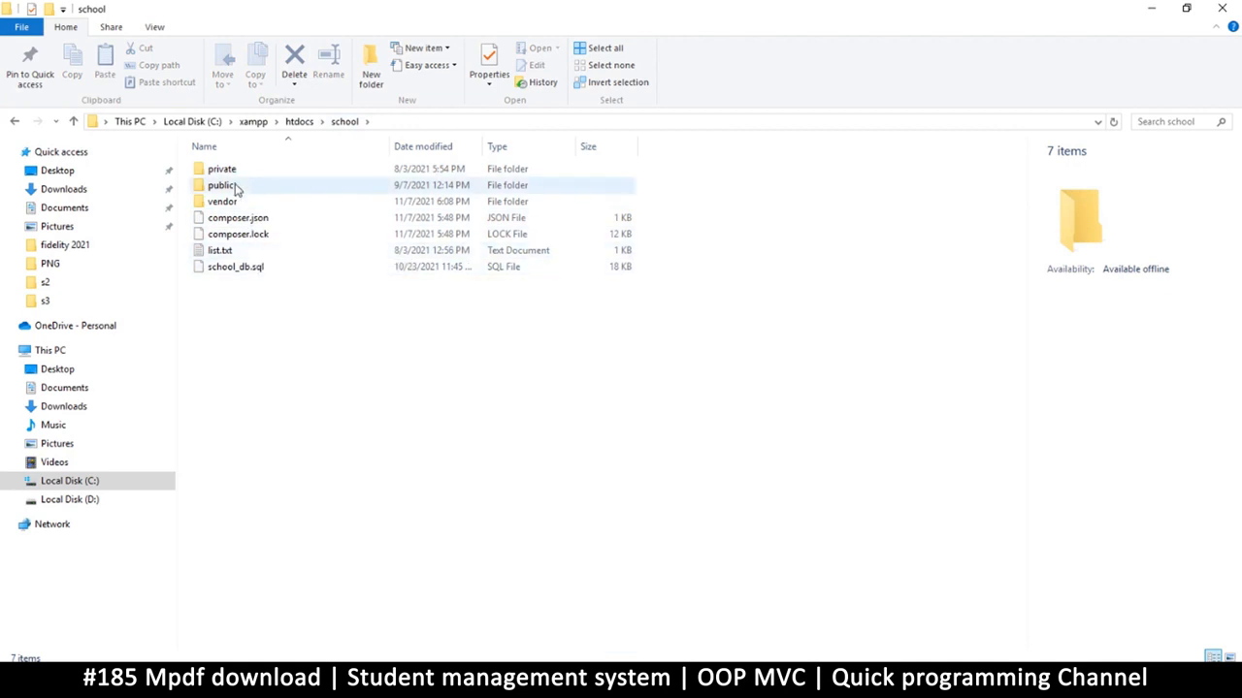
pyautogui.moveTo(223, 200)
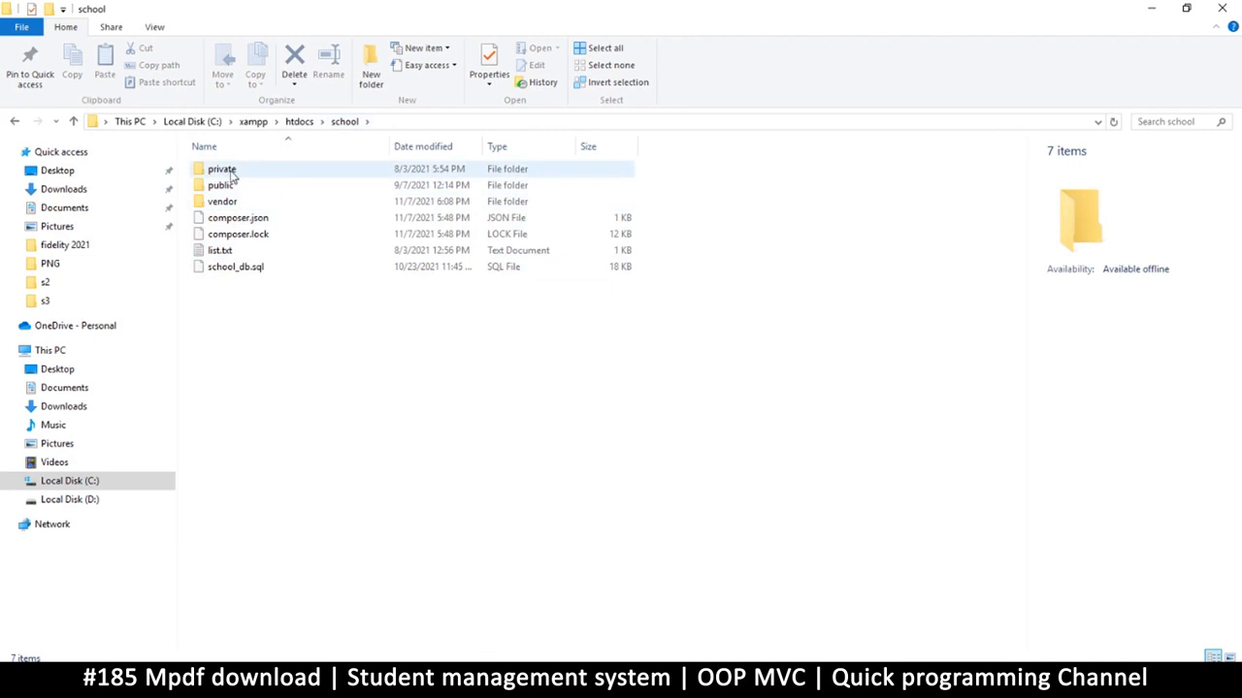
pyautogui.click(221, 201)
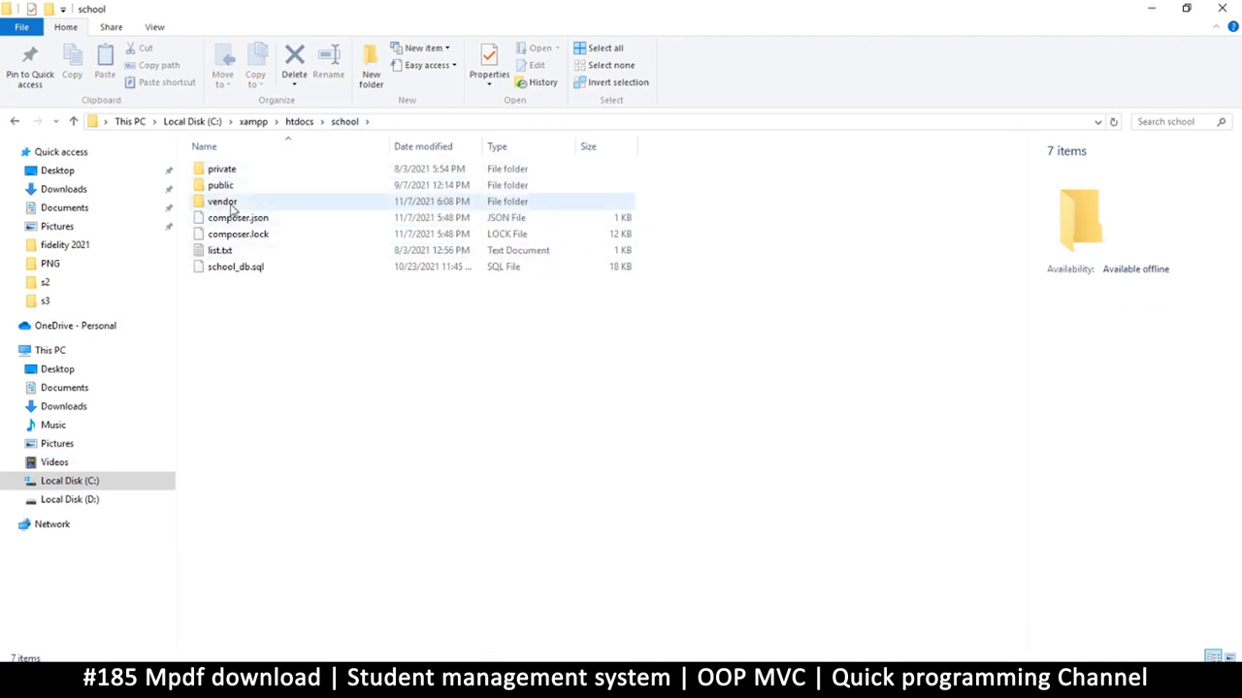
pyautogui.click(221, 201)
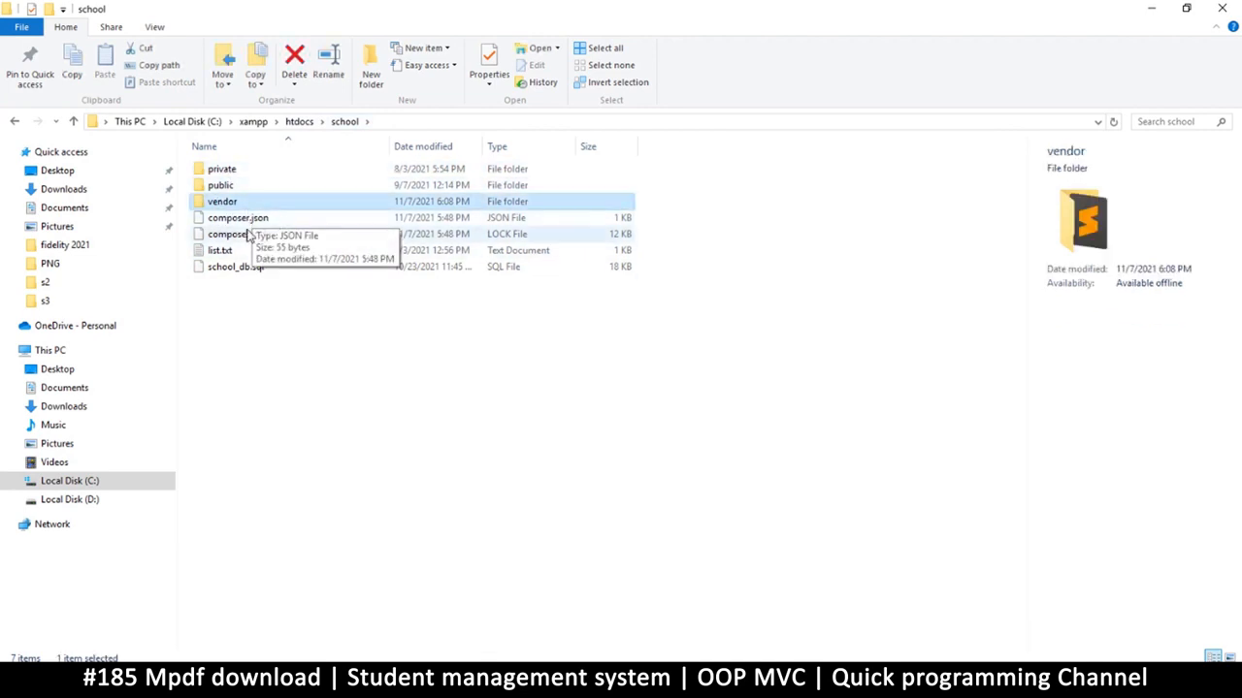
pyautogui.moveTo(228, 252)
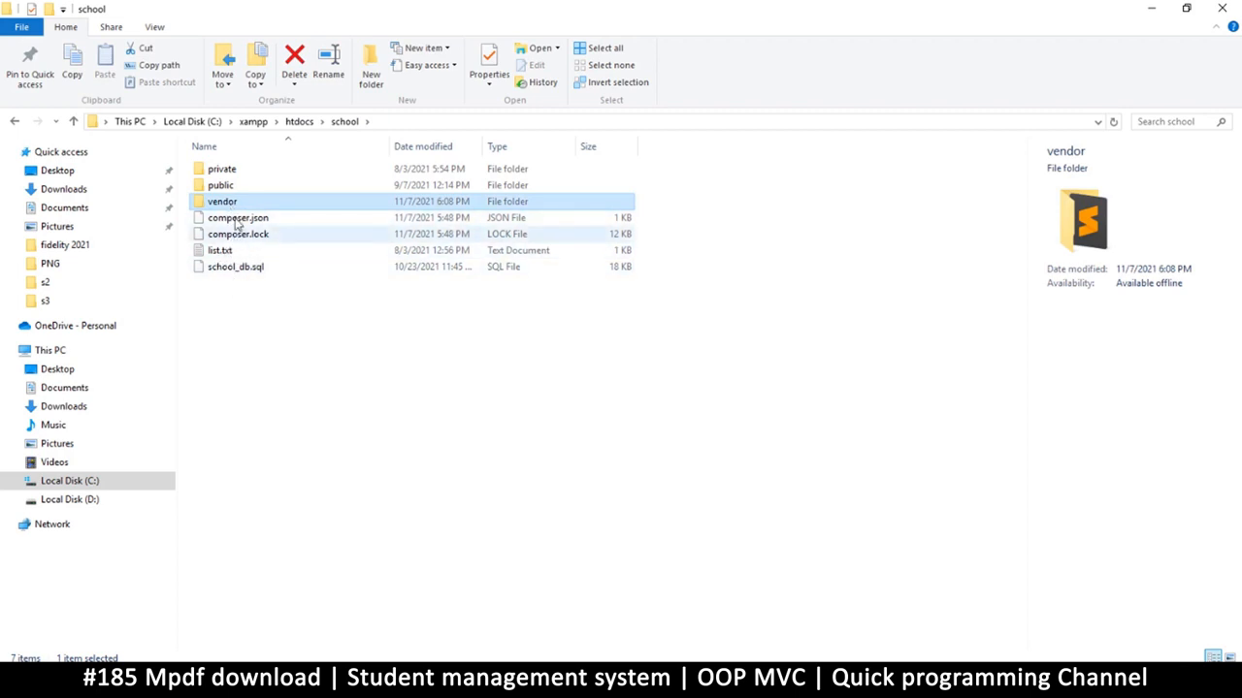
pyautogui.moveTo(237, 234)
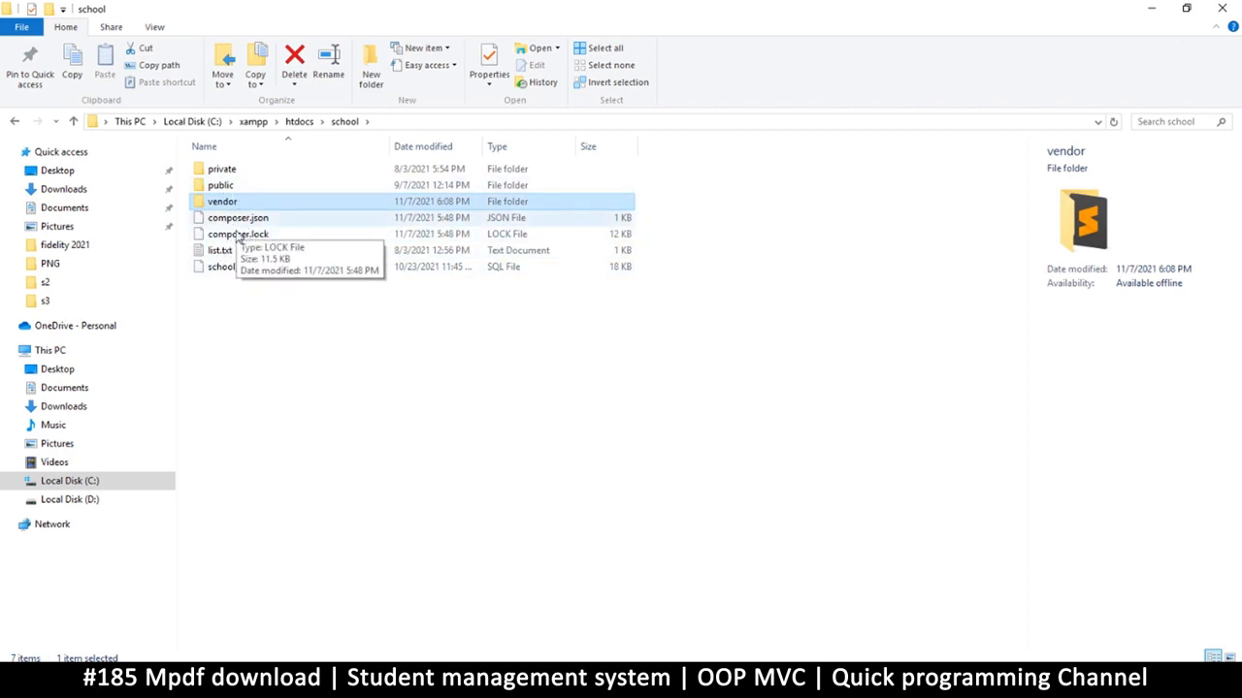
pyautogui.moveTo(233, 205)
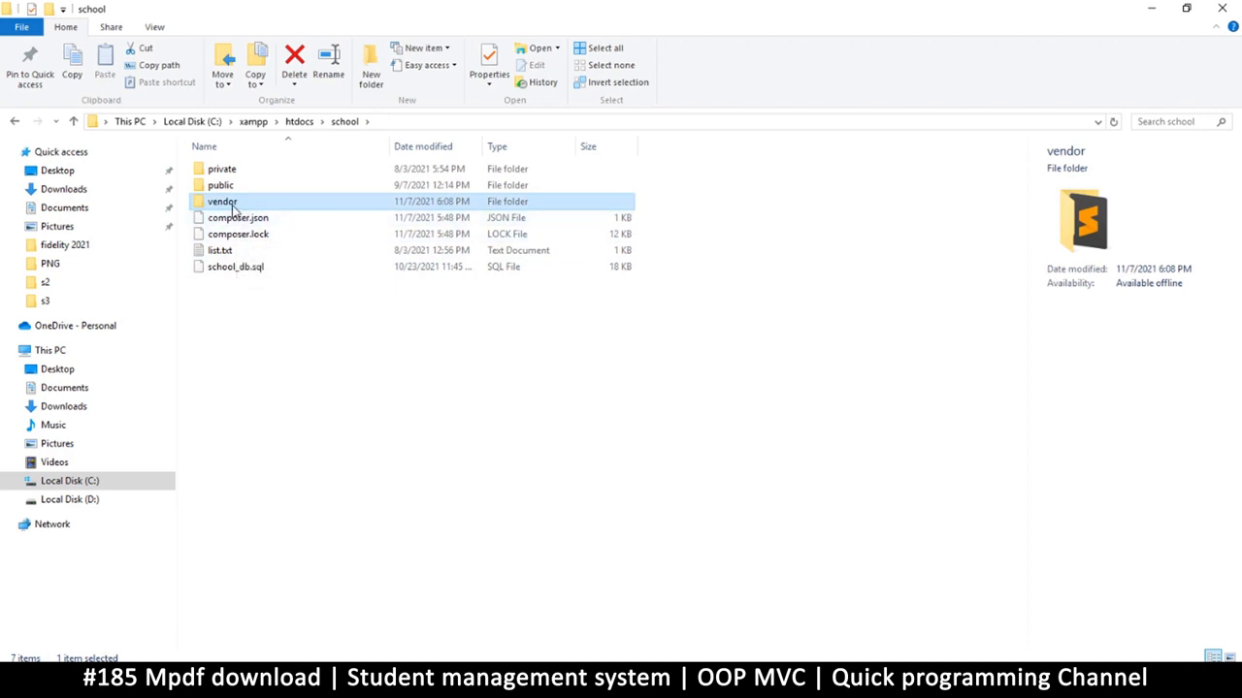
pyautogui.doubleClick(223, 201)
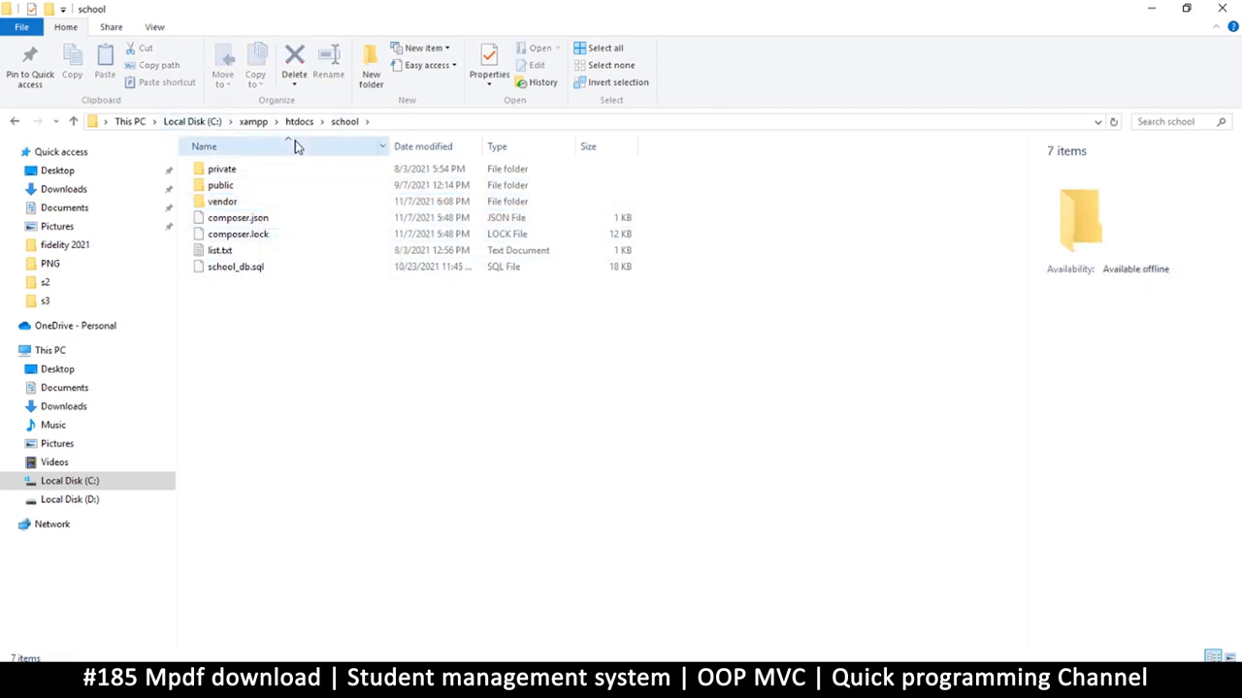
# - Type cd C:\xampp\htdocs\school in Command Prompt, then return to the school folder
pyautogui.click(237, 233)
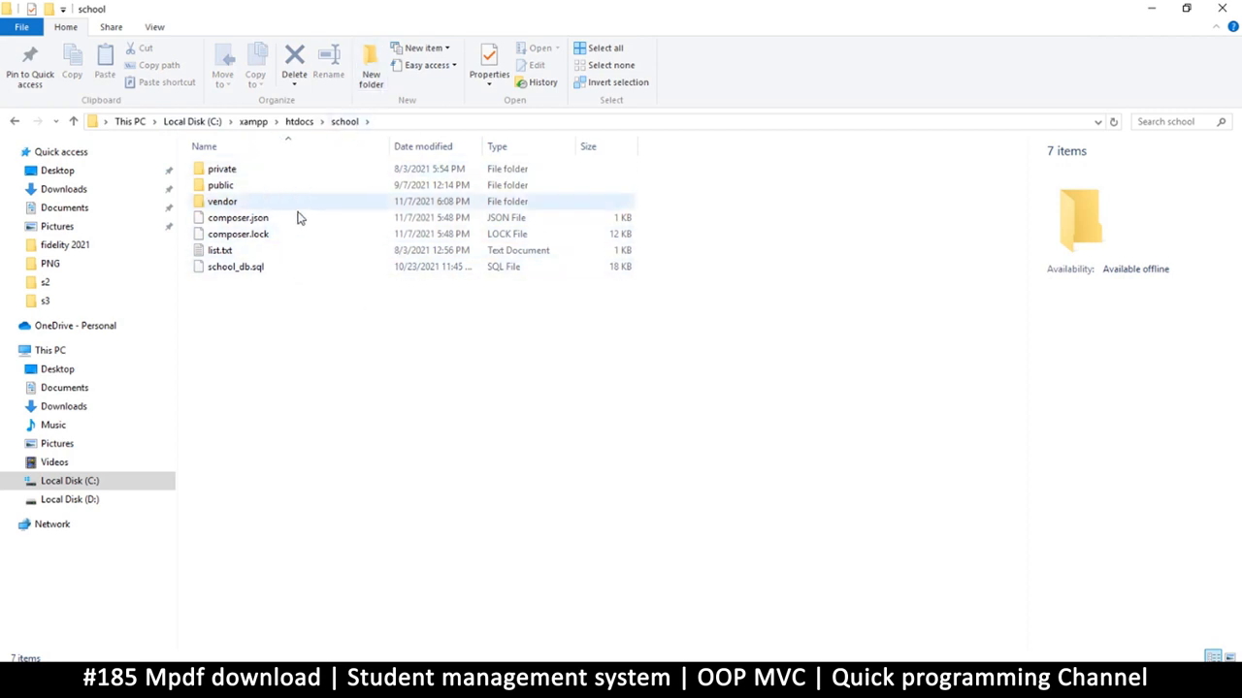
pyautogui.click(235, 217)
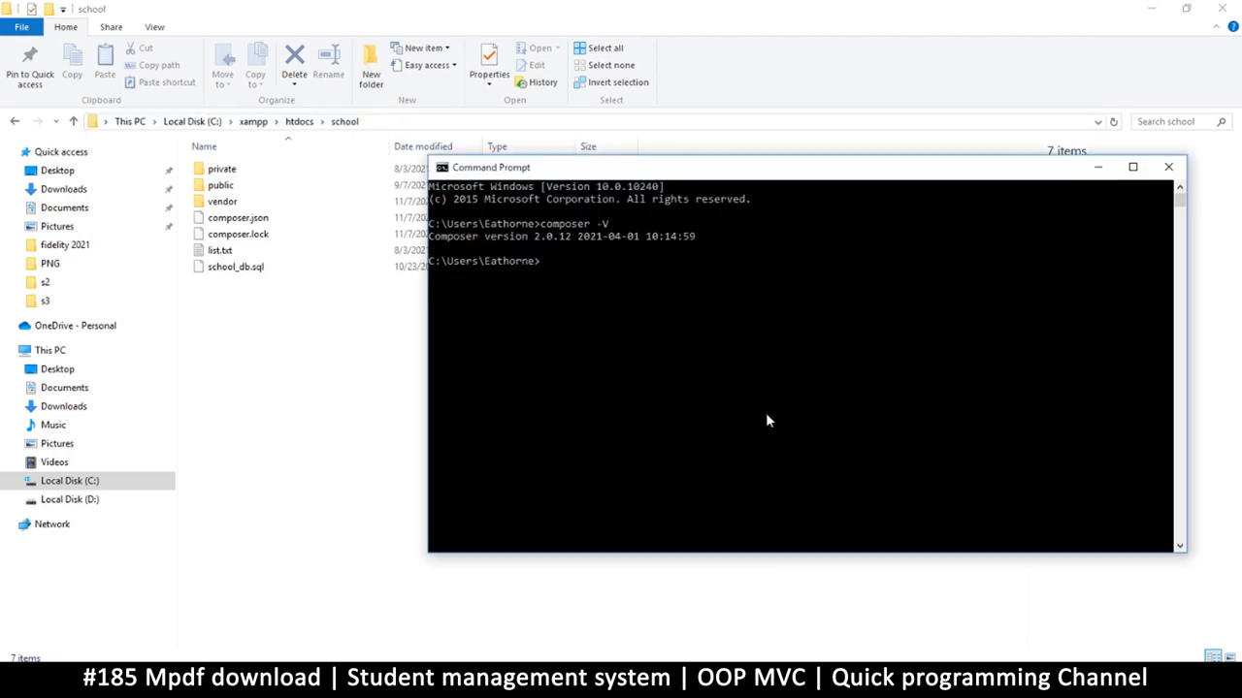
pyautogui.write('cd C:\\xampp\\htdocs\\school')
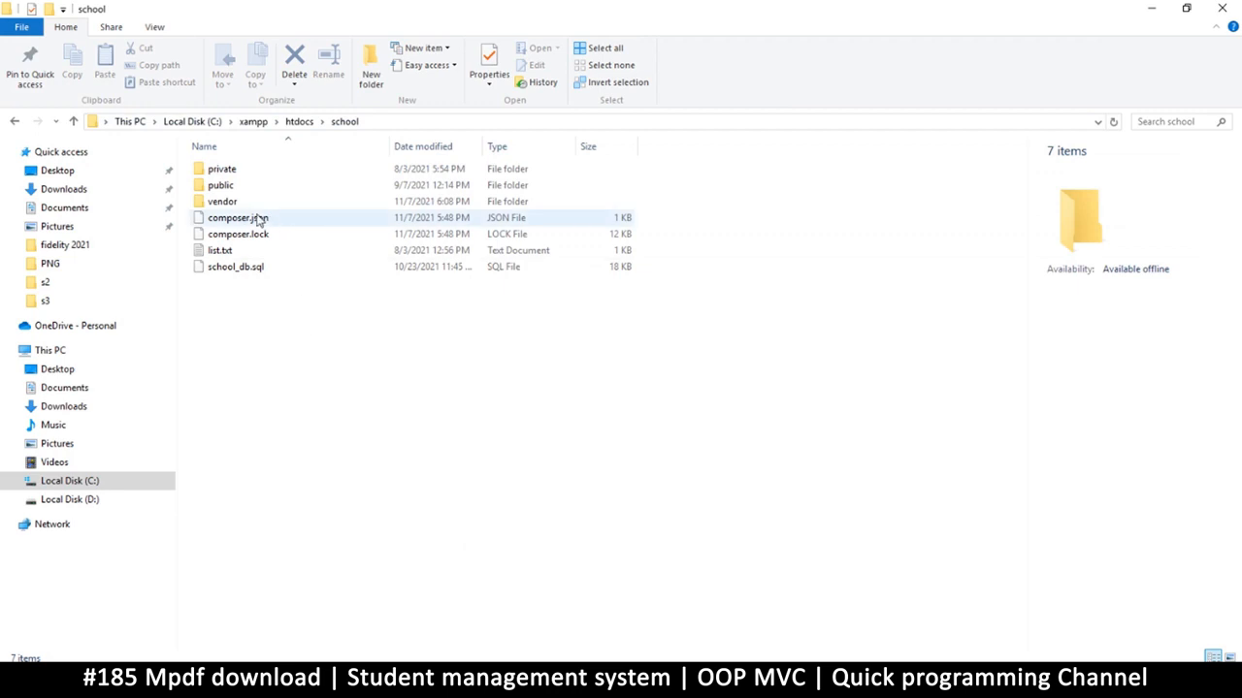
pyautogui.click(371, 66)
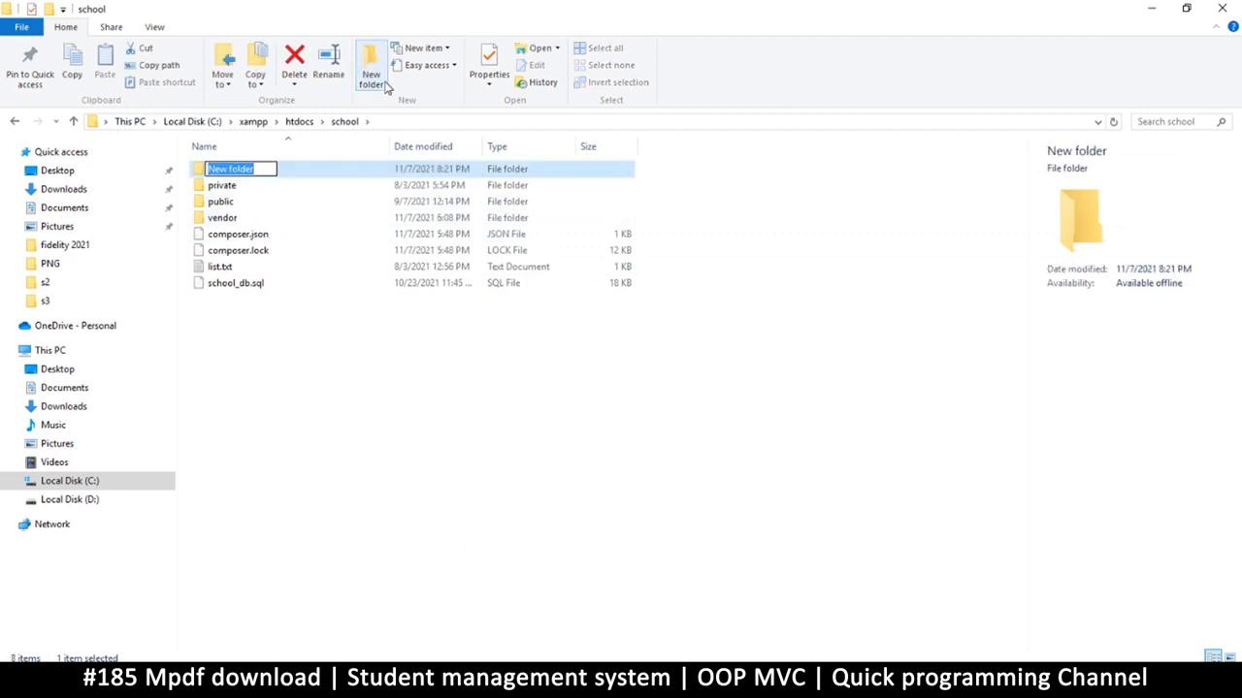
# - Name the new folder in the school project mpdf
pyautogui.write('mpdf')
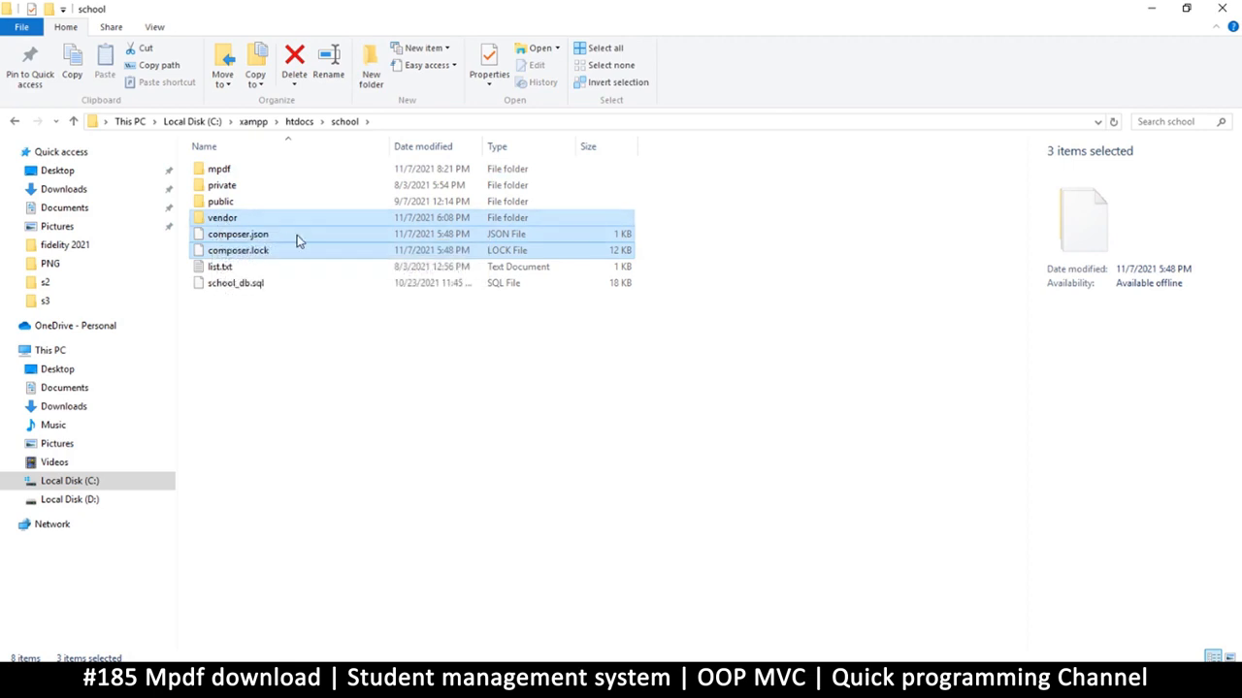
pyautogui.moveTo(270, 259)
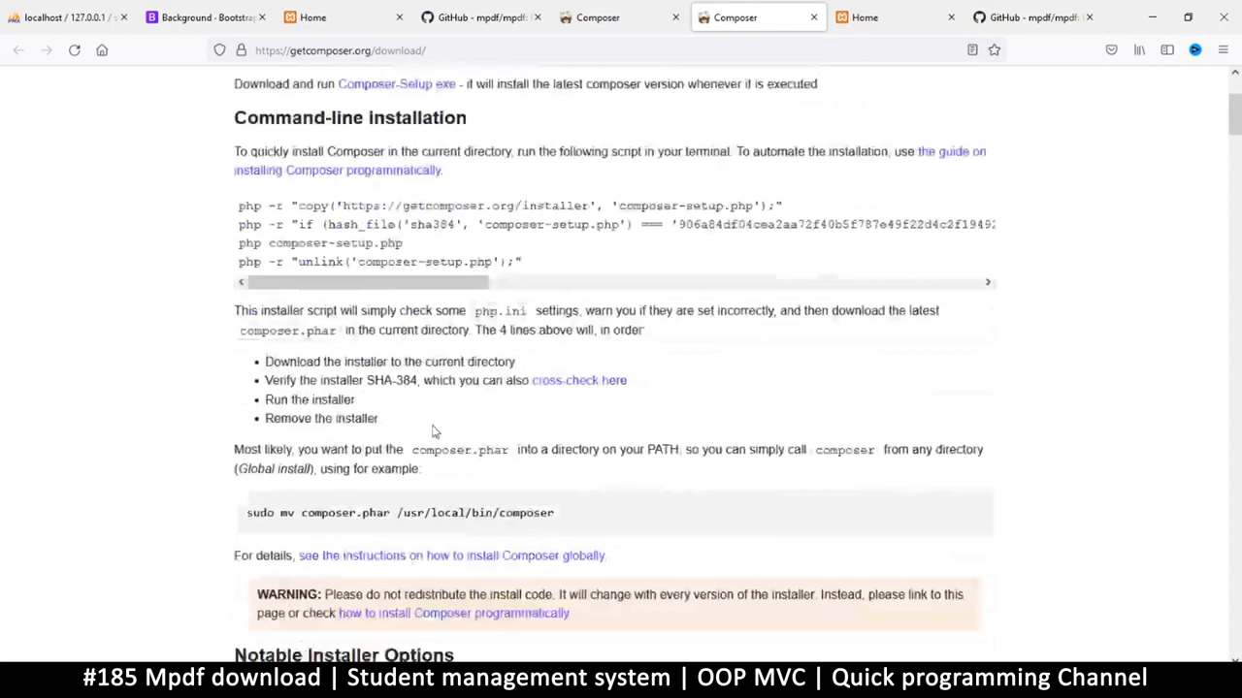
# - Scroll the Composer download page down to Notable Installer Options
pyautogui.scroll(-3)
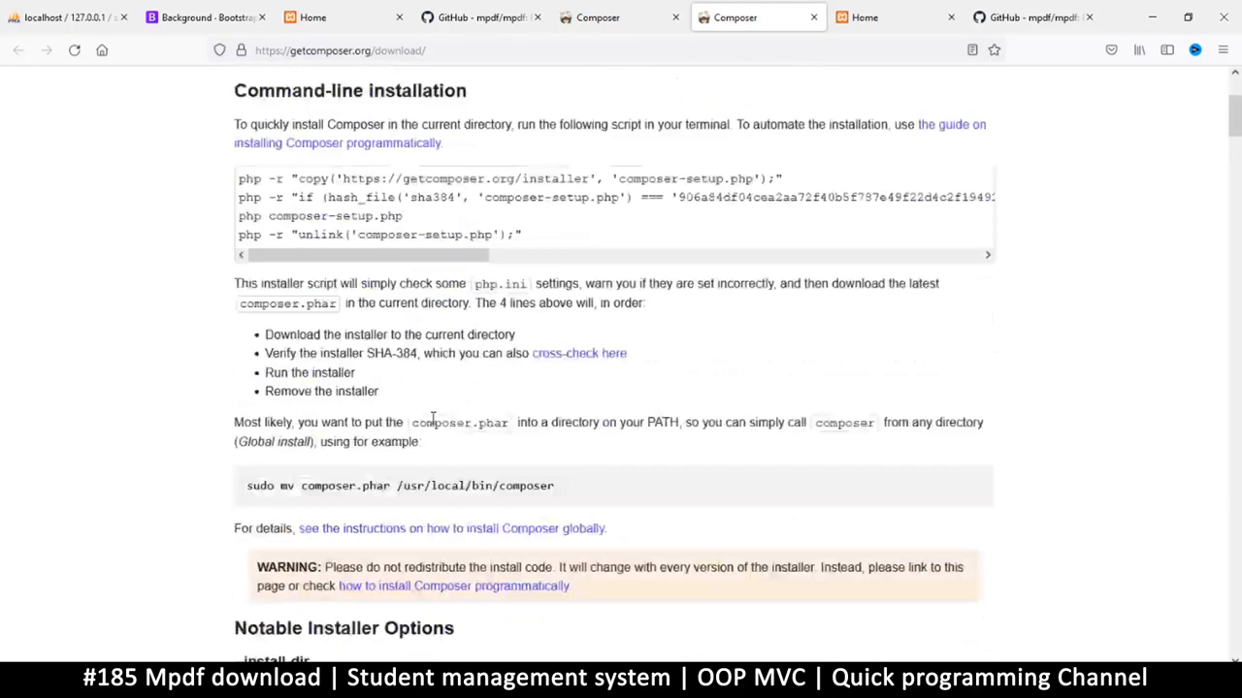
pyautogui.scroll(-3)
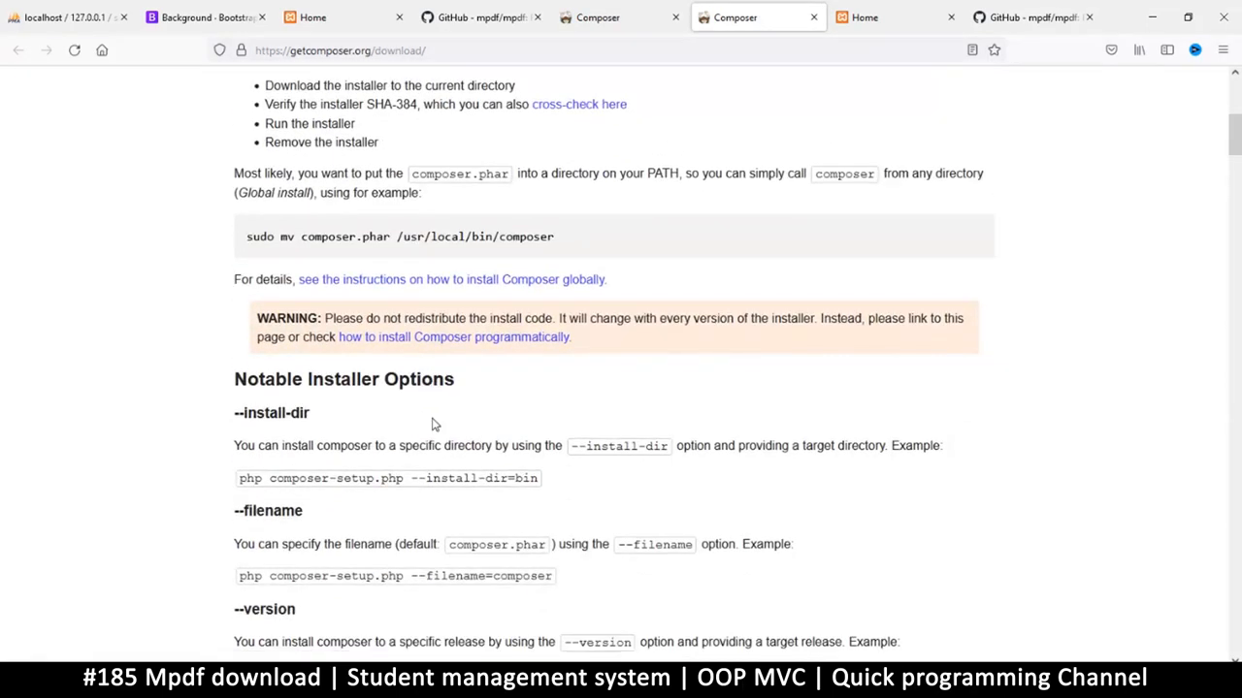
pyautogui.moveTo(587, 328)
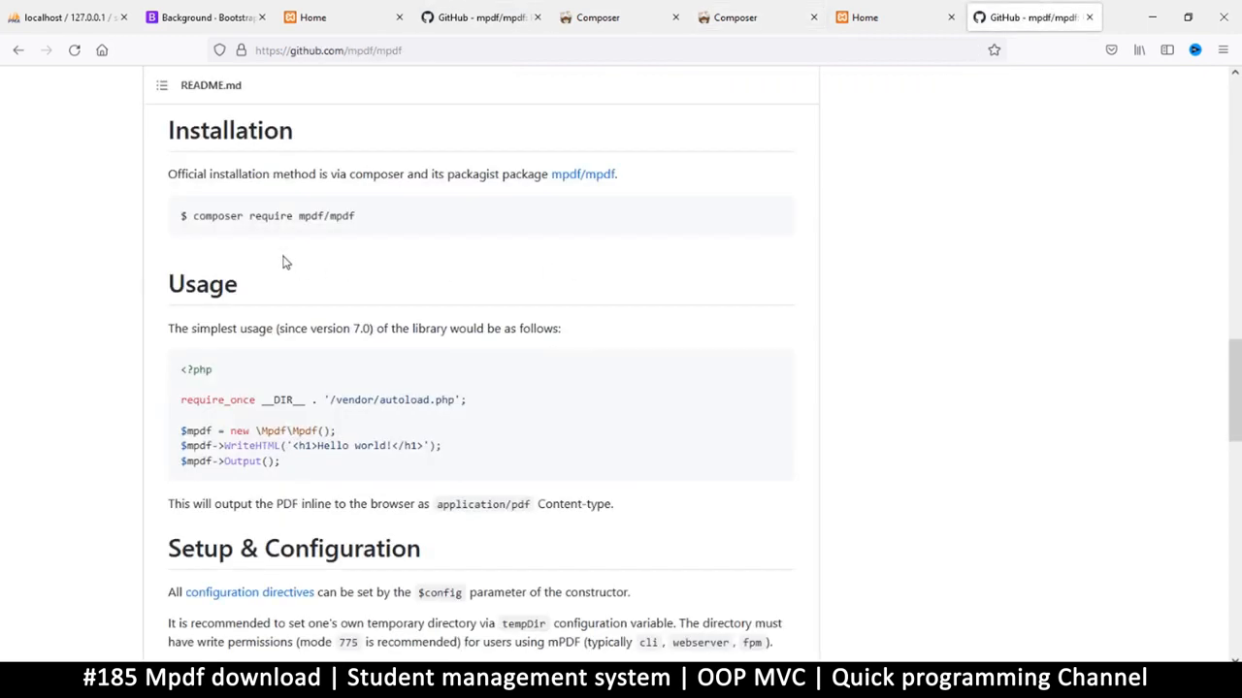
pyautogui.moveTo(281, 215)
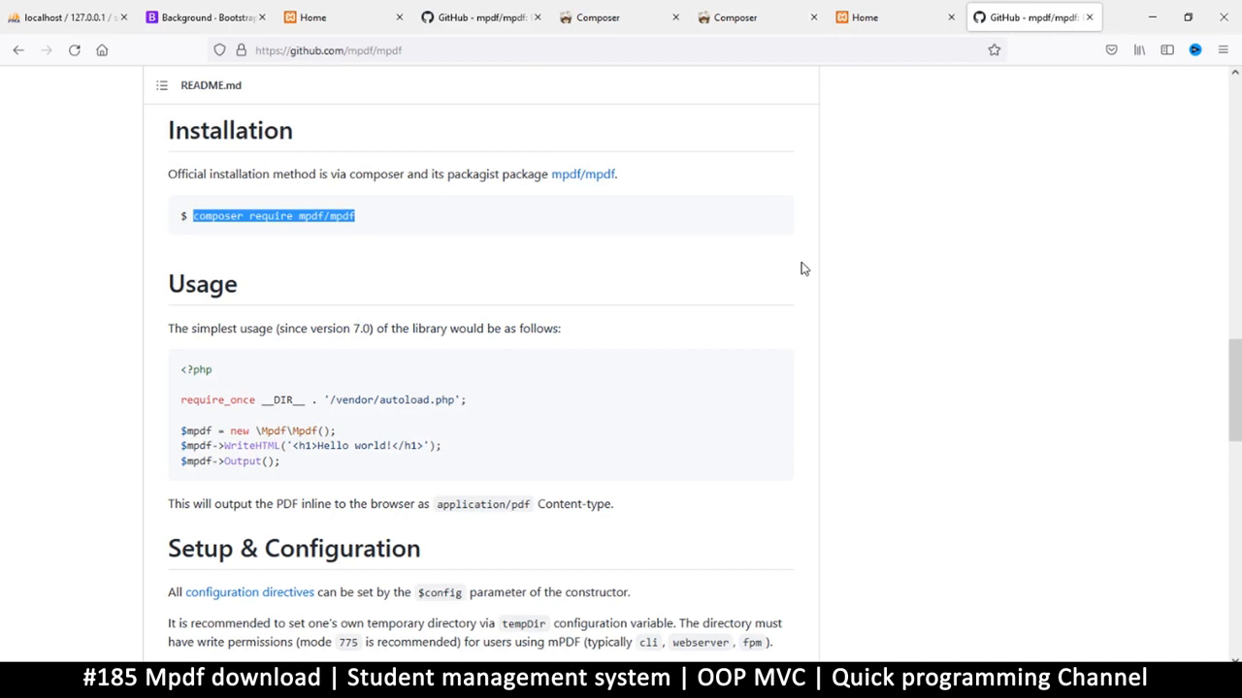
pyautogui.moveTo(885, 320)
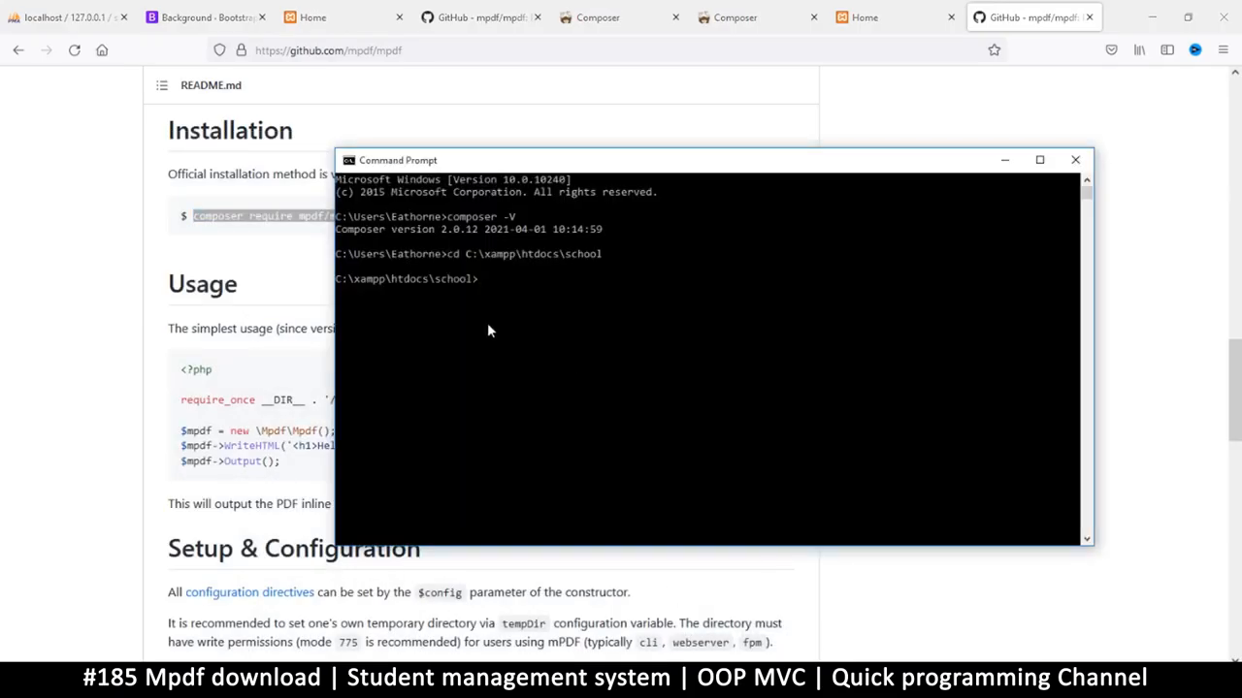
# - Enter composer require mpdf/mpdf at the prompt in the school folder
pyautogui.write('composer require mpdf/mpdf')
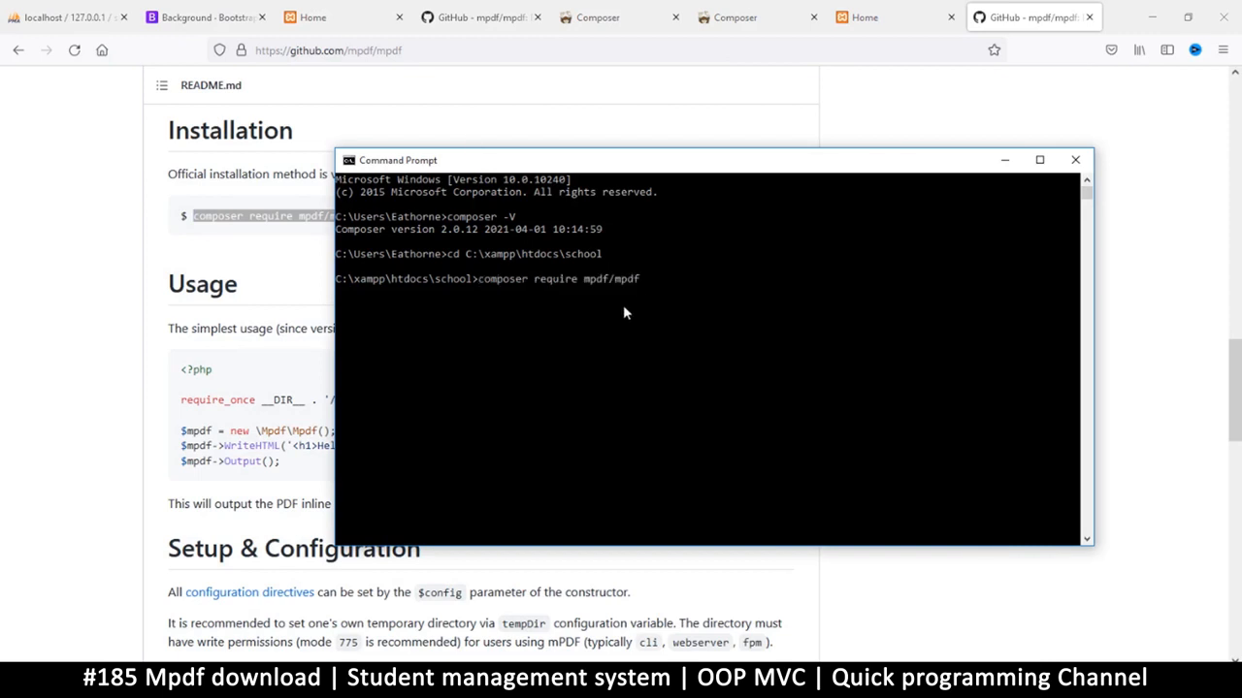
pyautogui.moveTo(553, 286)
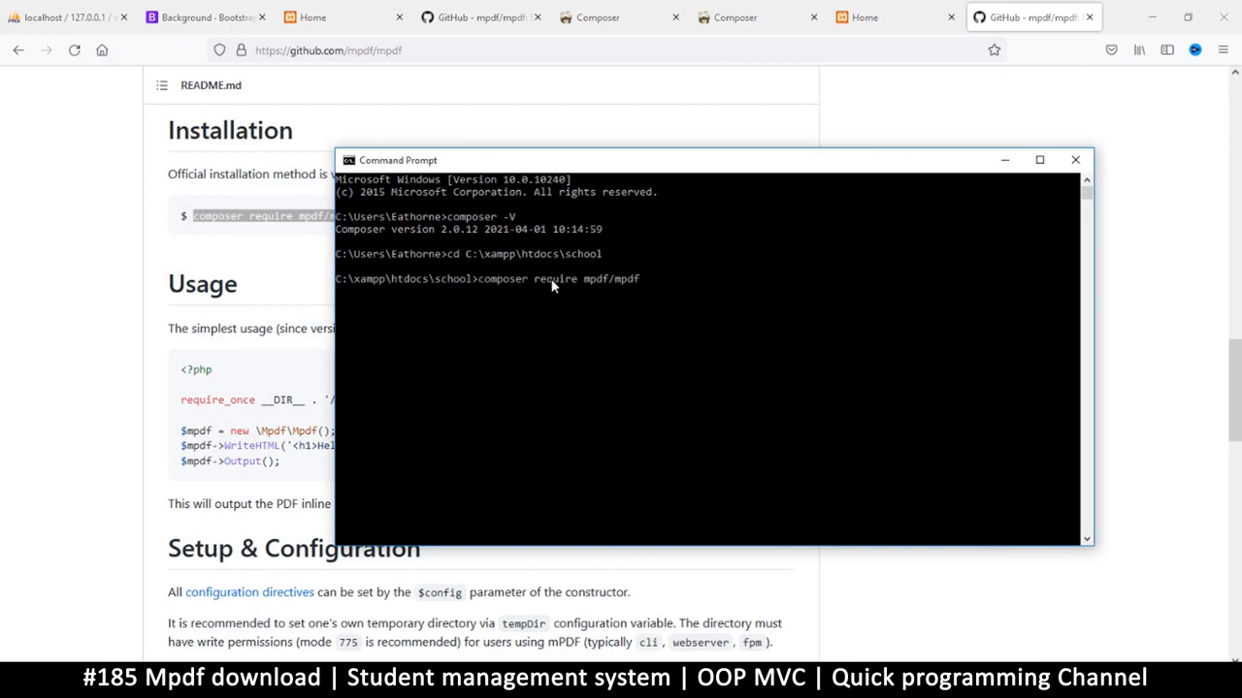
pyautogui.moveTo(640, 291)
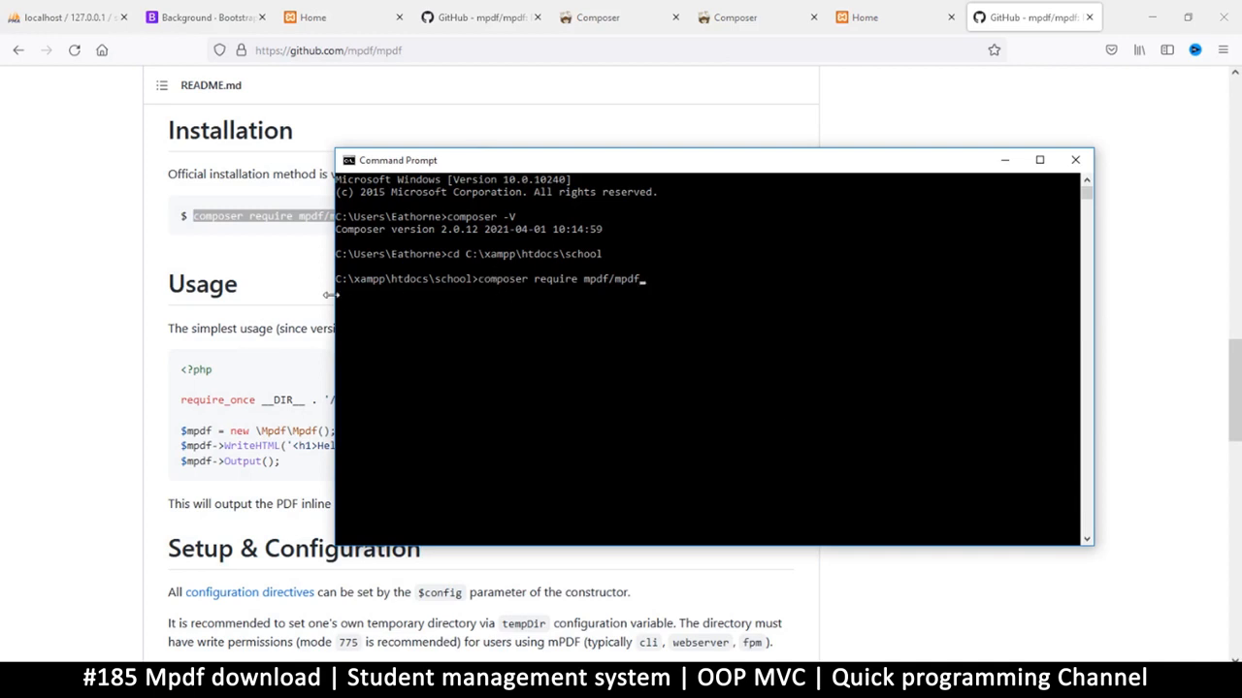
pyautogui.moveTo(577, 598)
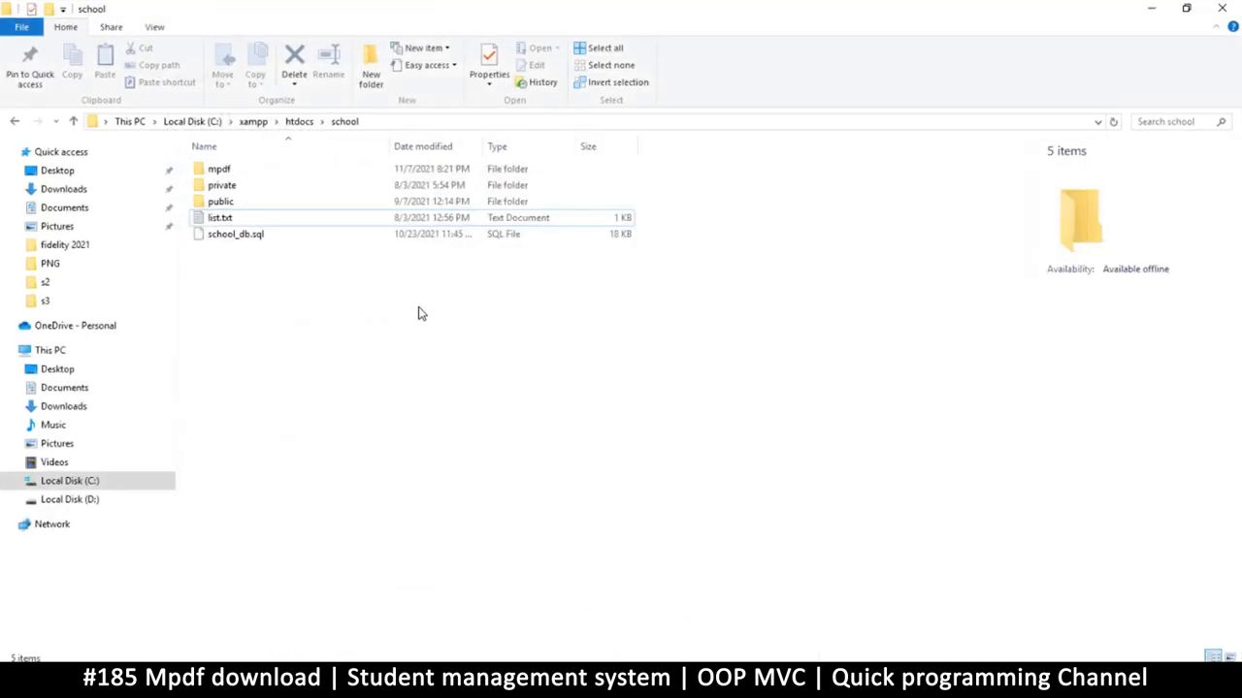
pyautogui.click(220, 168)
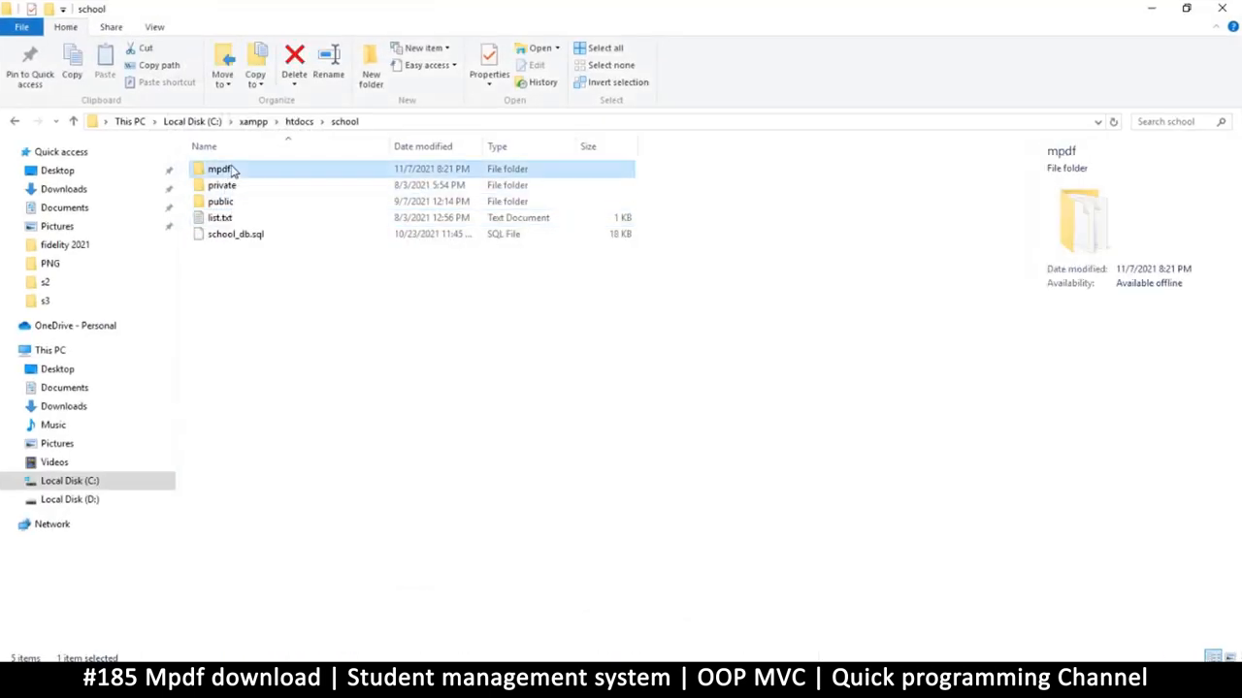
pyautogui.moveTo(260, 178)
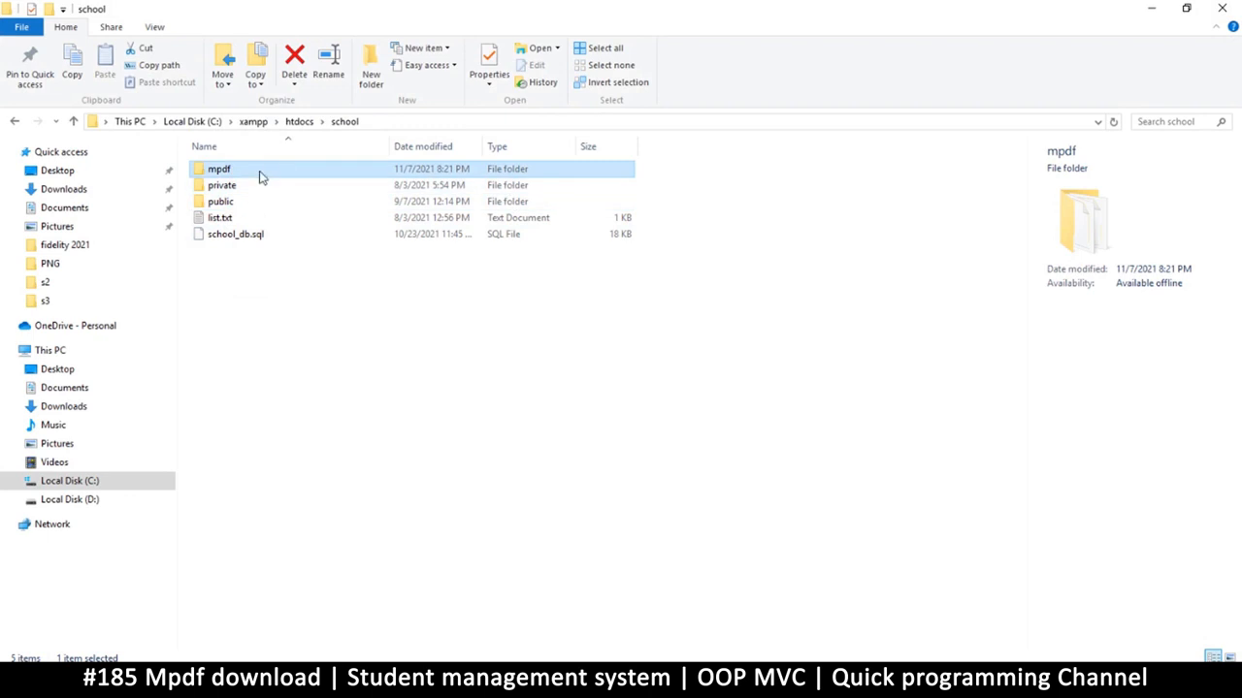
pyautogui.moveTo(238, 174)
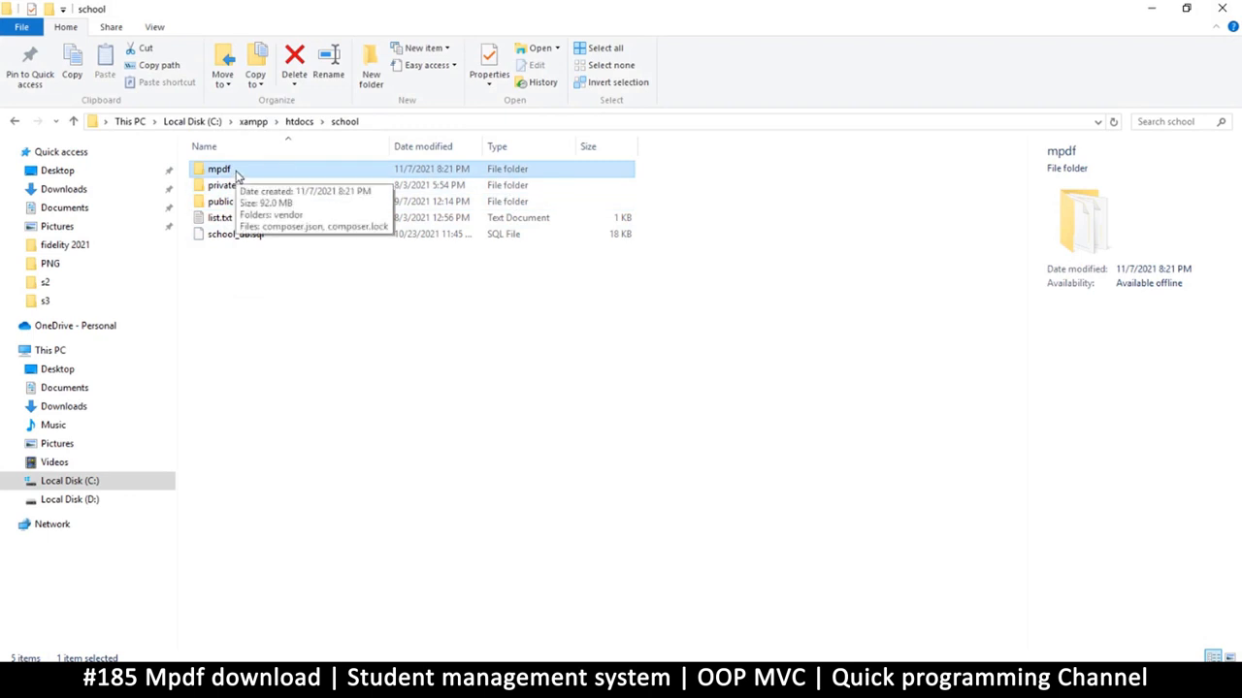
pyautogui.moveTo(241, 177)
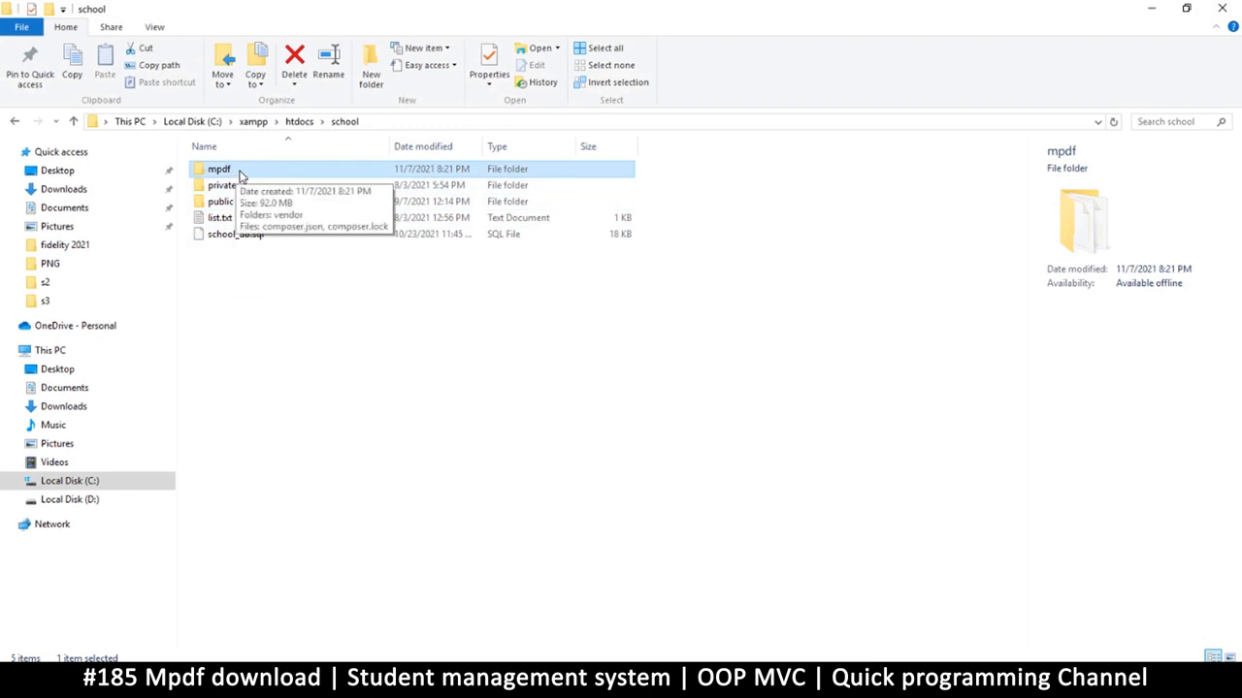
pyautogui.moveTo(250, 184)
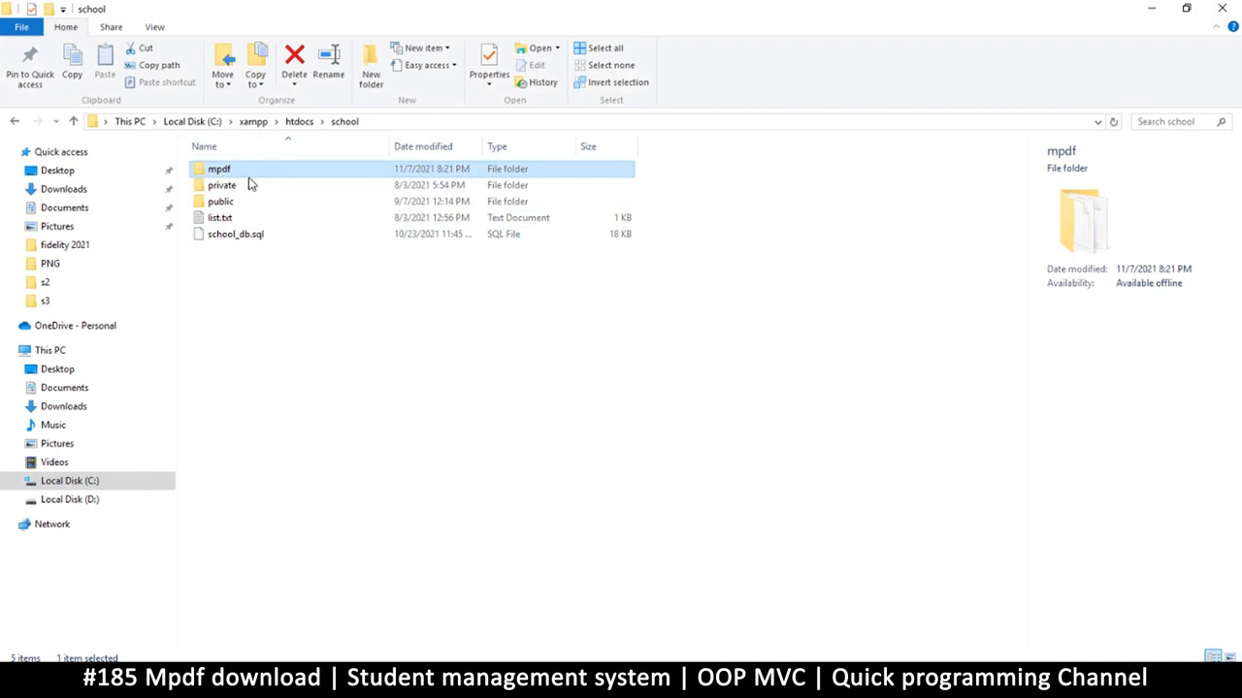
pyautogui.moveTo(233, 186)
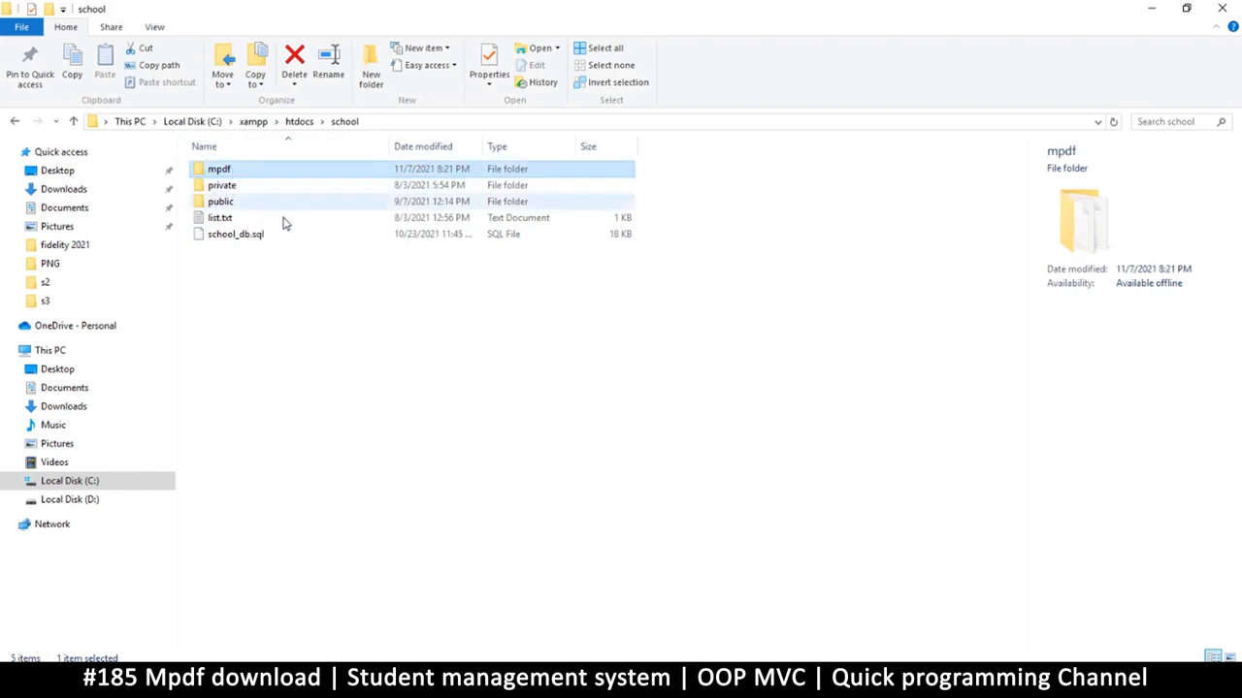
pyautogui.moveTo(218, 168)
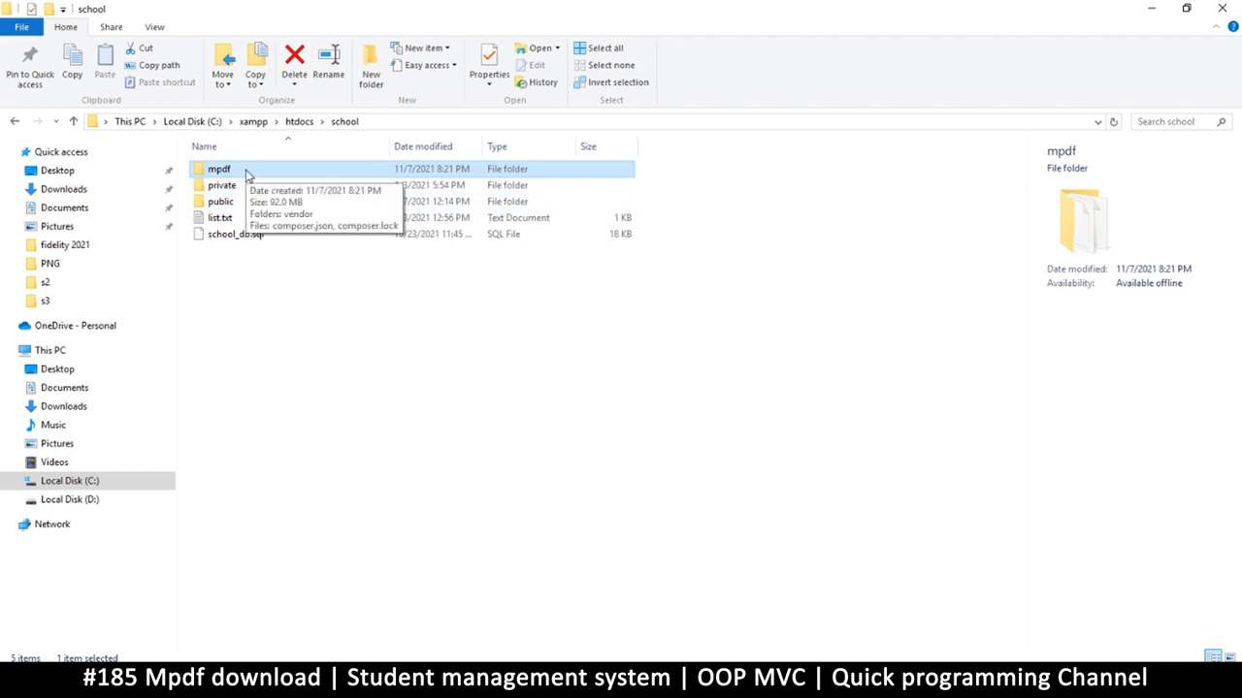
pyautogui.moveTo(284, 177)
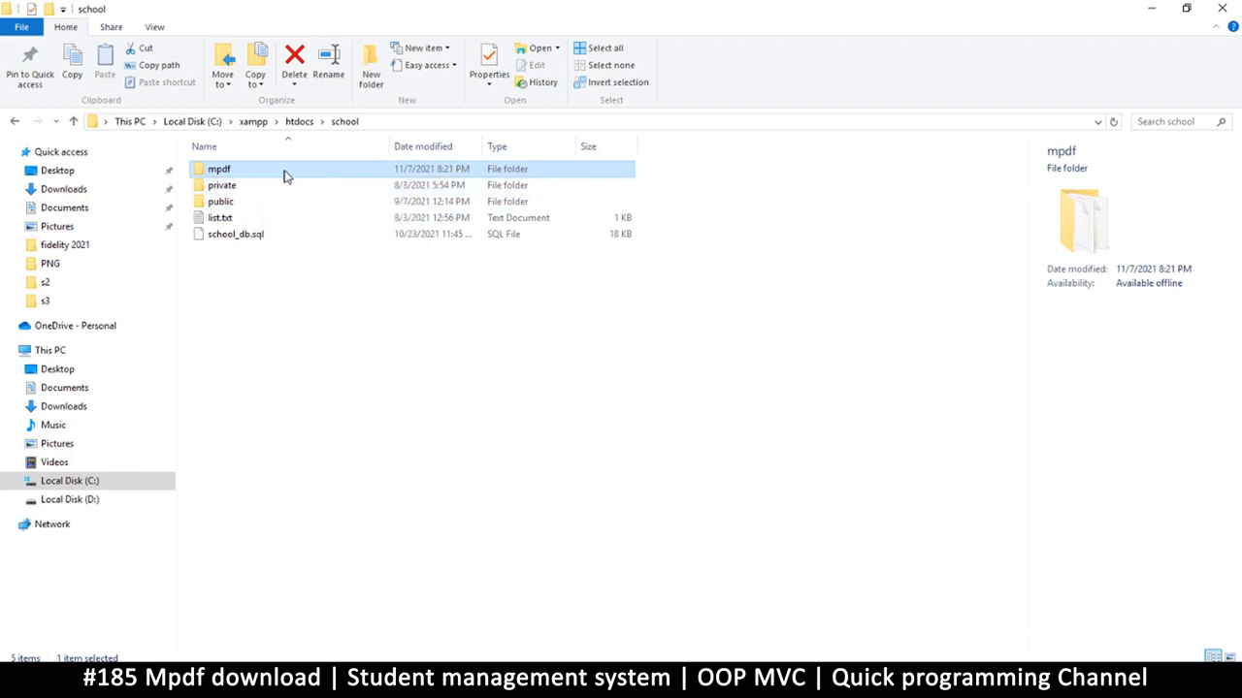
pyautogui.moveTo(485, 584)
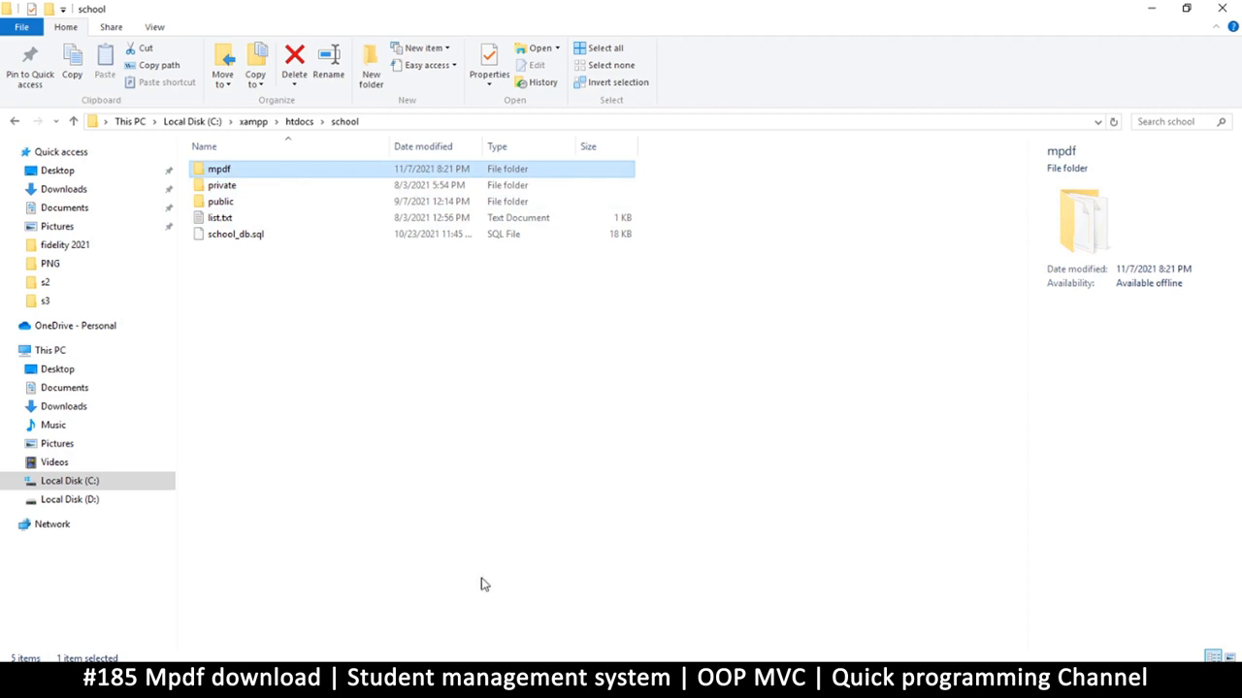
pyautogui.moveTo(367, 313)
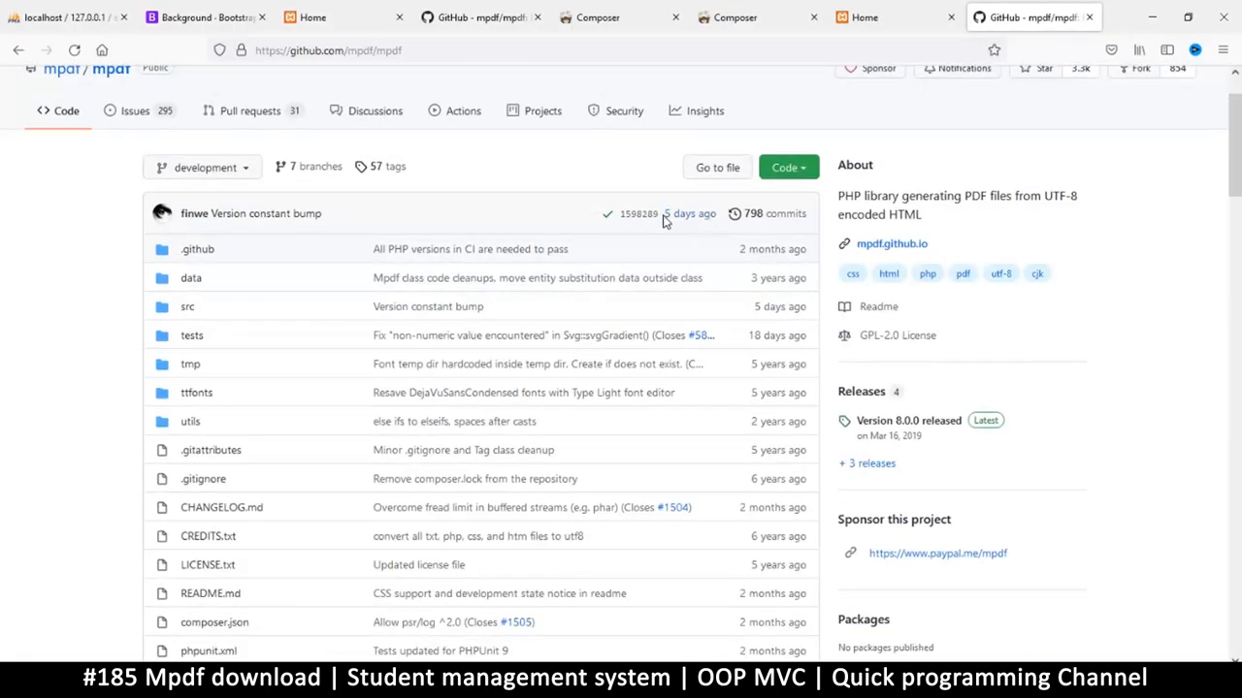
pyautogui.moveTo(726, 231)
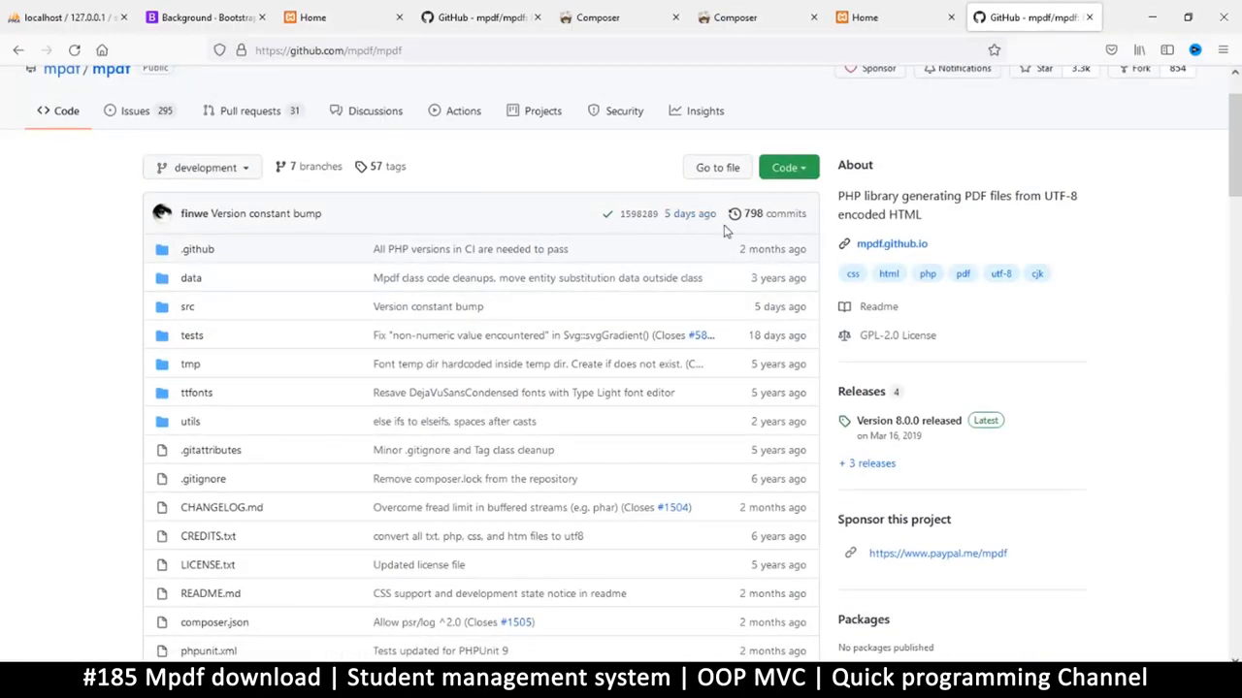
pyautogui.moveTo(619, 337)
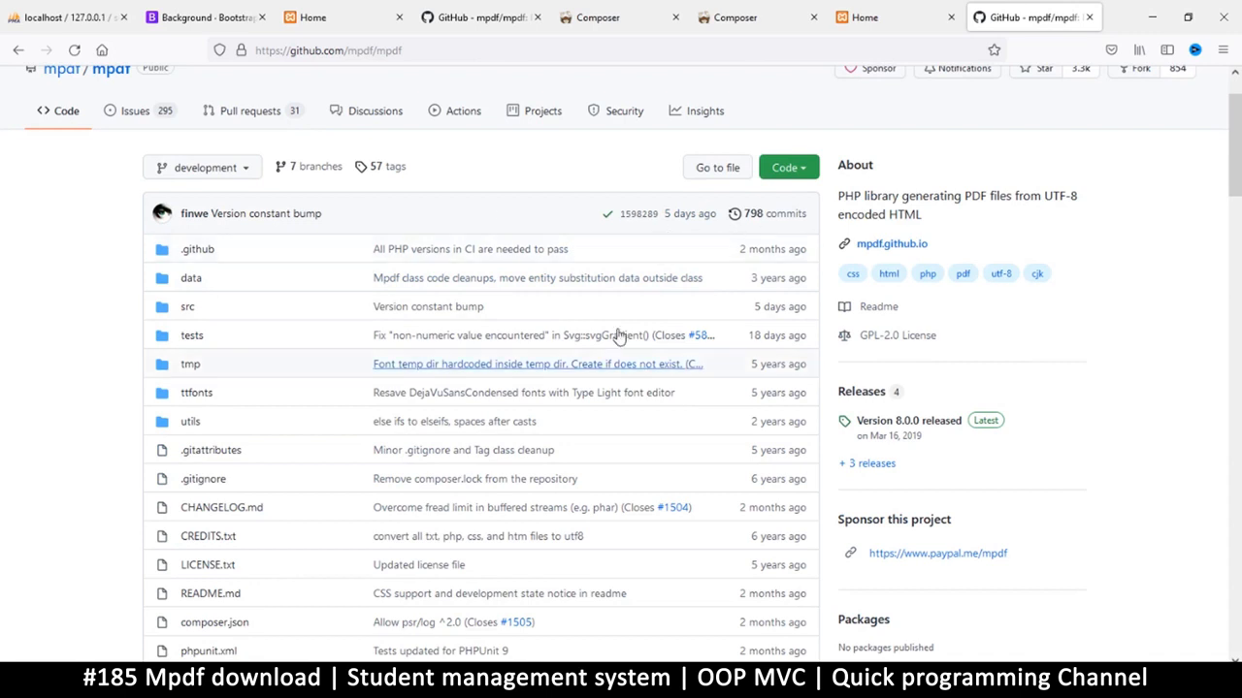
pyautogui.scroll(-3)
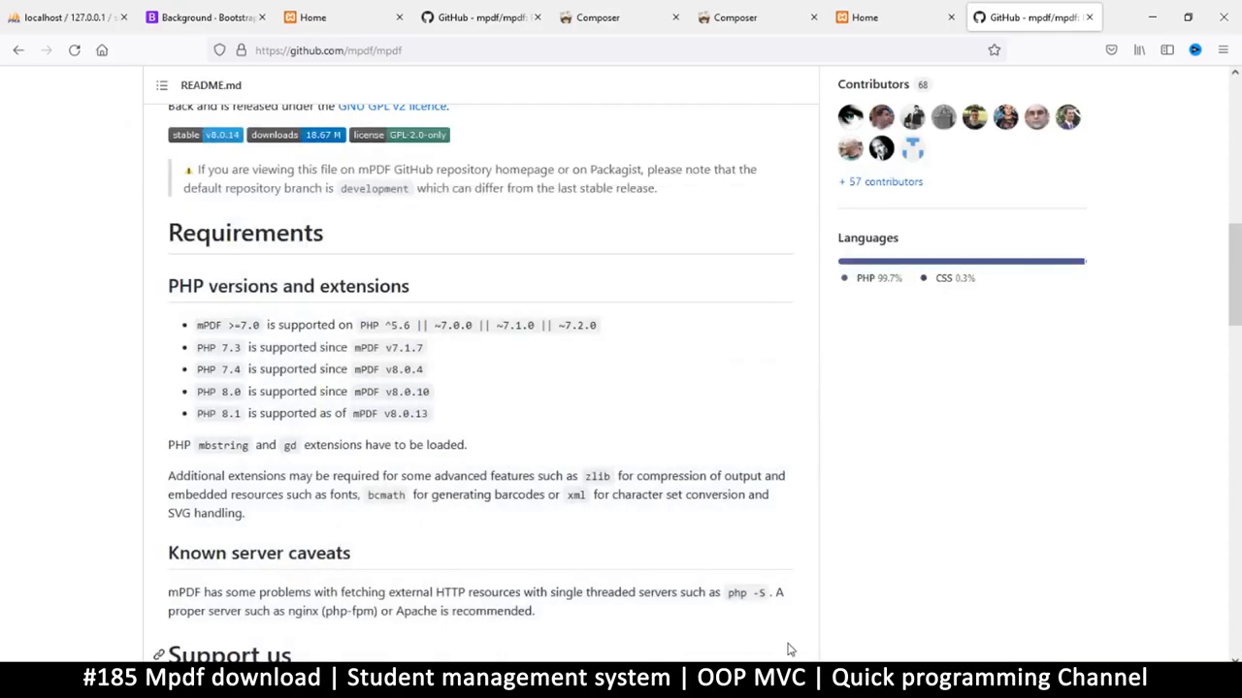
pyautogui.moveTo(470, 570)
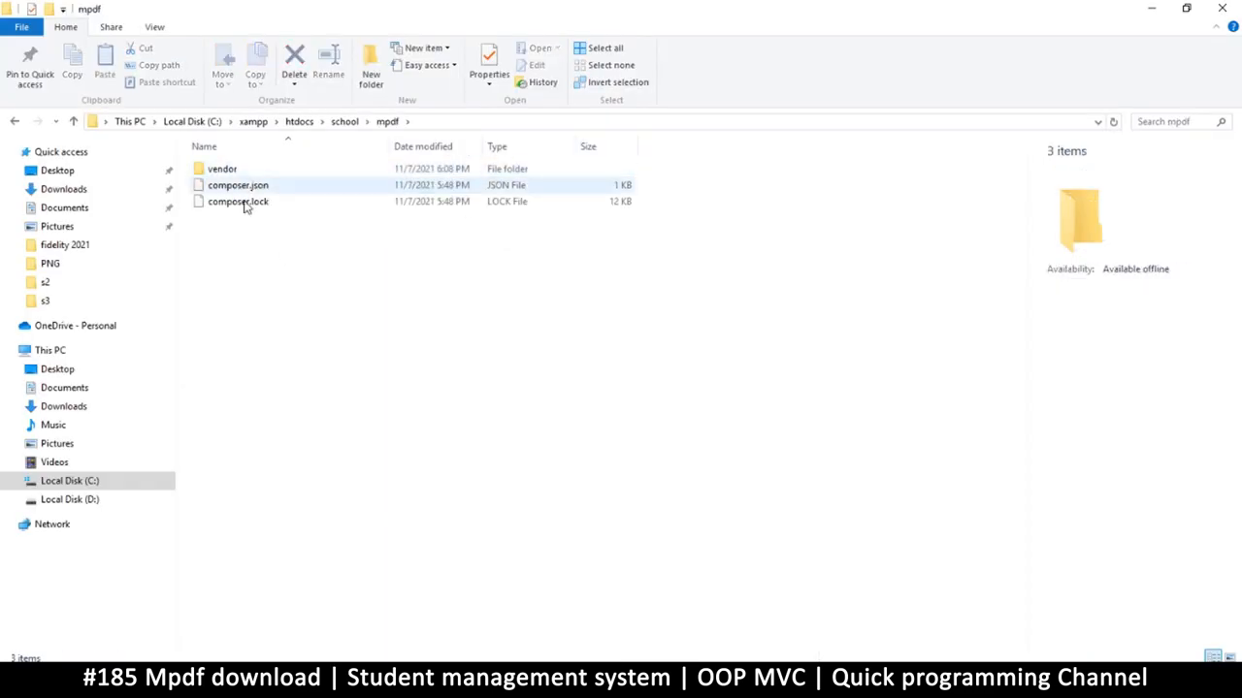
# - Select composer.lock and then the vendor folder inside mpdf
pyautogui.click(221, 167)
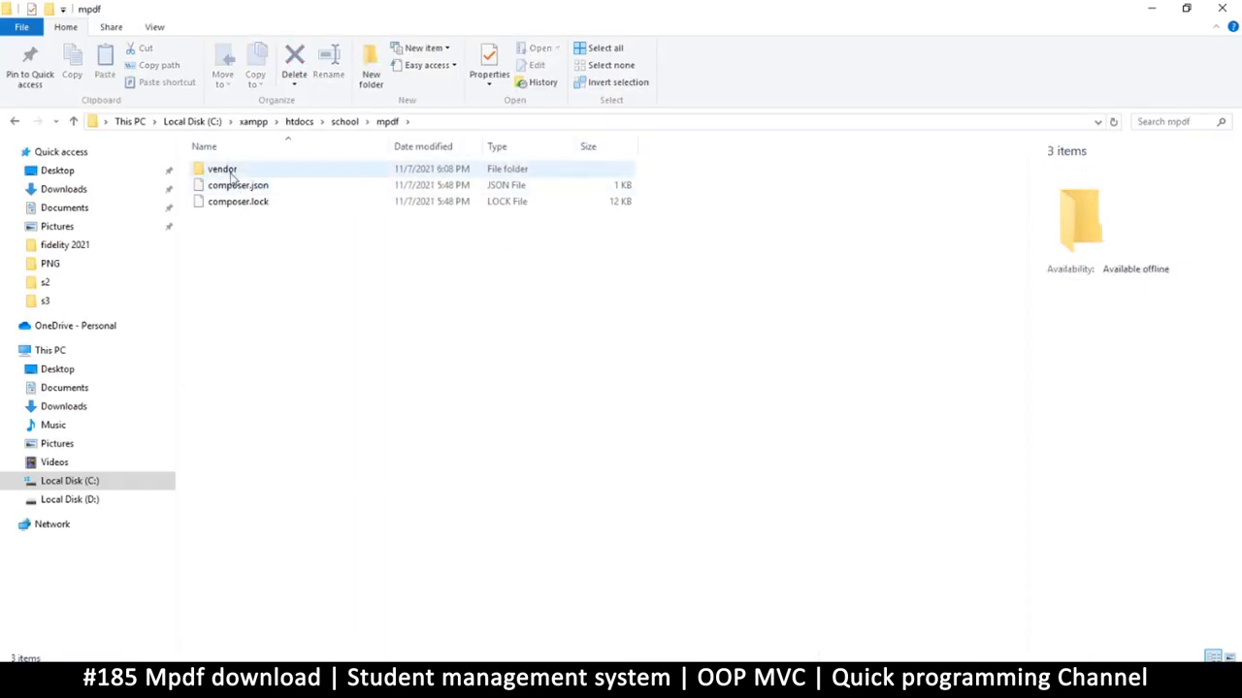
pyautogui.click(237, 185)
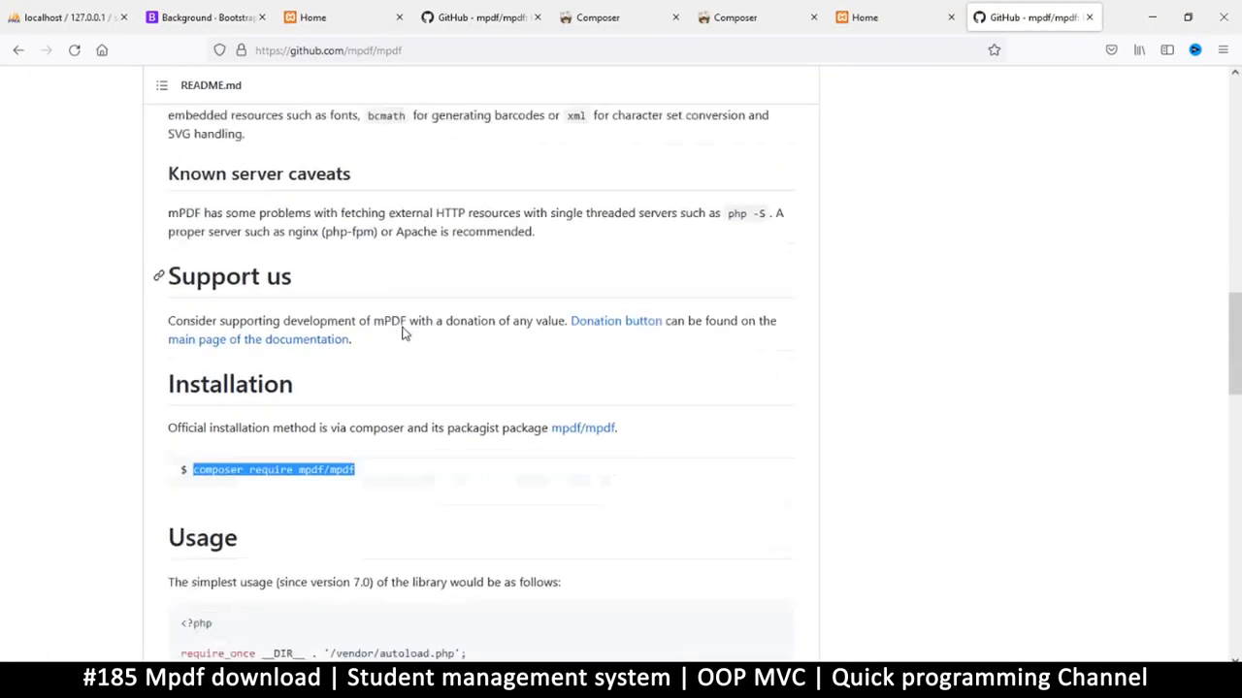
# - Scroll the mpdf README to Usage and select the simplest Hello world example code
pyautogui.scroll(-3)
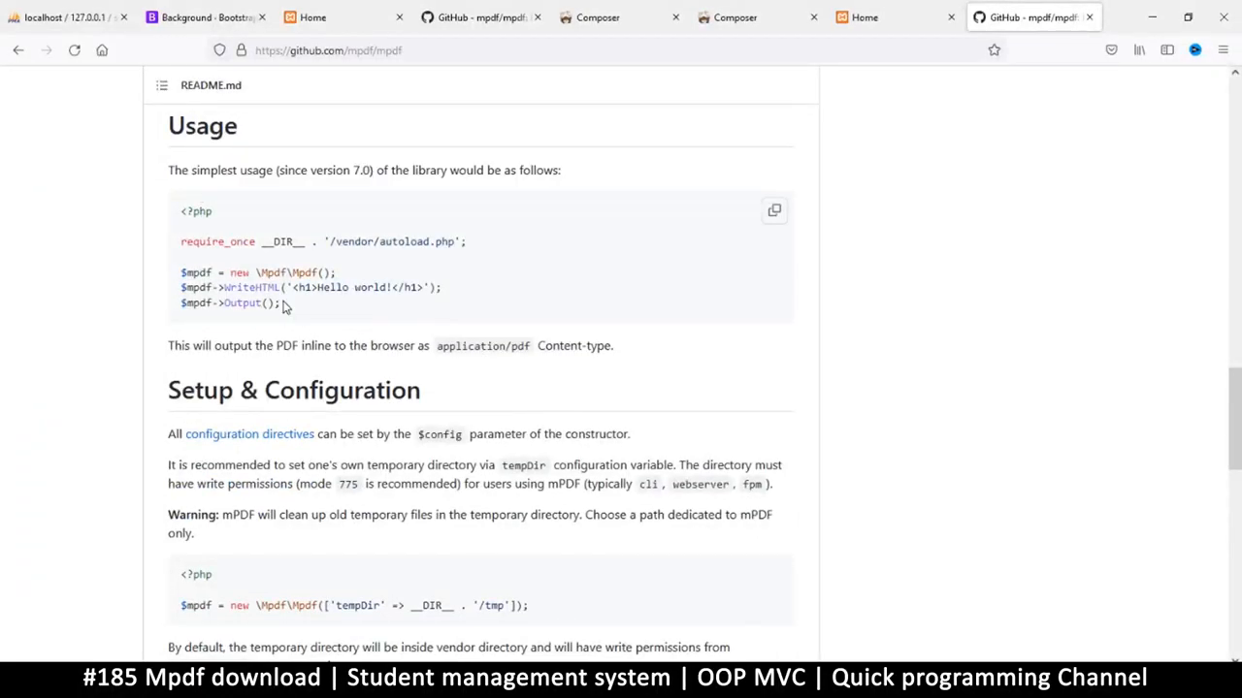
pyautogui.moveTo(181, 210); pyautogui.dragTo(281, 303)
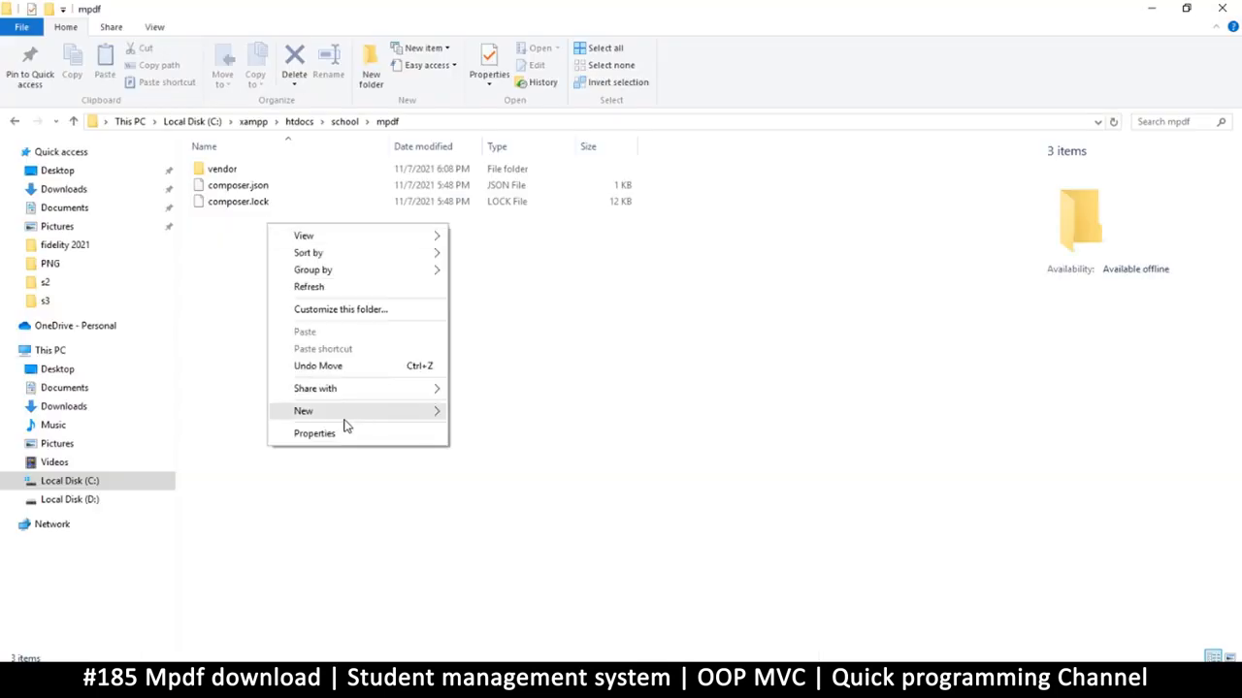
# - Add a new text file to the mpdf folder and begin renaming it create_pdf.php
pyautogui.click(302, 410)
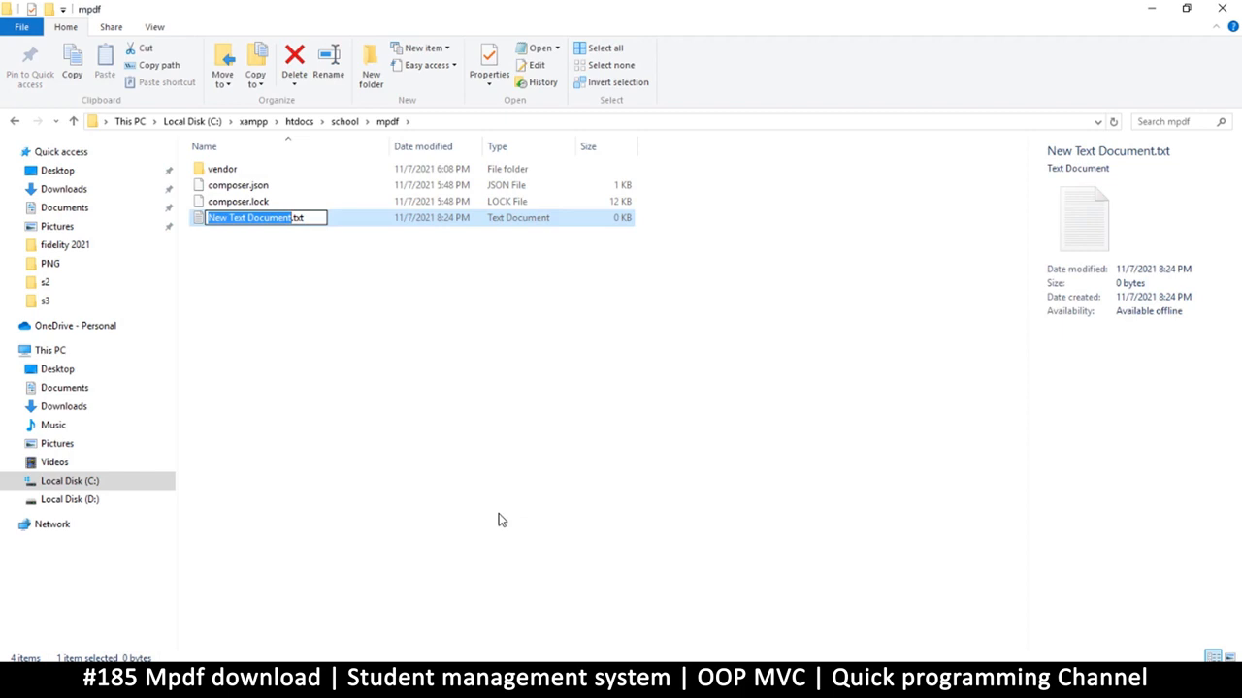
pyautogui.write('create')
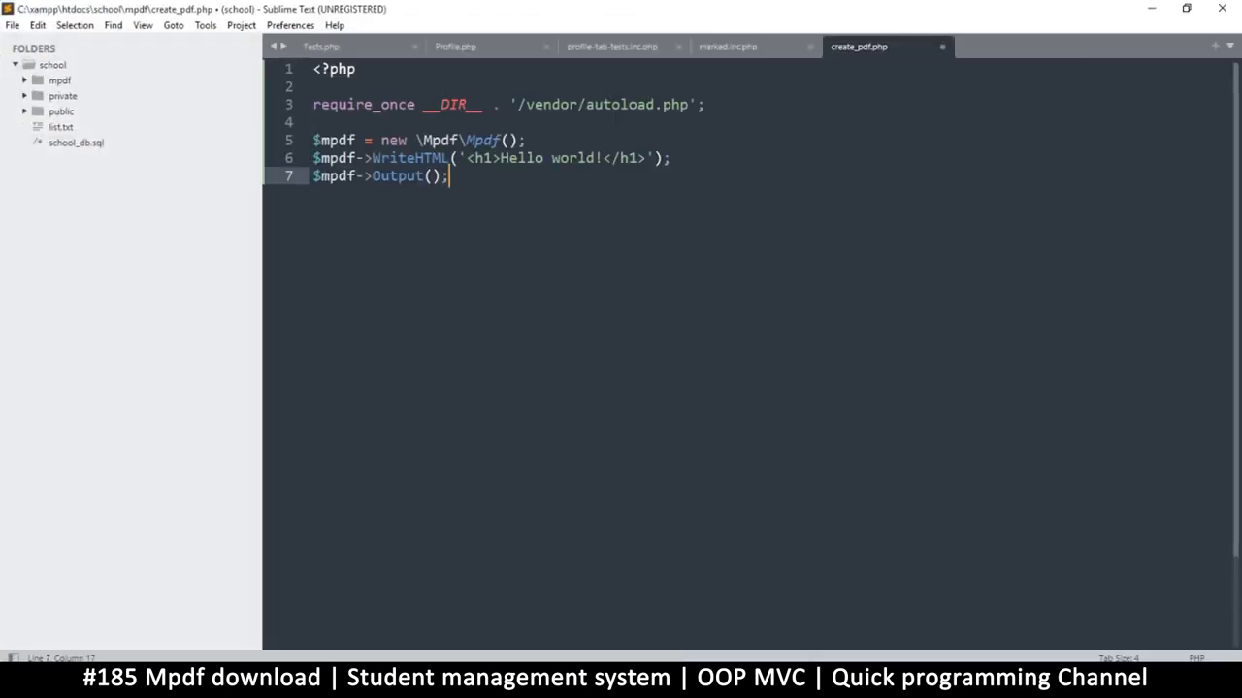
# - Save create_pdf.php with the mPDF Hello world code, reviewing the HTML string and setup lines
pyautogui.press('ctrl+s')
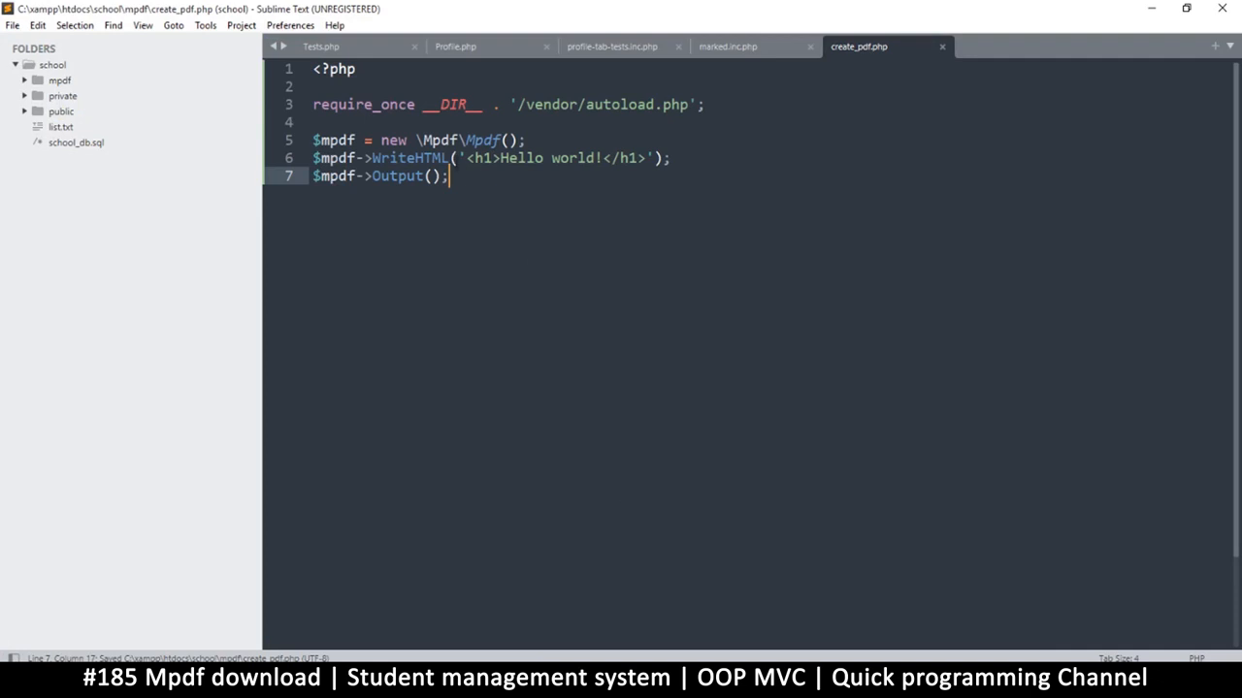
pyautogui.doubleClick(606, 104)
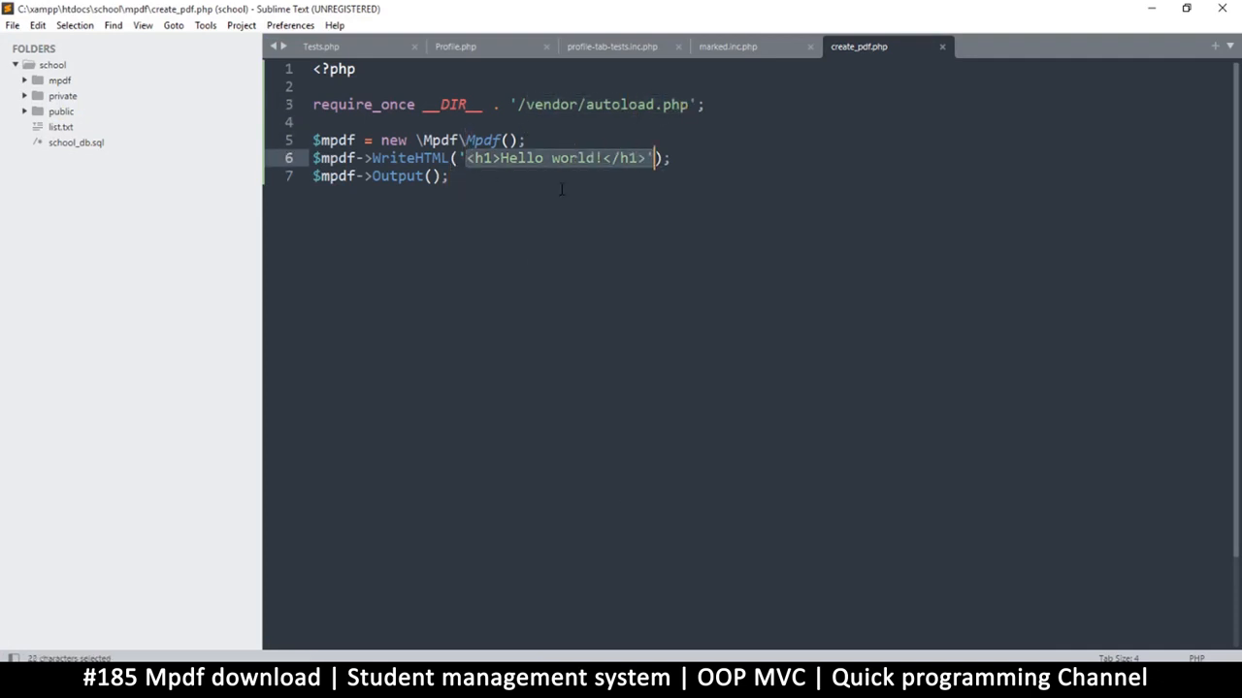
pyautogui.click(431, 177)
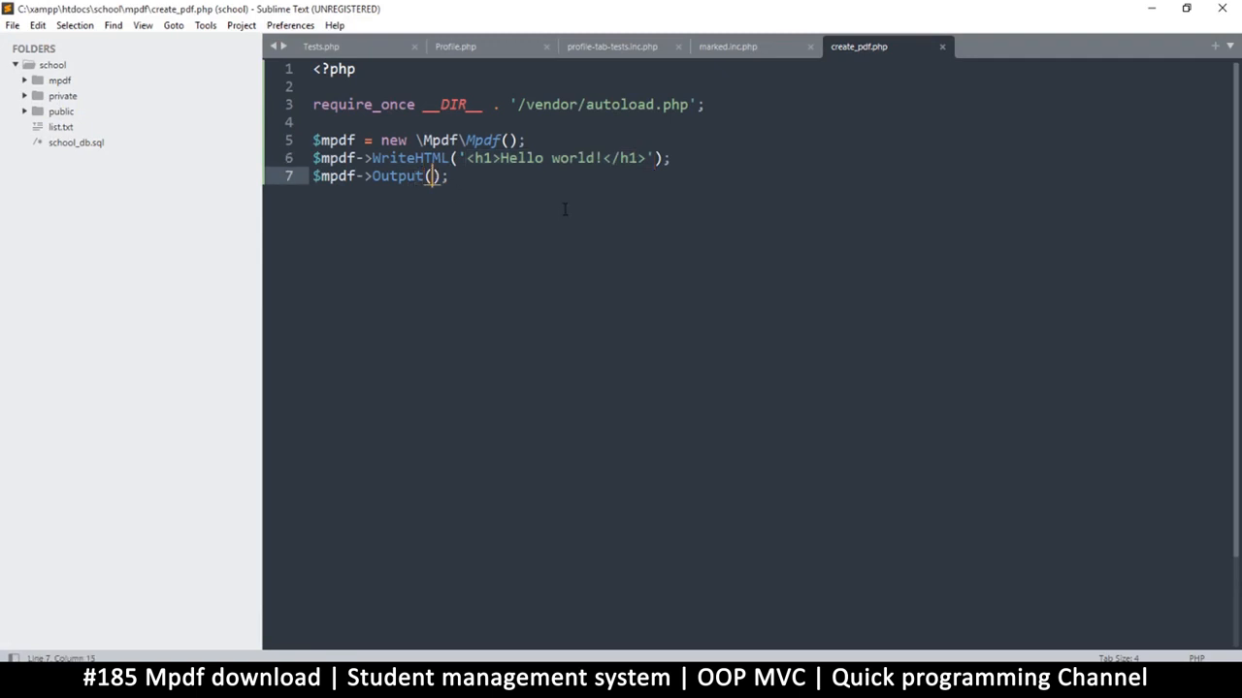
pyautogui.press('ctrl+s')
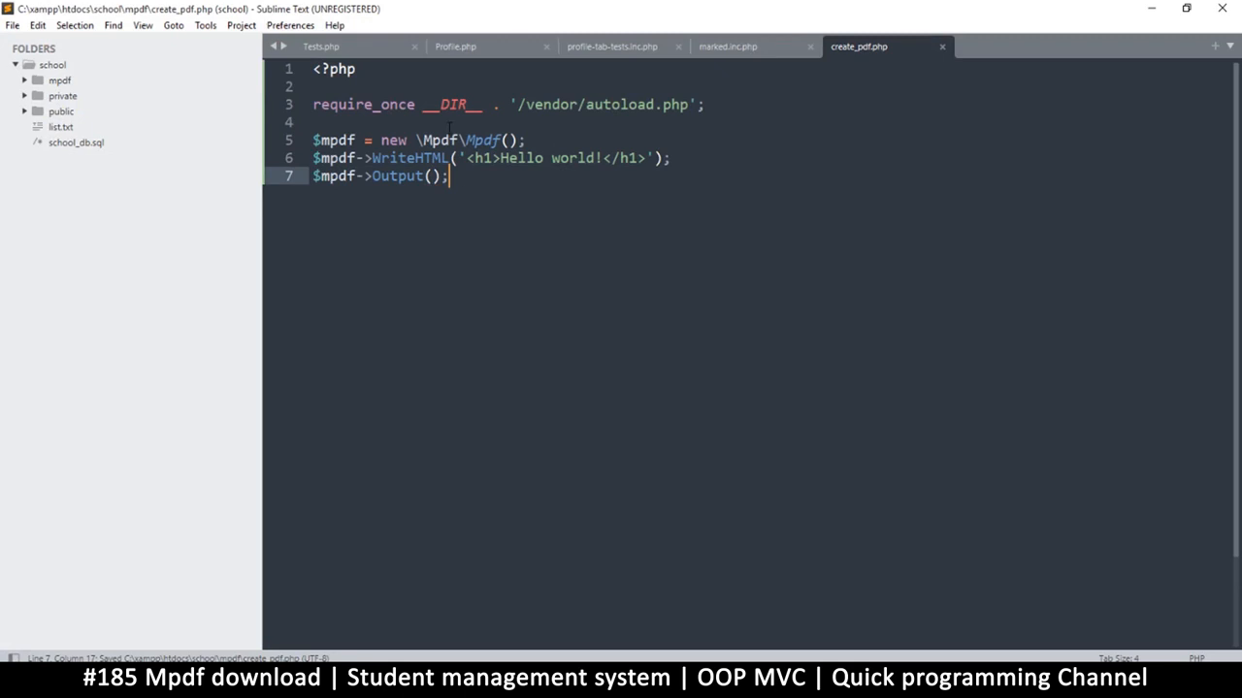
pyautogui.moveTo(524, 140); pyautogui.dragTo(447, 176)
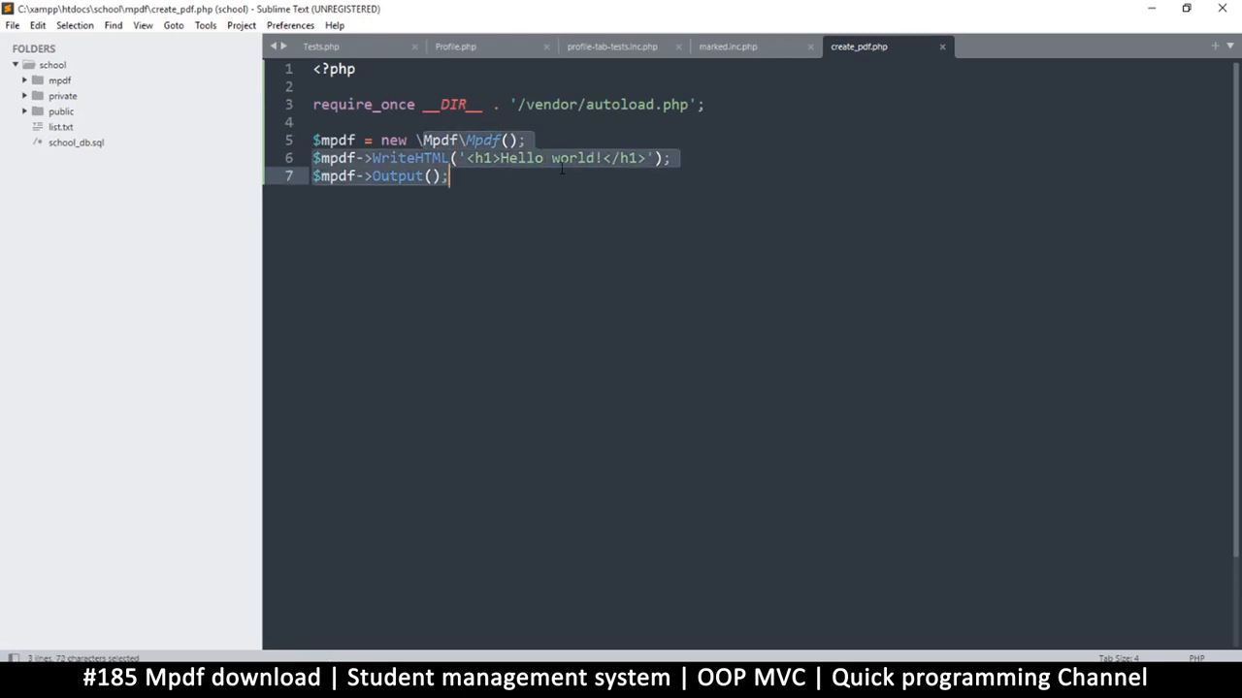
pyautogui.click(447, 175)
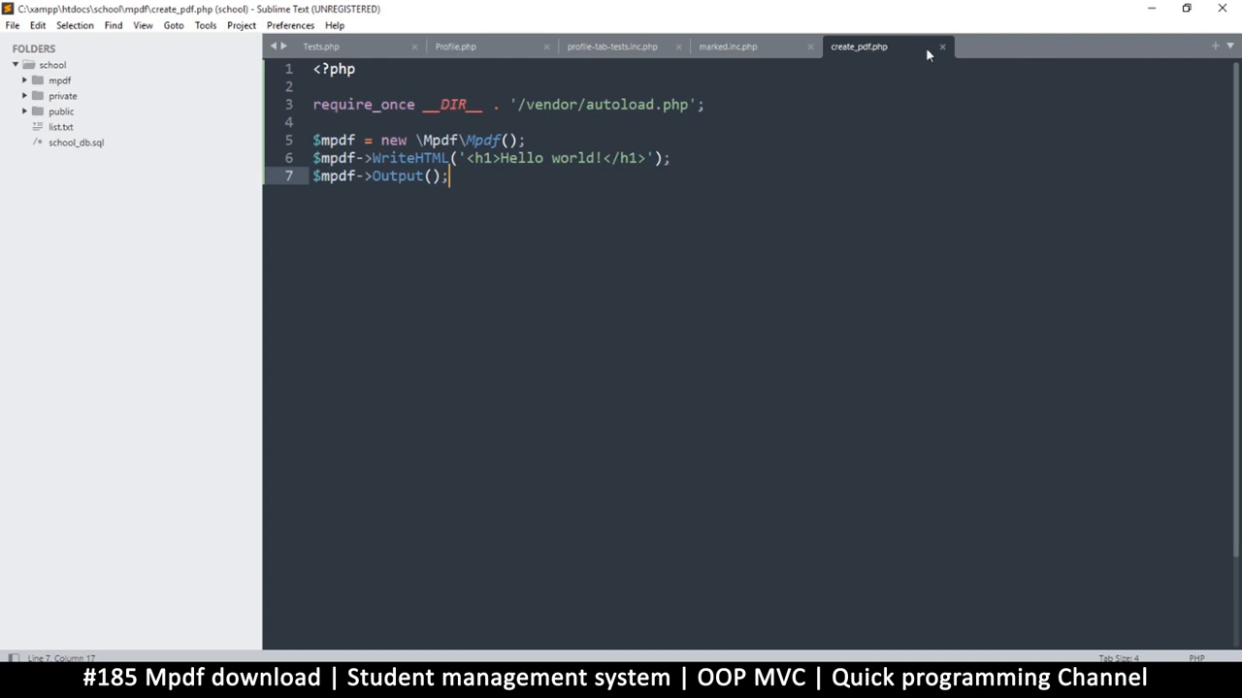
pyautogui.moveTo(944, 48)
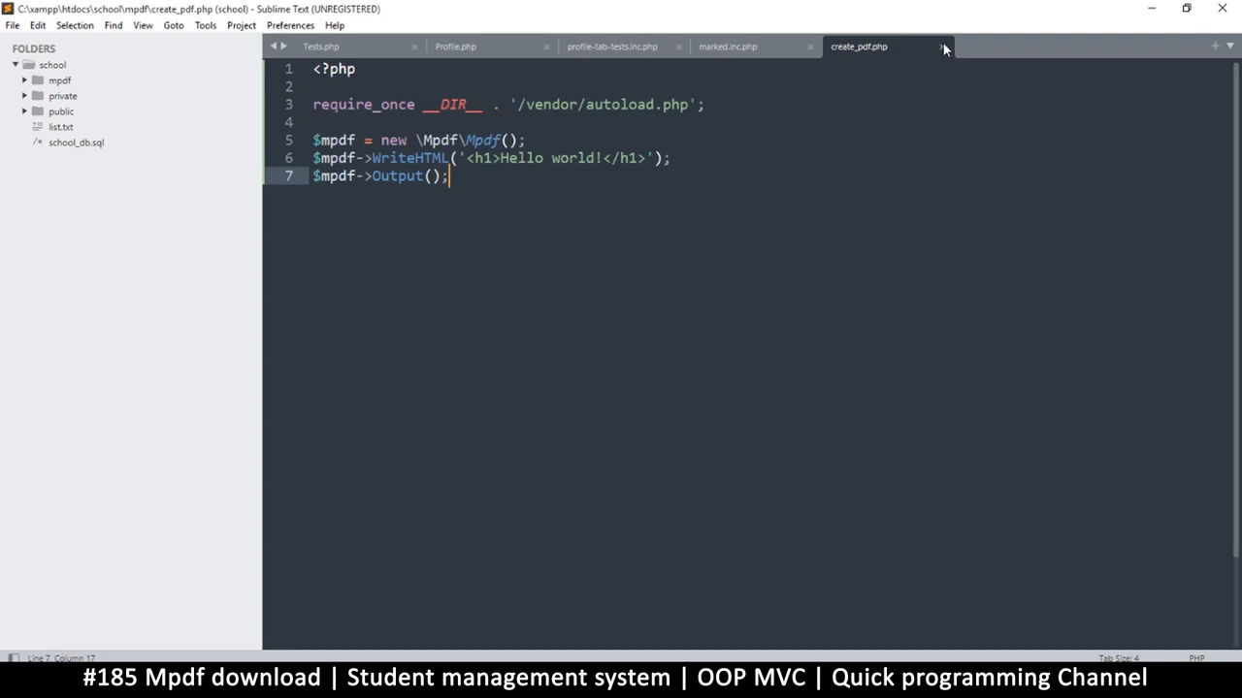